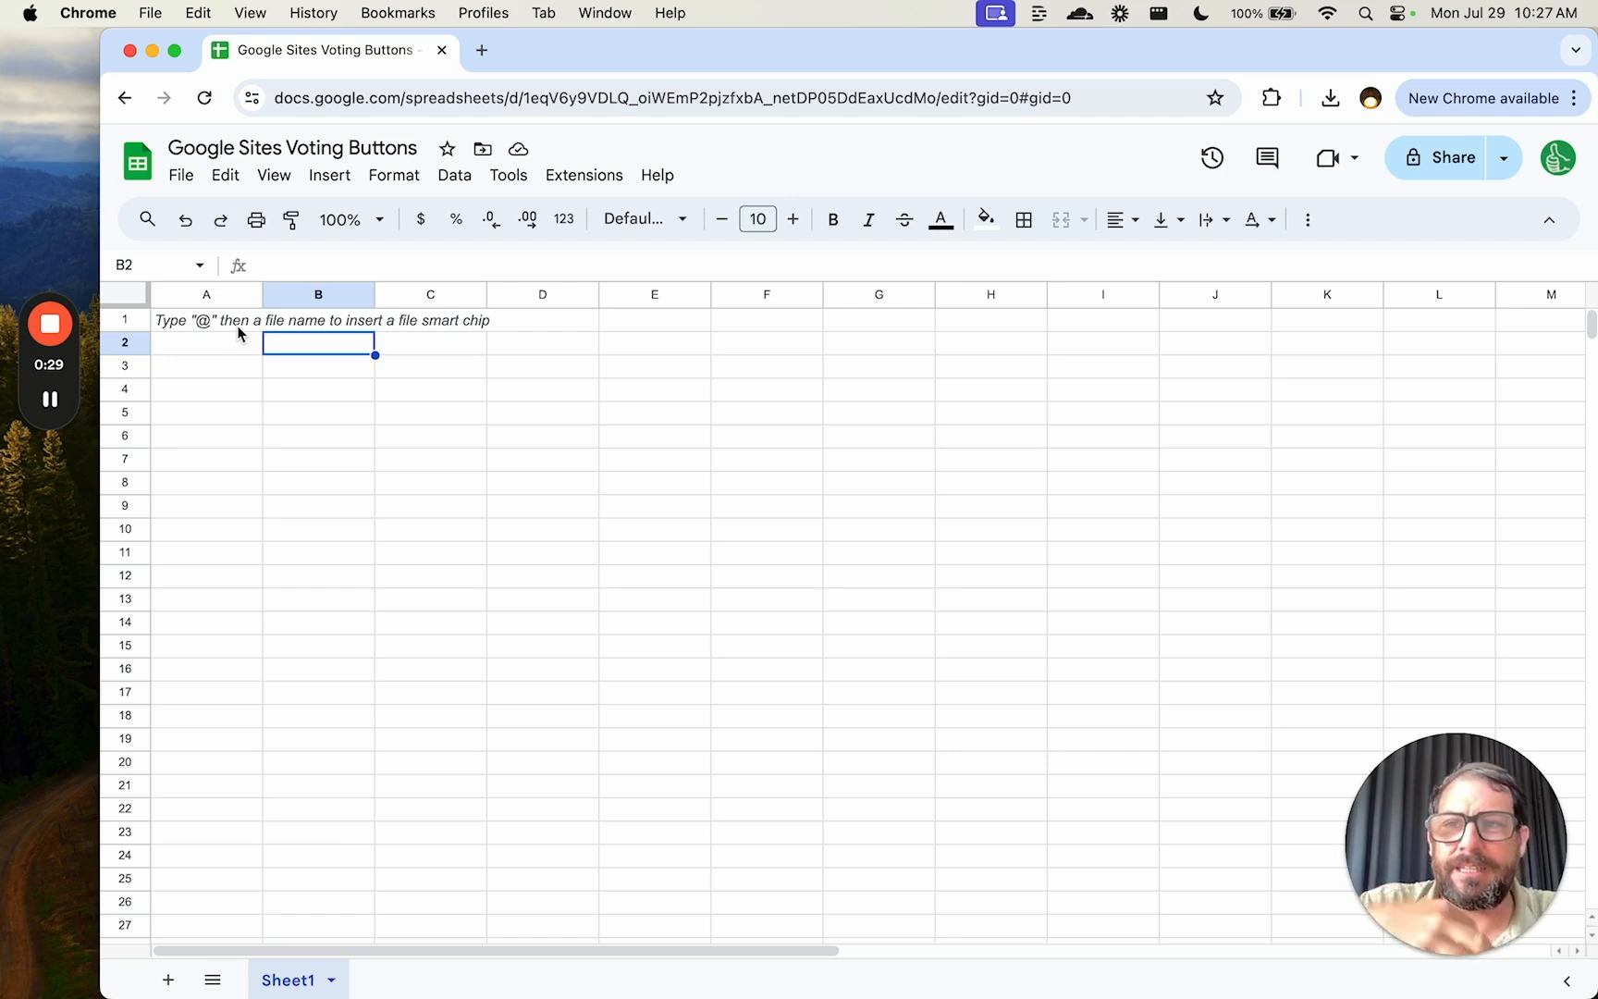
Step: Enter 'Thumbs Up' and 'Thumbs Down' headers in A1 and B1, each starting at 0
click(206, 319)
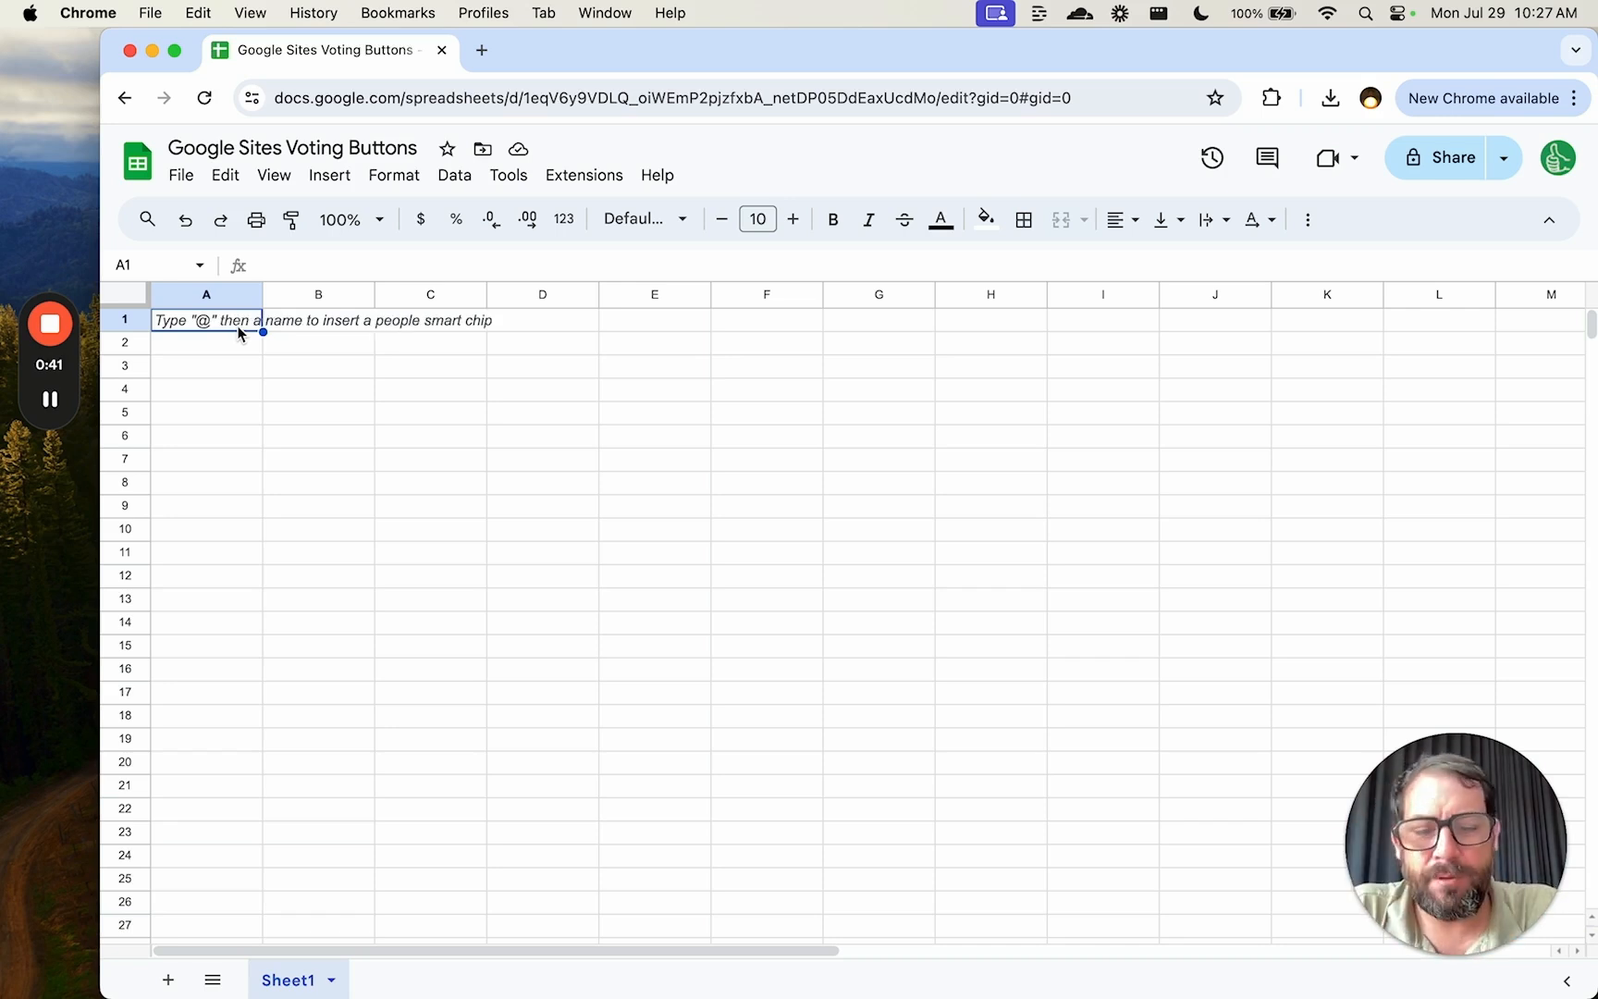
text(Thumbs Up)
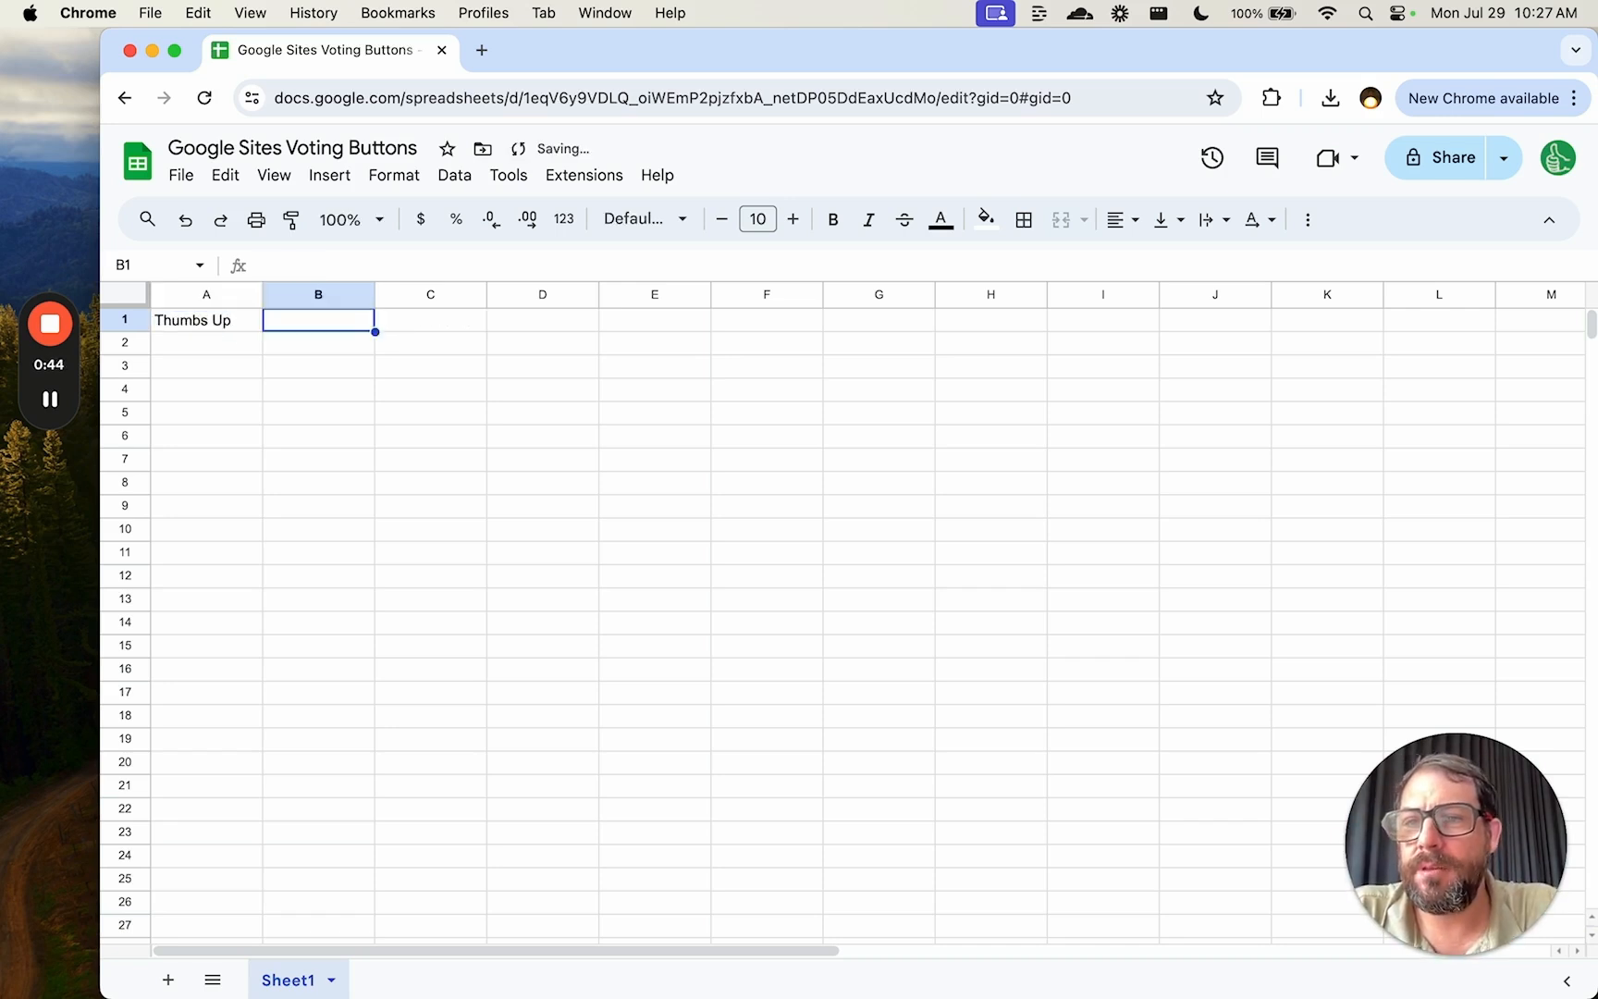
text(Thumbs Down)
click(206, 342)
text(0)
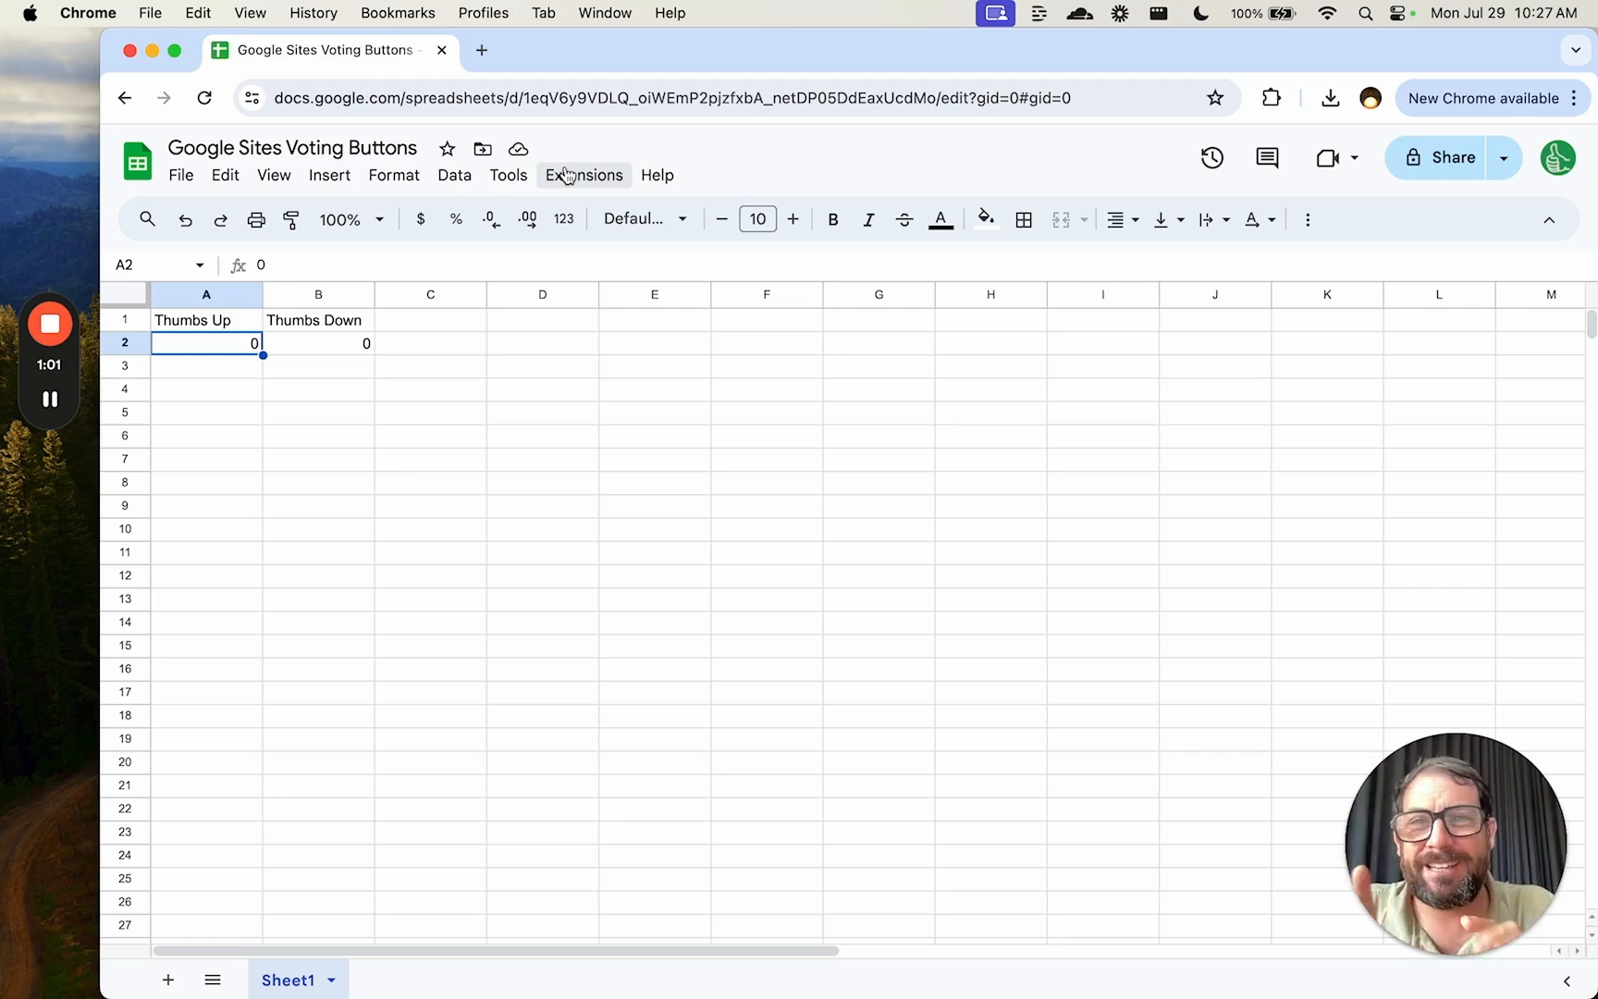
click(582, 174)
text(sites)
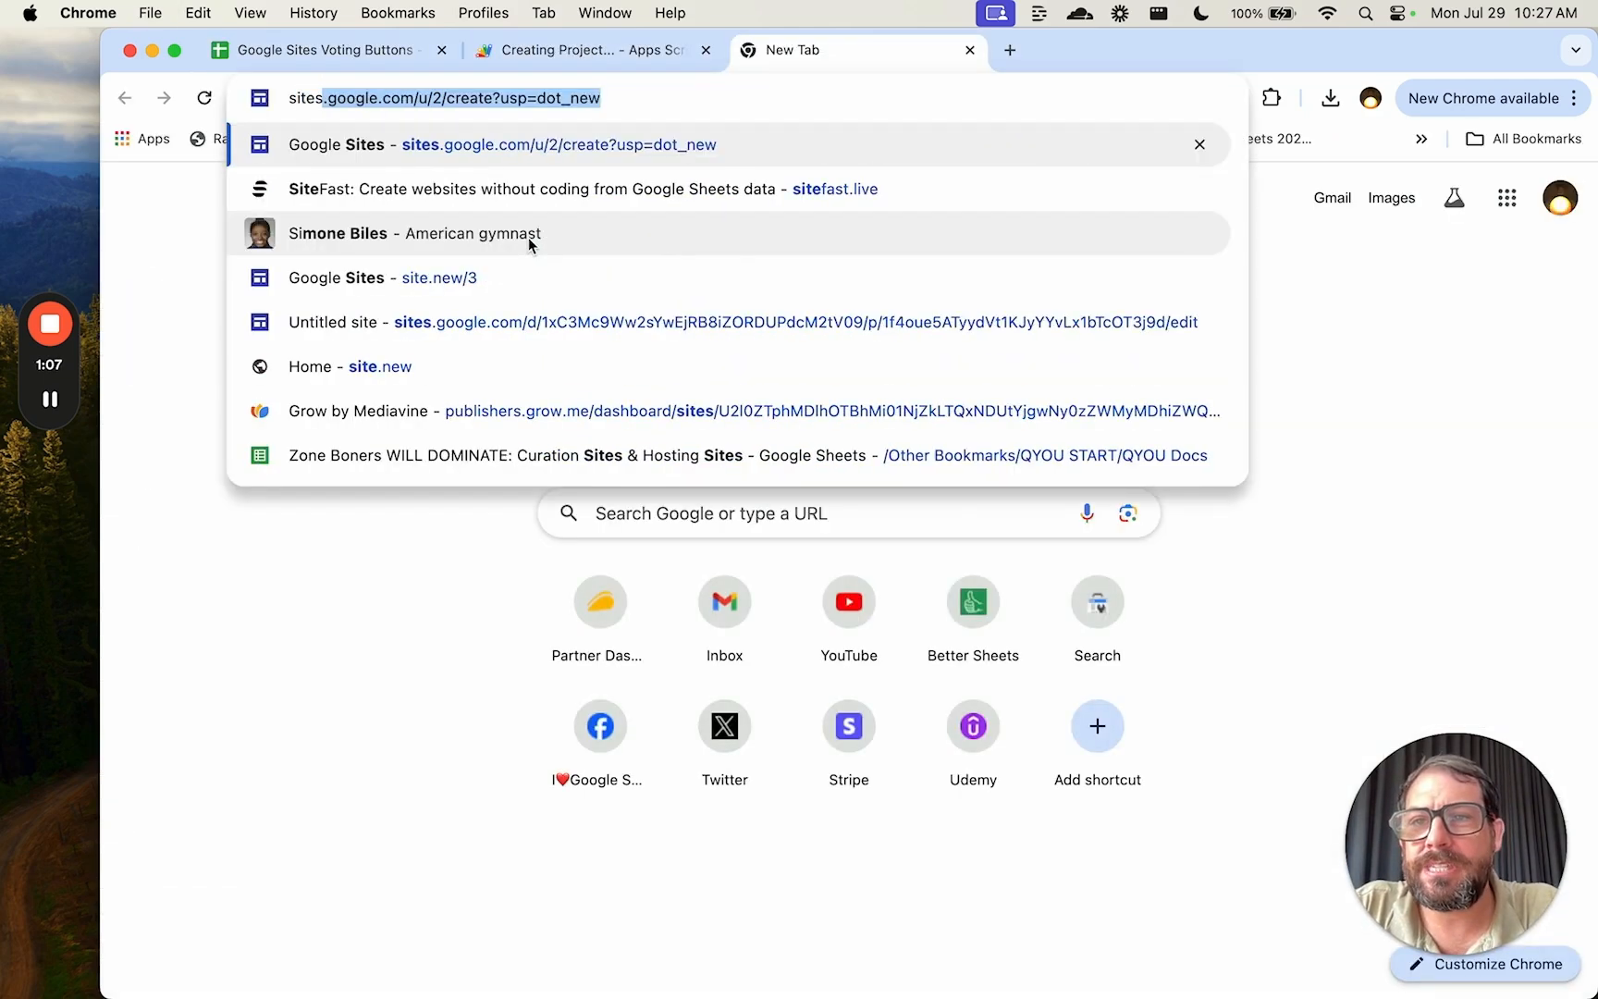
Step: Go to sites.google.com/create in a new tab to start a blank Google Site
click(382, 278)
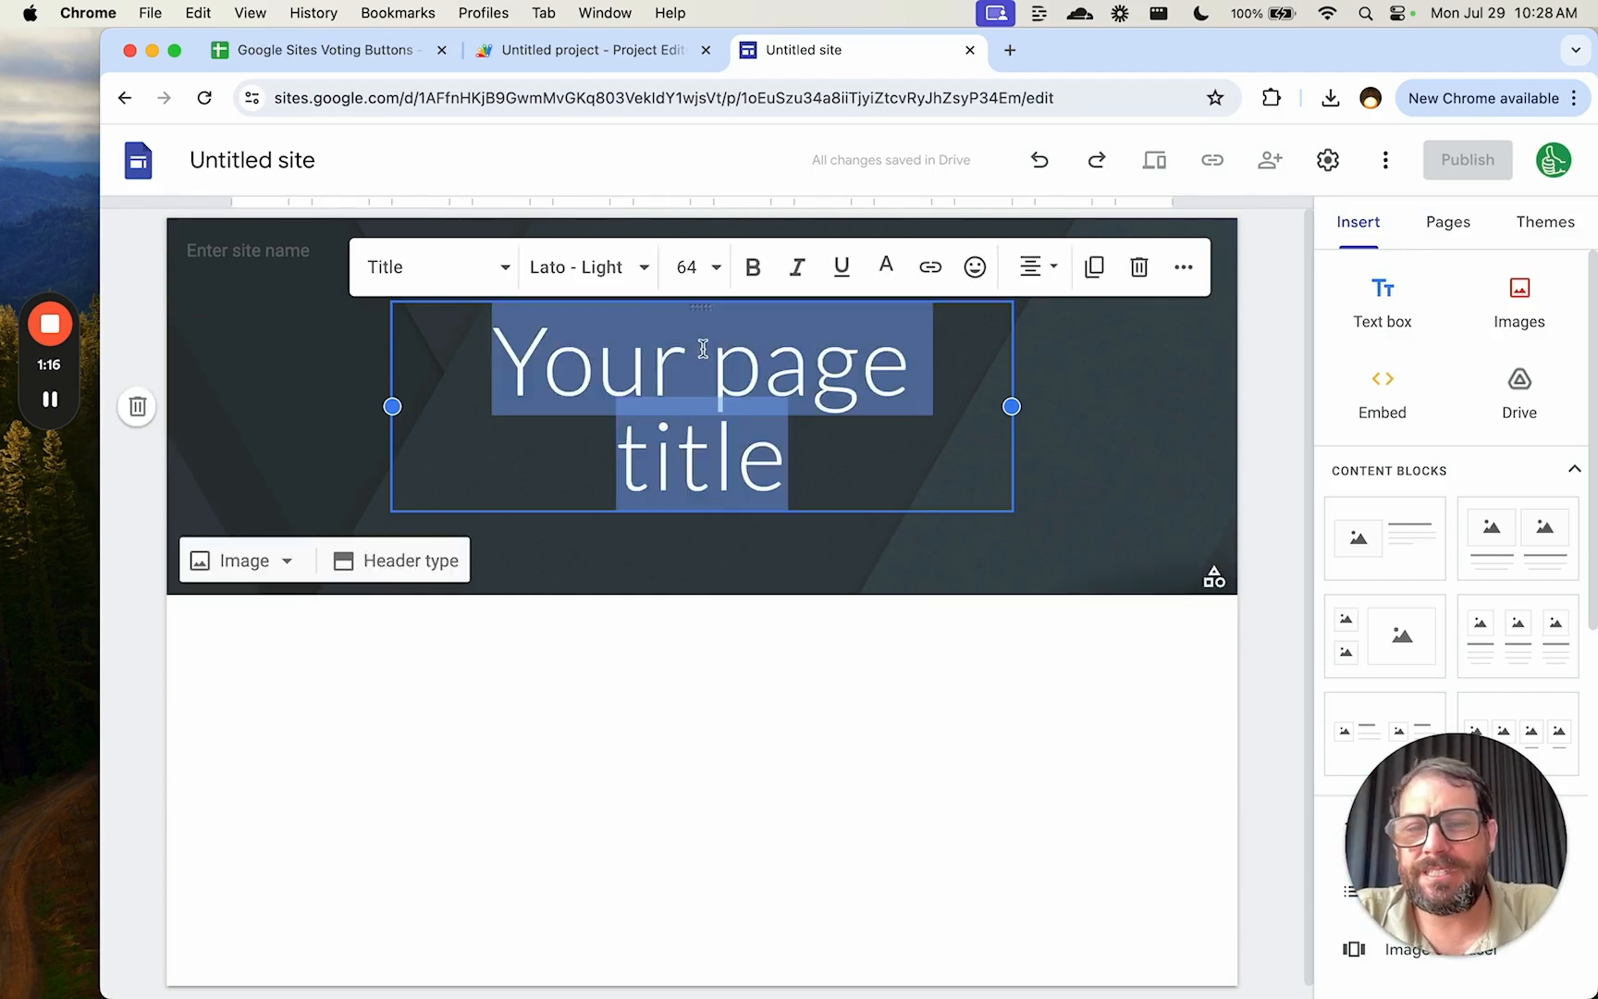
Step: Title the page 'Do You Like This?' and name a new button 'Thumbs Up 👍'
text(Won't)
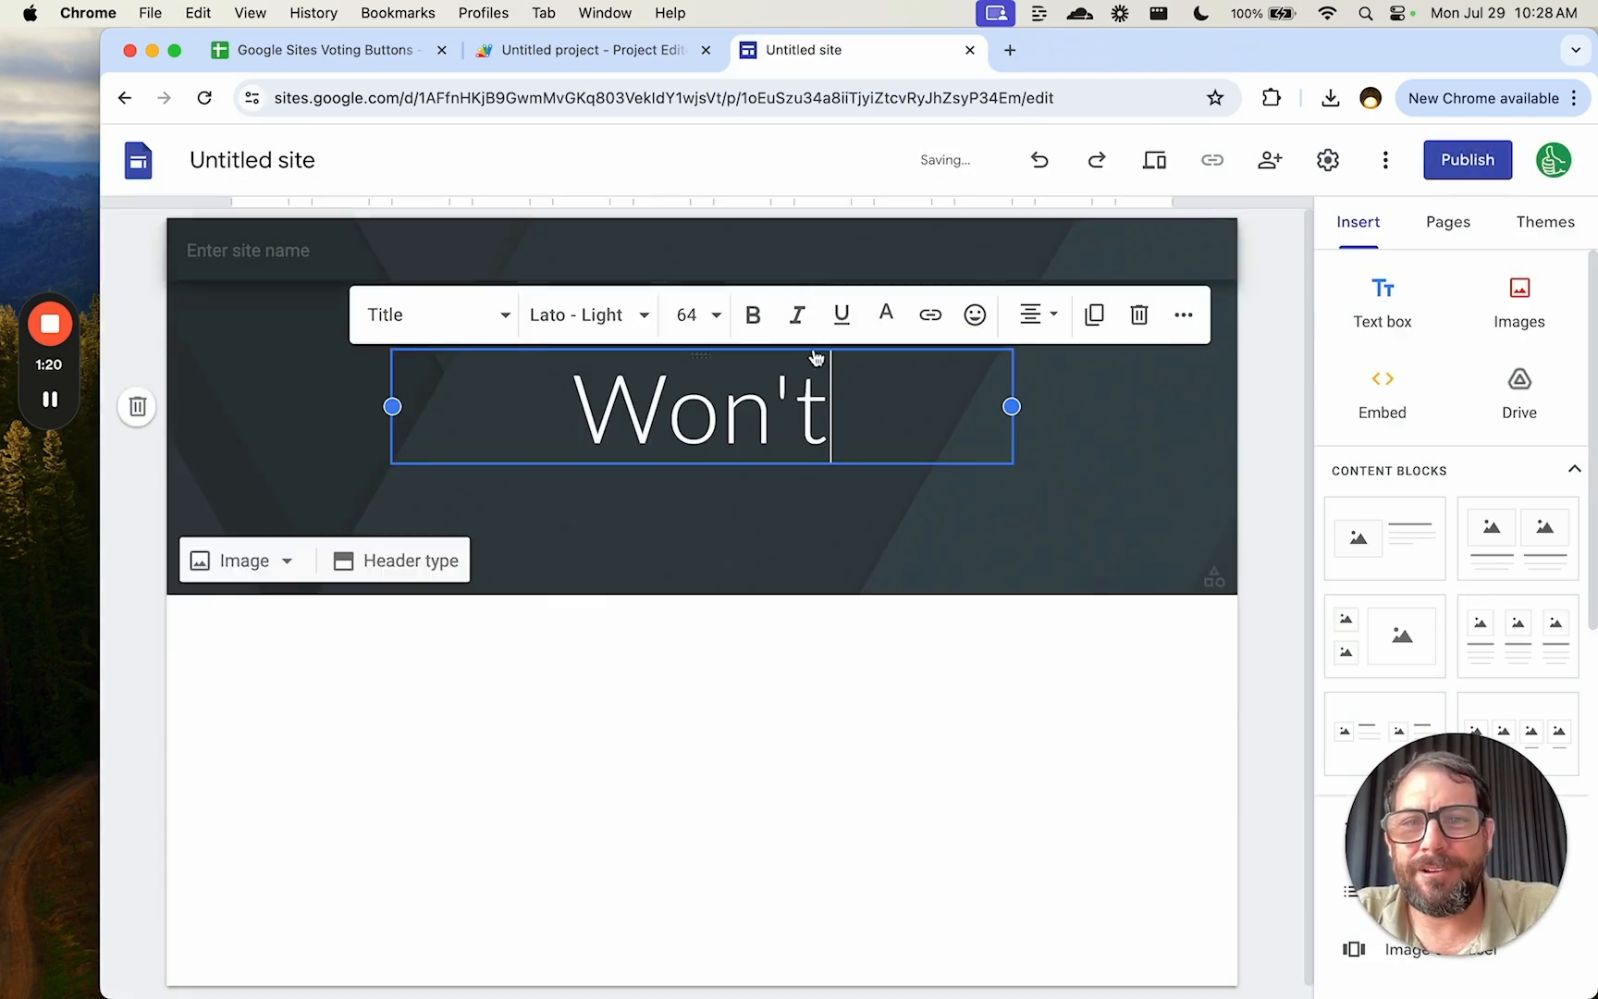
text(Do You Like This?)
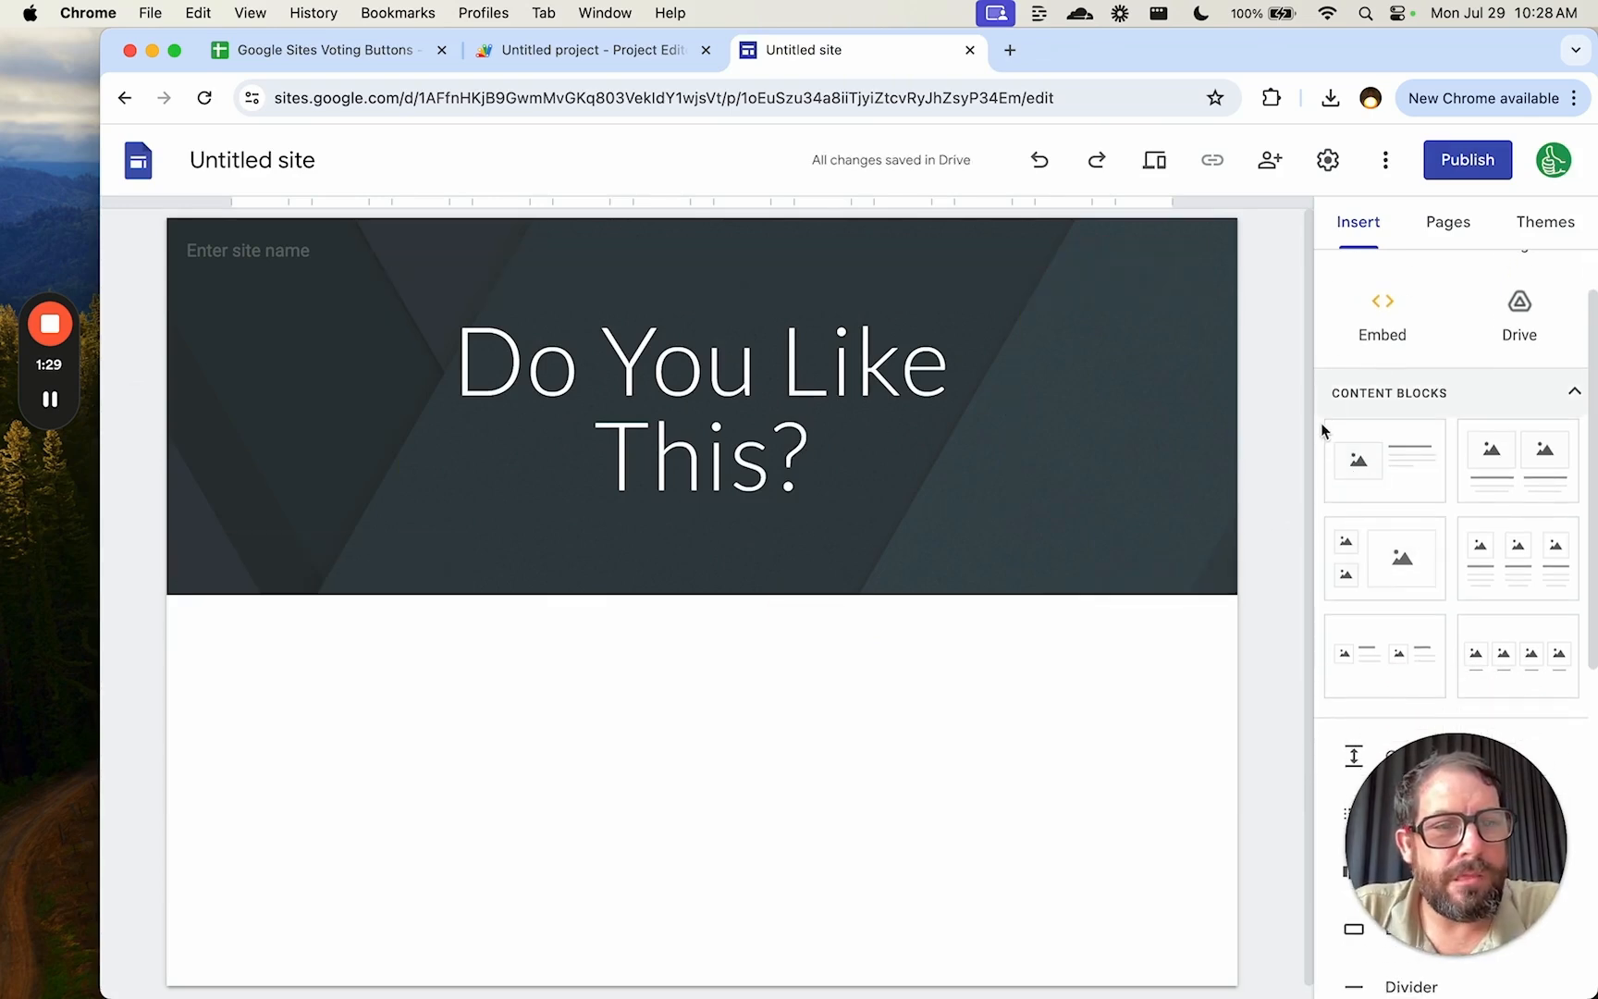
scroll(down, 3)
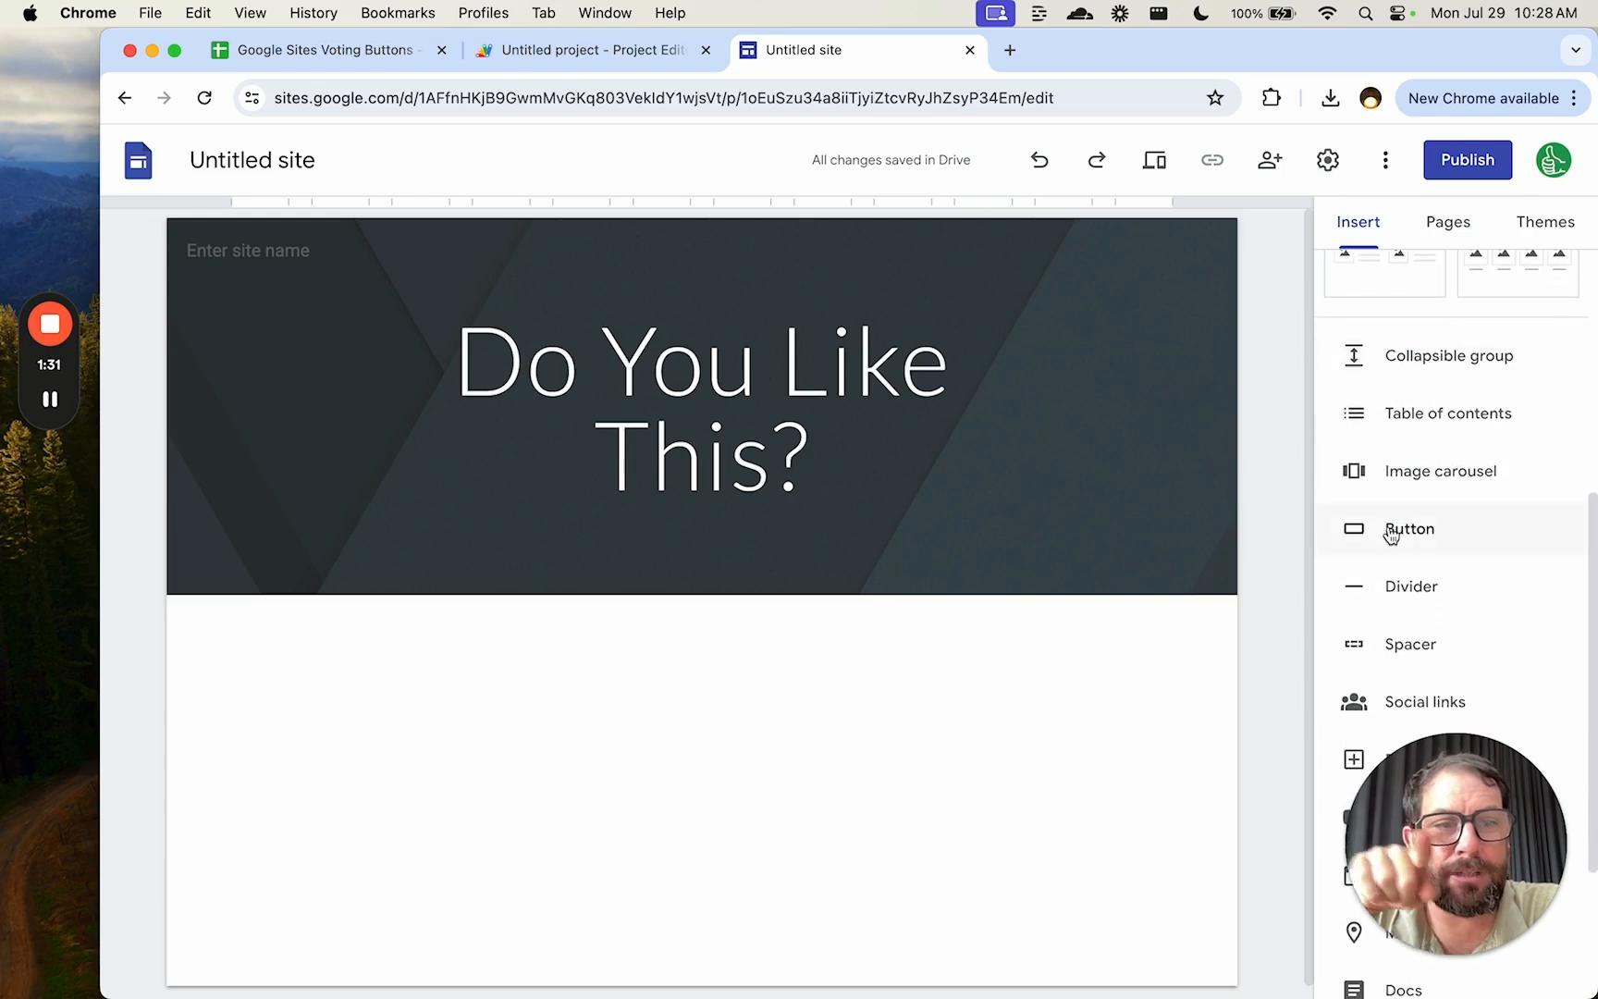
text(Thumbs Up 👍)
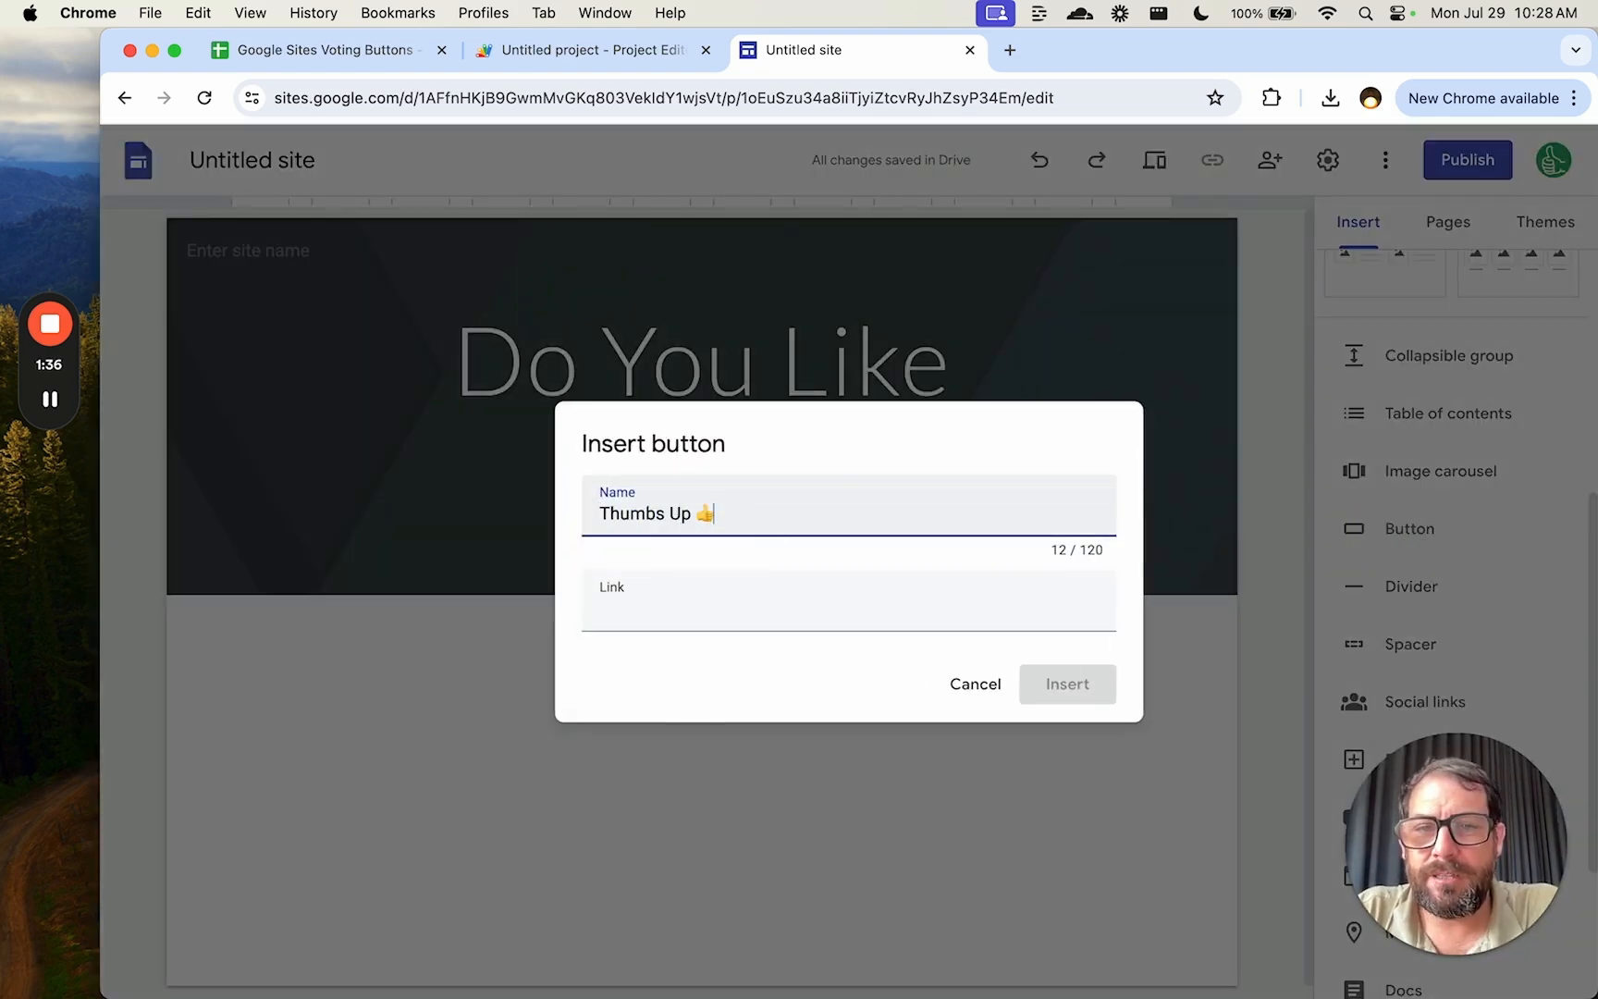
click(587, 50)
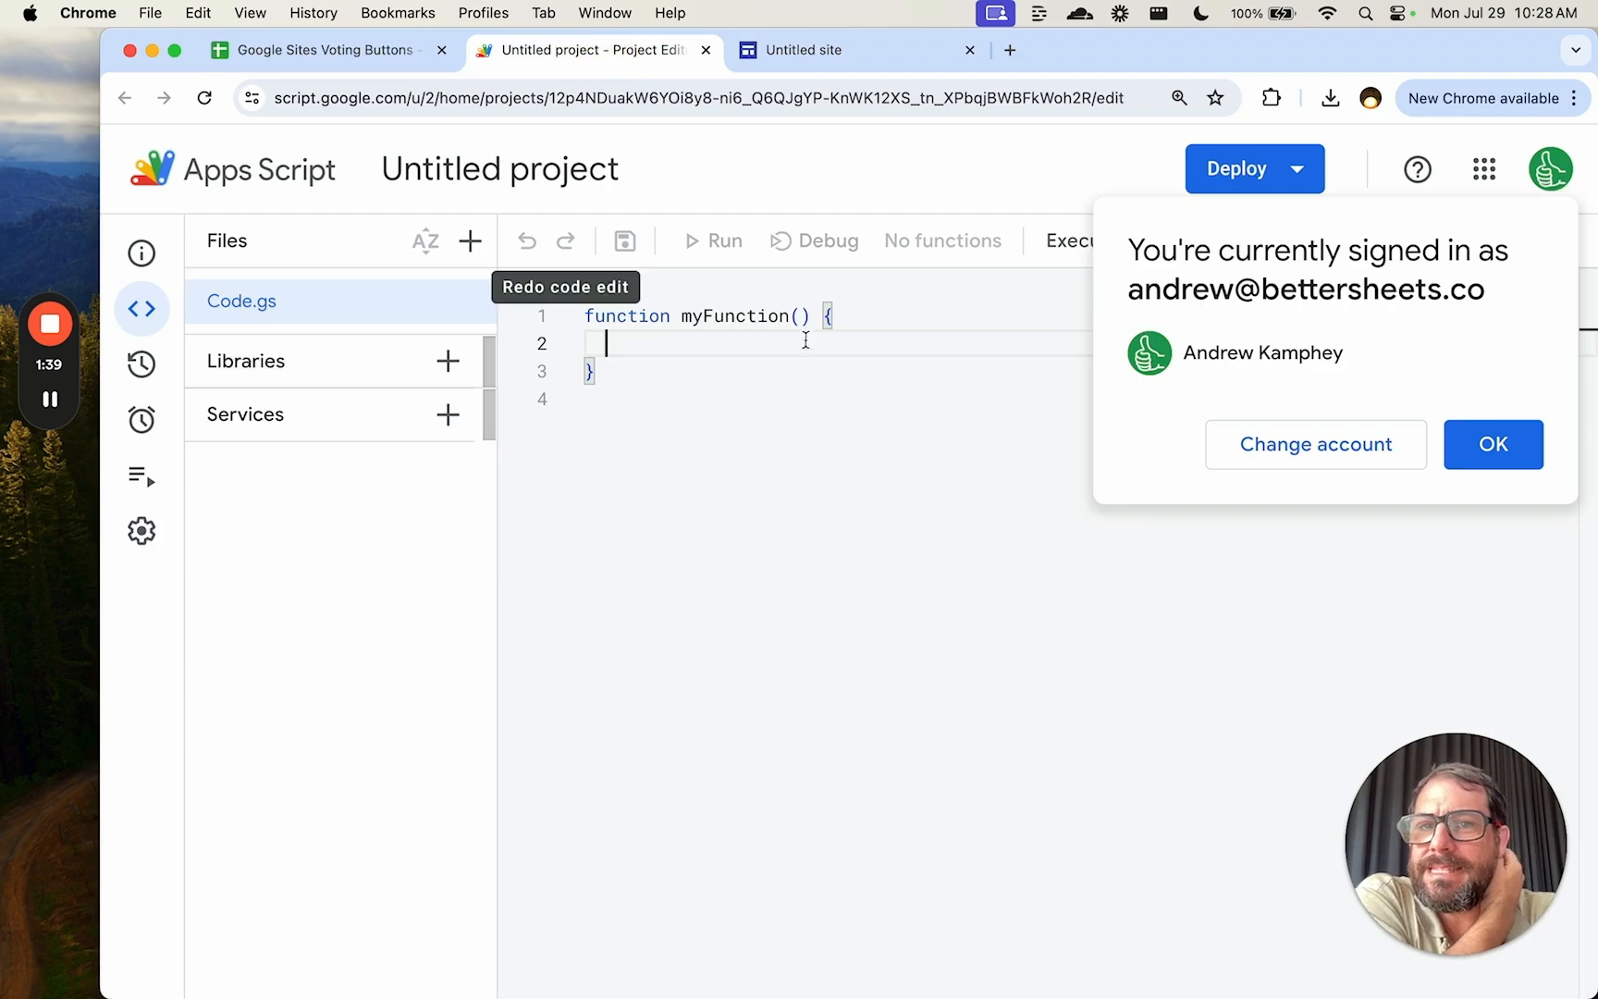
Step: Dismiss the account notice and rename the project to 'Thumbs UP' and myFunction to doGet
click(1491, 443)
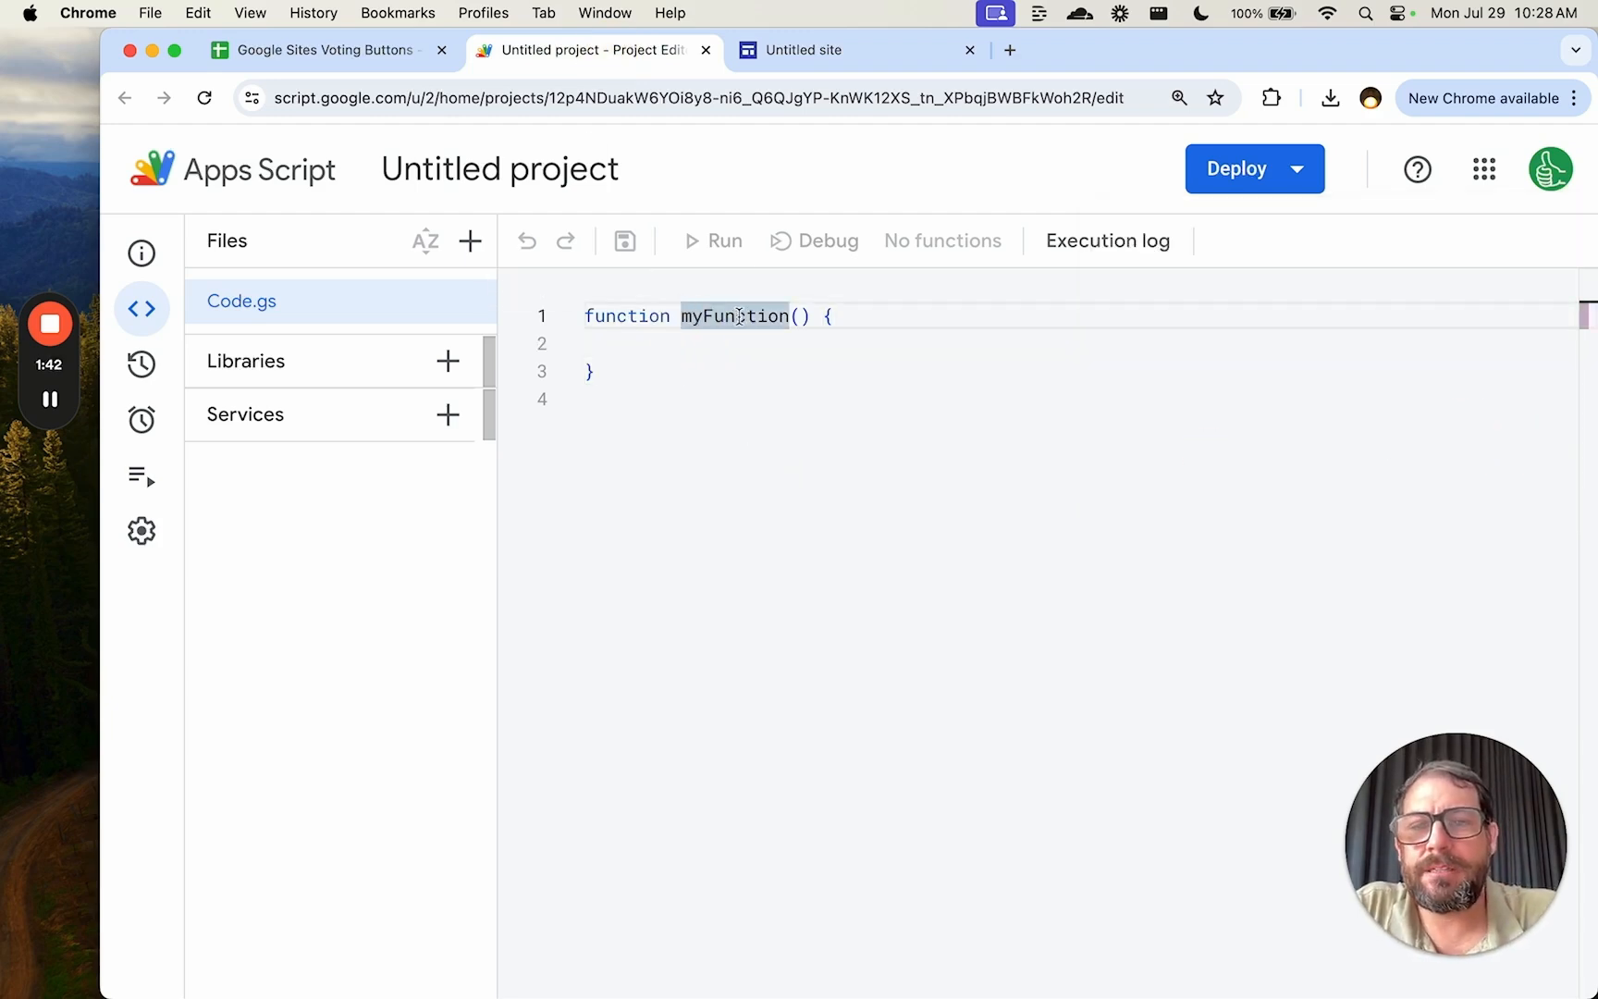
click(499, 169)
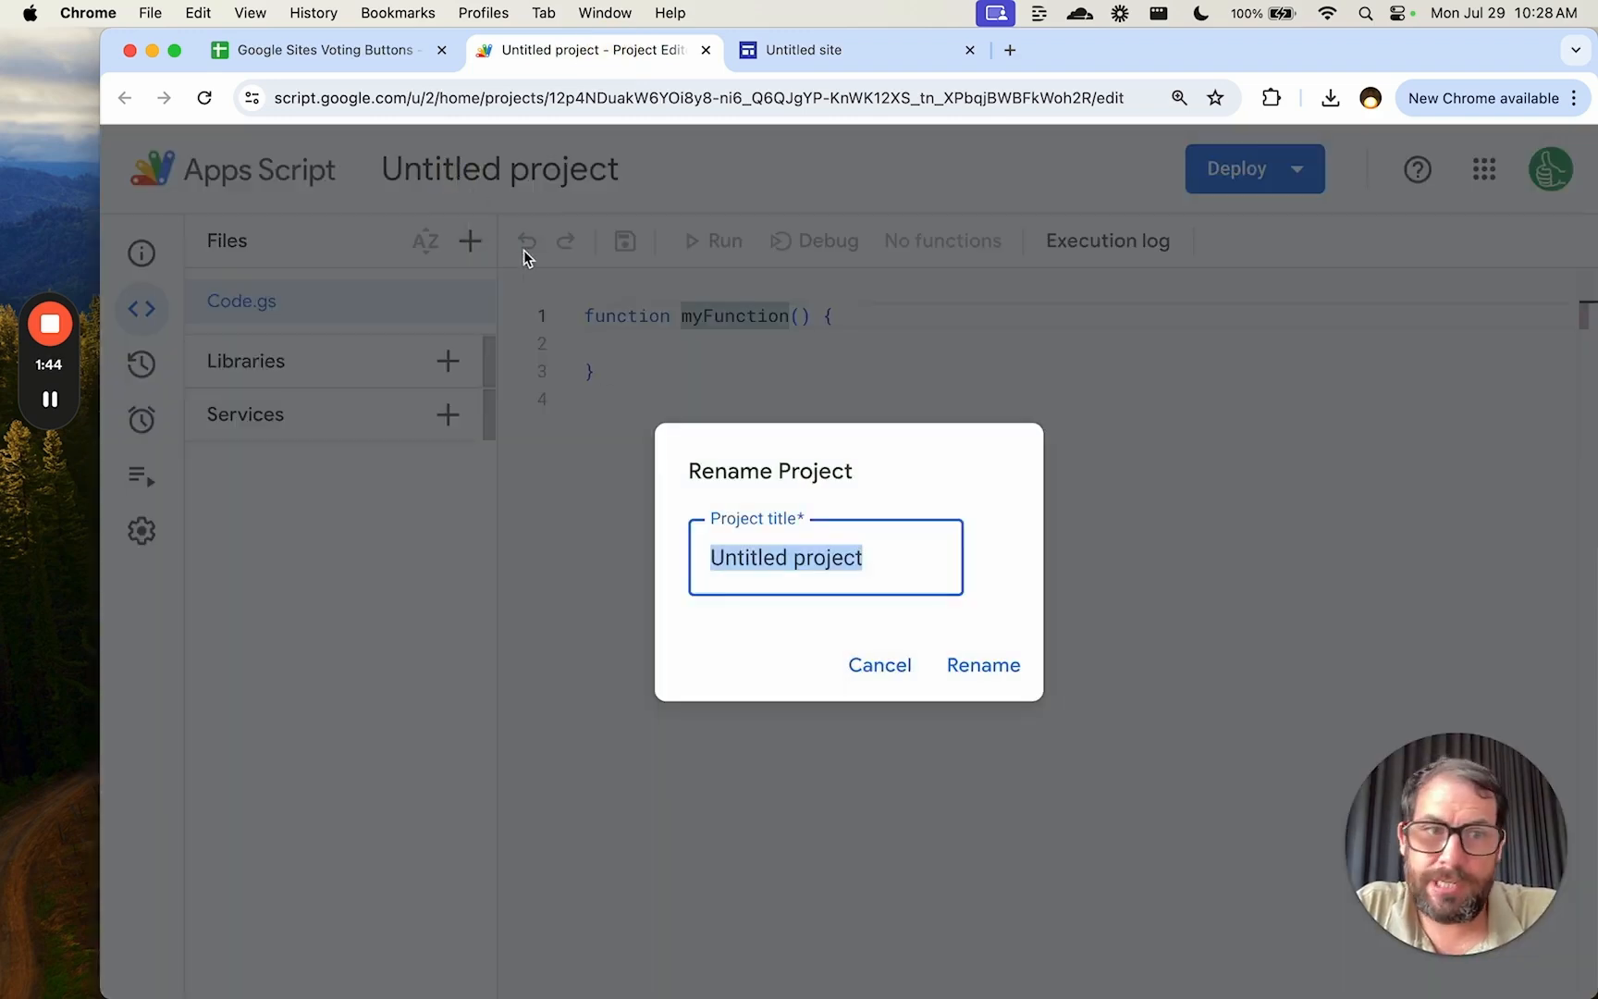
text(Thumb)
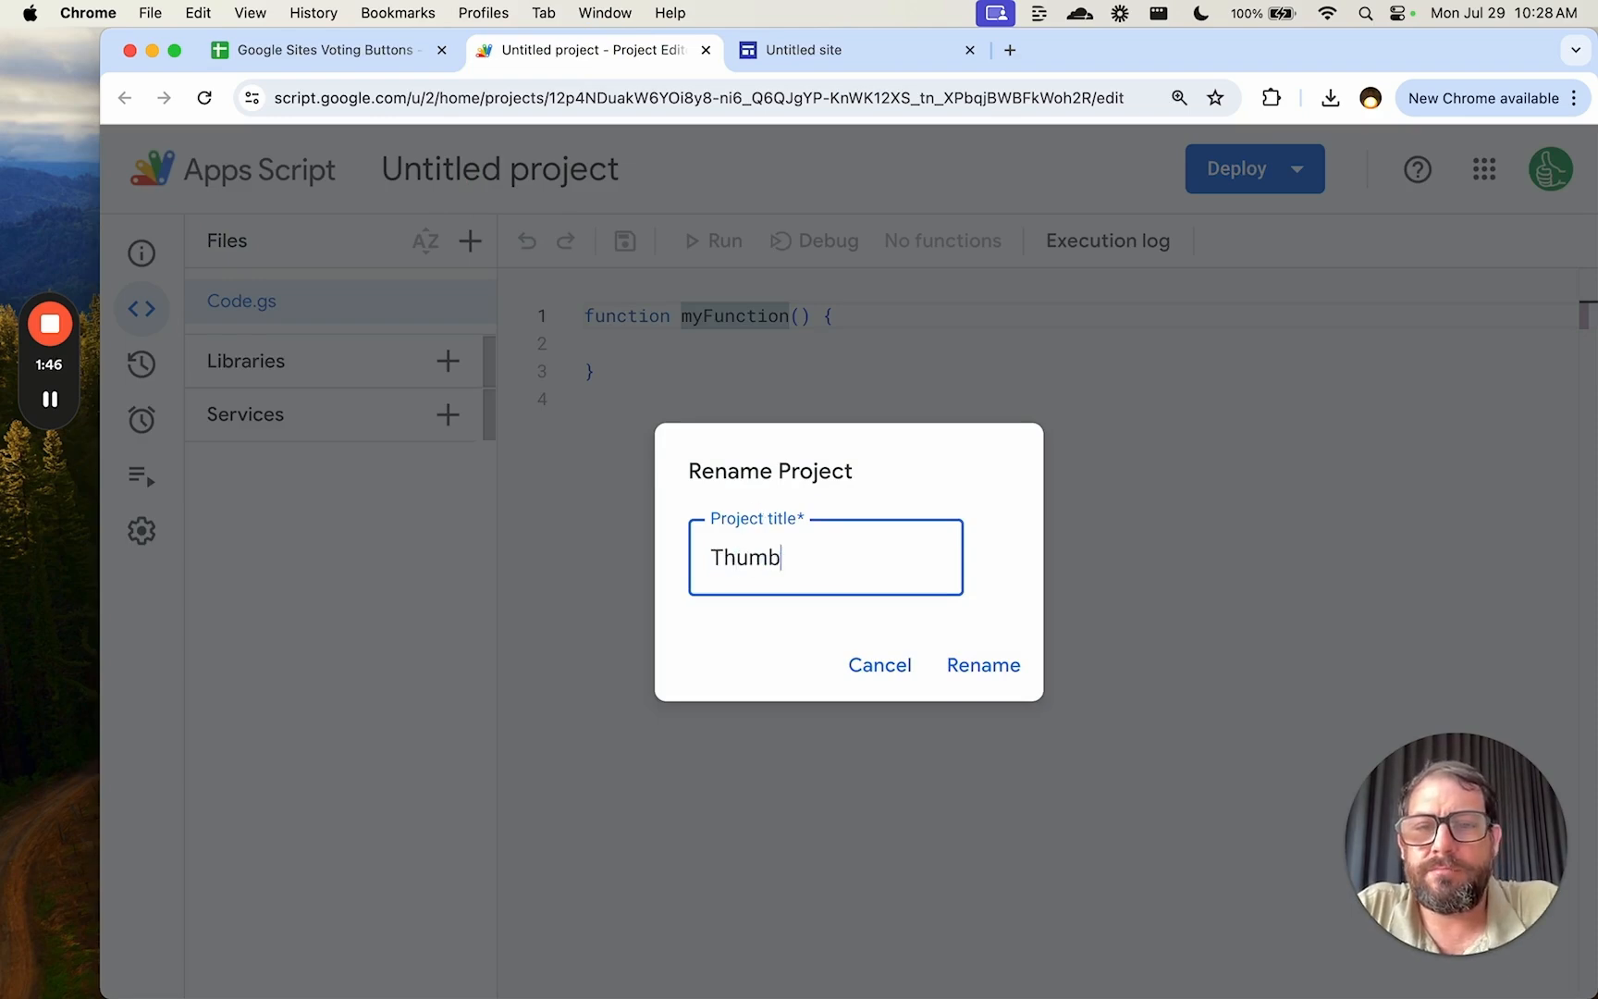
click(982, 666)
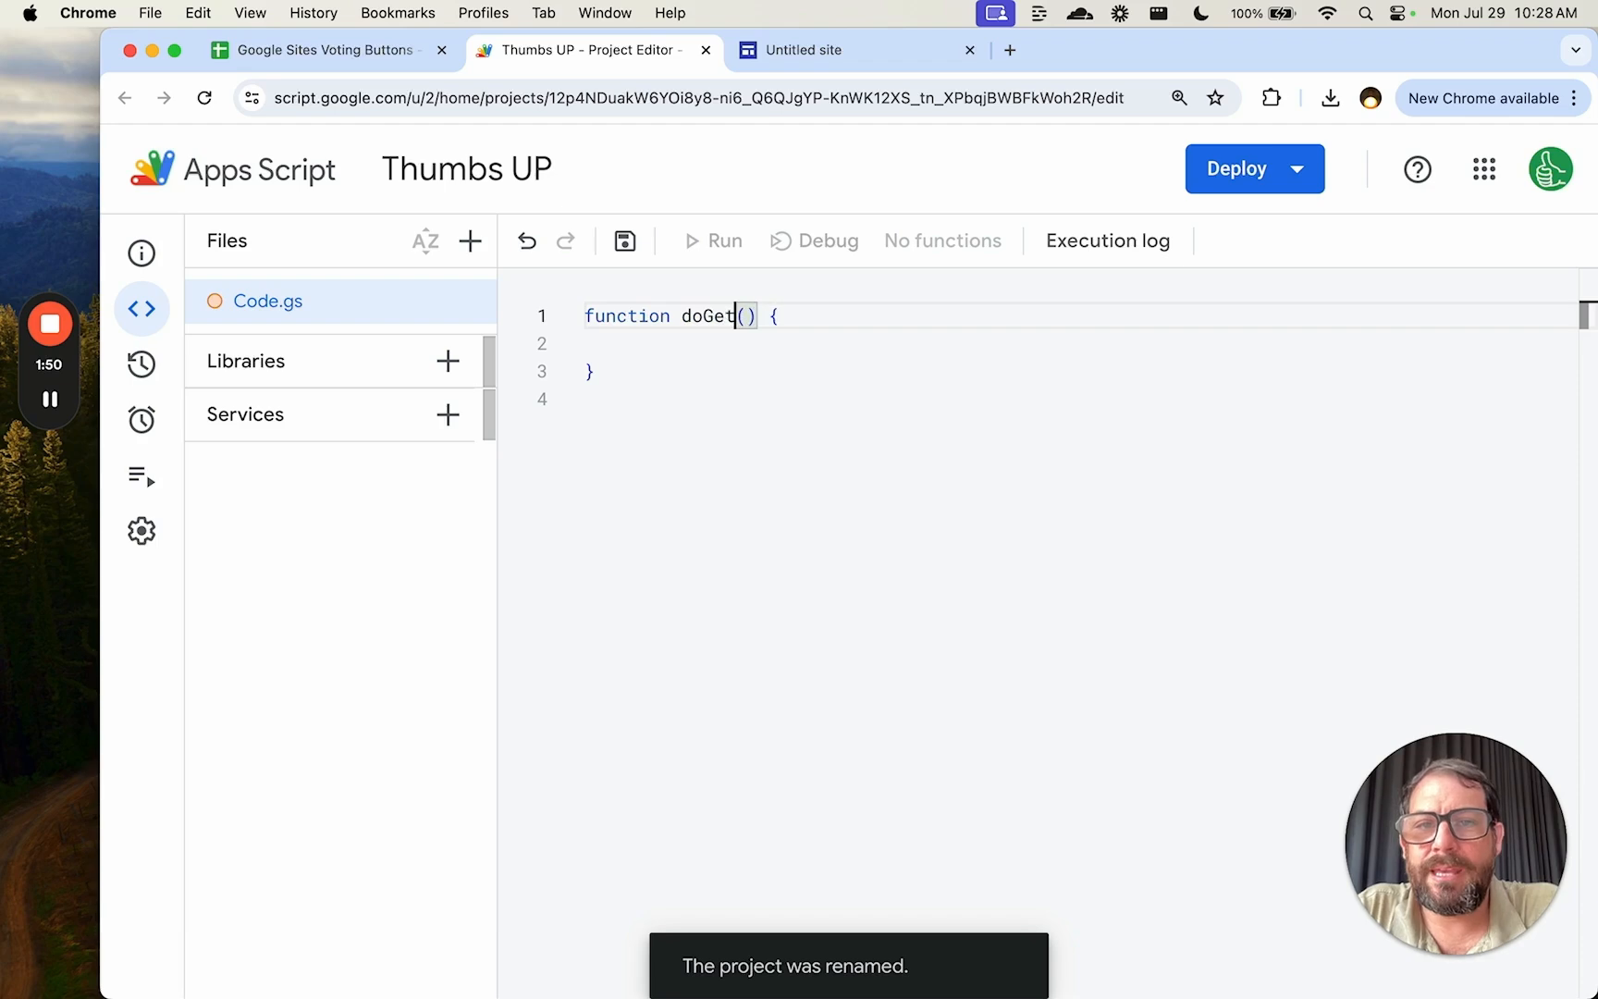
Step: Code doGet to read Sheet1 A2 into var count and setValue(count + 1)
text(SpreadsheetApp)
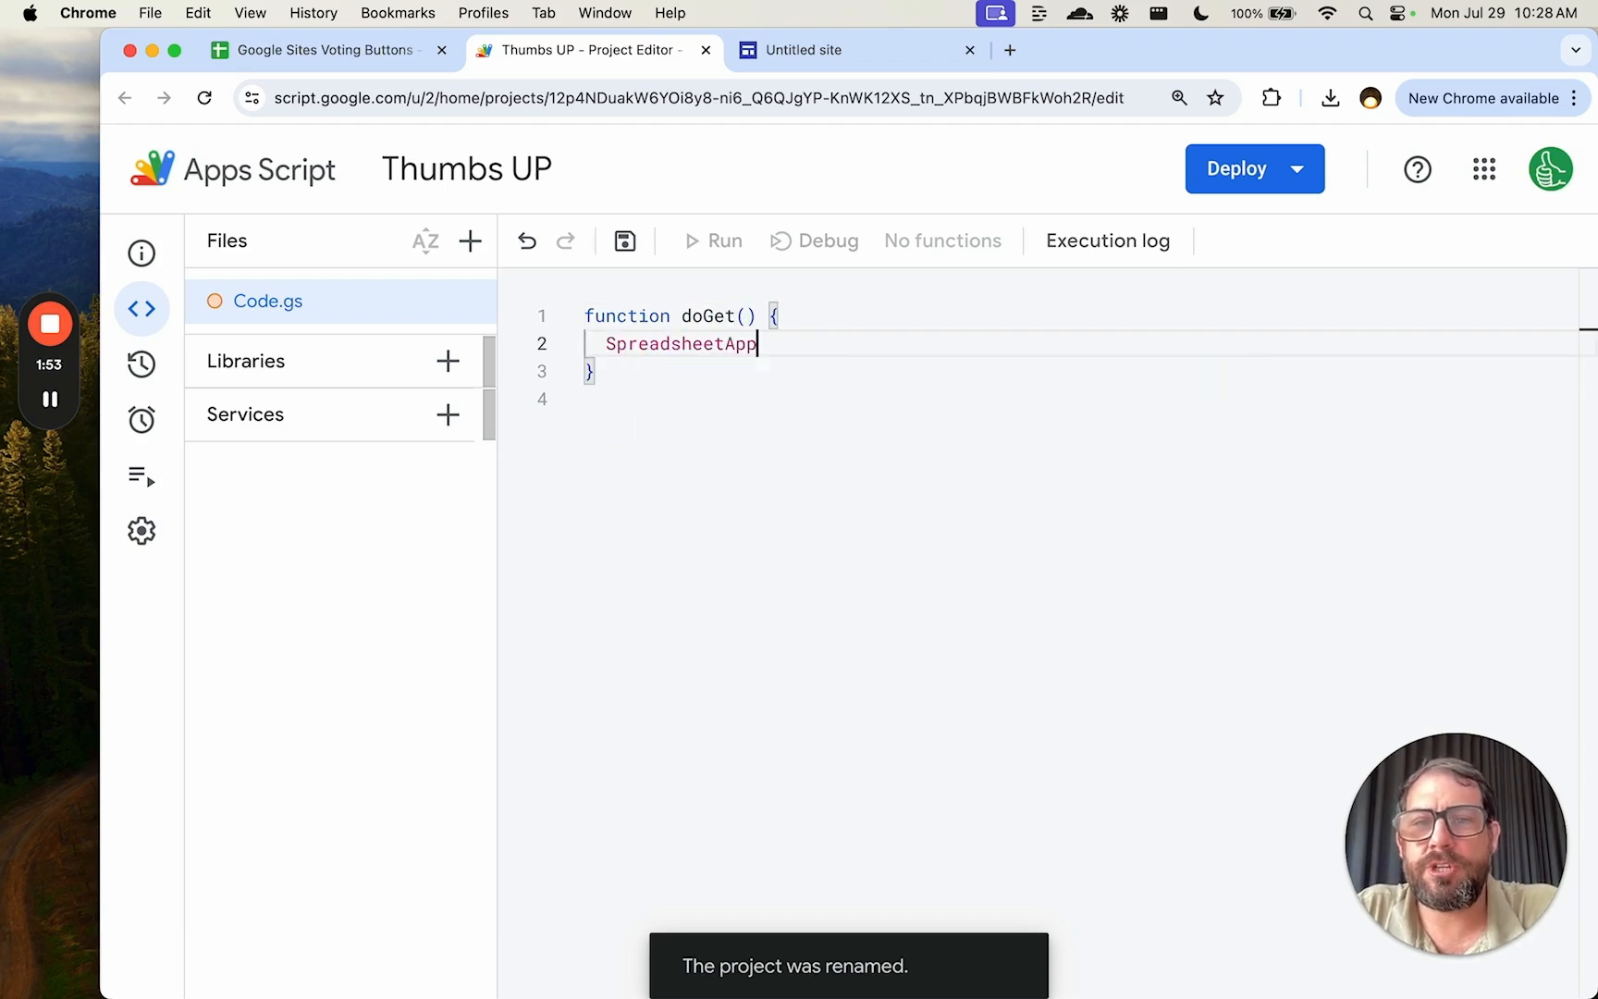
text(.getActiveSpreadsheet)
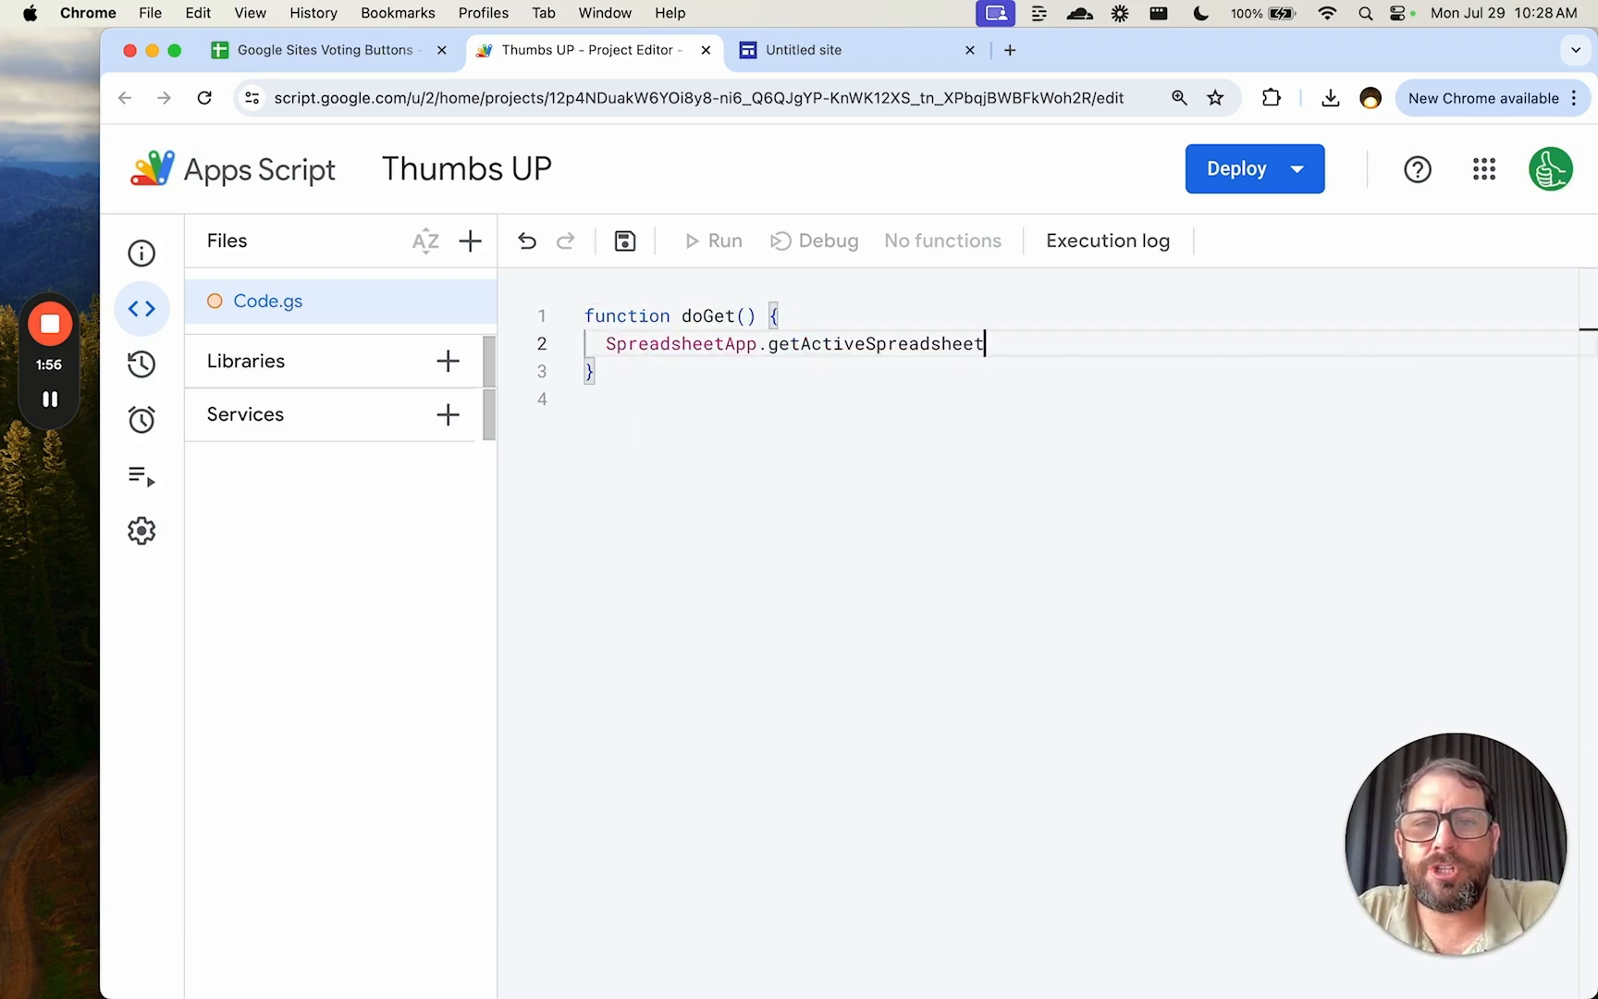
text(())
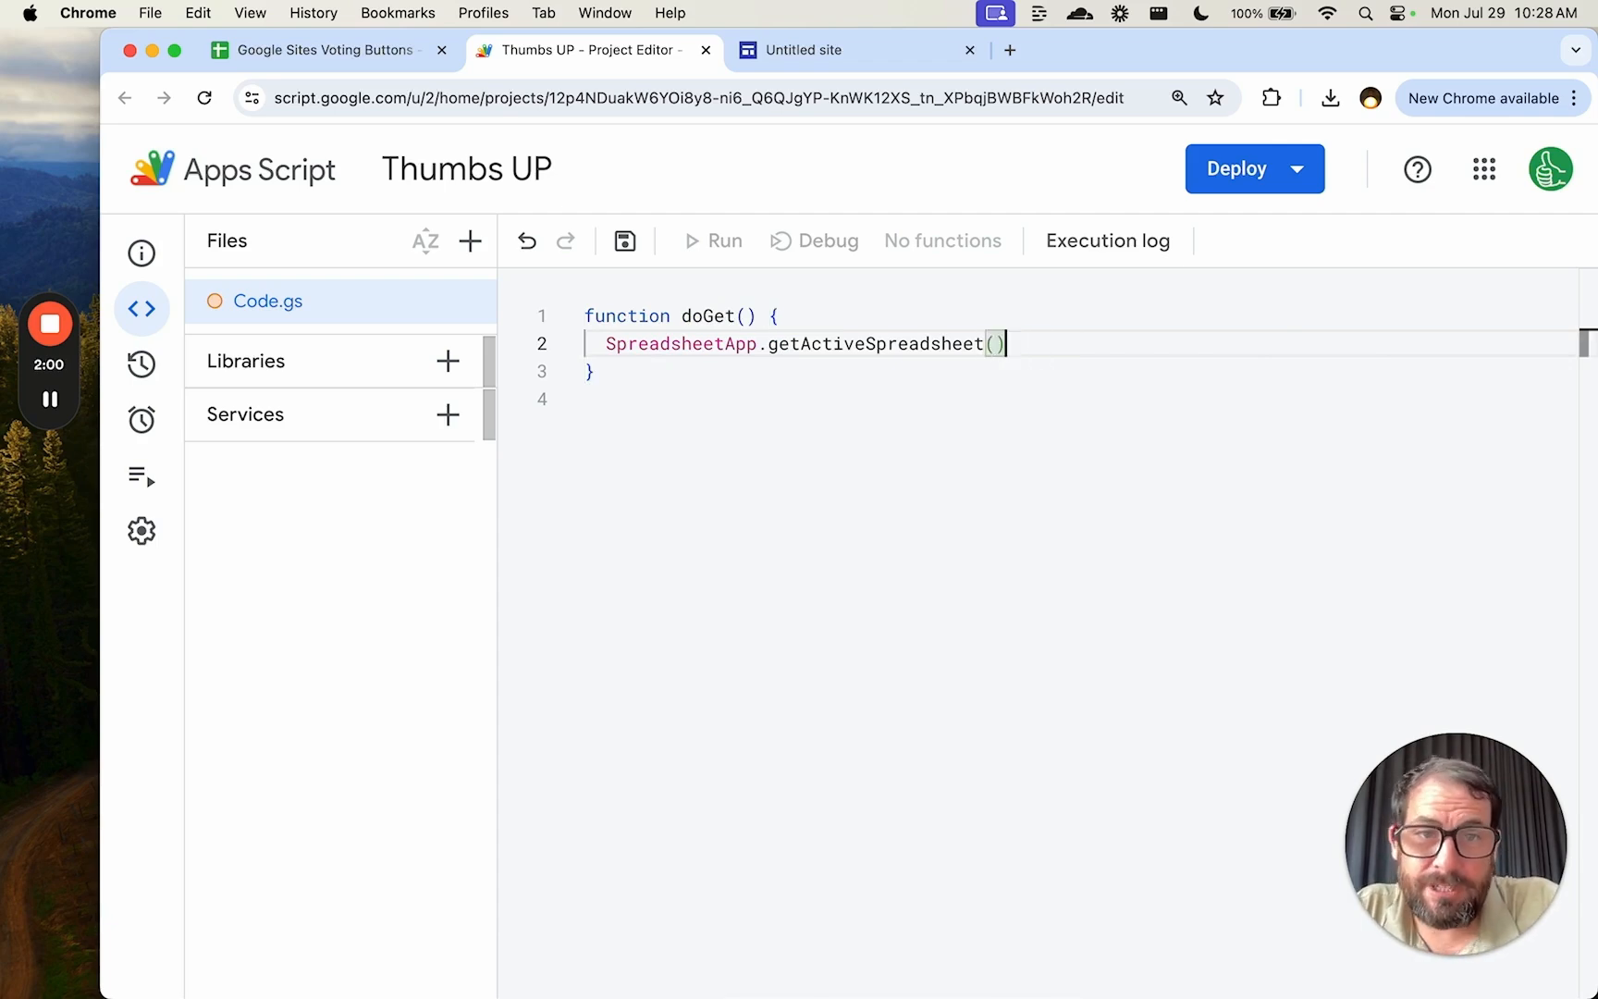
text(.getSheetByName")
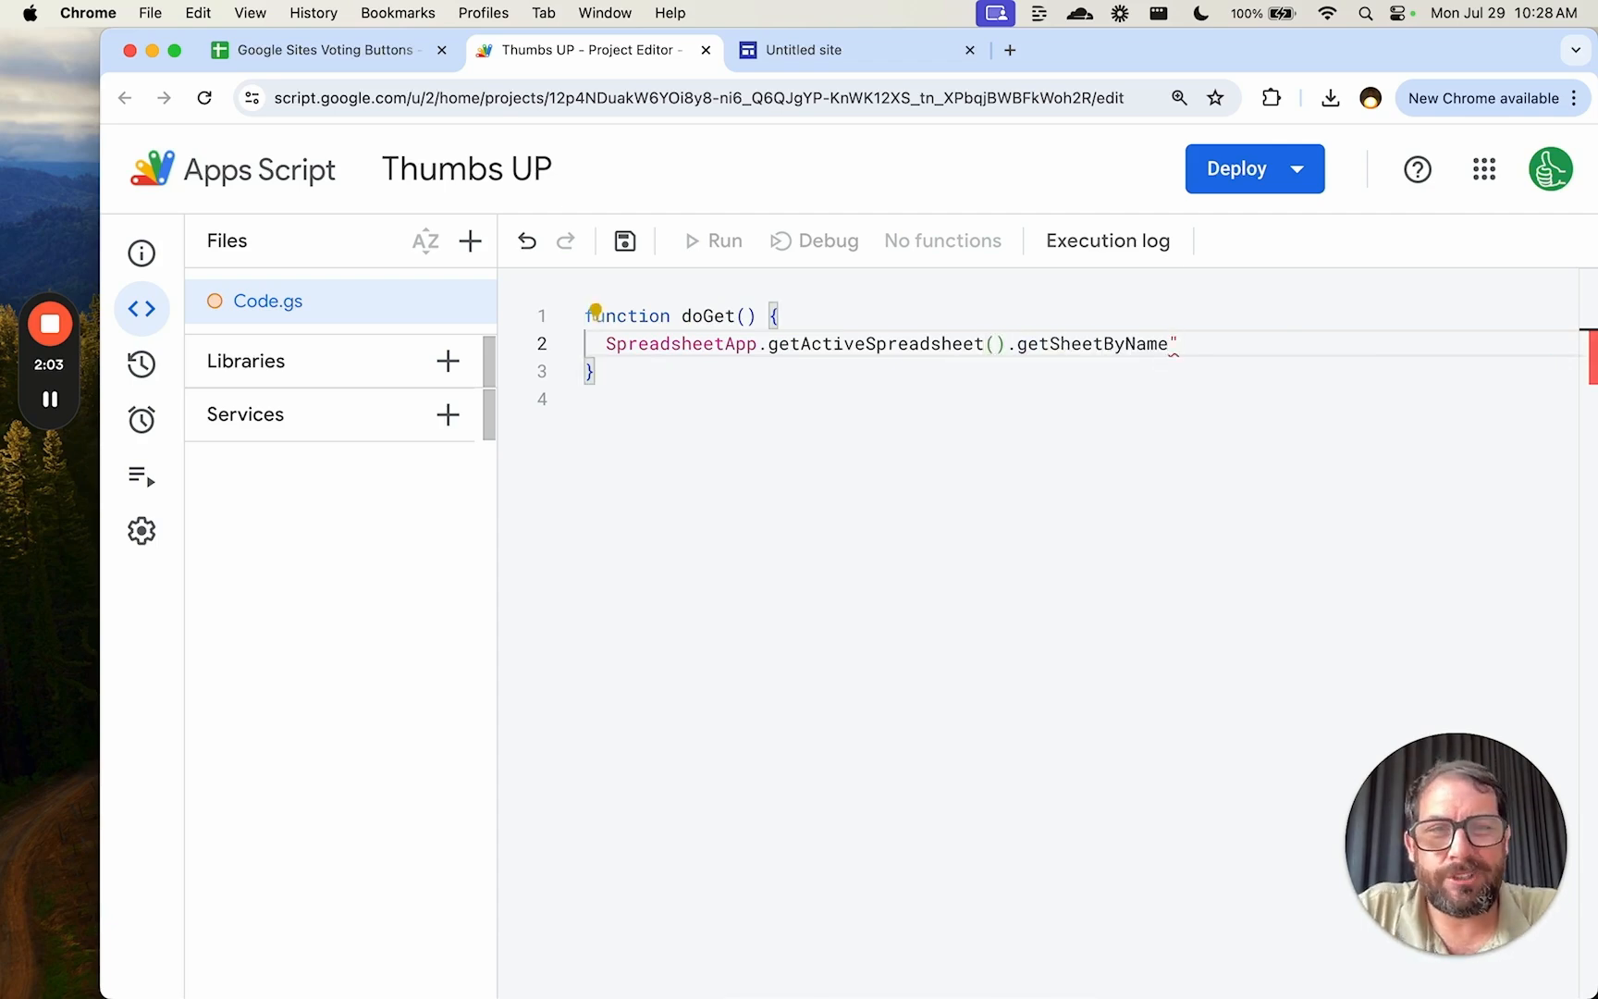
text(()
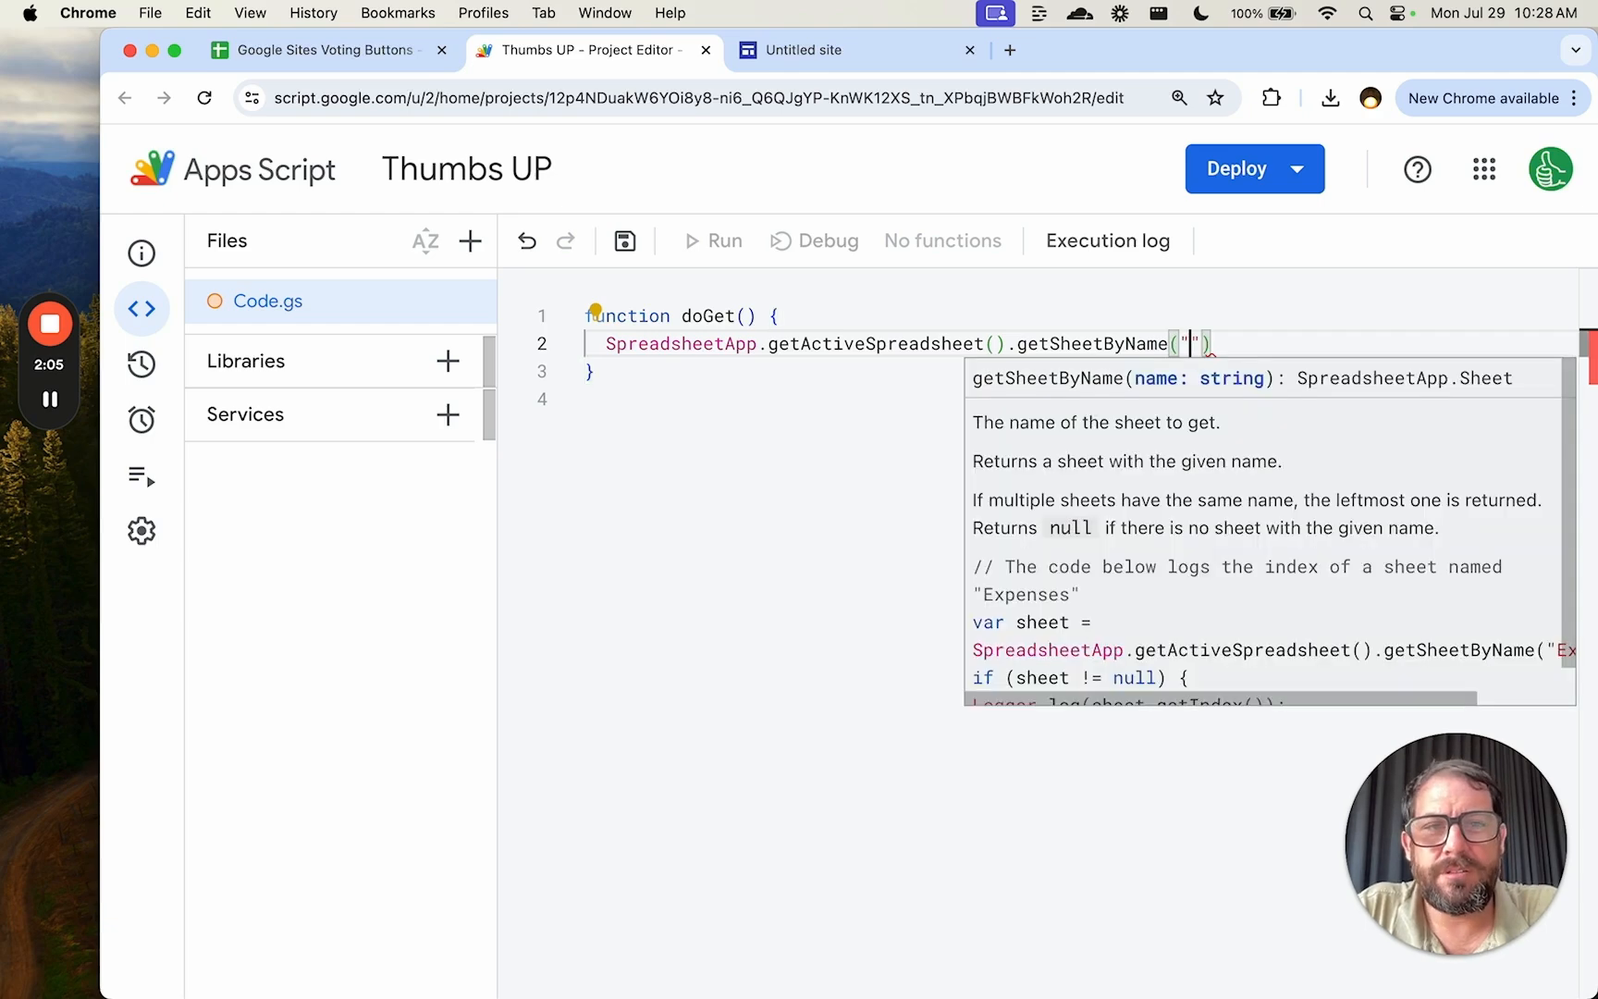
text(Sheet1)
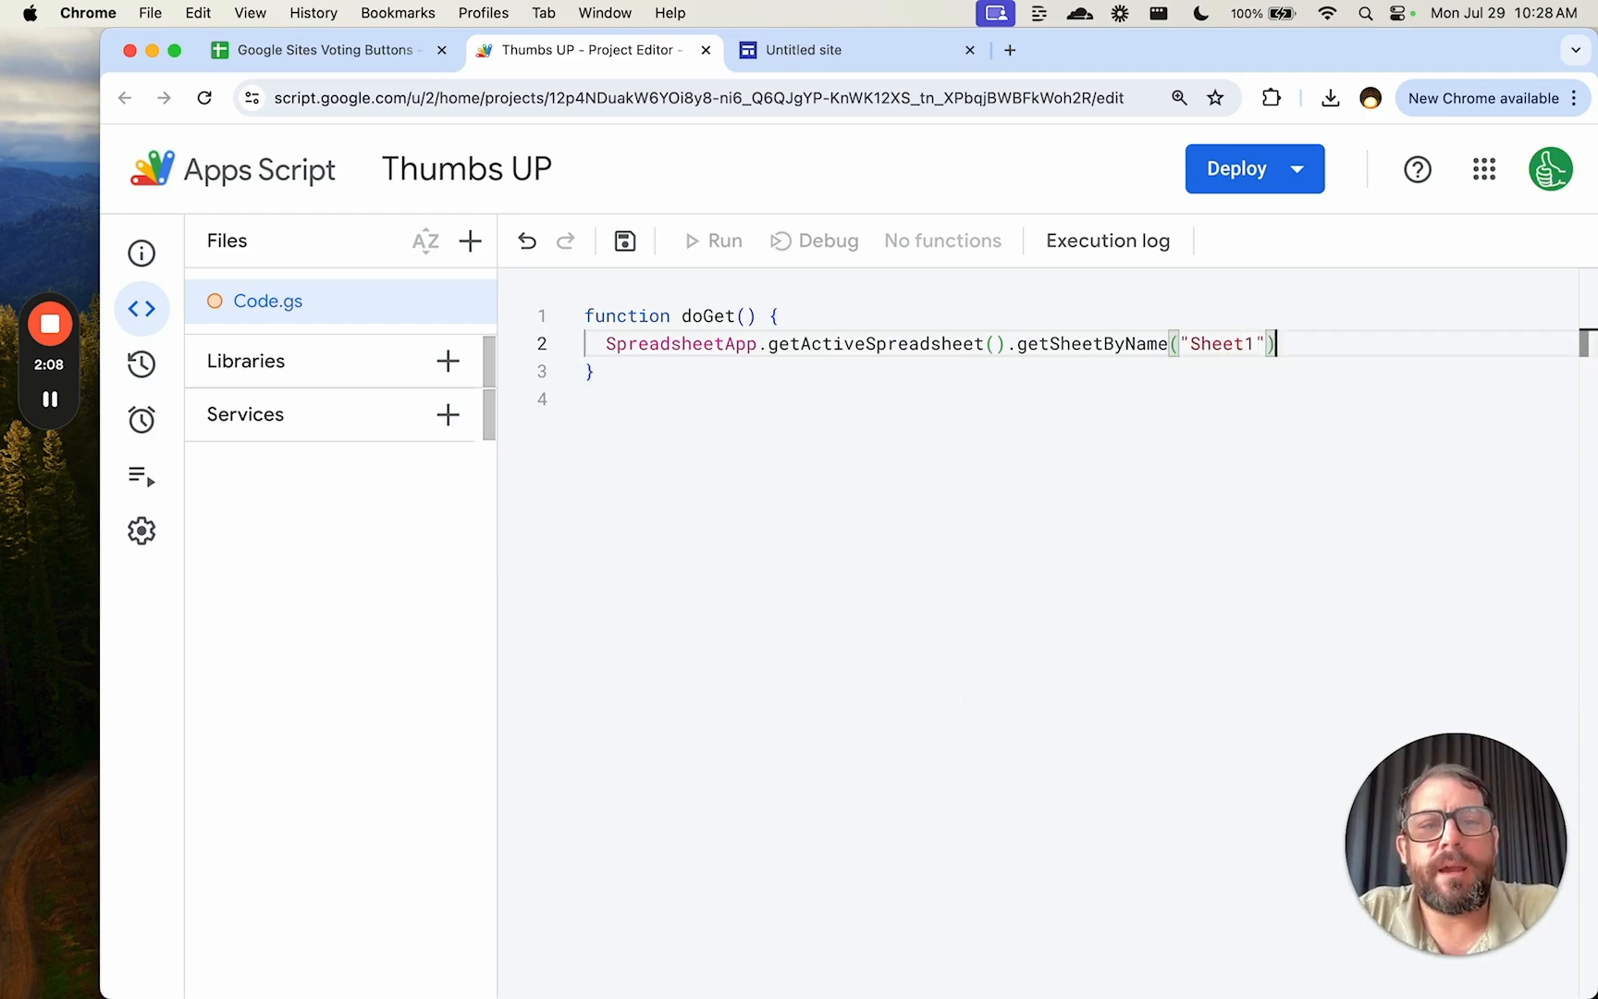
text(.getRange()
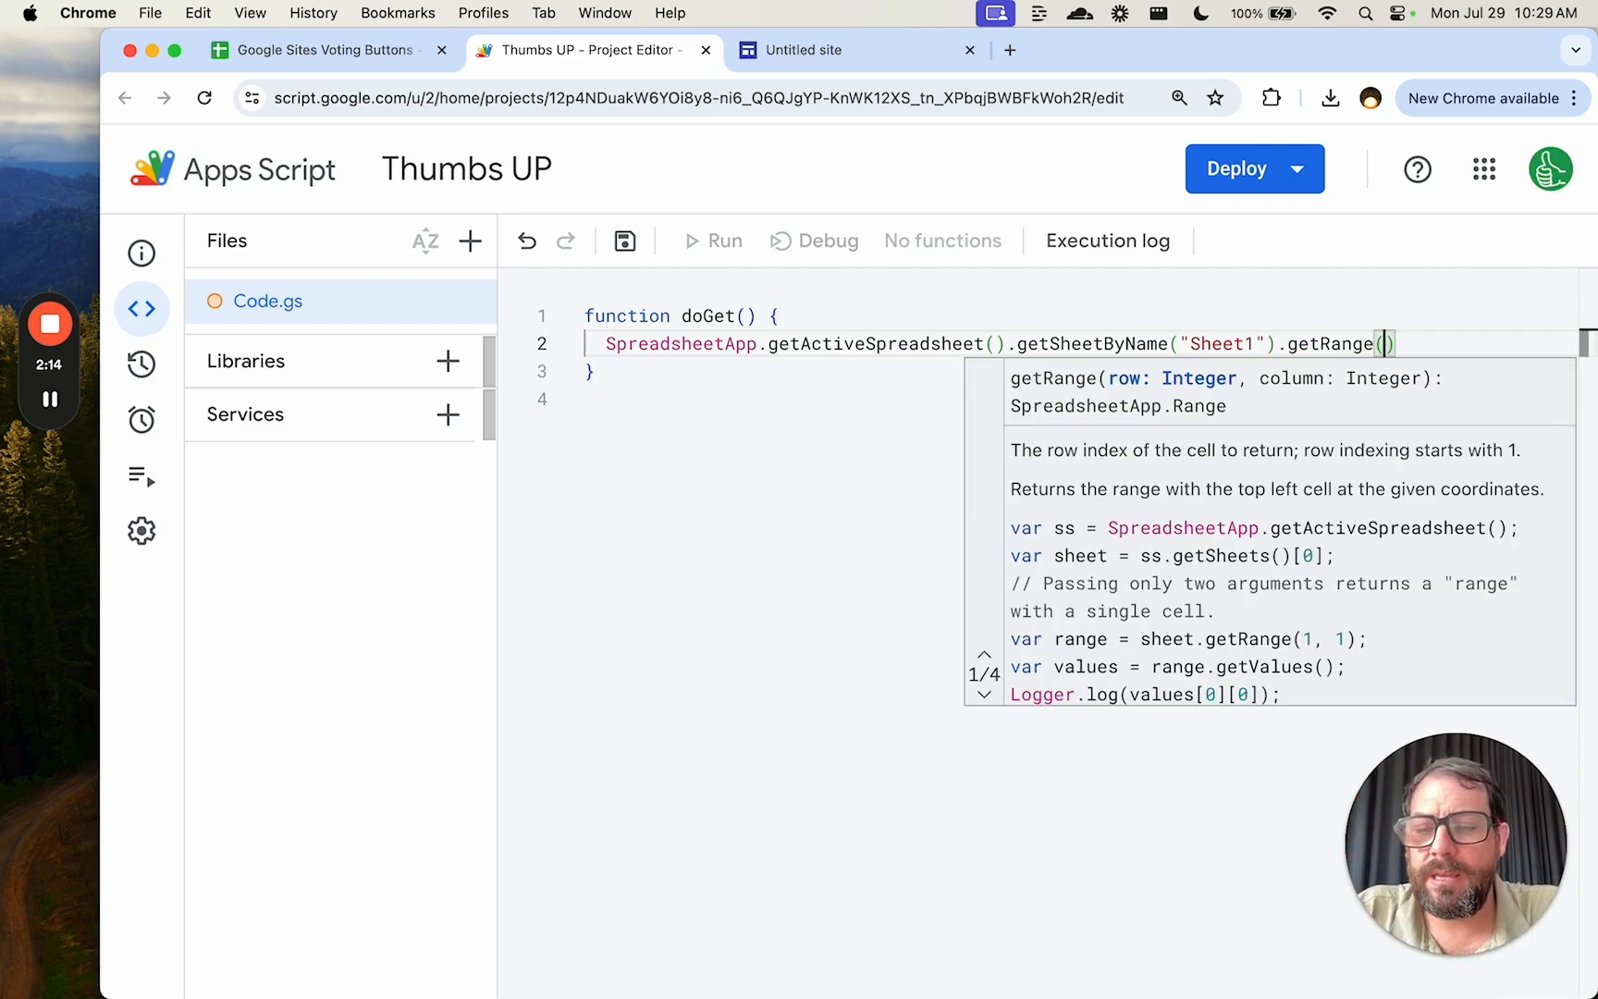
text("A2")
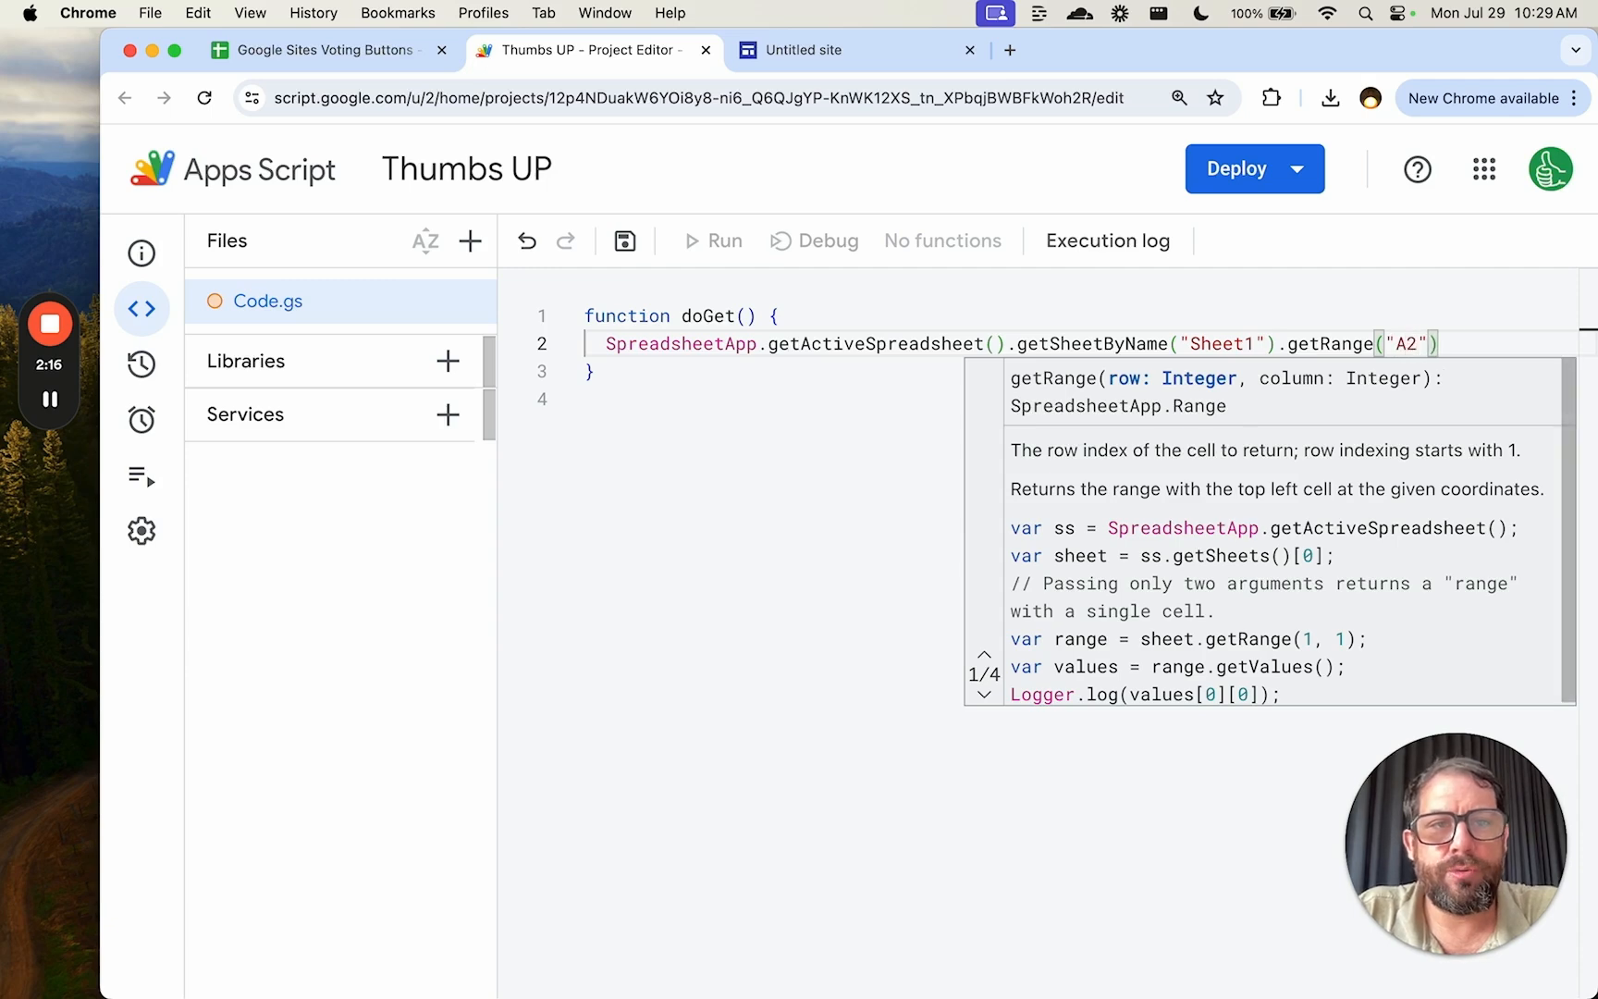
text(.getValue())
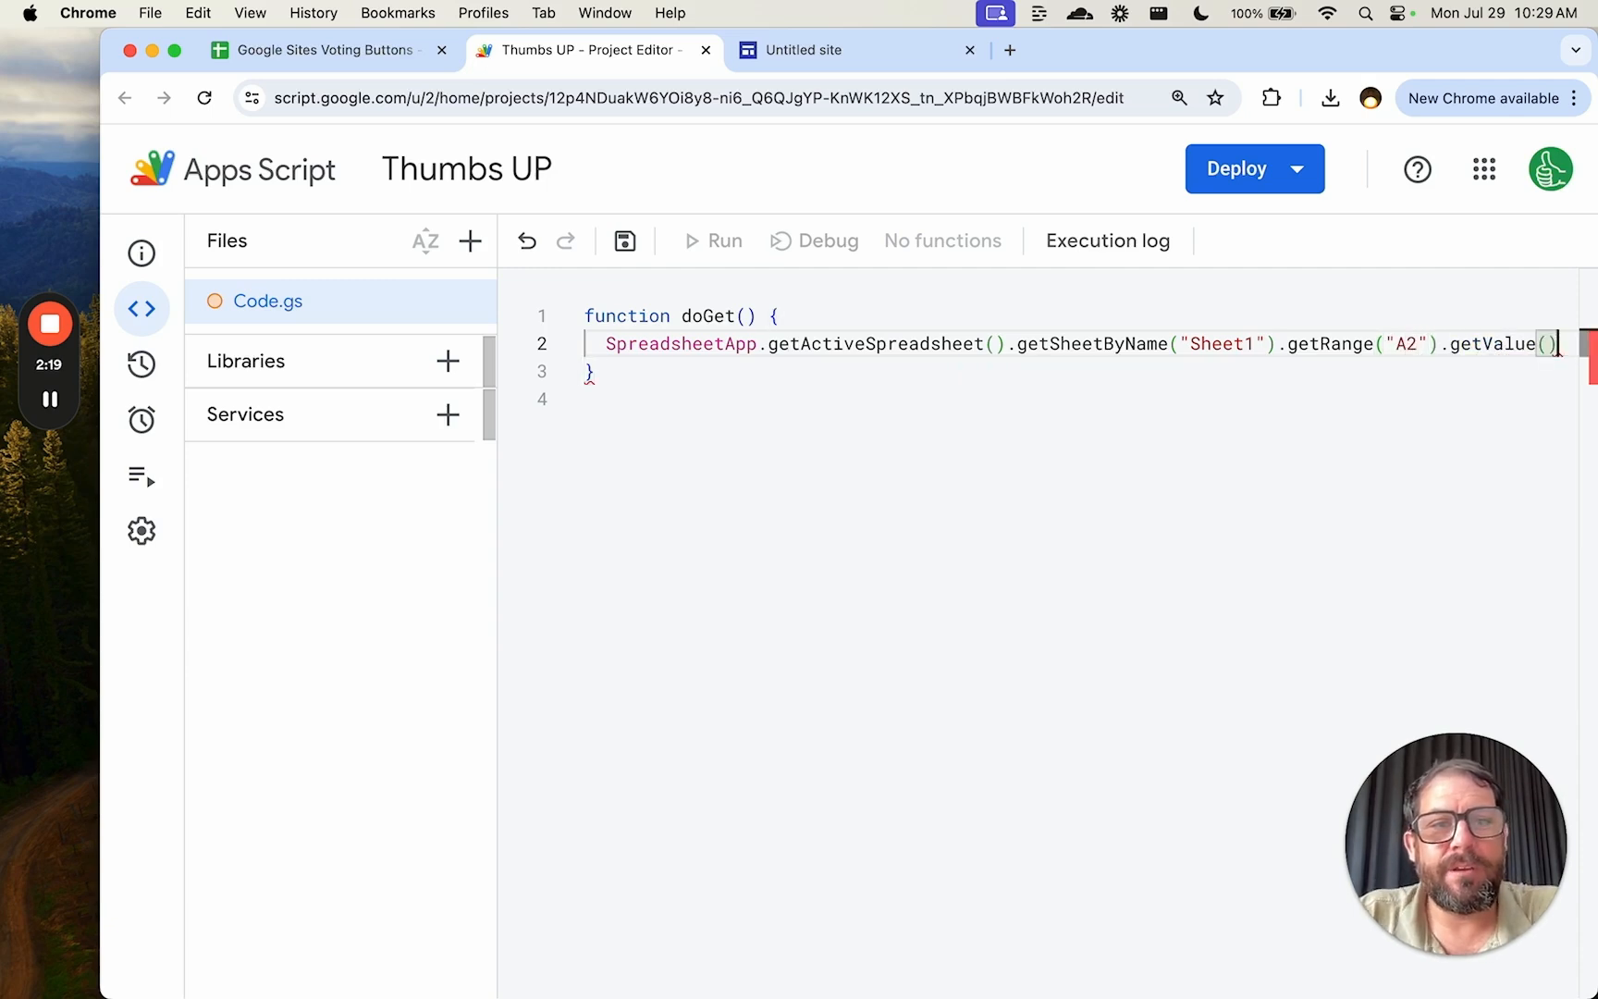
text(var count =)
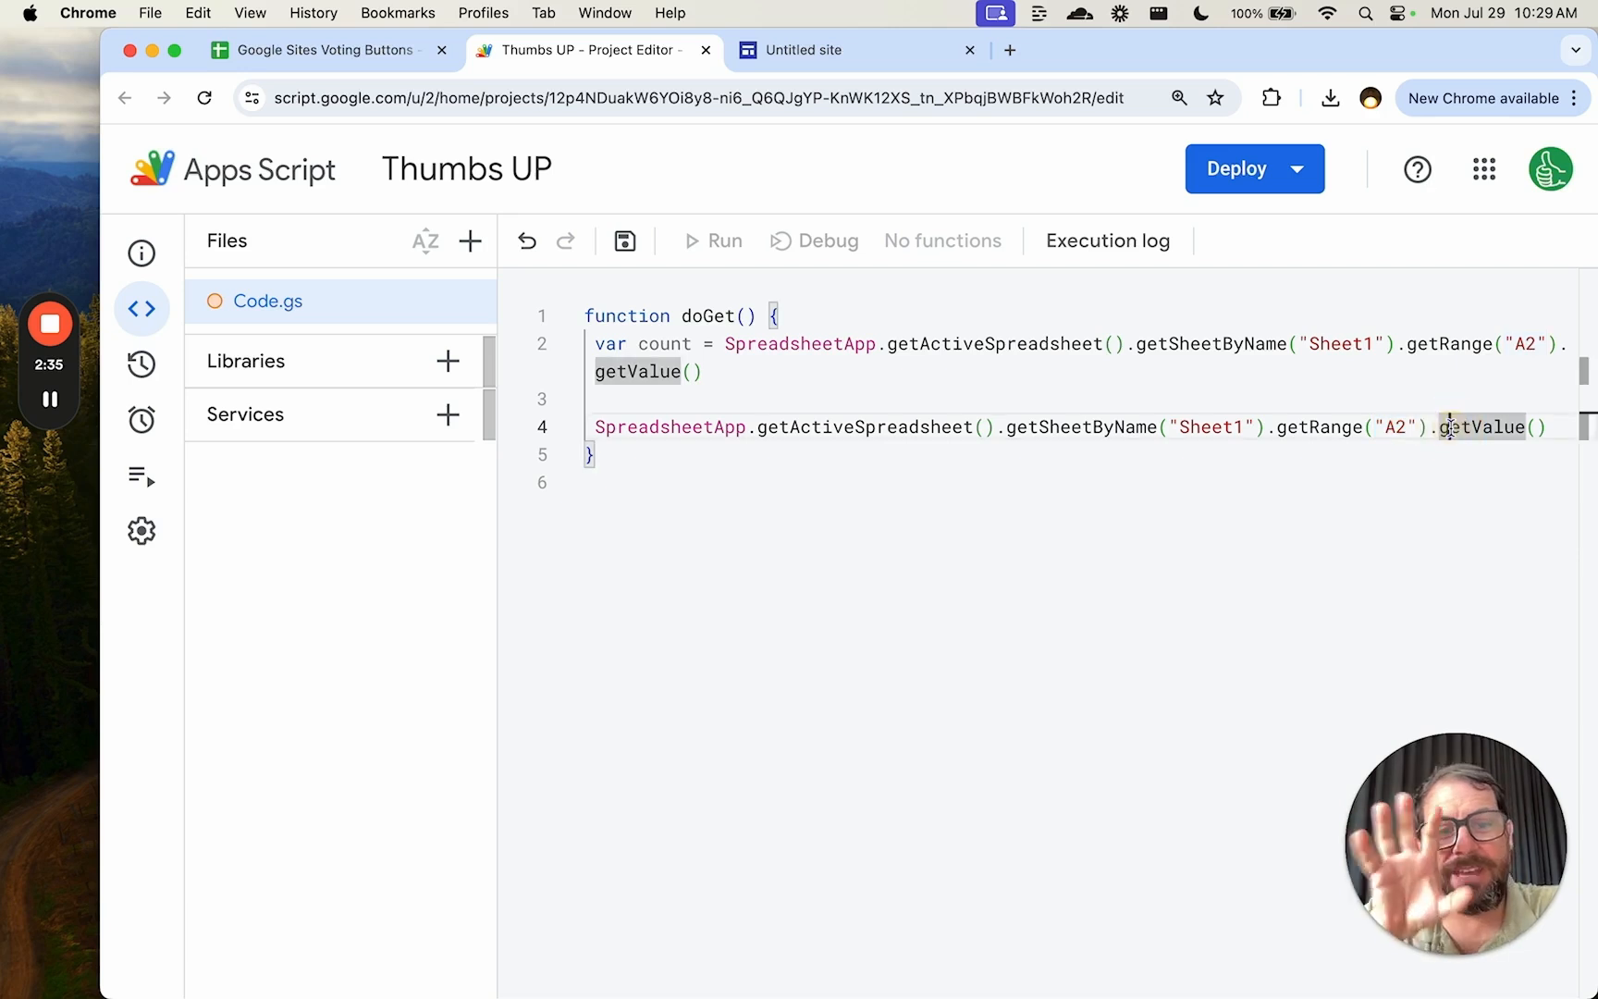
text(setValue)
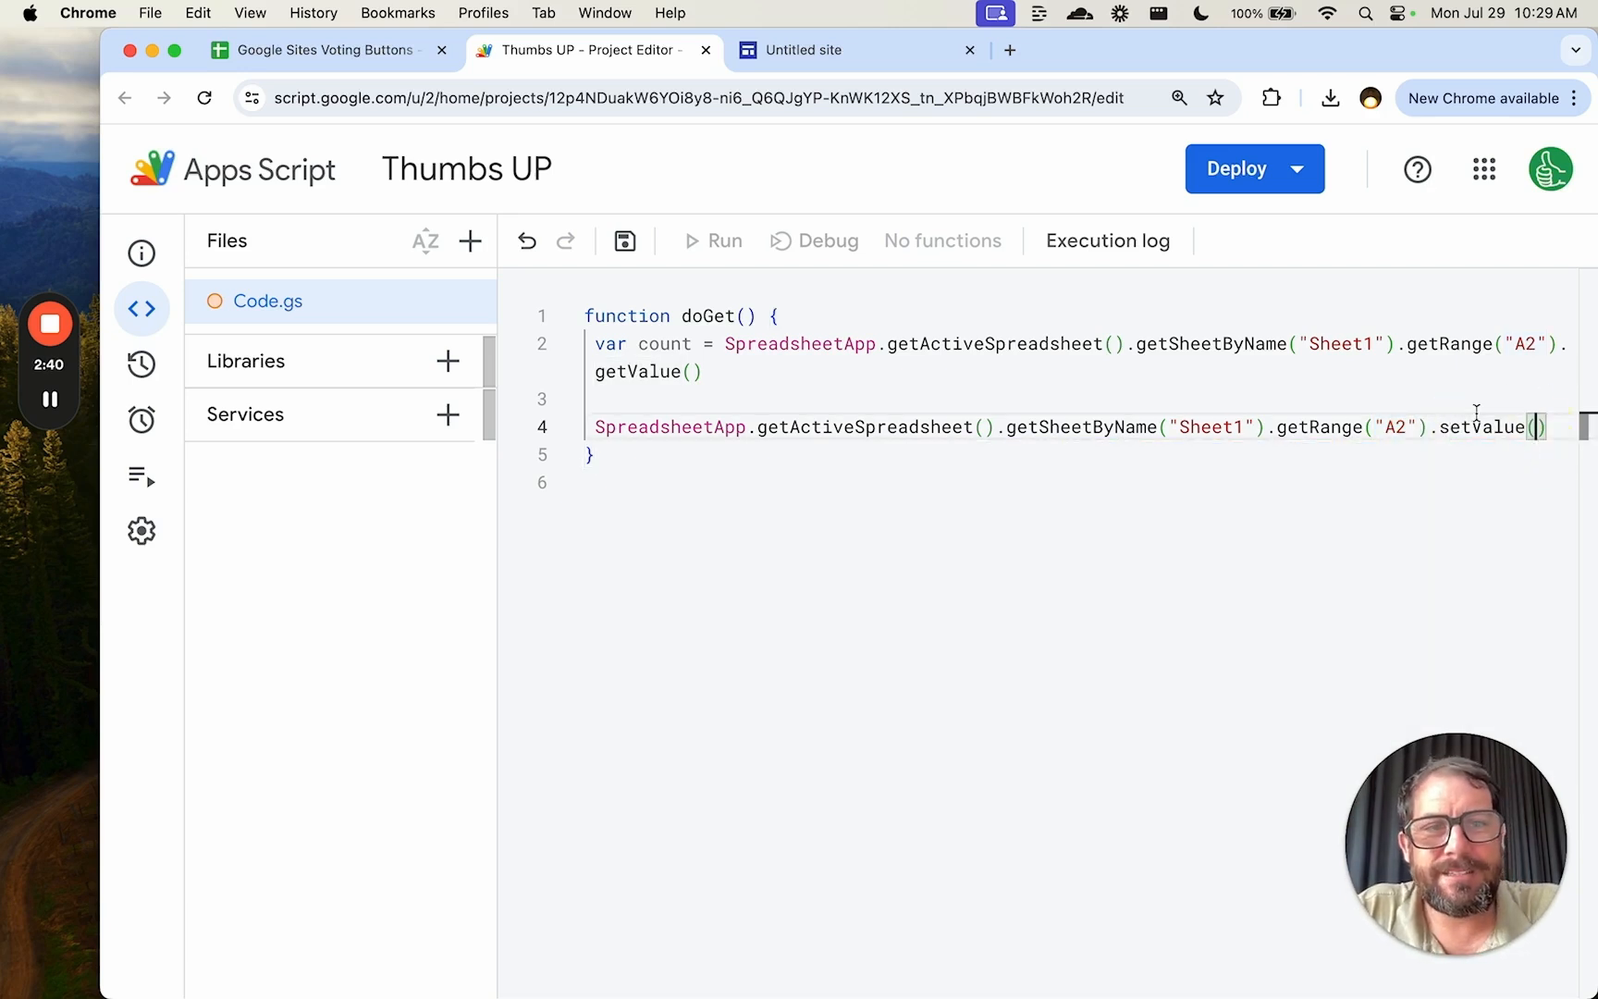
text(count + 1)
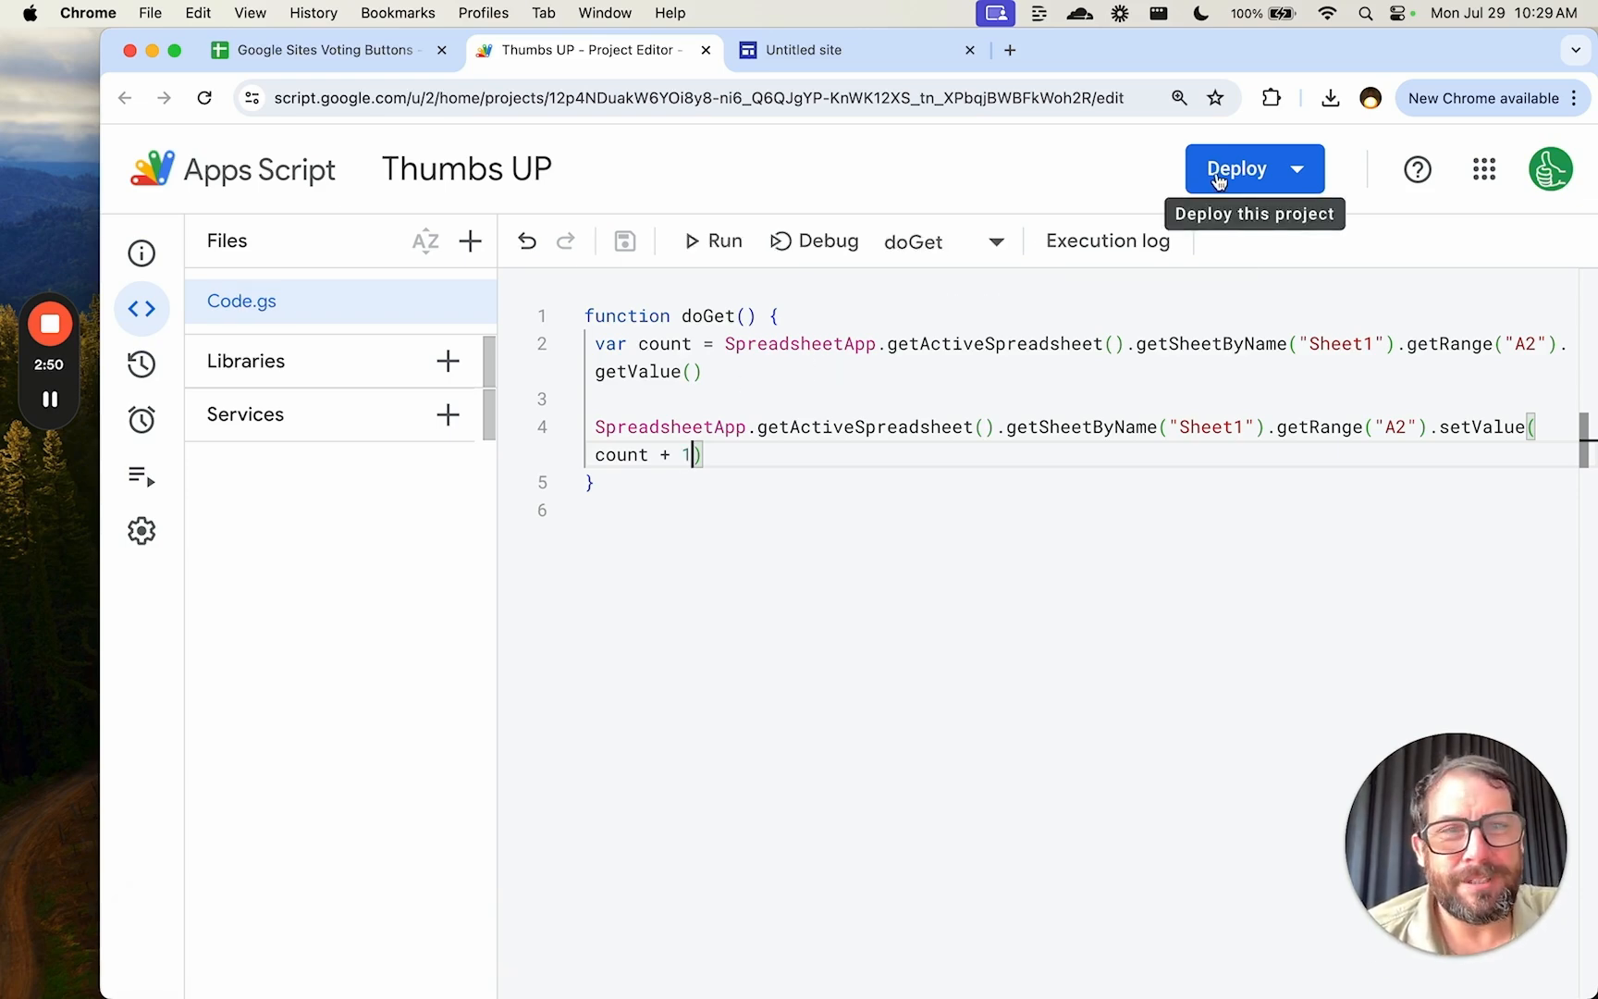
Step: Create a new Web app deployment with access set to Anyone and deploy it
click(1237, 168)
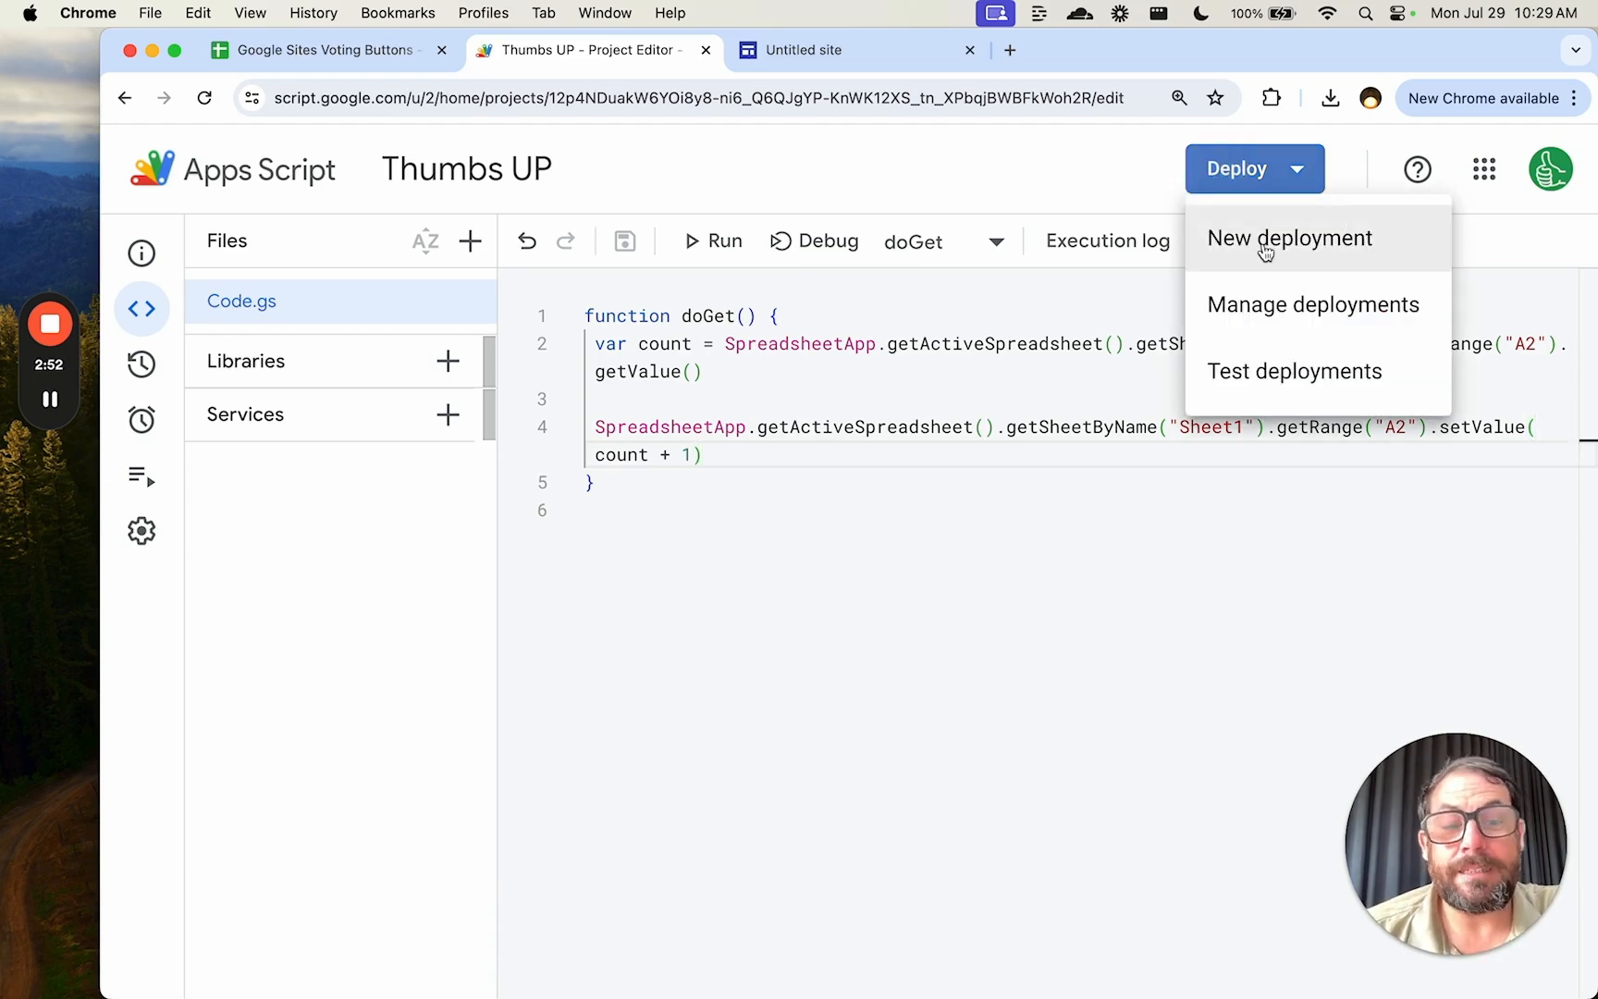
click(1290, 238)
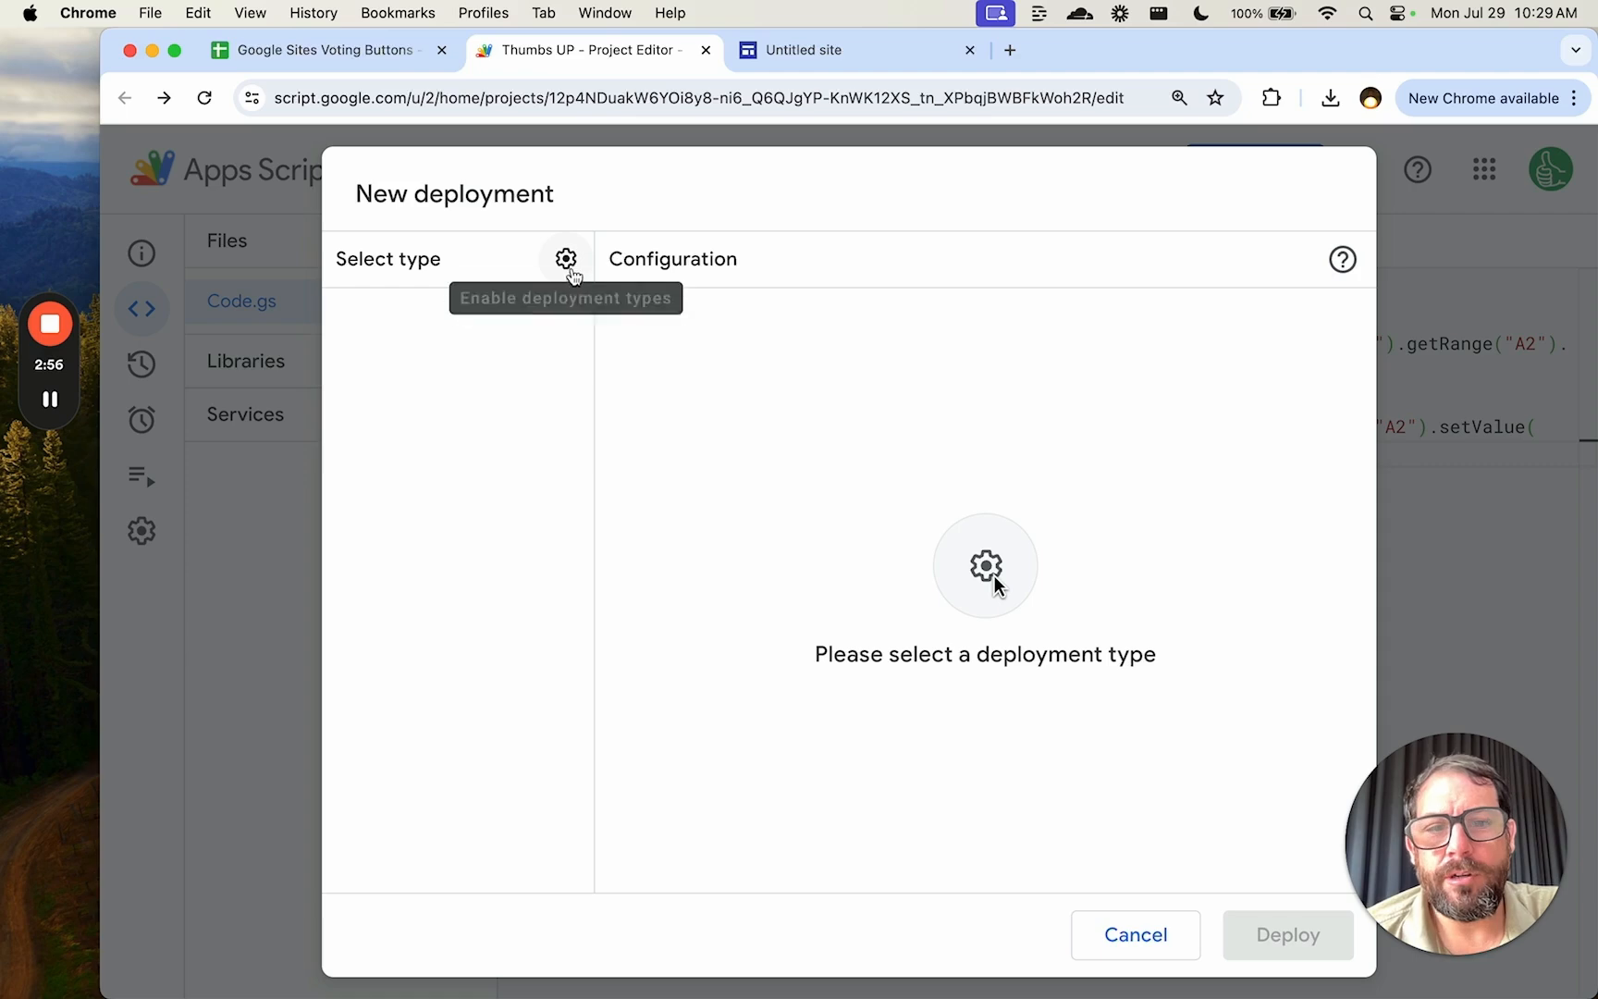
click(566, 258)
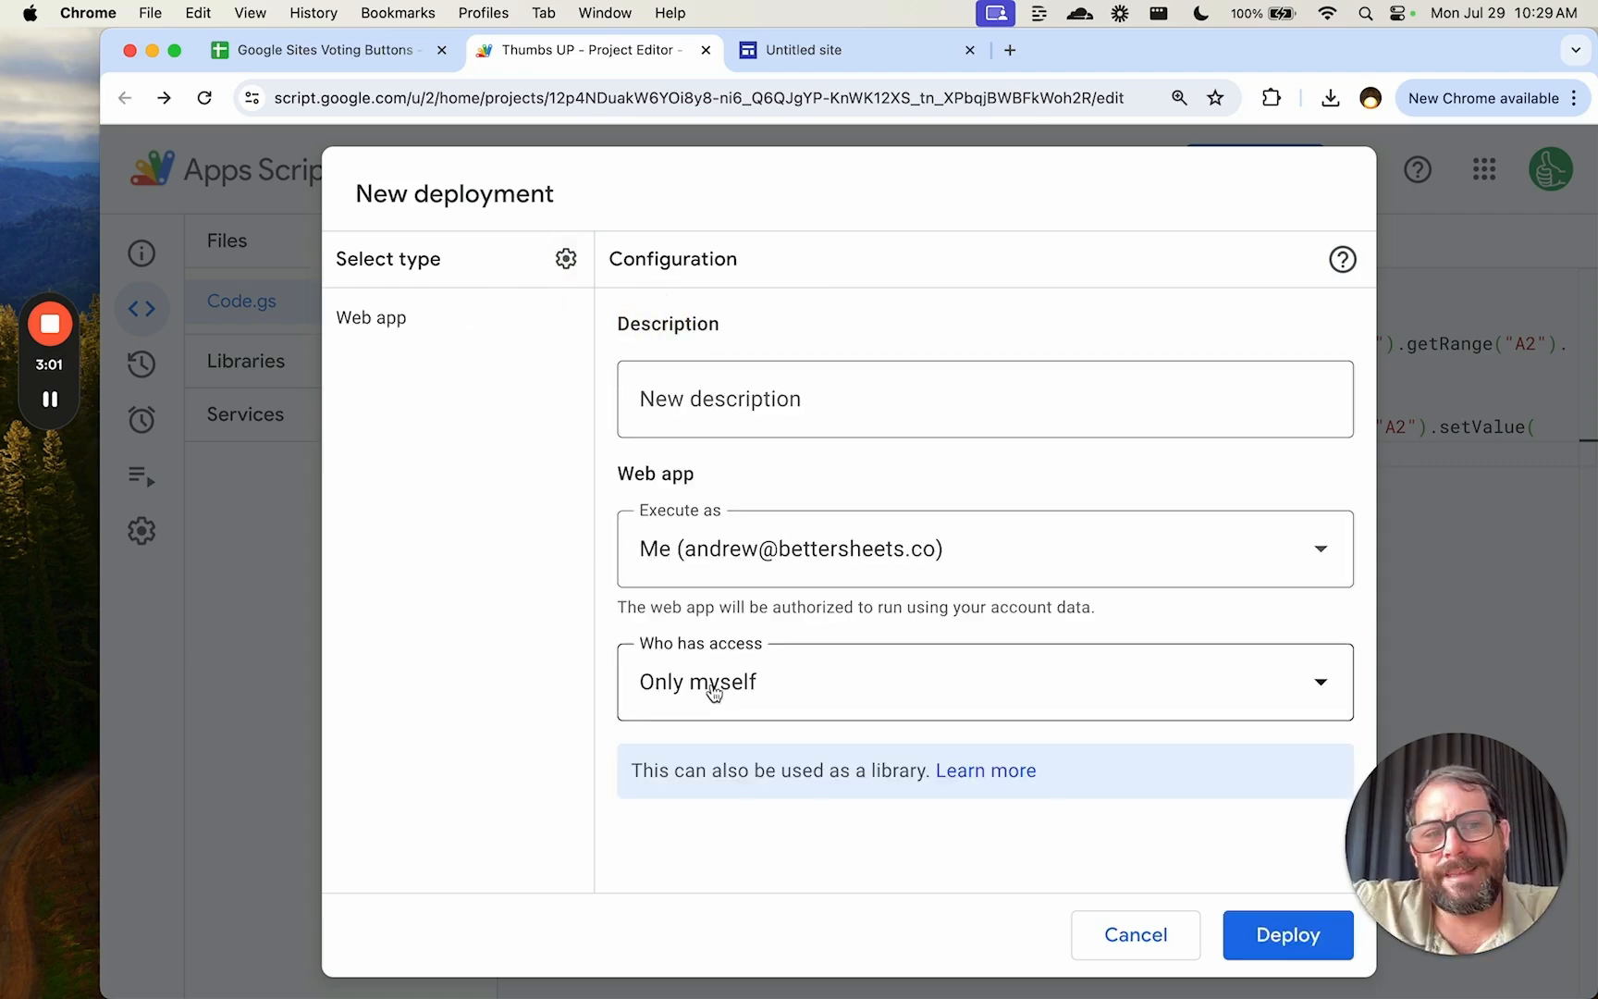
mouse_move(728, 631)
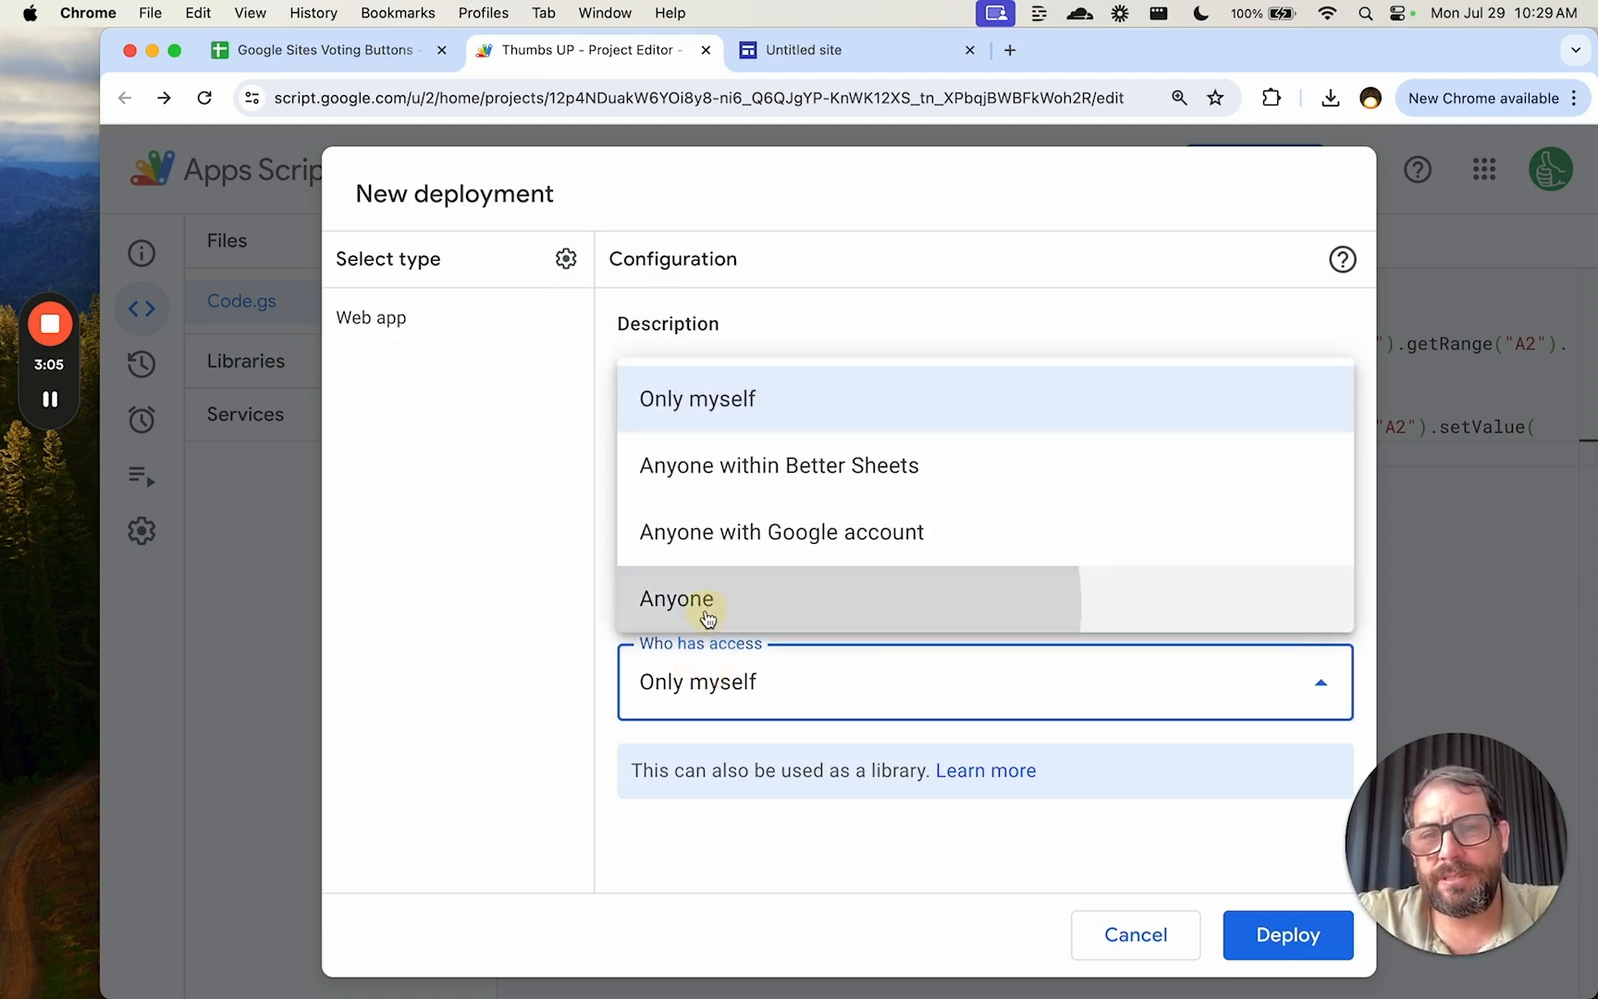
click(676, 598)
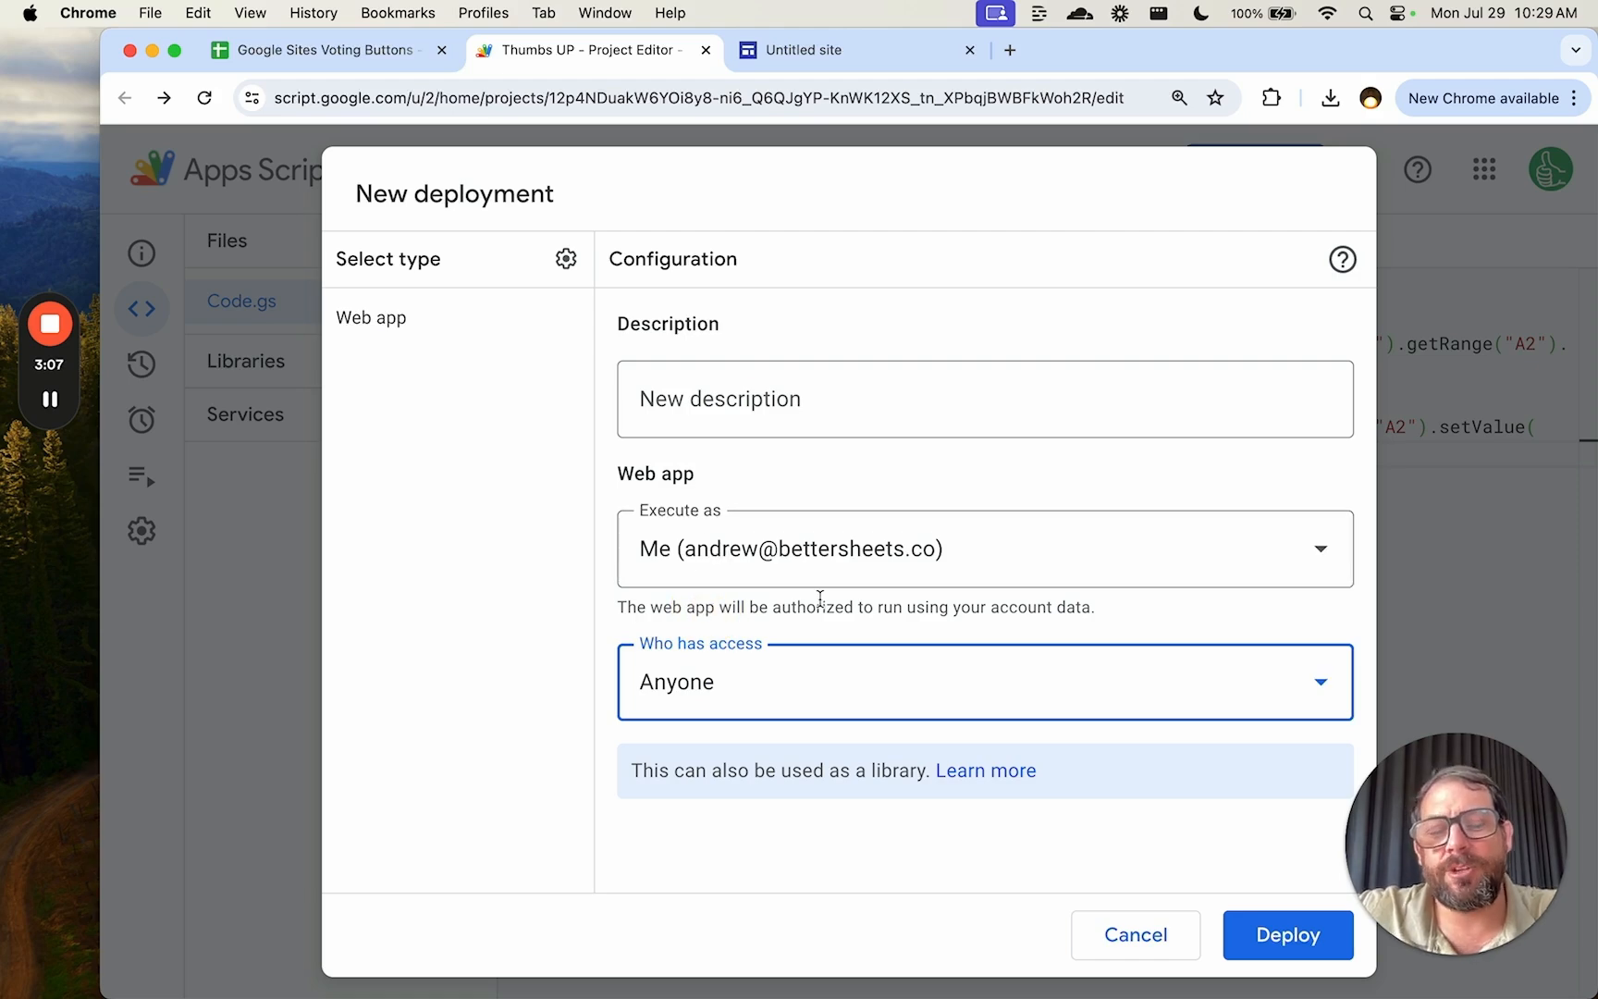
click(1286, 935)
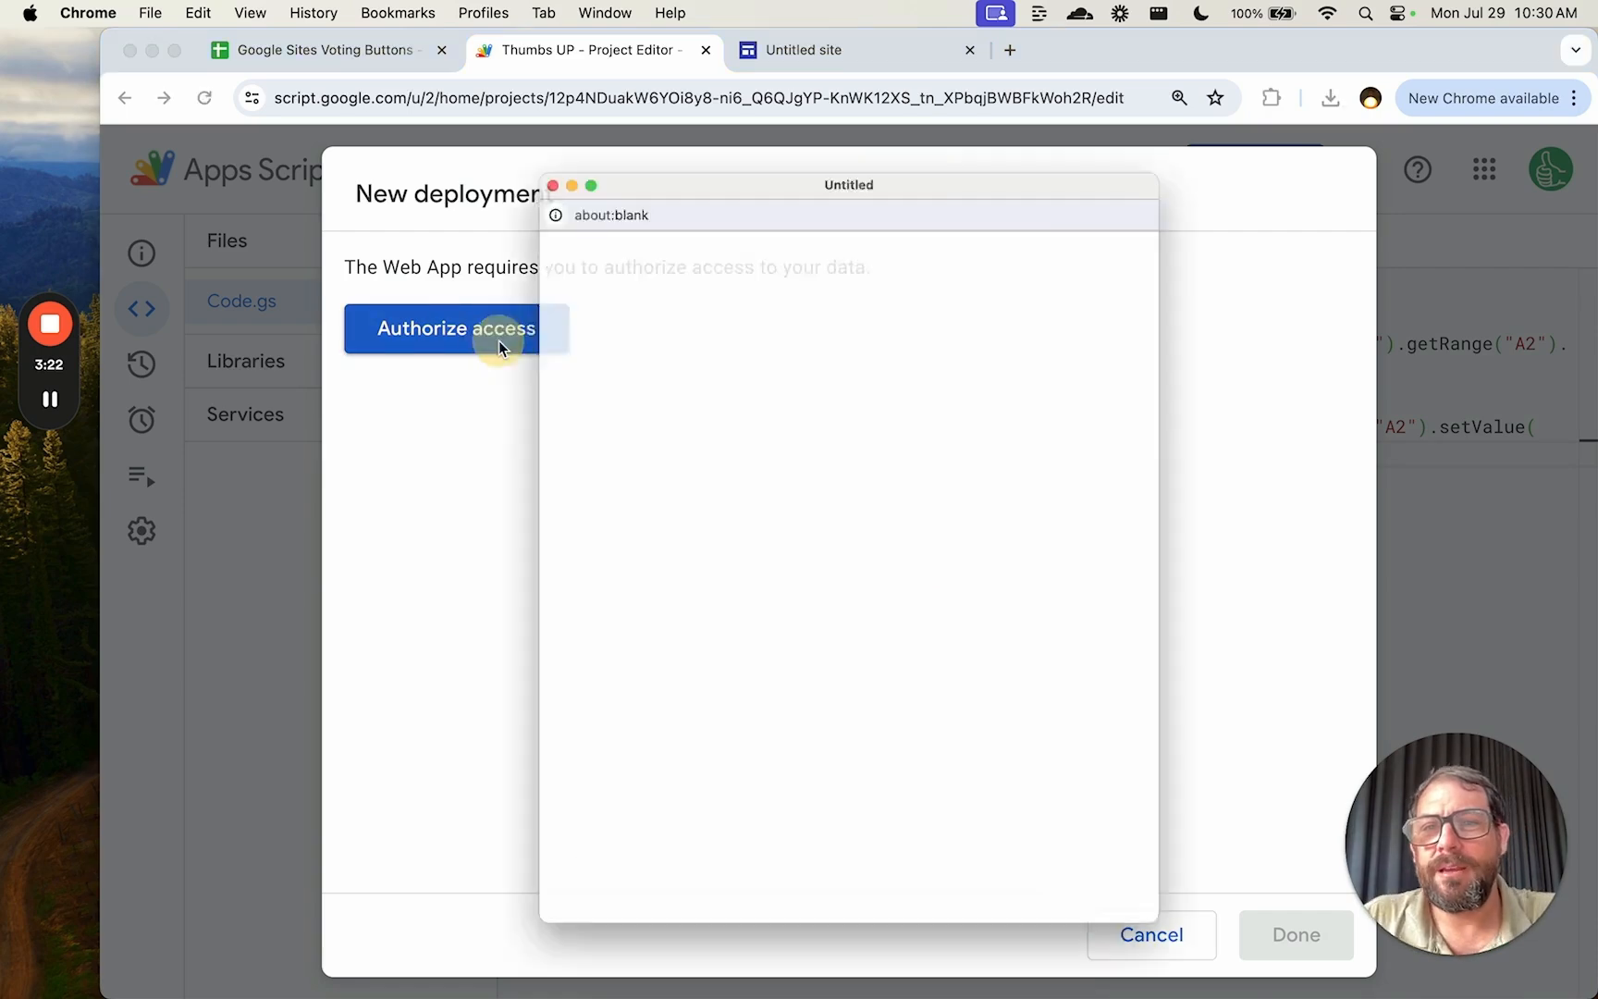
Step: Authorize access with your Google account and allow the script to use spreadsheets
click(456, 329)
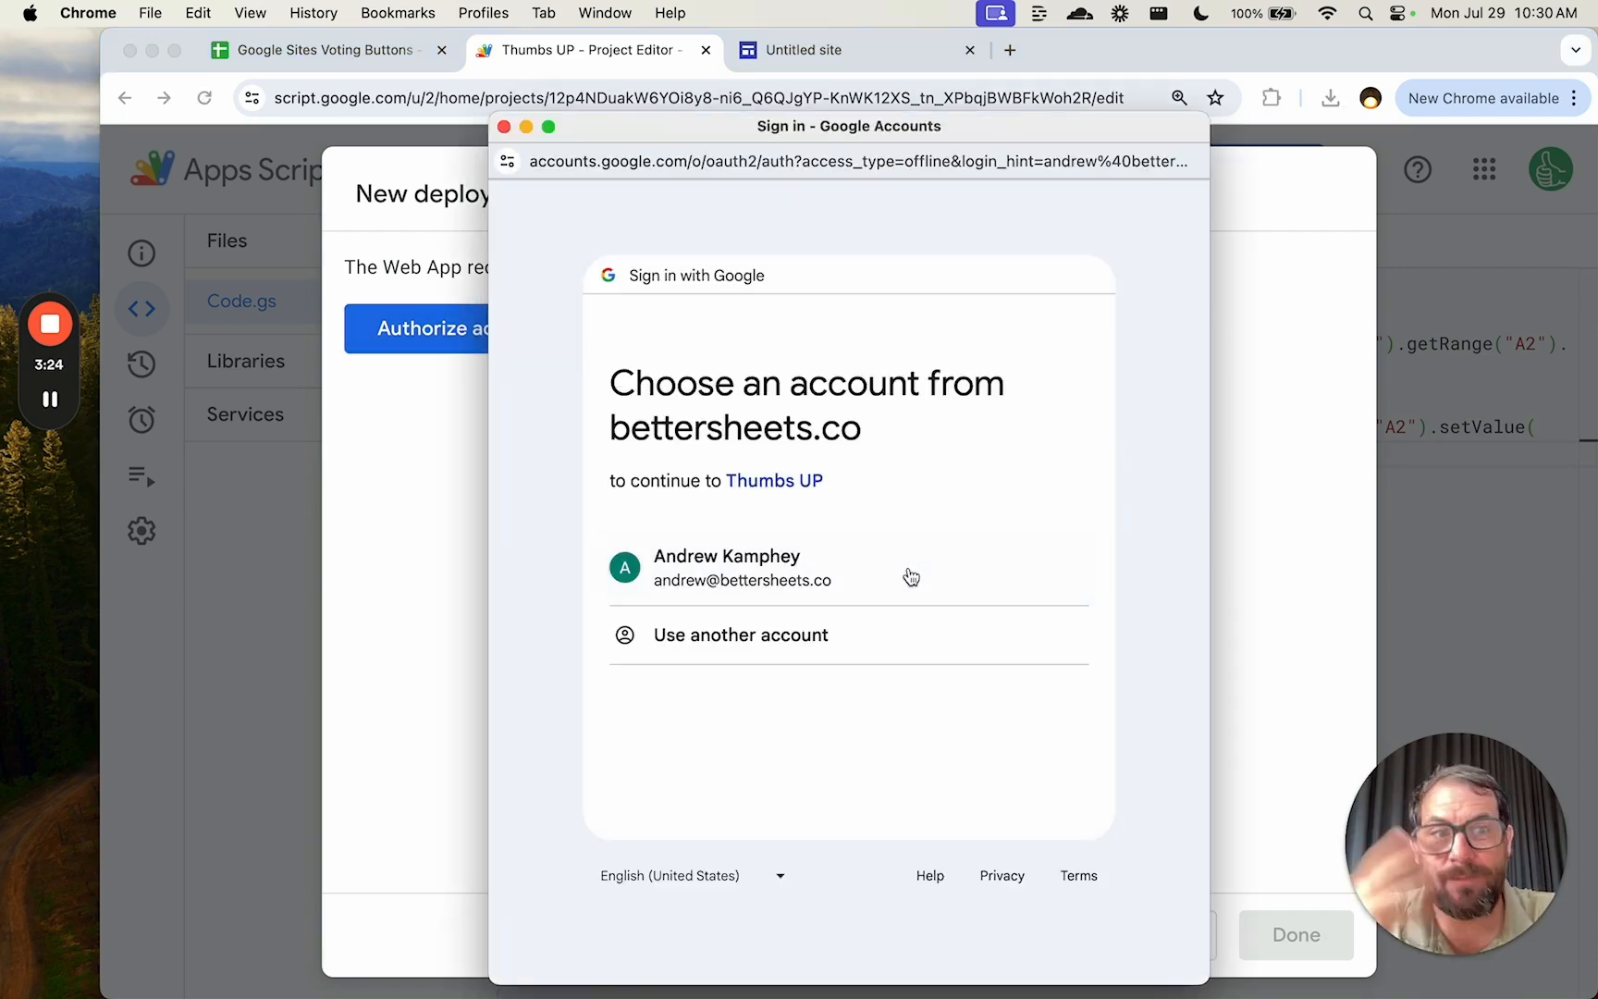
click(742, 567)
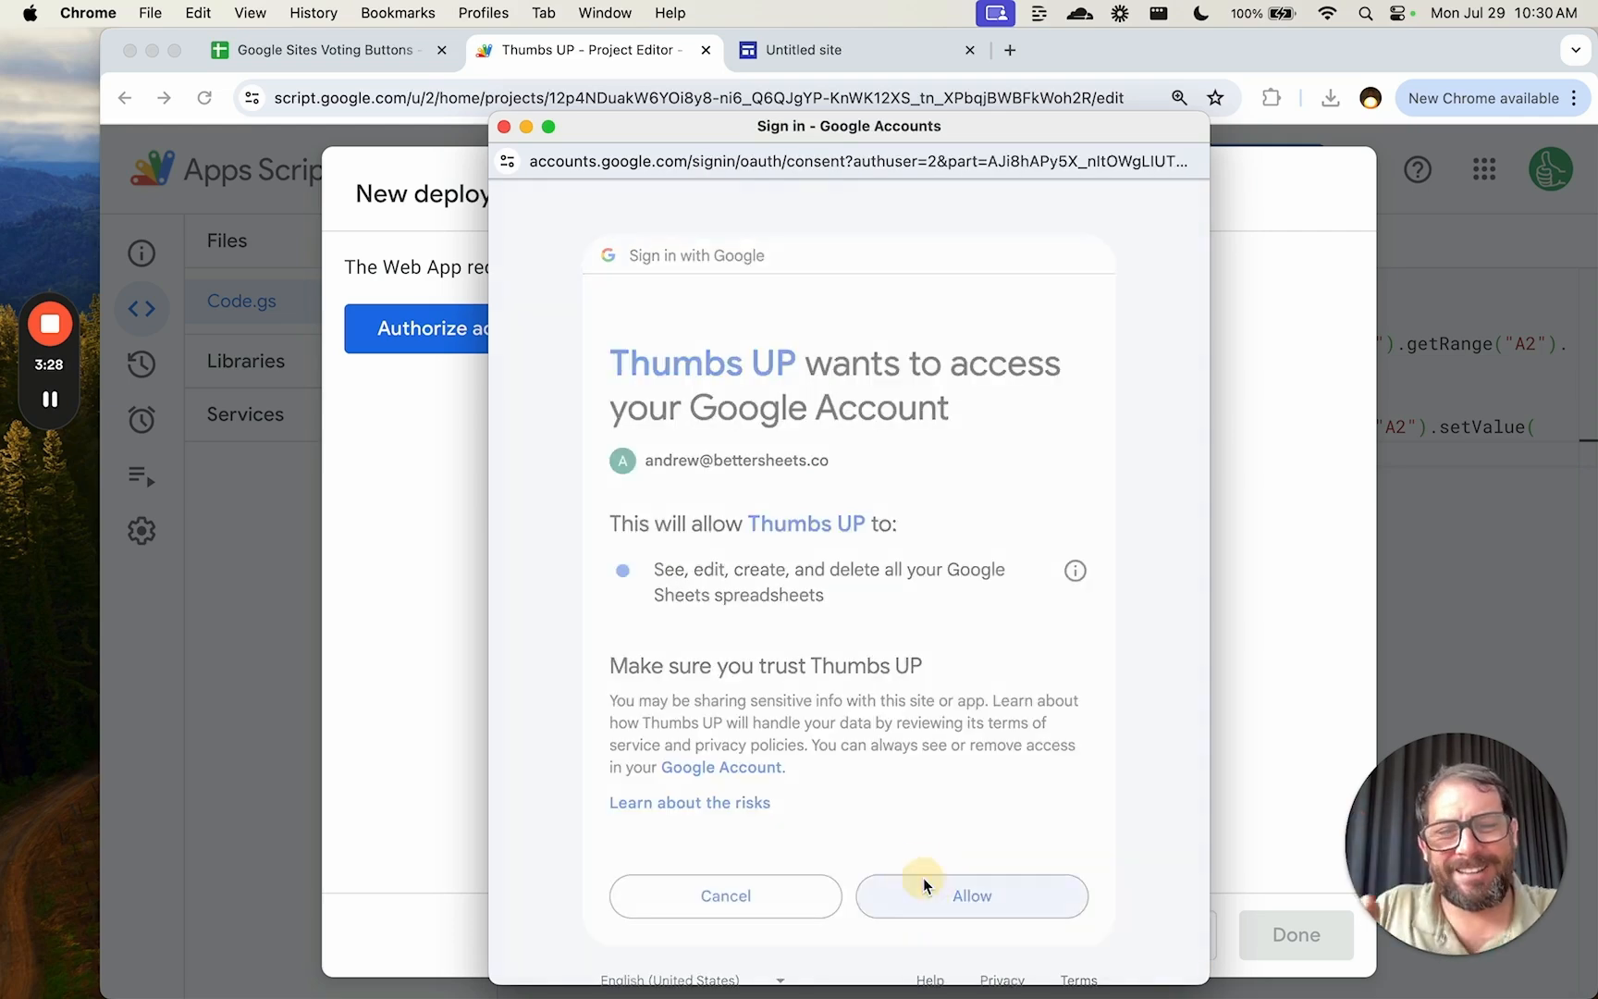
click(969, 896)
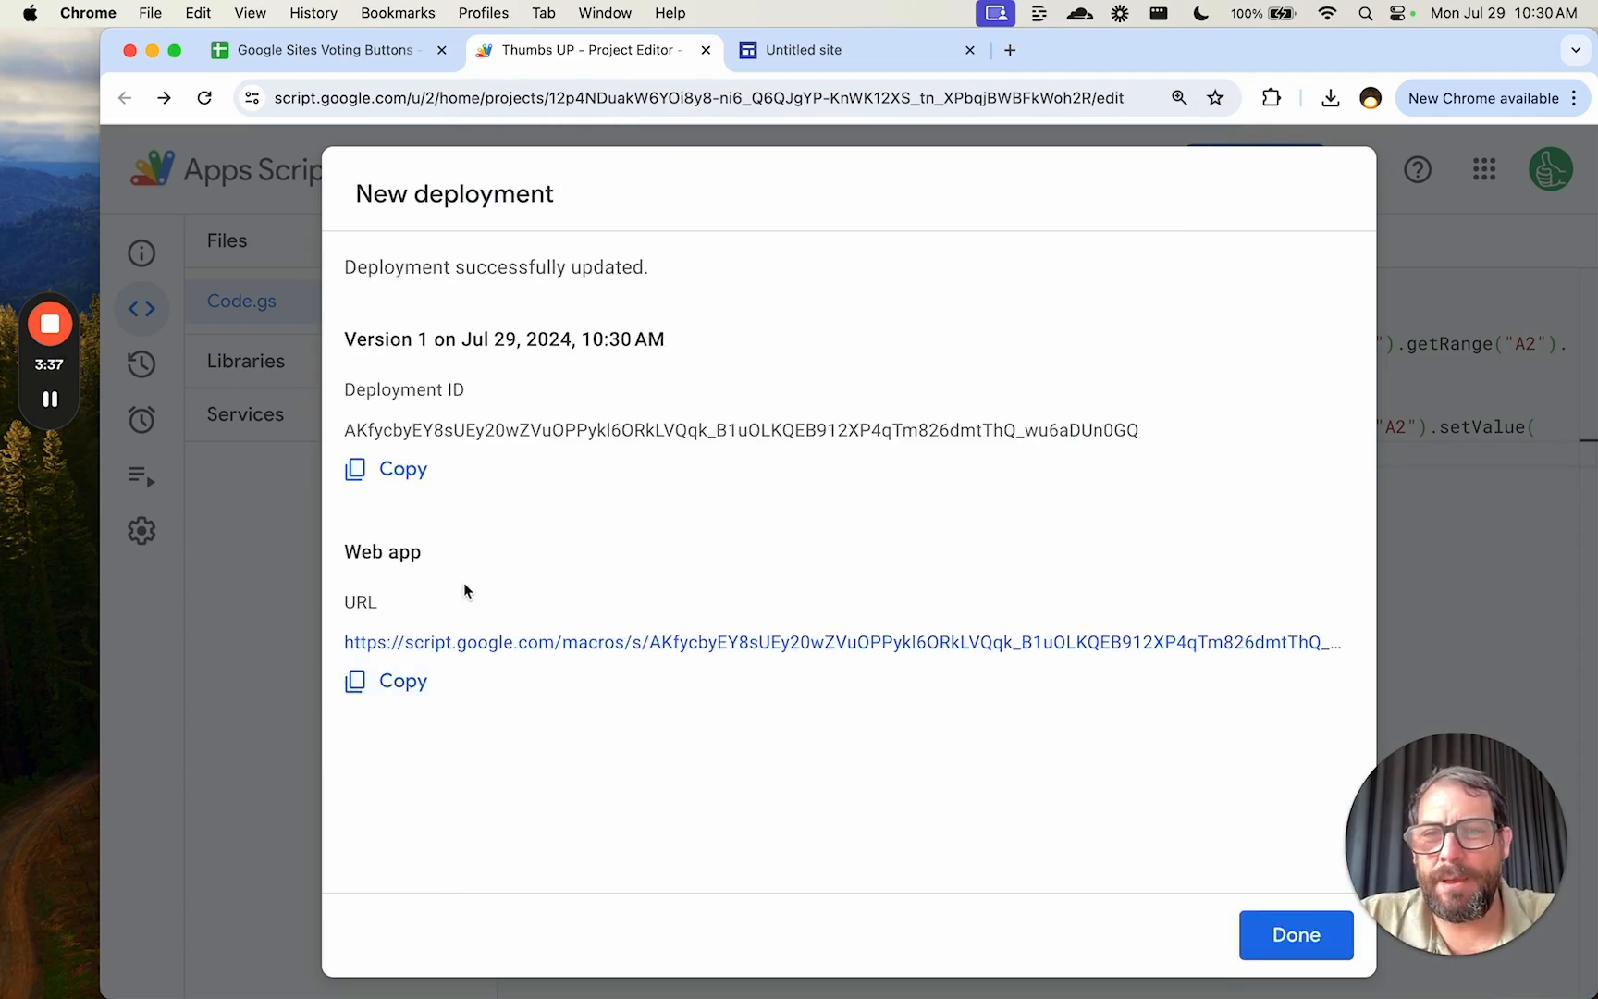
mouse_move(416, 412)
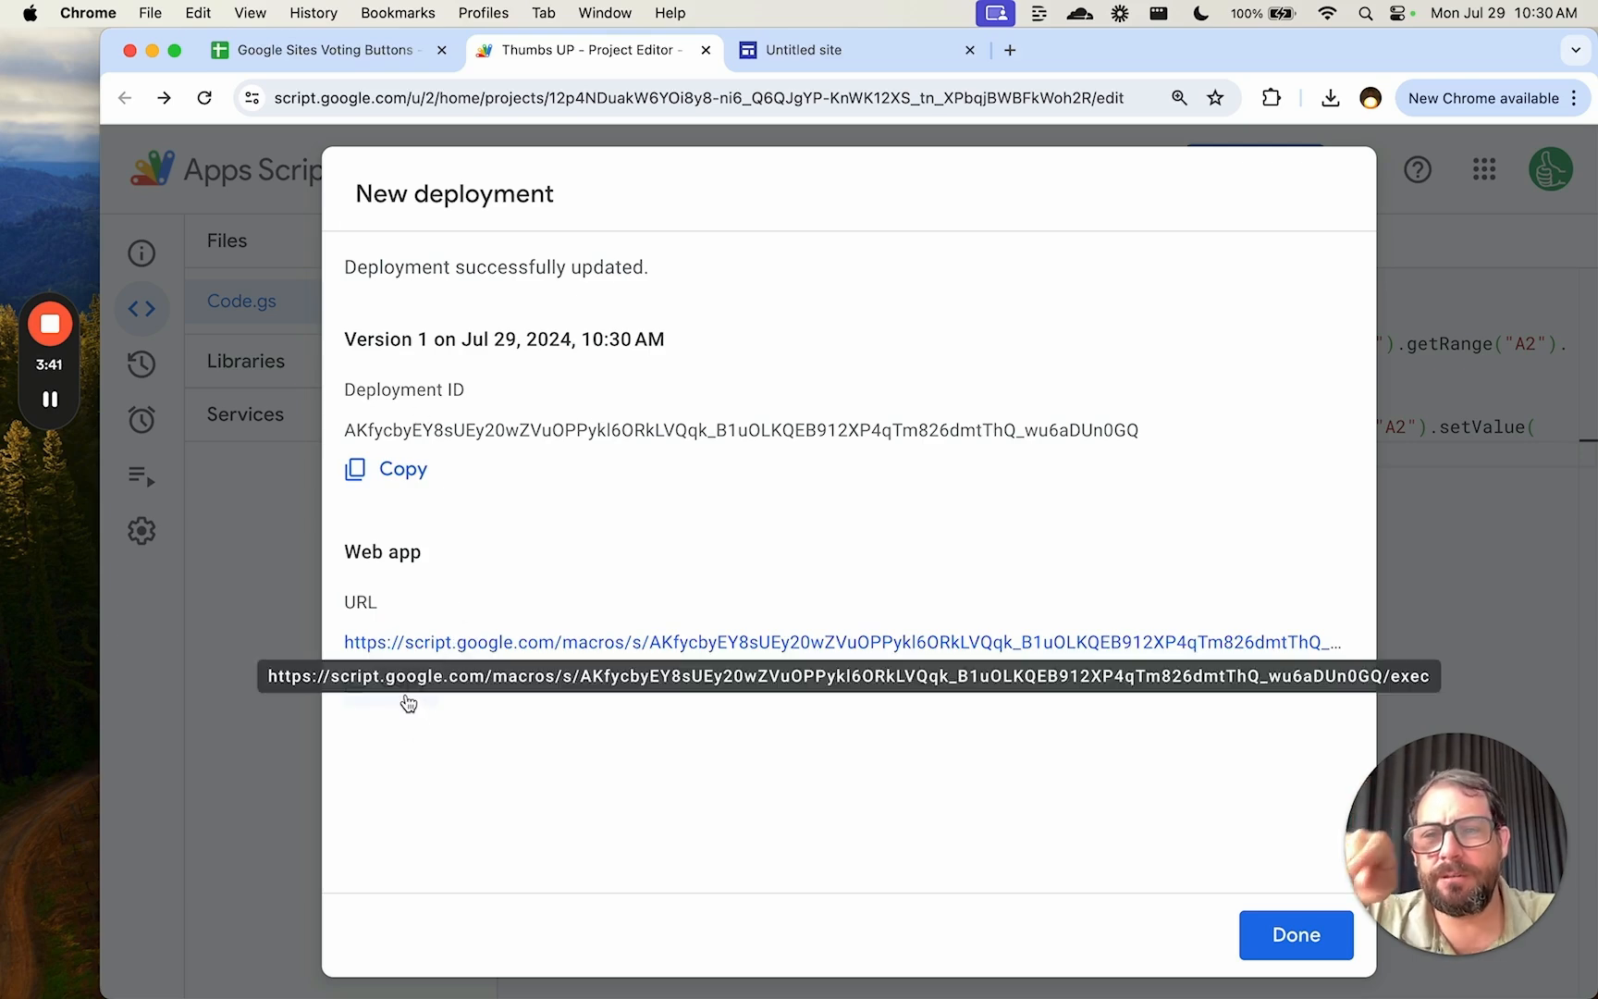
Step: Copy the Web app URL from the deployment dialog
click(385, 680)
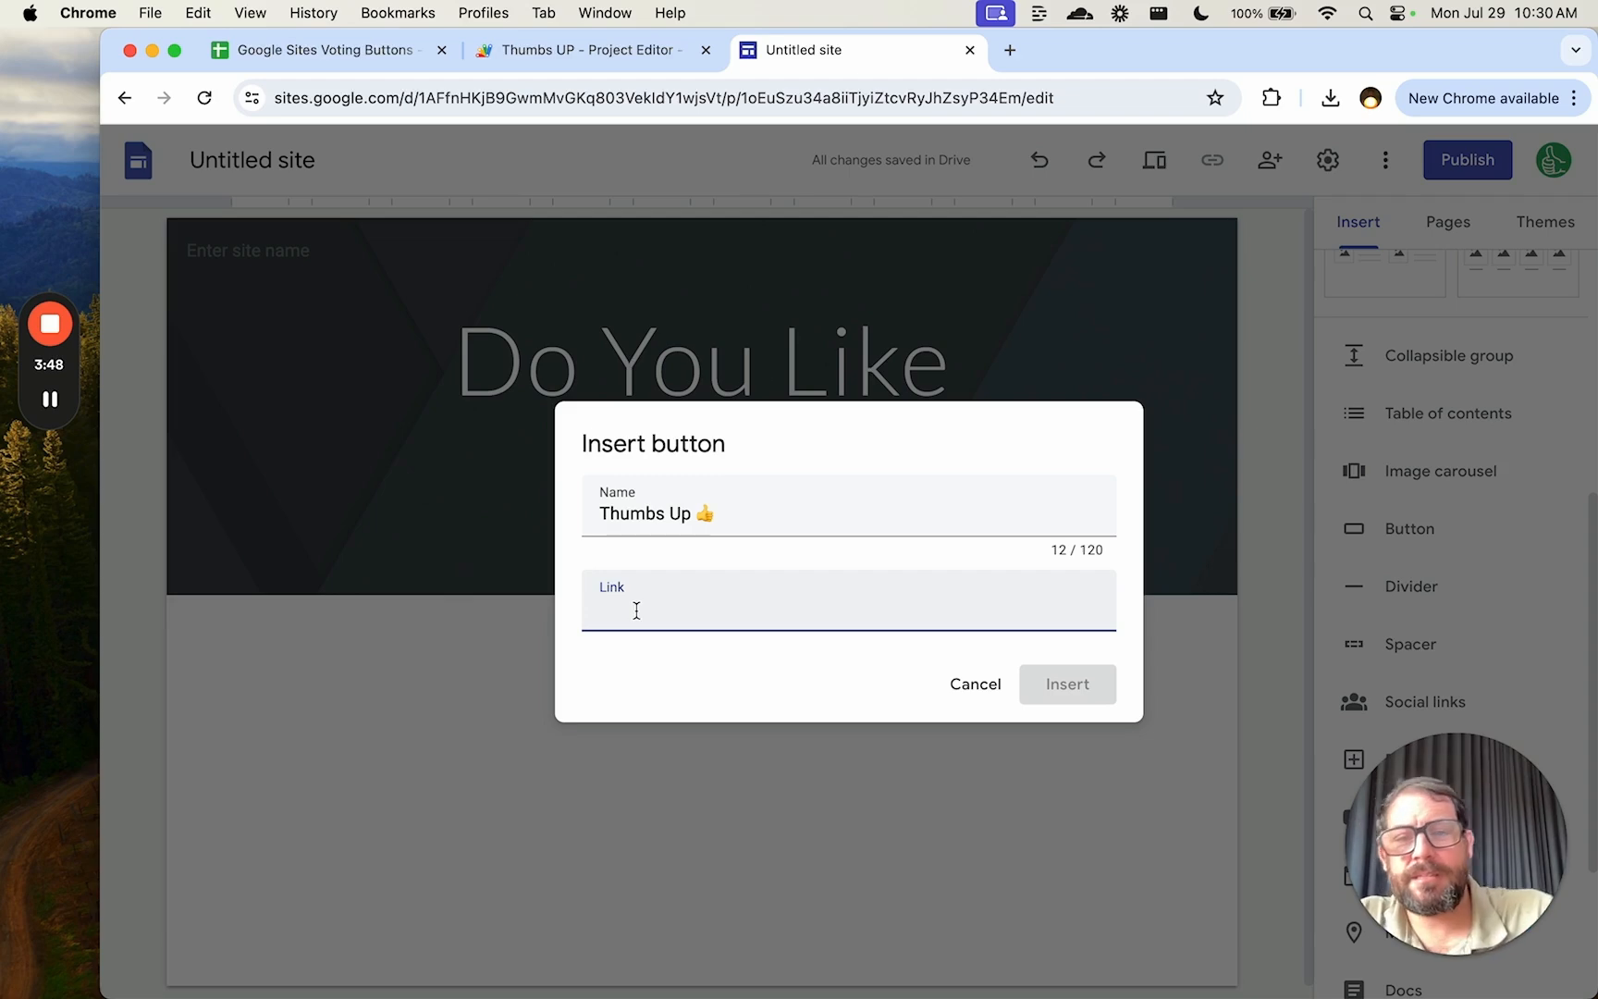
Step: Paste the web app URL ending in /exec into the Thumbs Up button's Link field
text(/Qqk_B1uOLKQEB912XP4qTm826dmtThQ_wu6aDUn0GQ/exec)
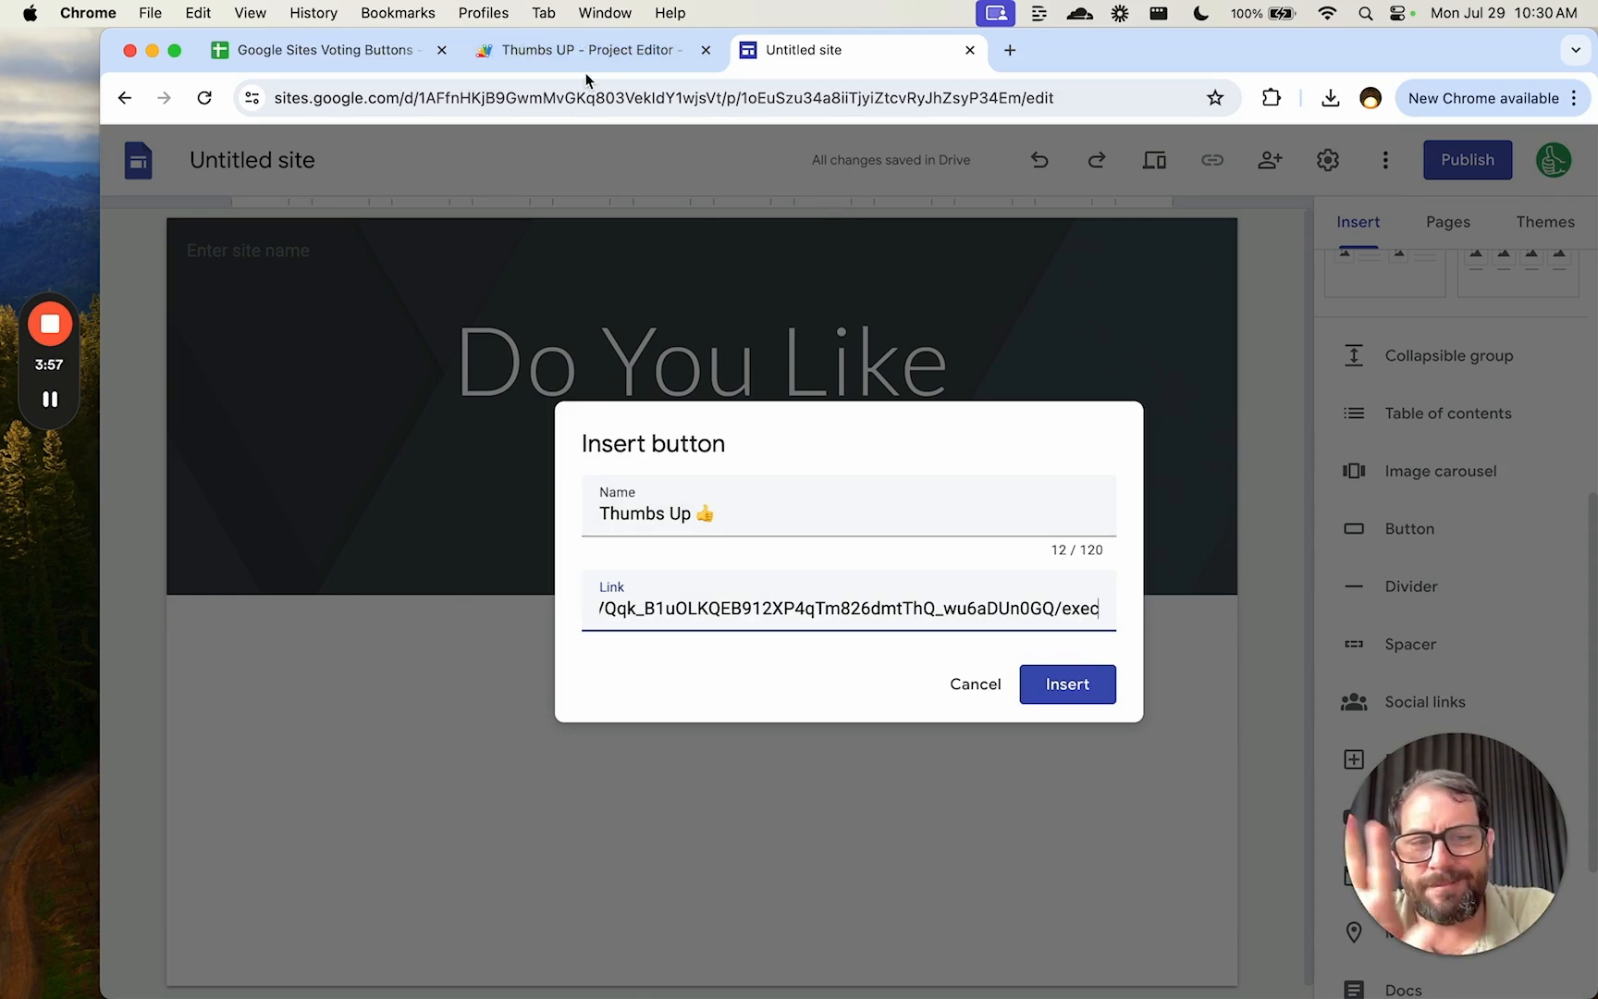
click(587, 50)
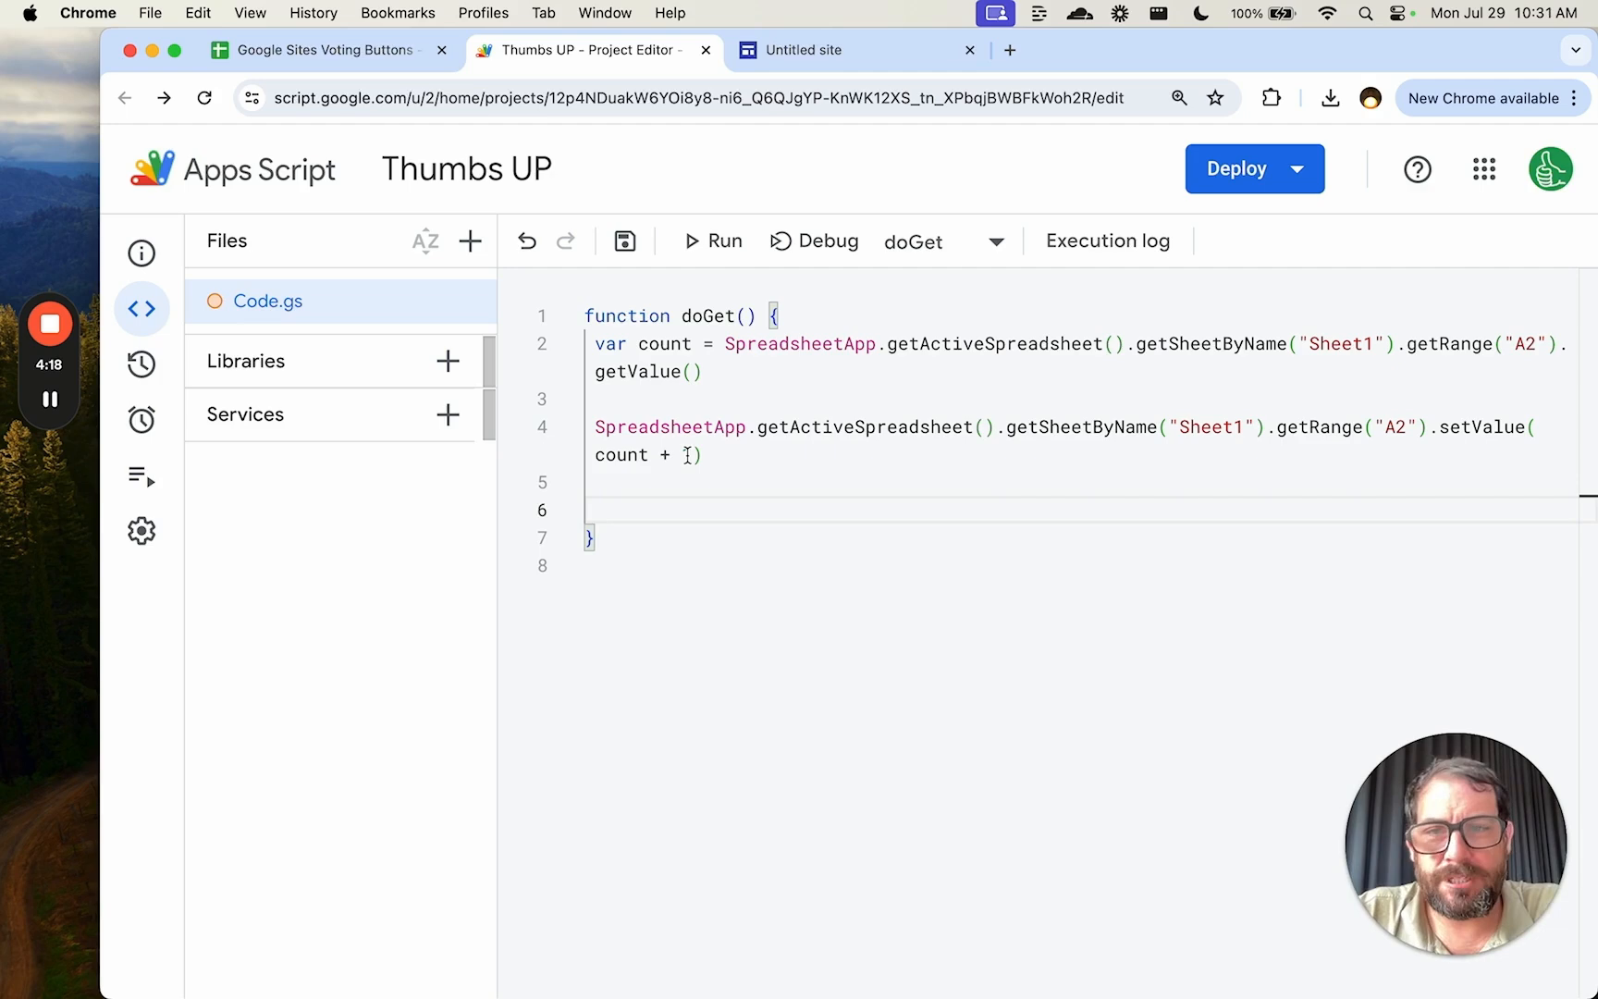
Step: End doGet with 'return ContentService.createTextOutput(200)' and save the script
text(return C)
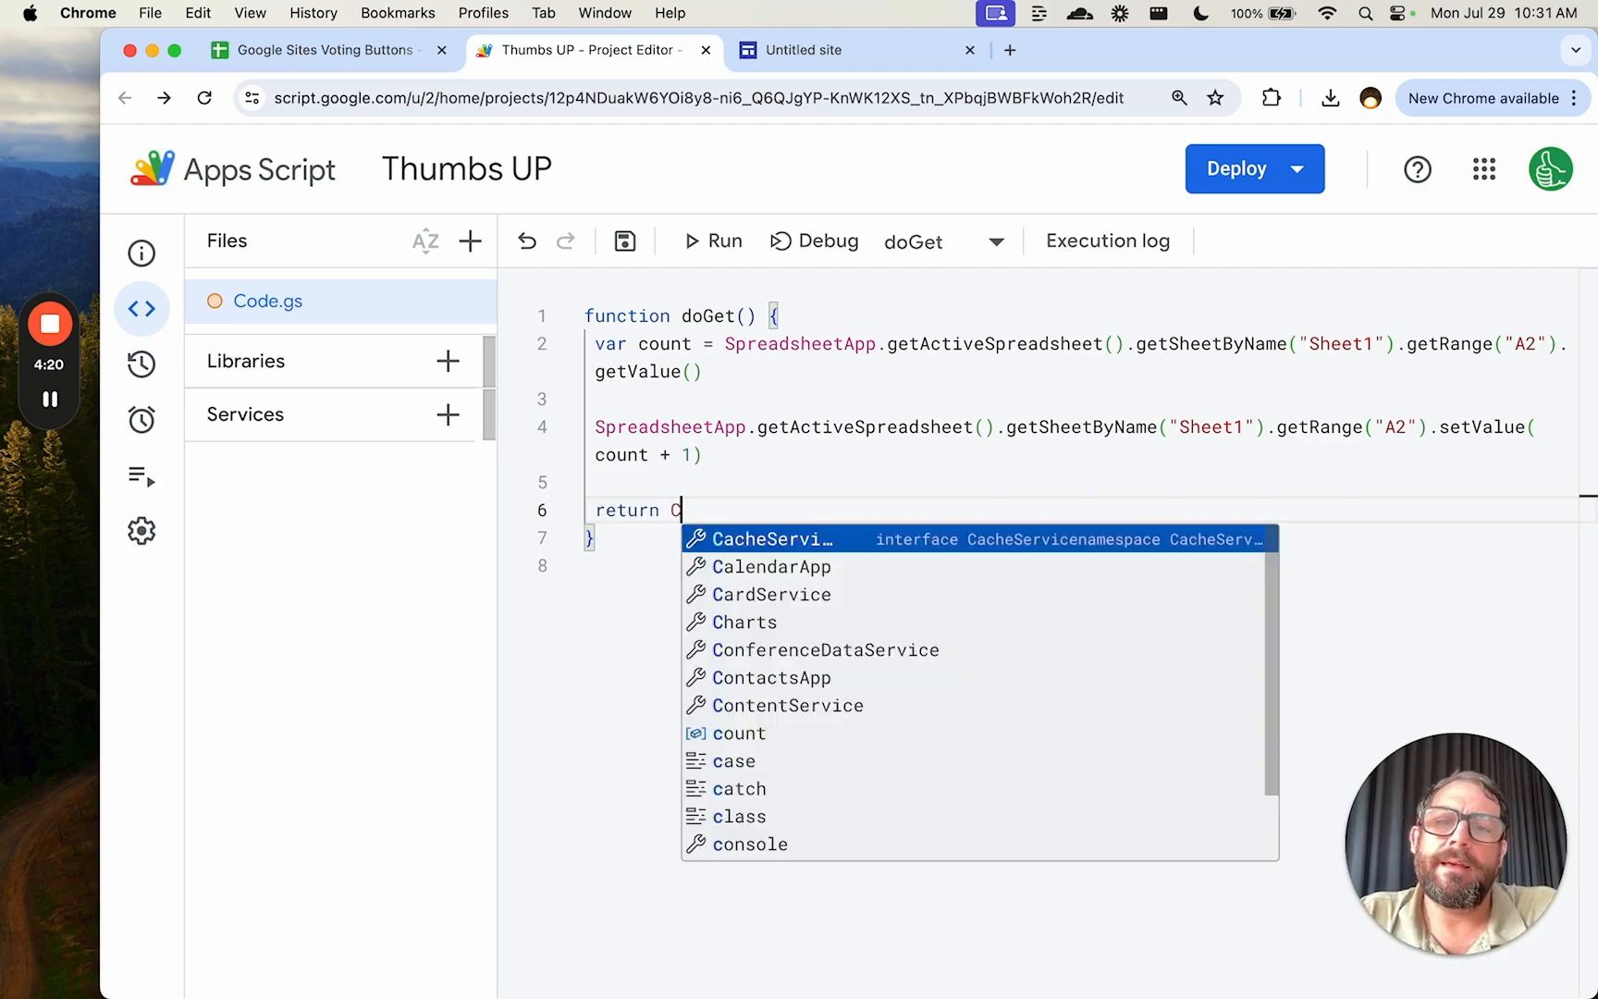
text(ontentService.)
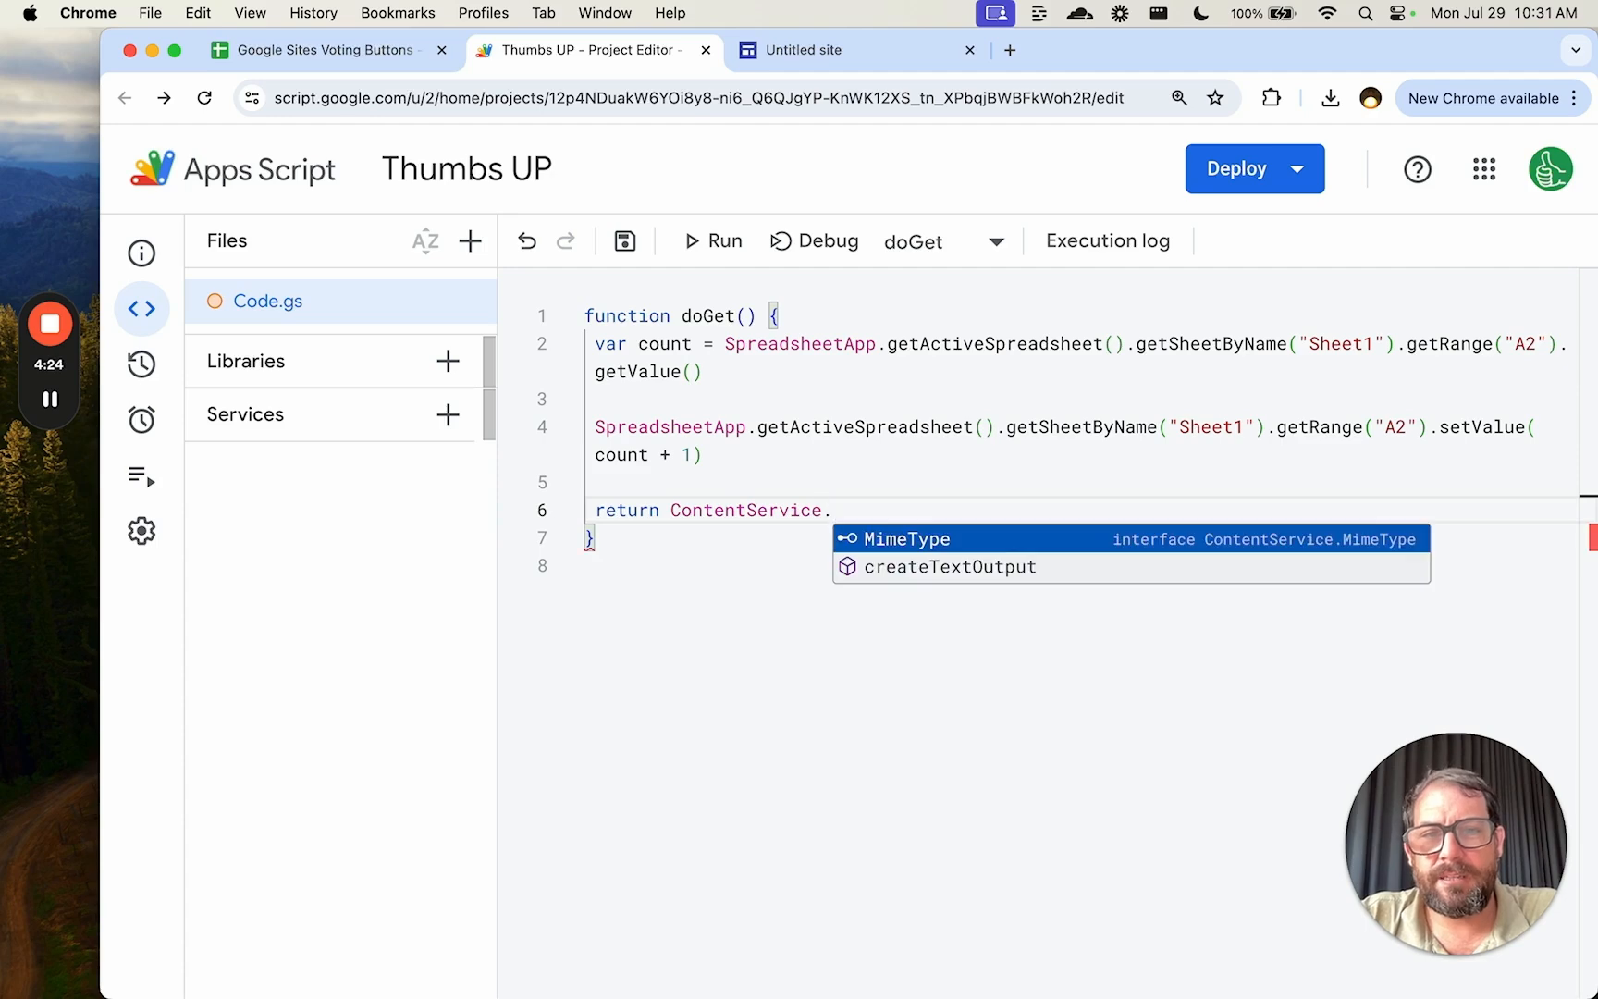
text(createTextOutput(200))
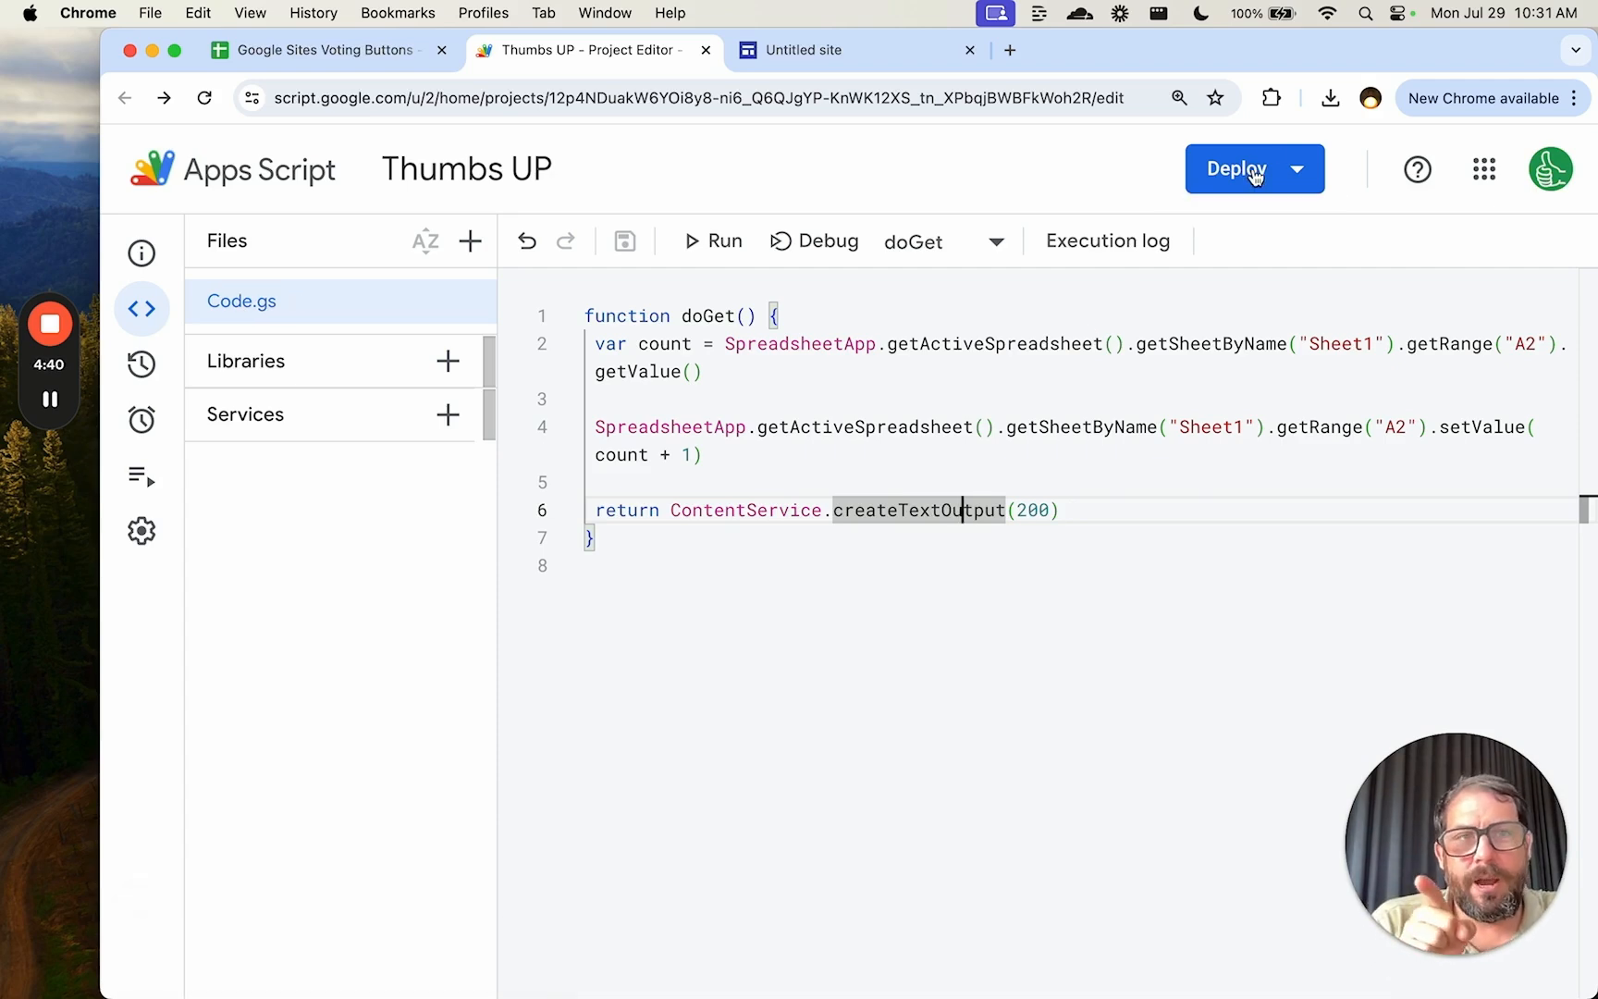
click(1236, 169)
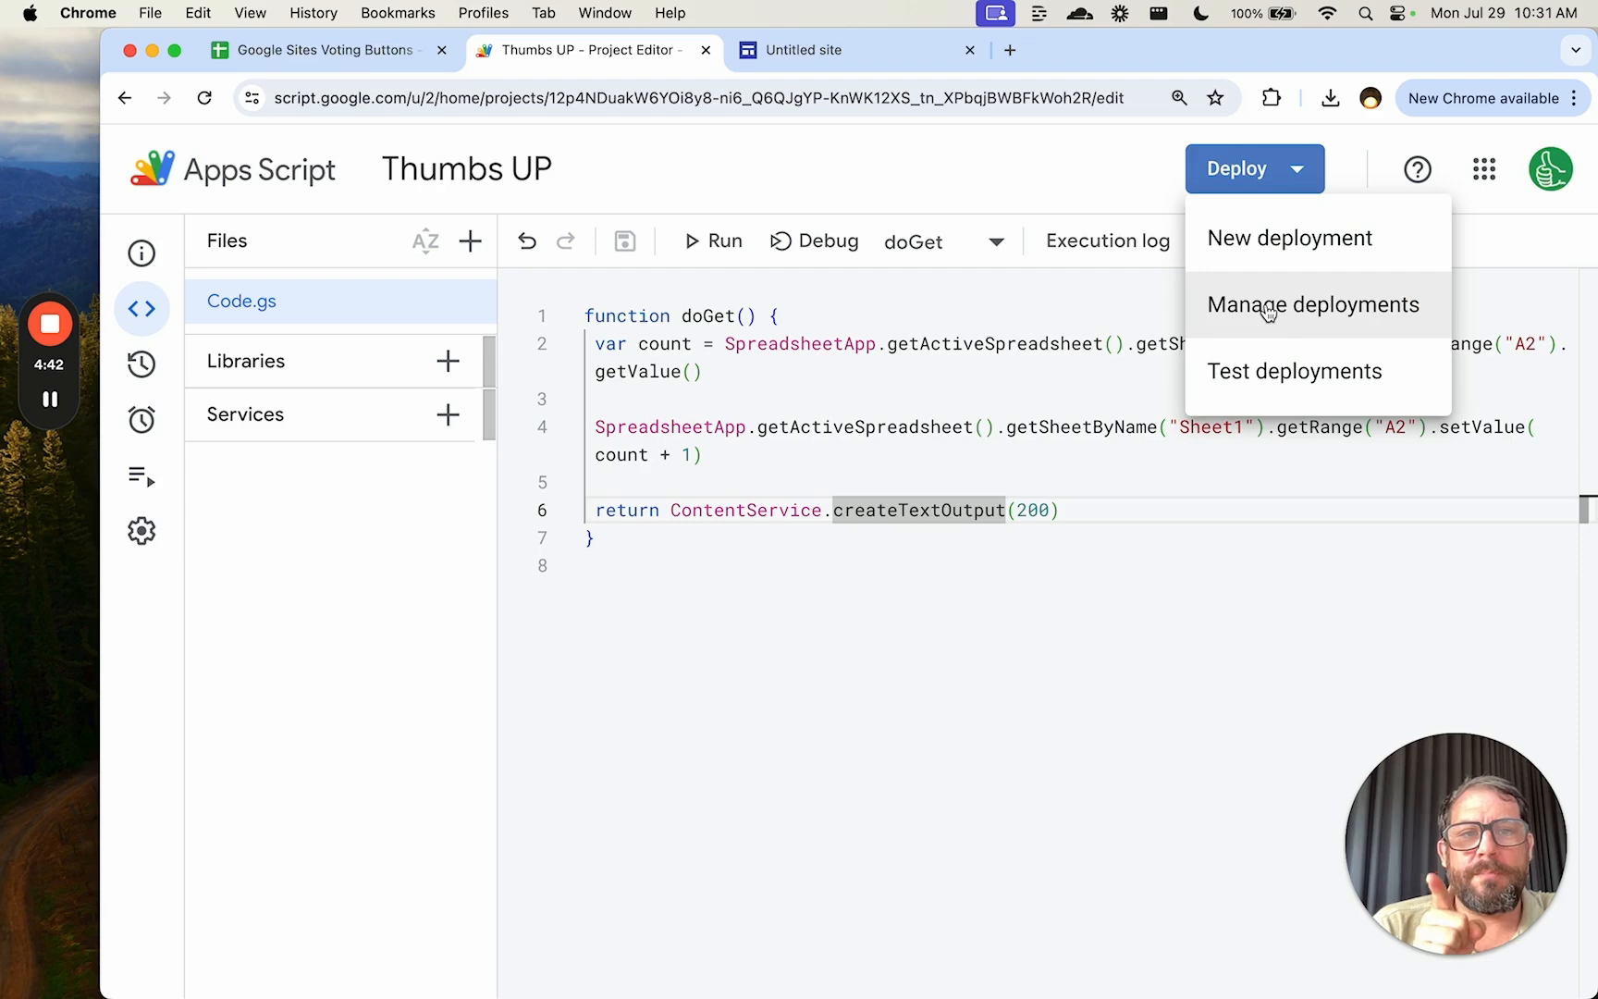
Step: Edit the existing web app deployment in Manage deployments and redeploy it with the updated code
click(1315, 304)
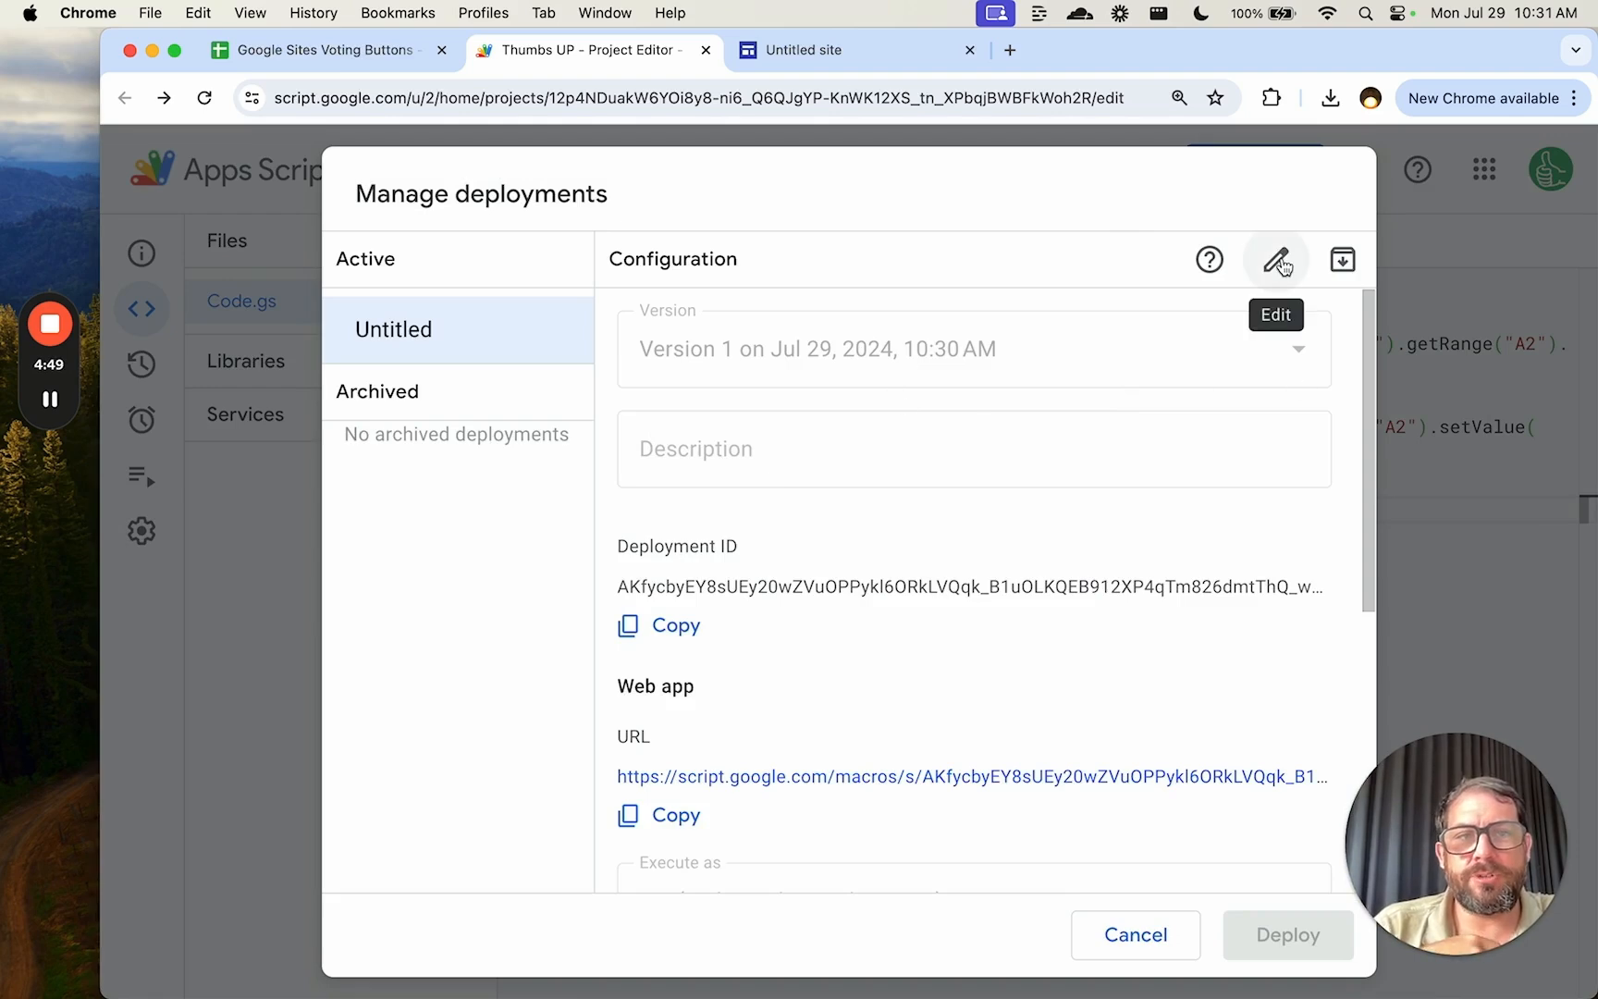
click(1275, 259)
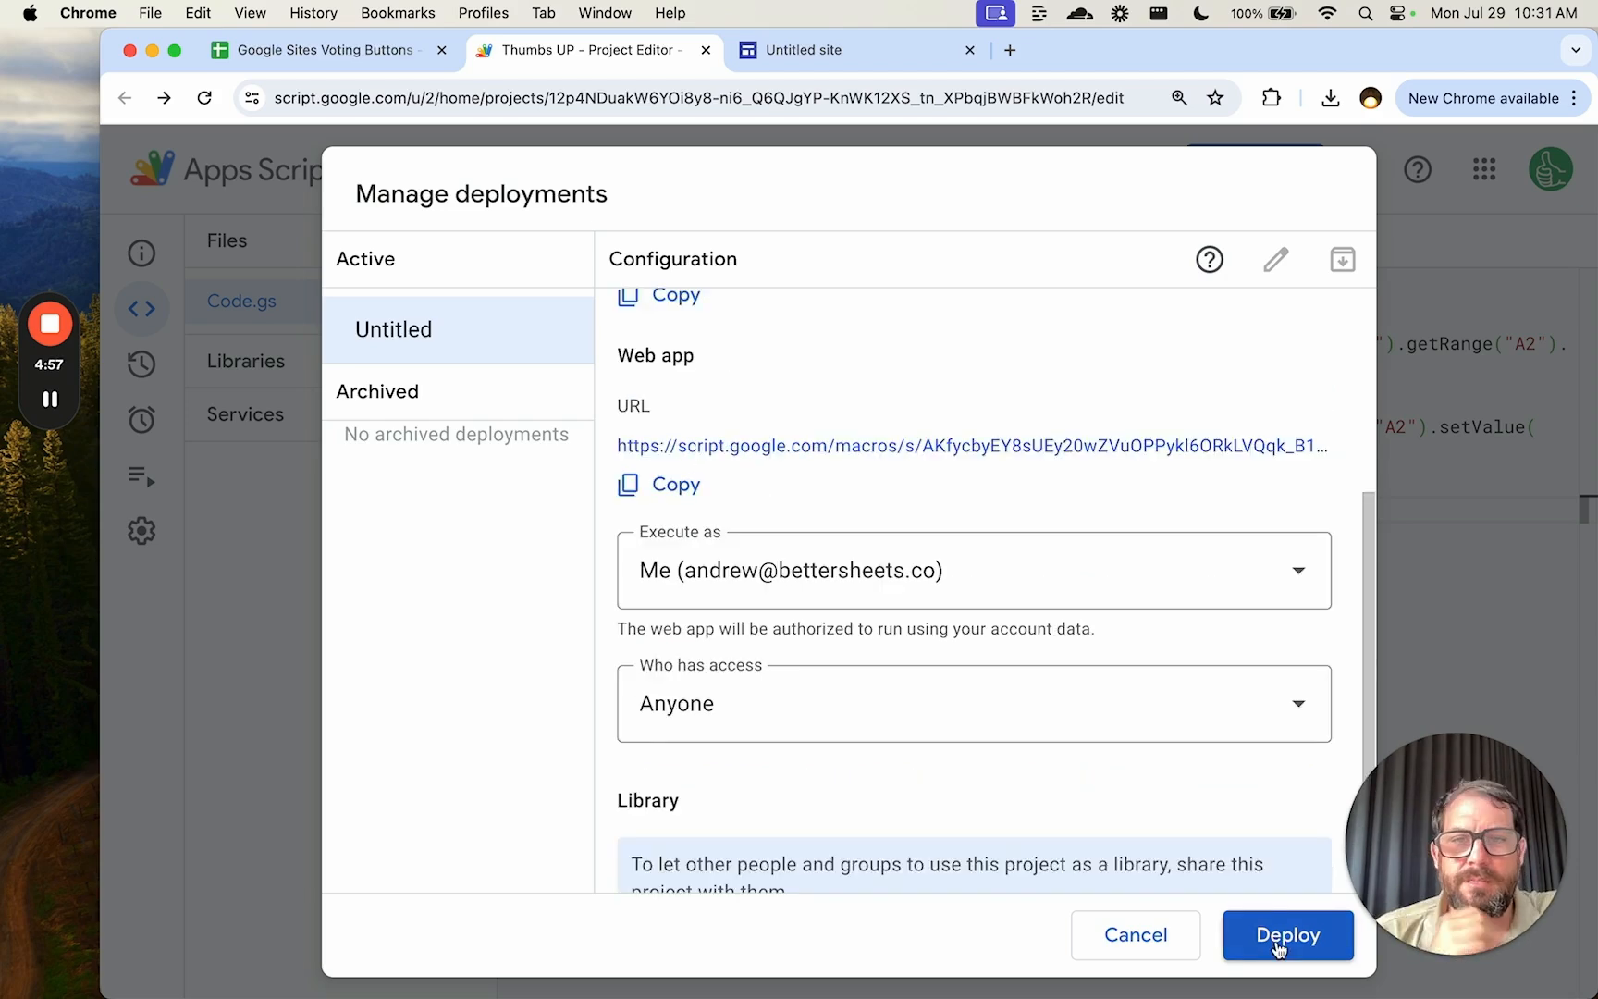
click(1287, 936)
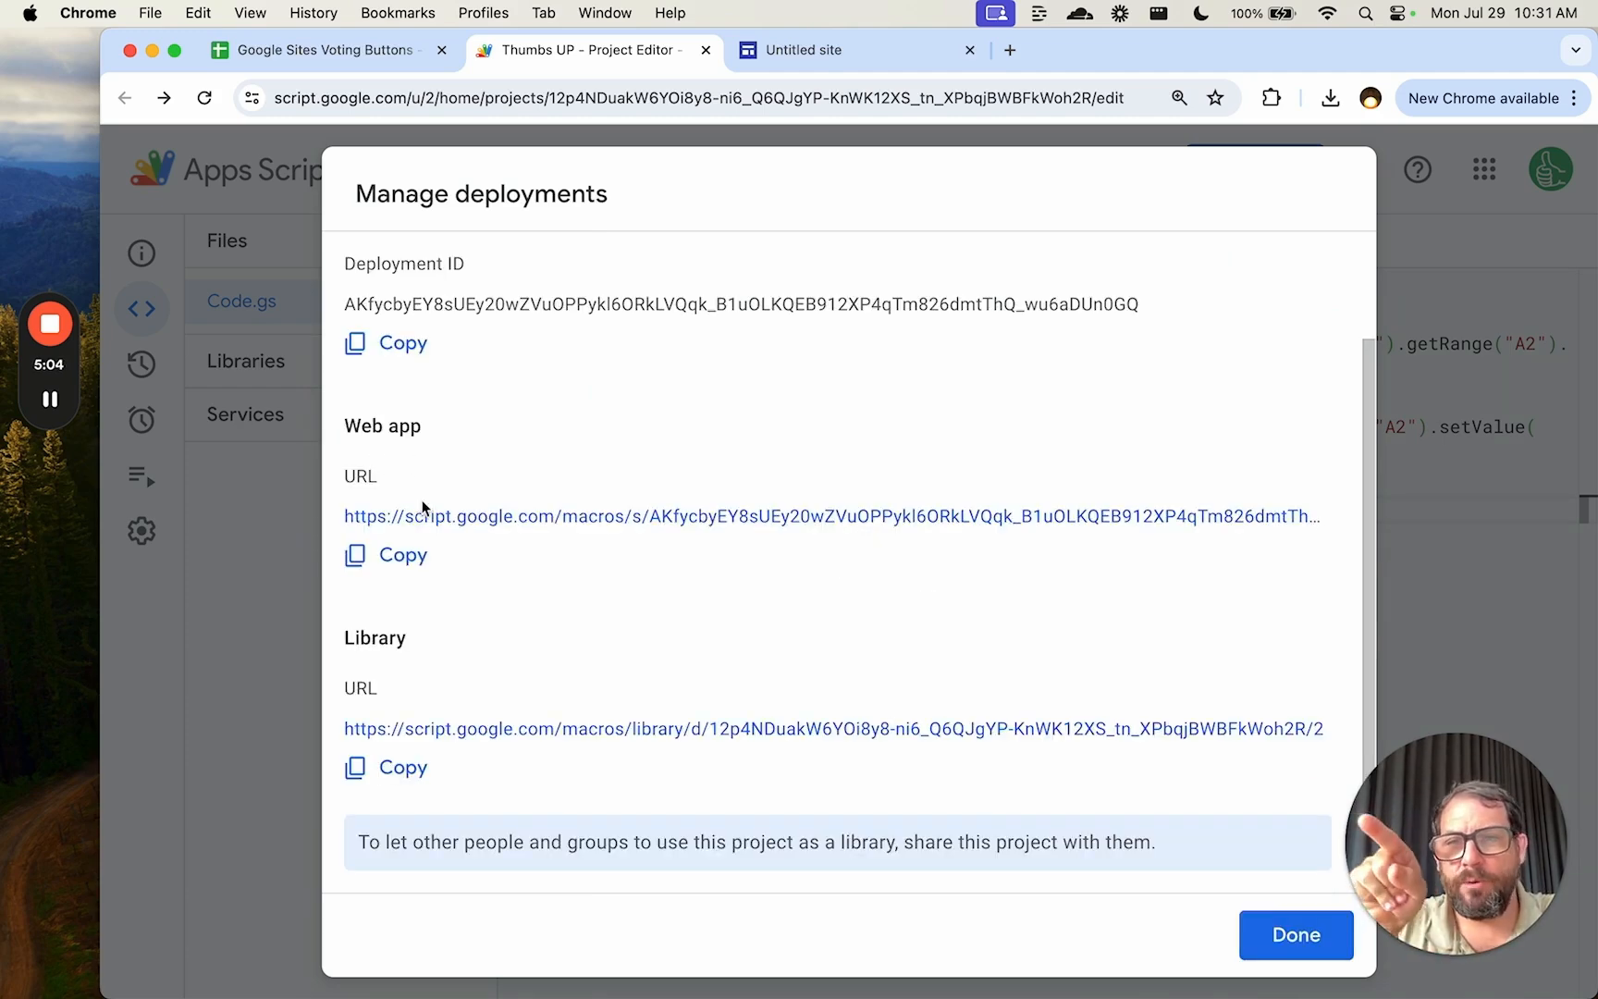
click(399, 555)
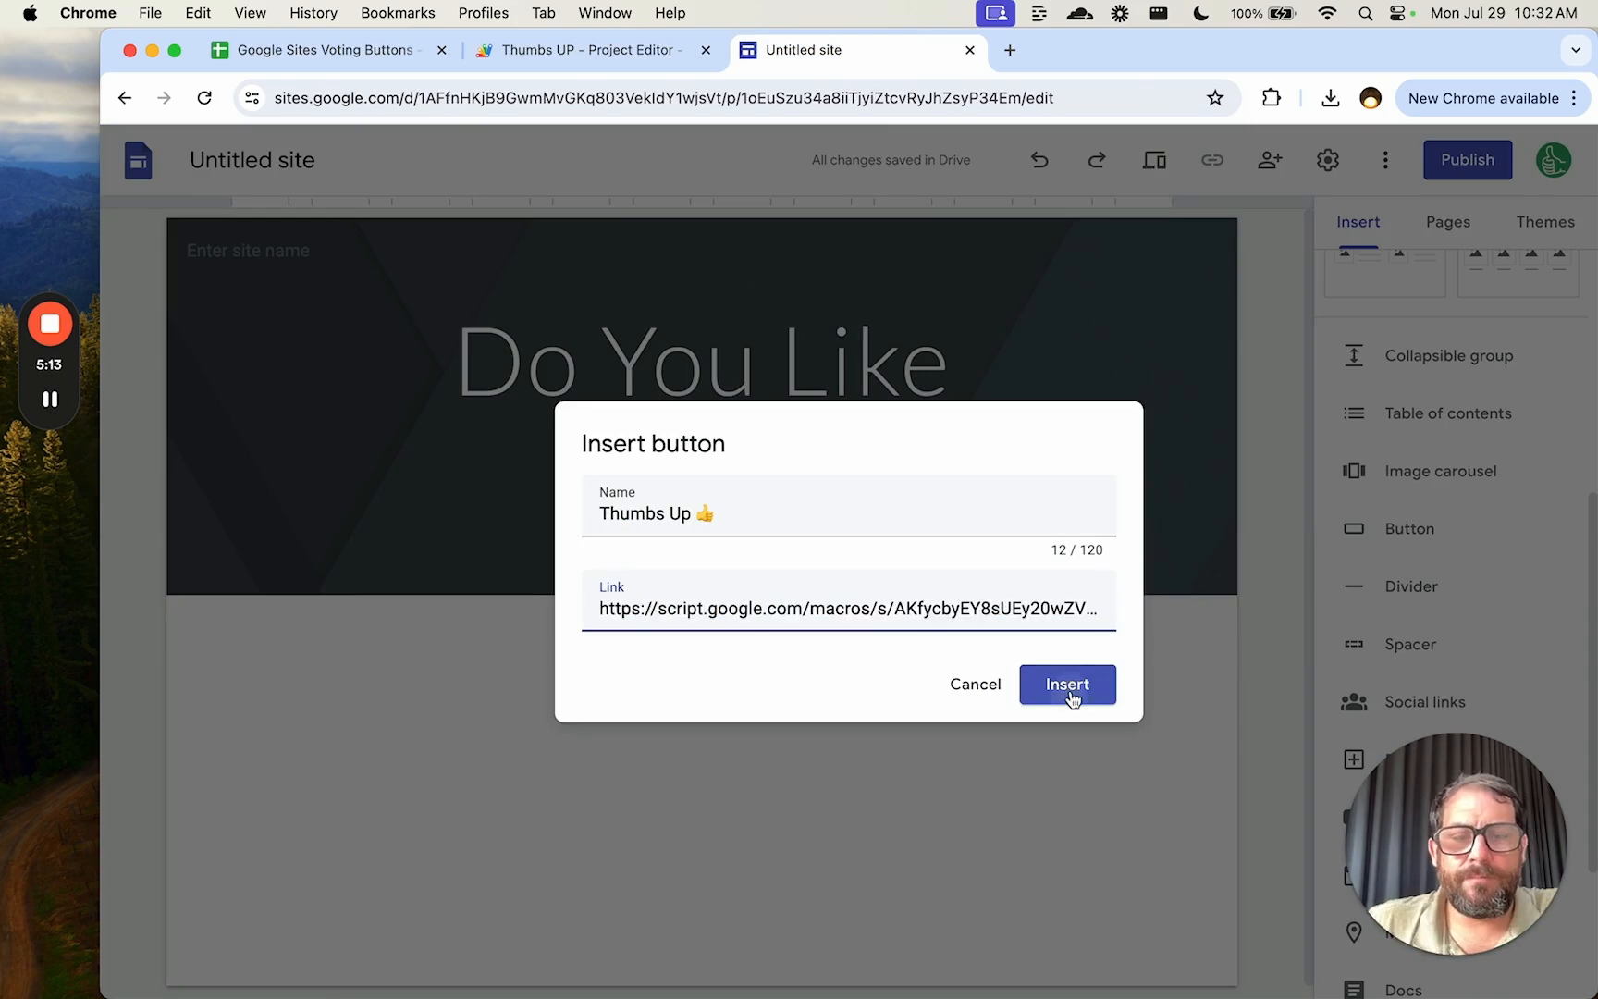
Step: Insert the Thumbs Up button, publish the site at 'do-you-like-this', and open sharing settings
click(1067, 683)
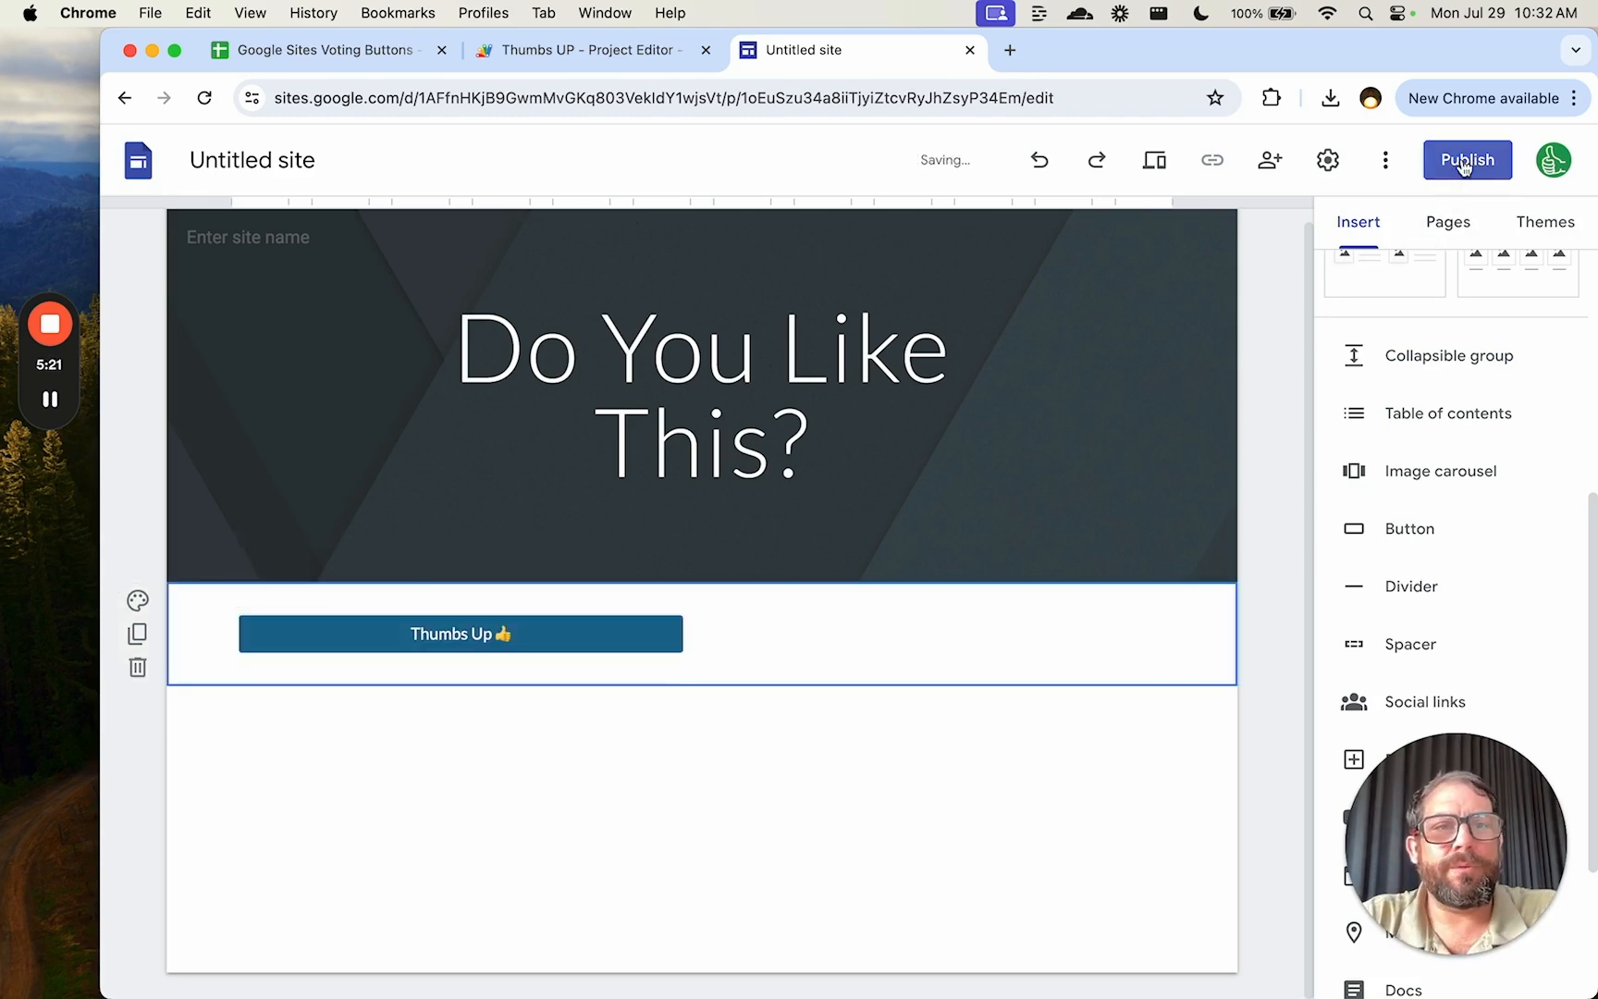
mouse_move(1270, 160)
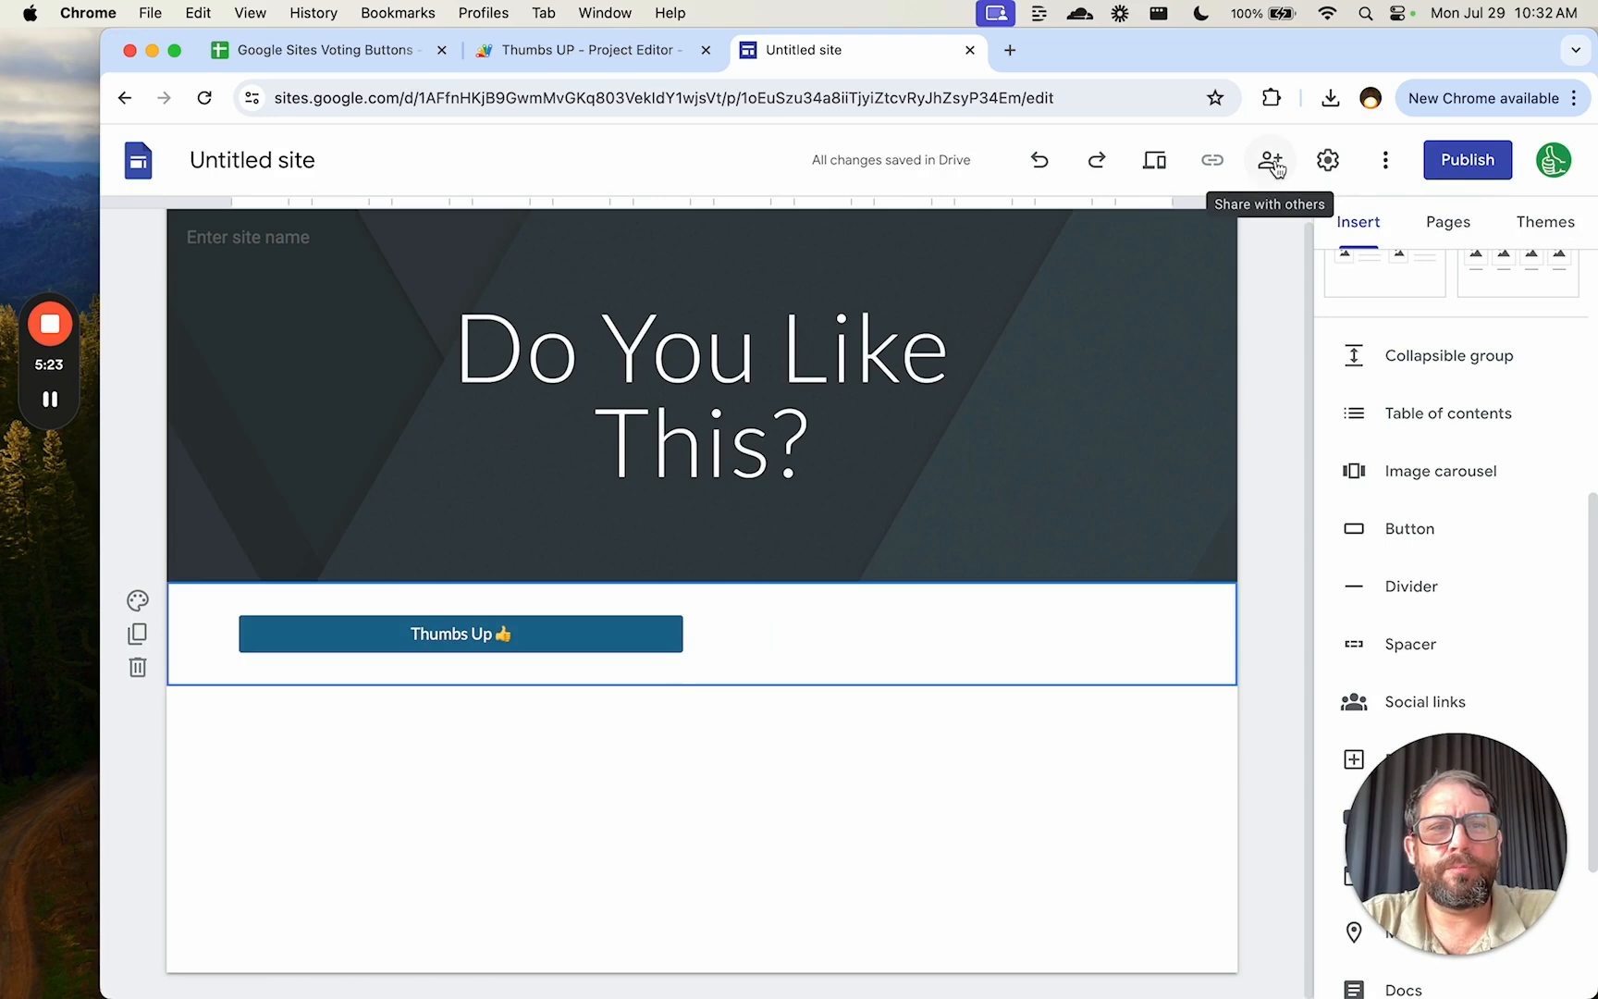
click(1467, 160)
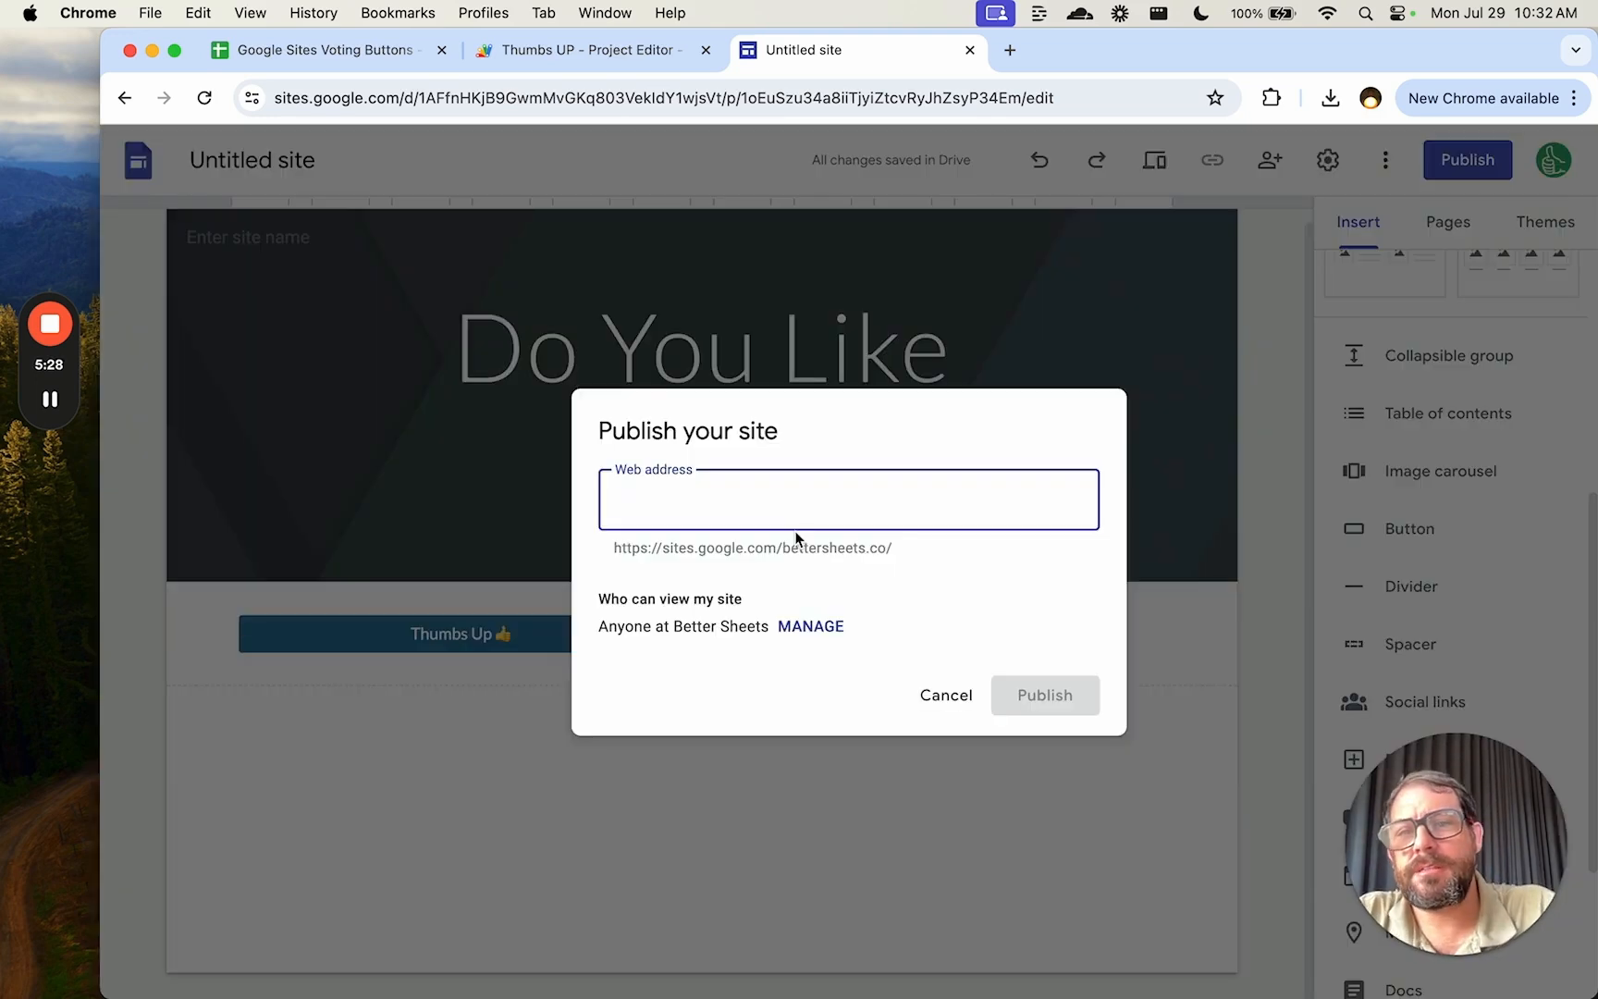
text(do-you-like-this)
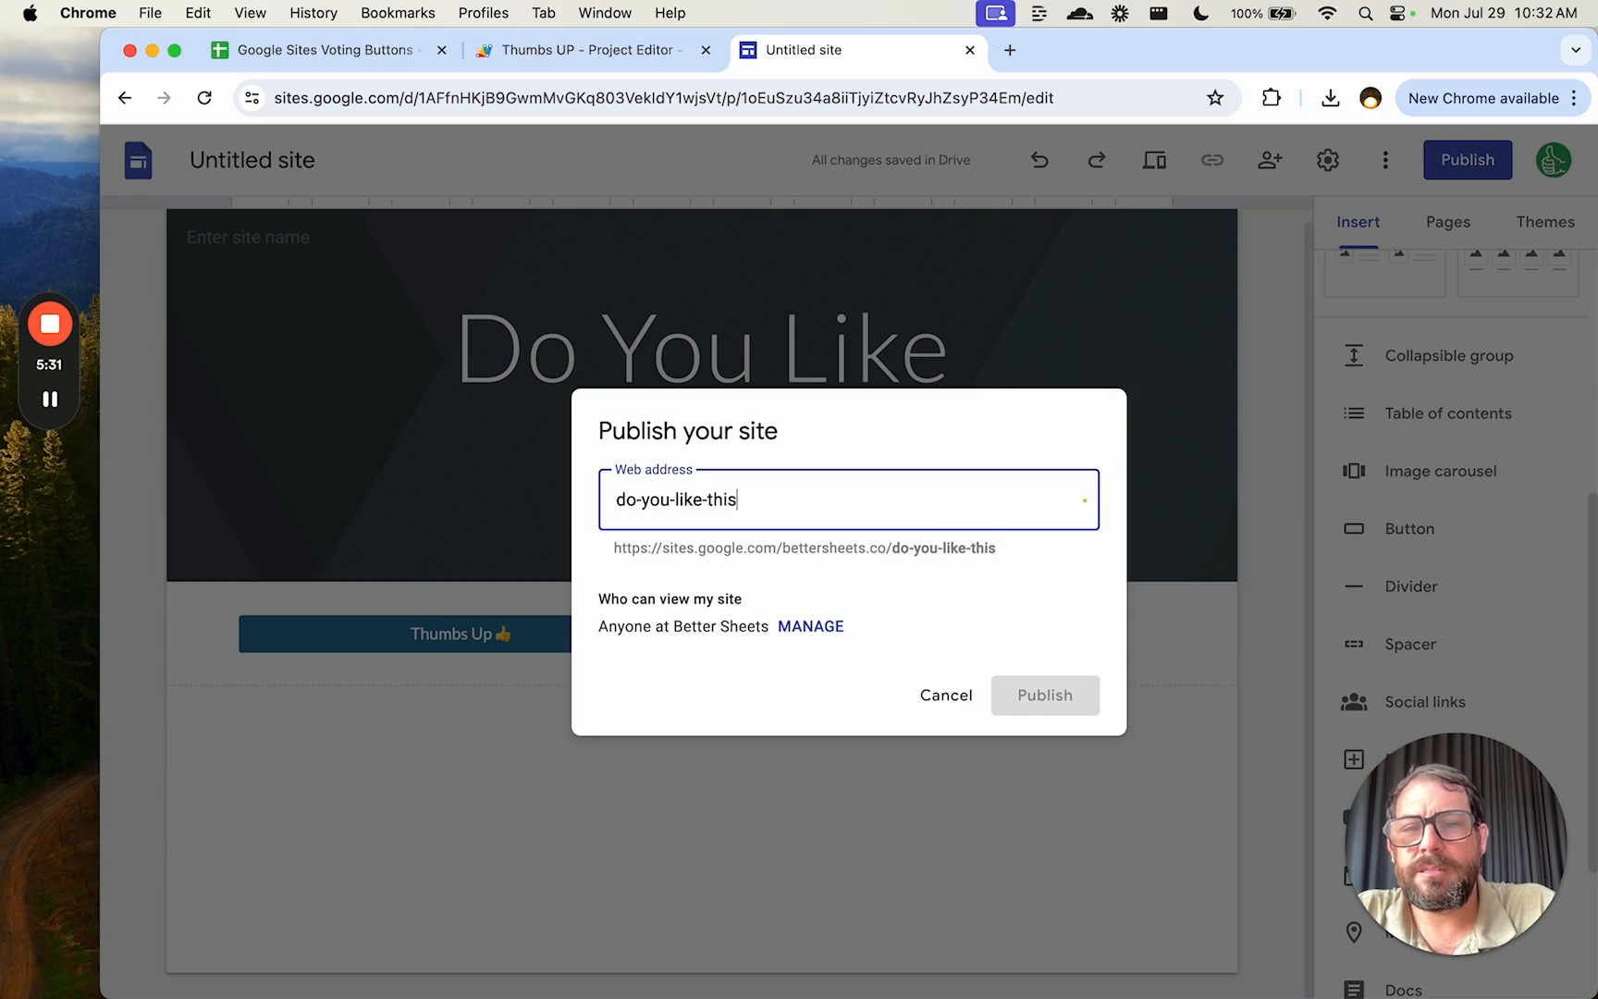
click(1044, 696)
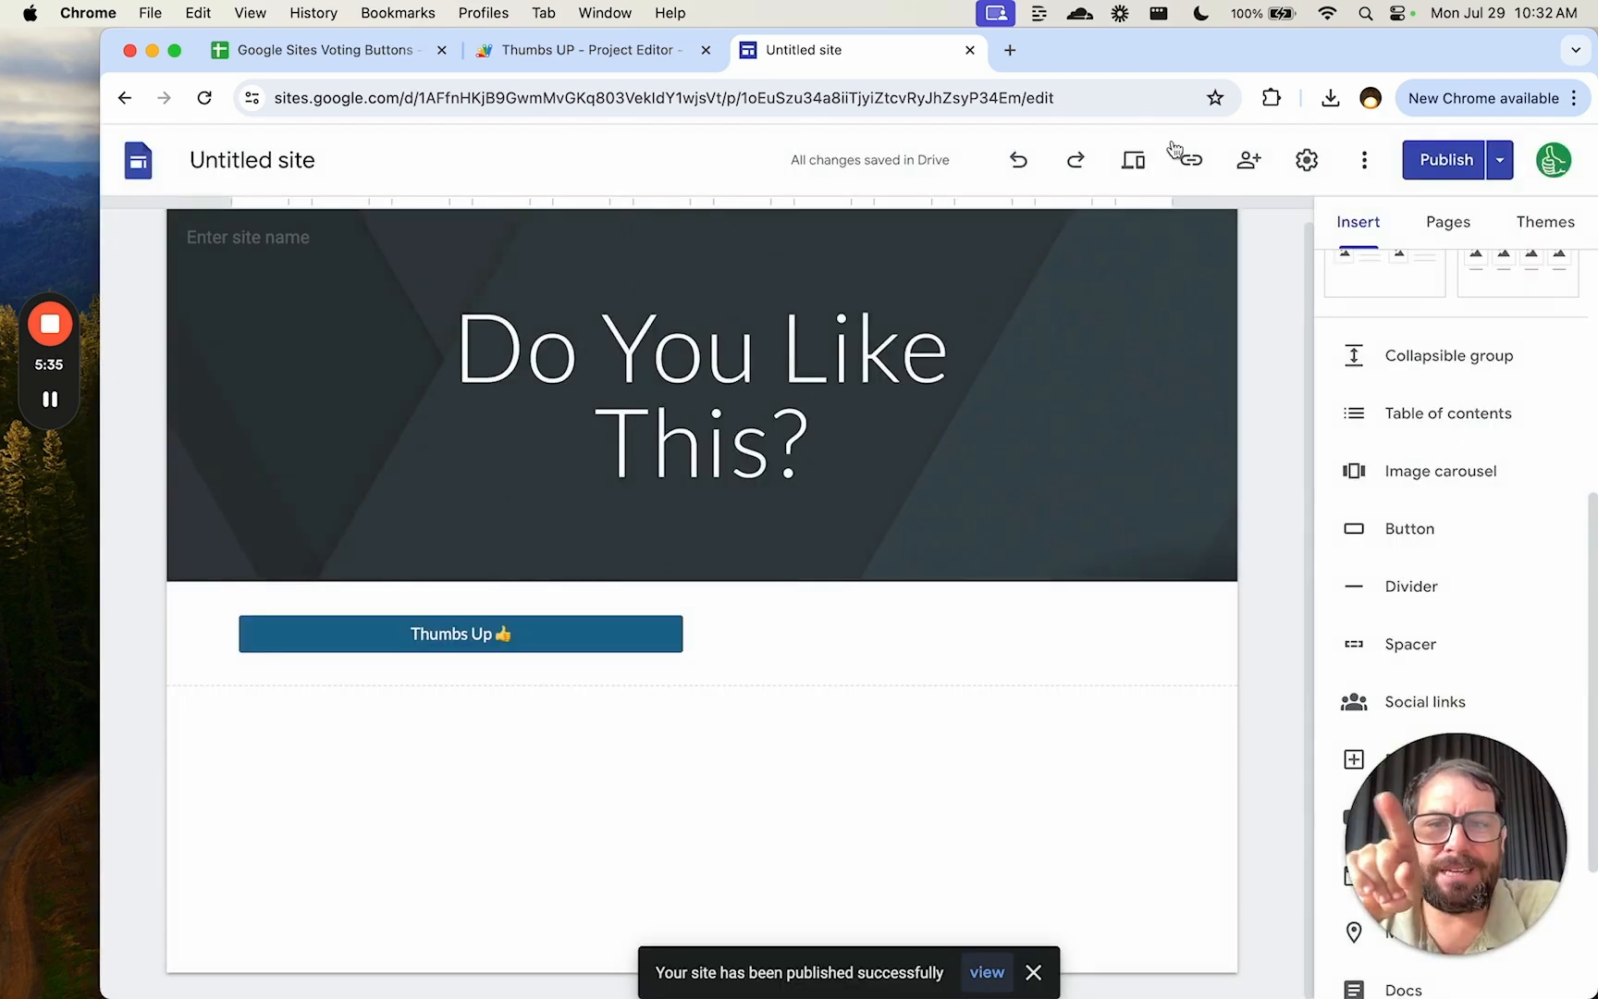
click(1498, 160)
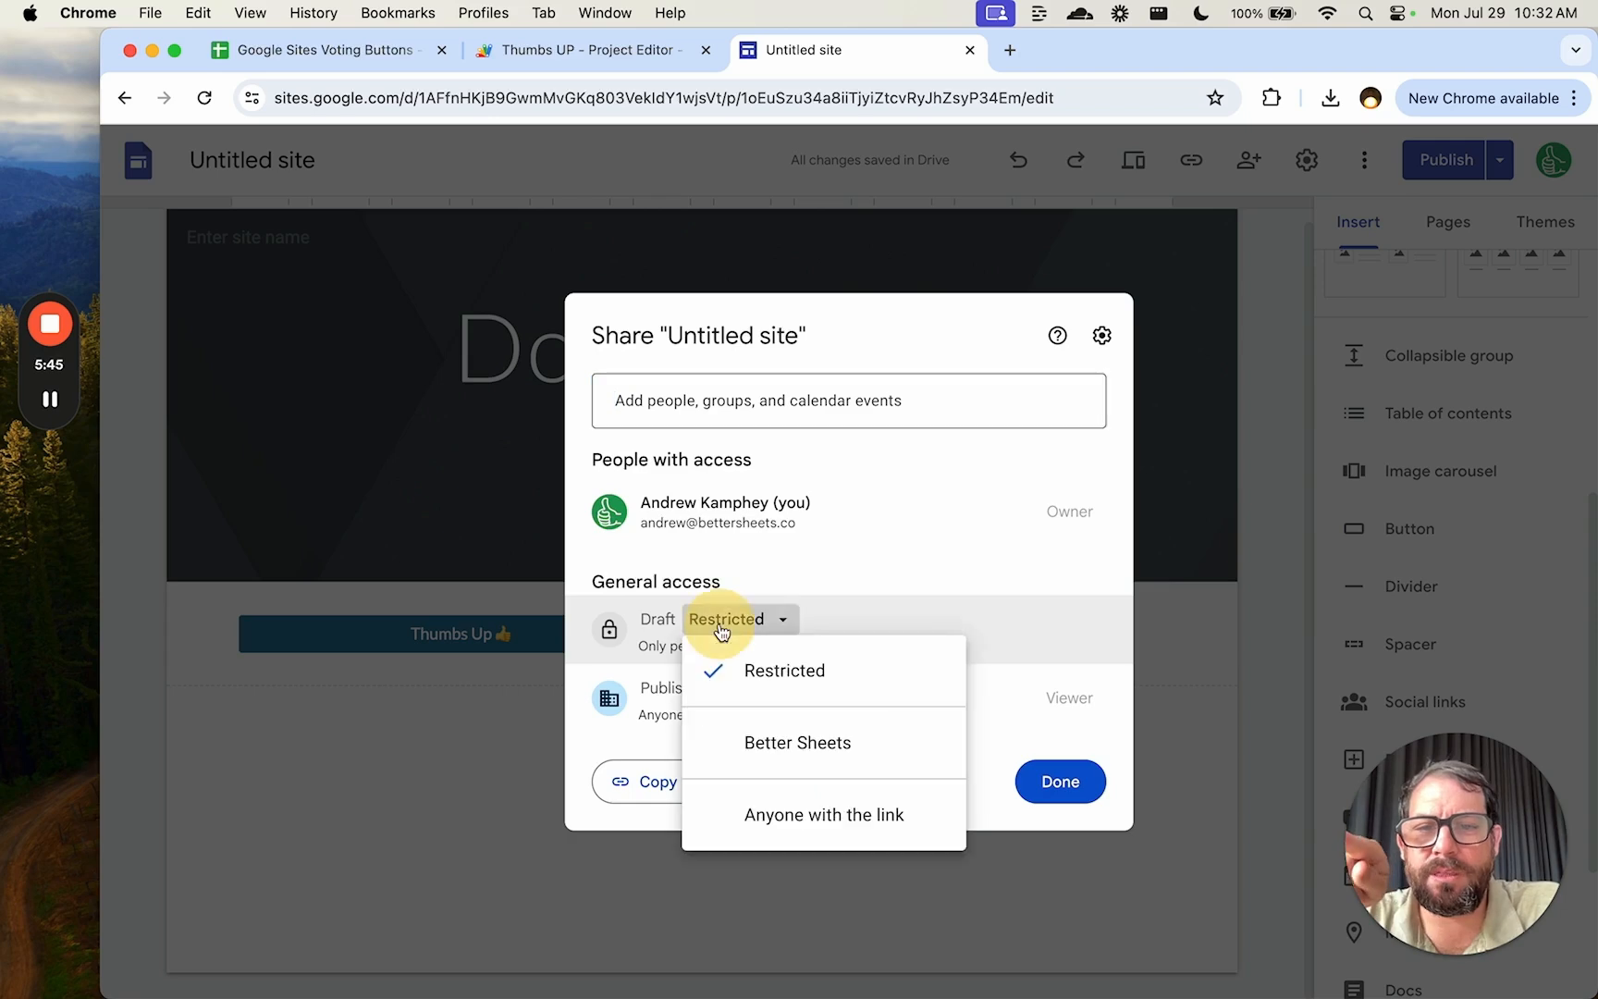
click(823, 815)
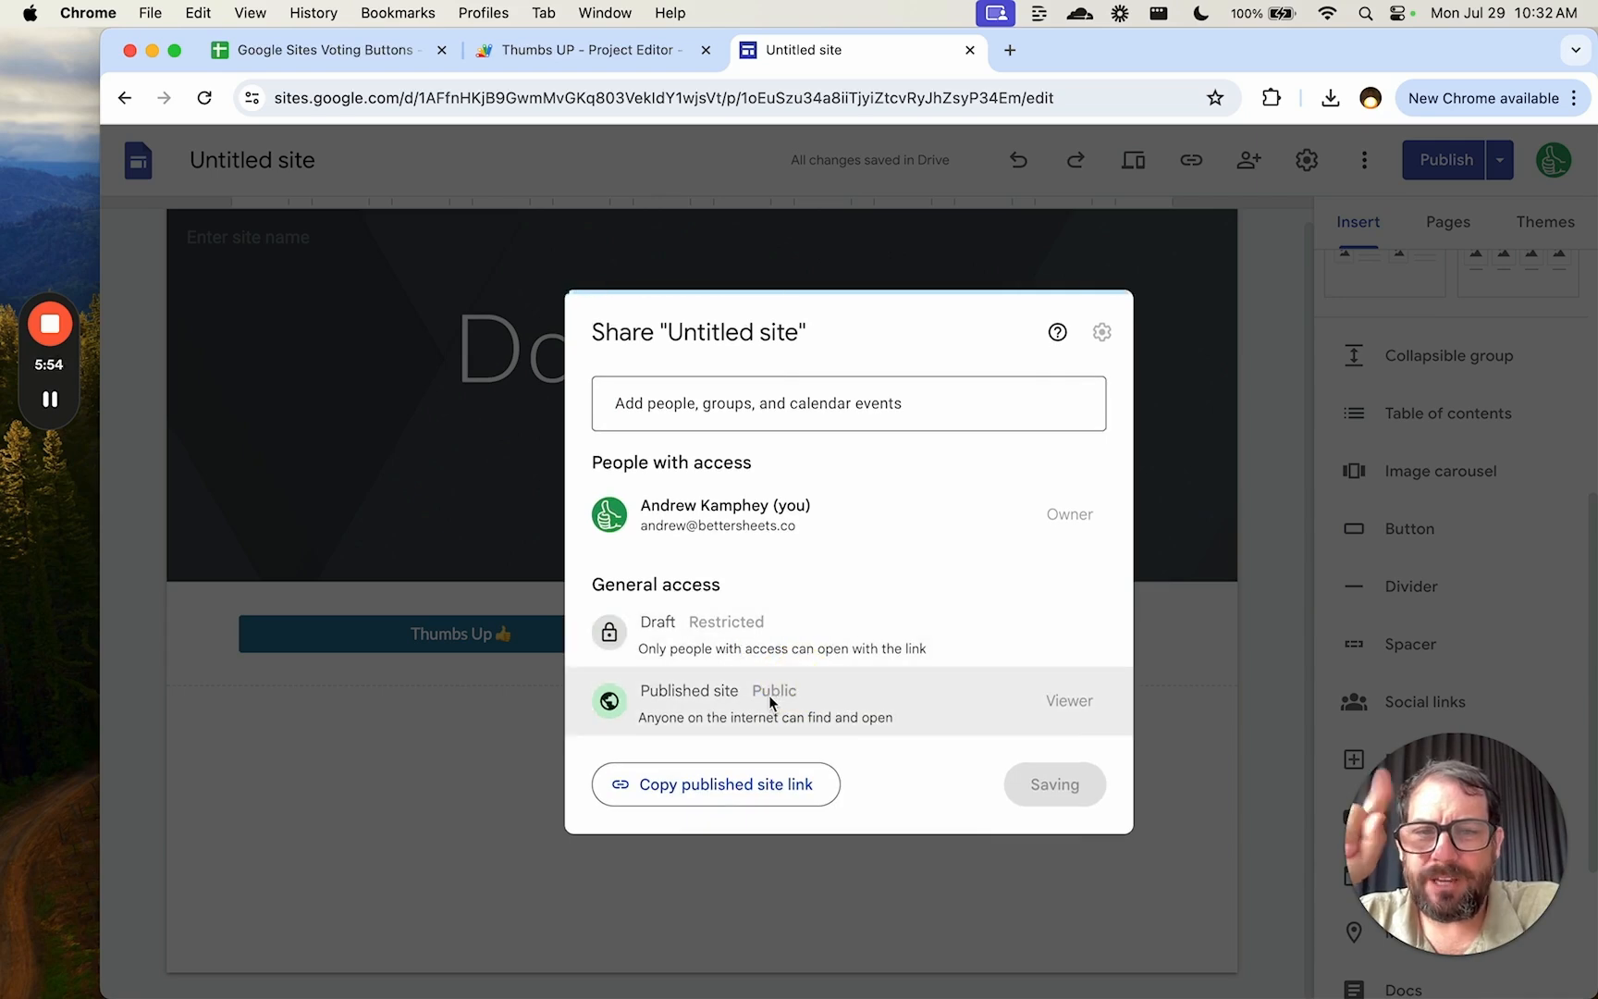
Step: Make the published site public, then open the Publish dropdown to view the live site
click(774, 700)
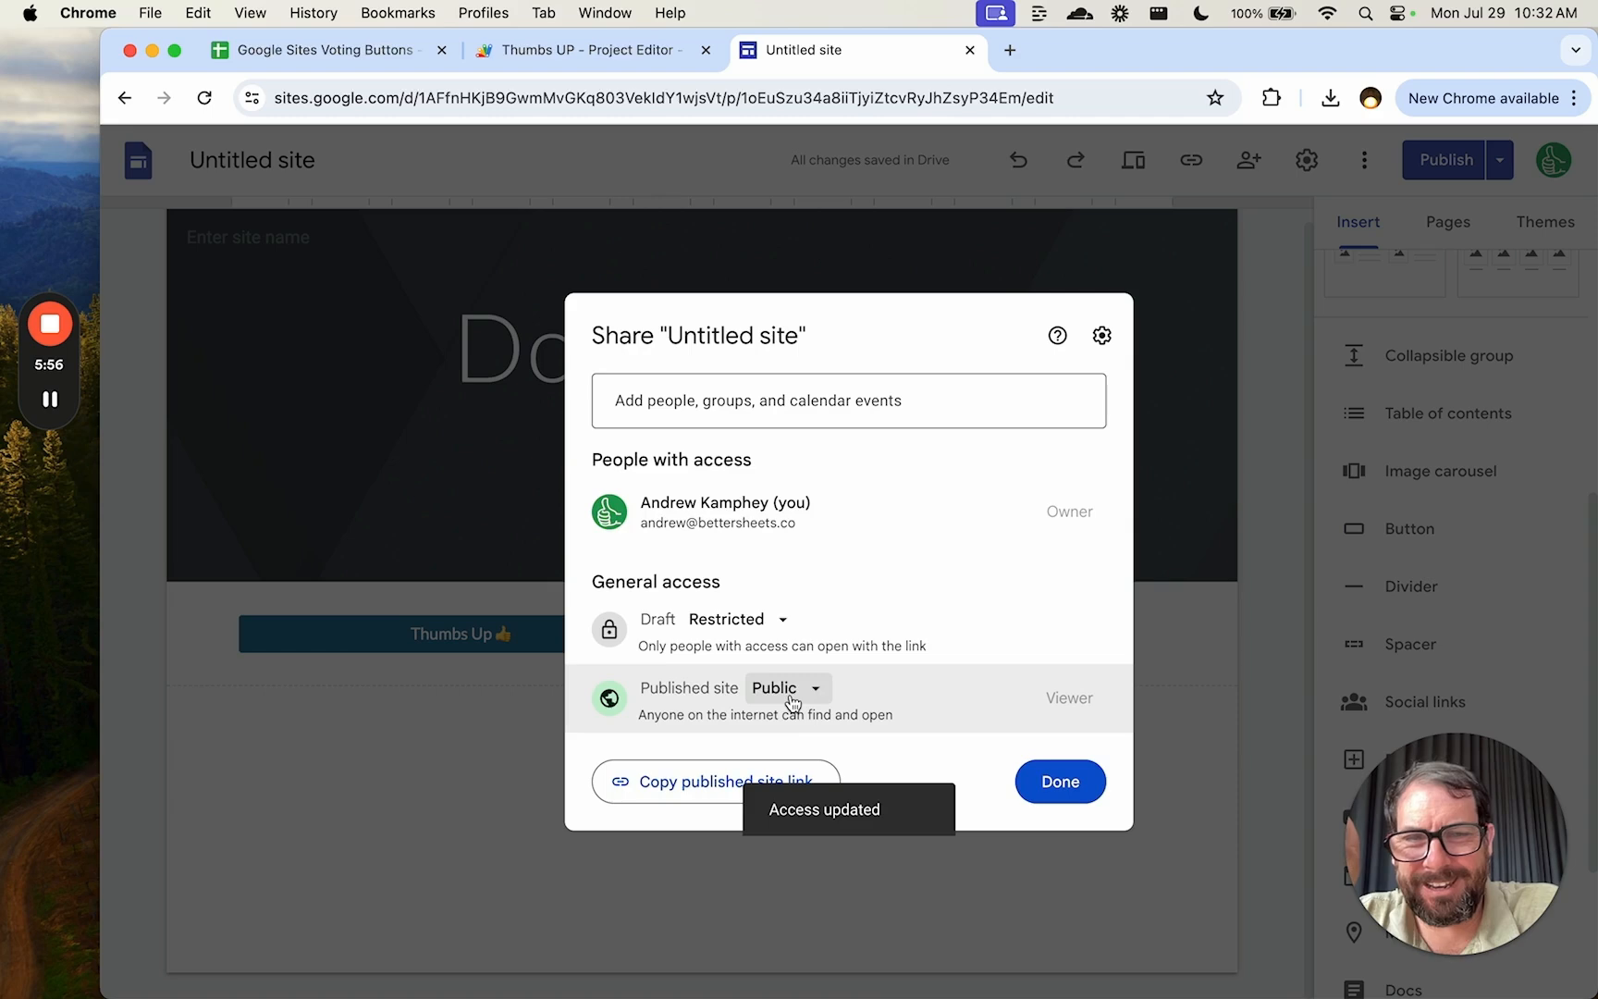
click(1059, 782)
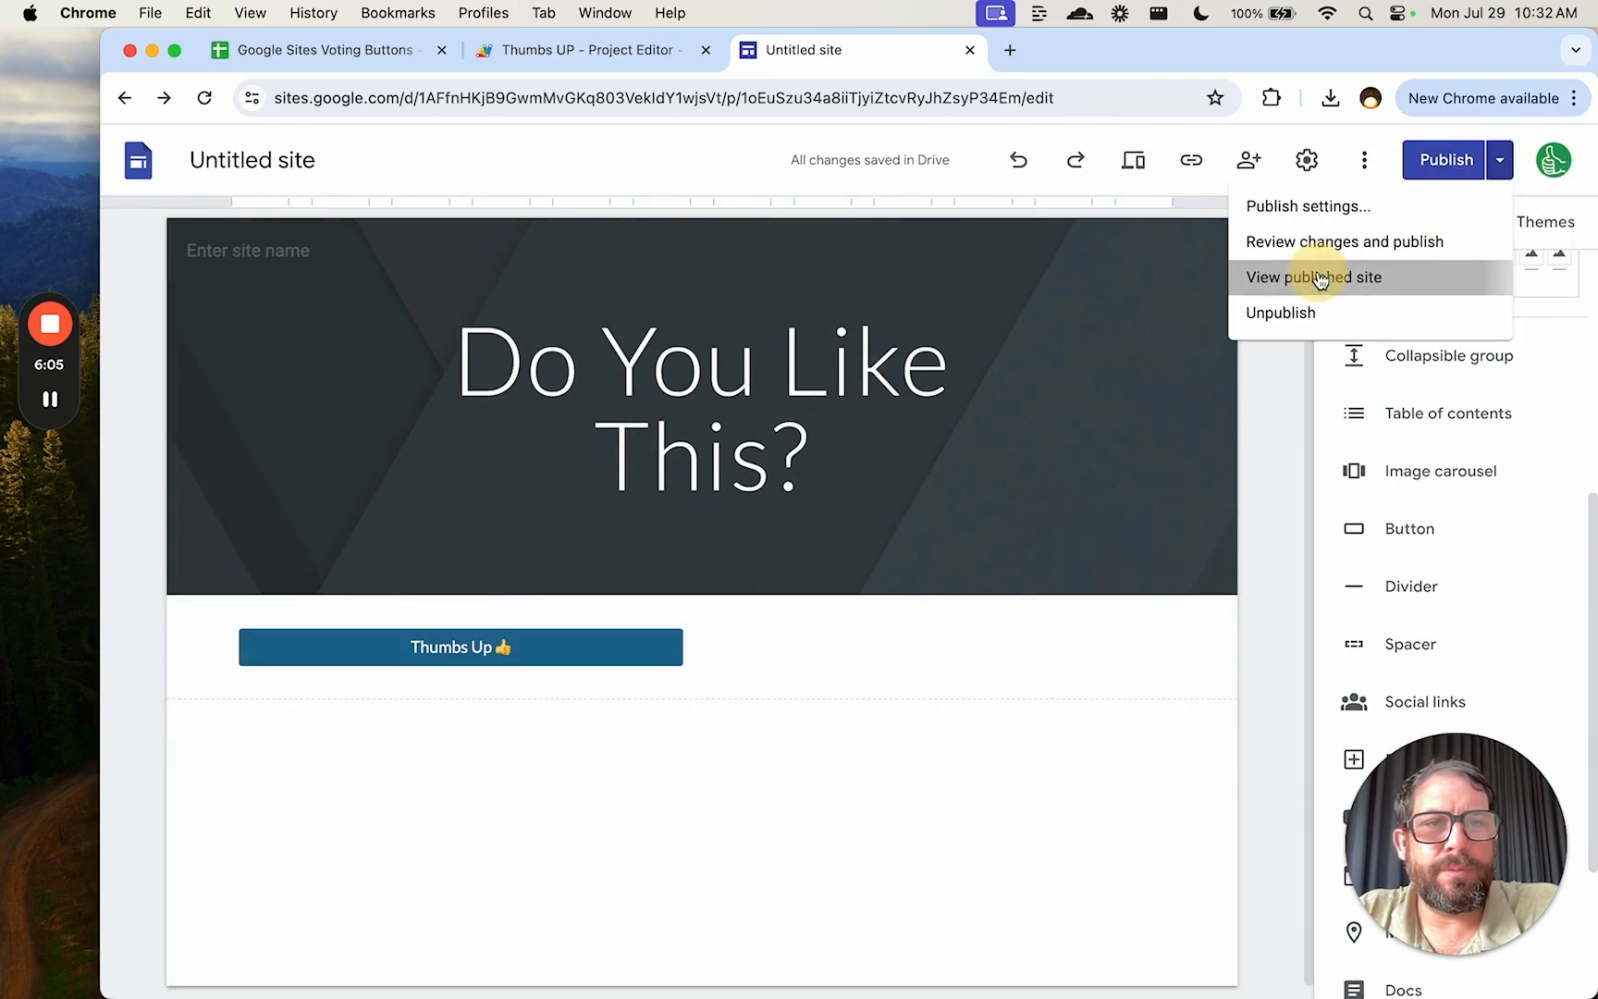
click(1314, 277)
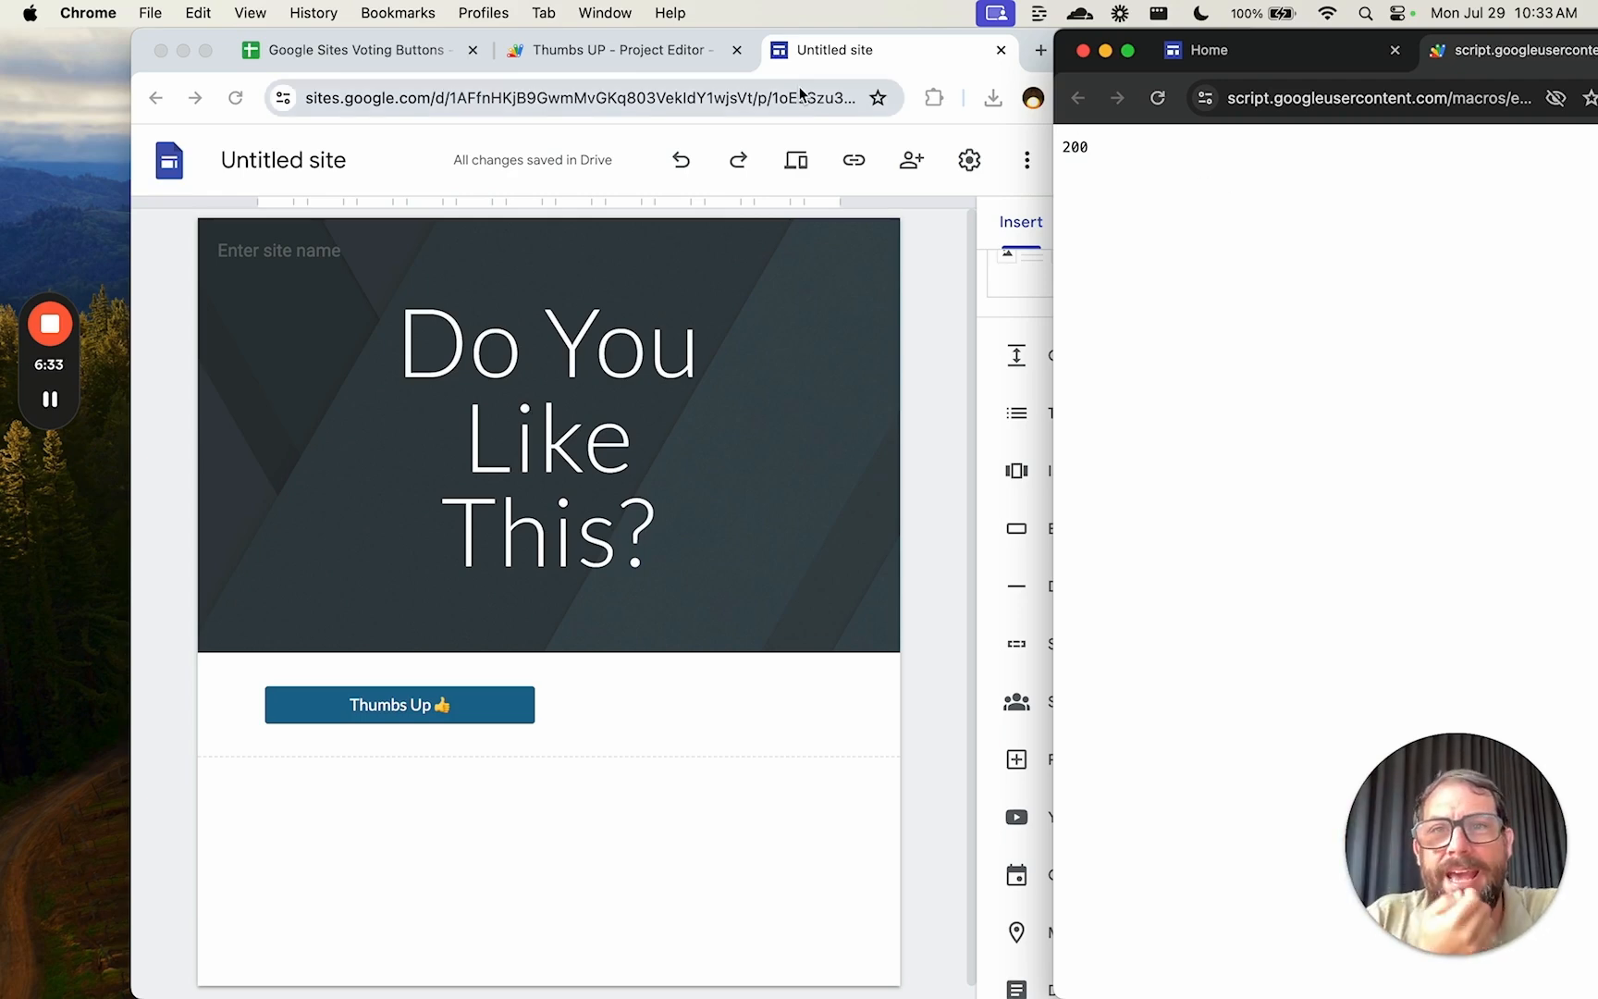
Step: Switch to the spreadsheet to confirm the Thumbs Up count in A2 now reads 3
click(353, 49)
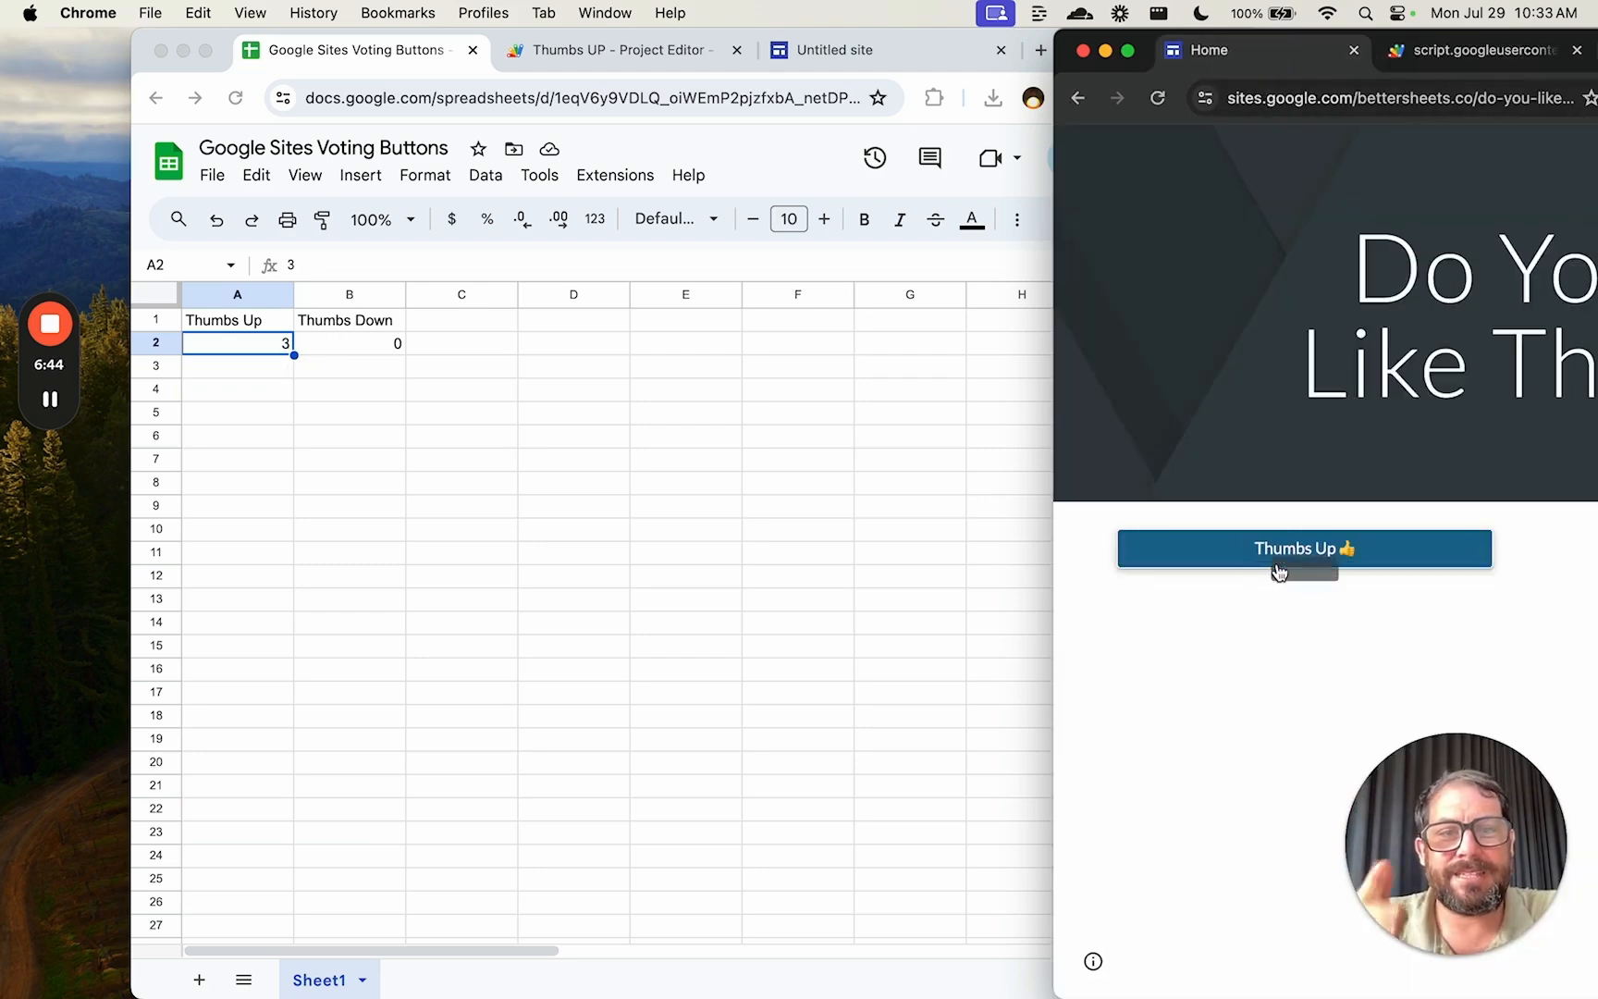
Step: Cast another thumbs-up vote, raising the count to 4, and return to the Thumbs UP script
click(1304, 549)
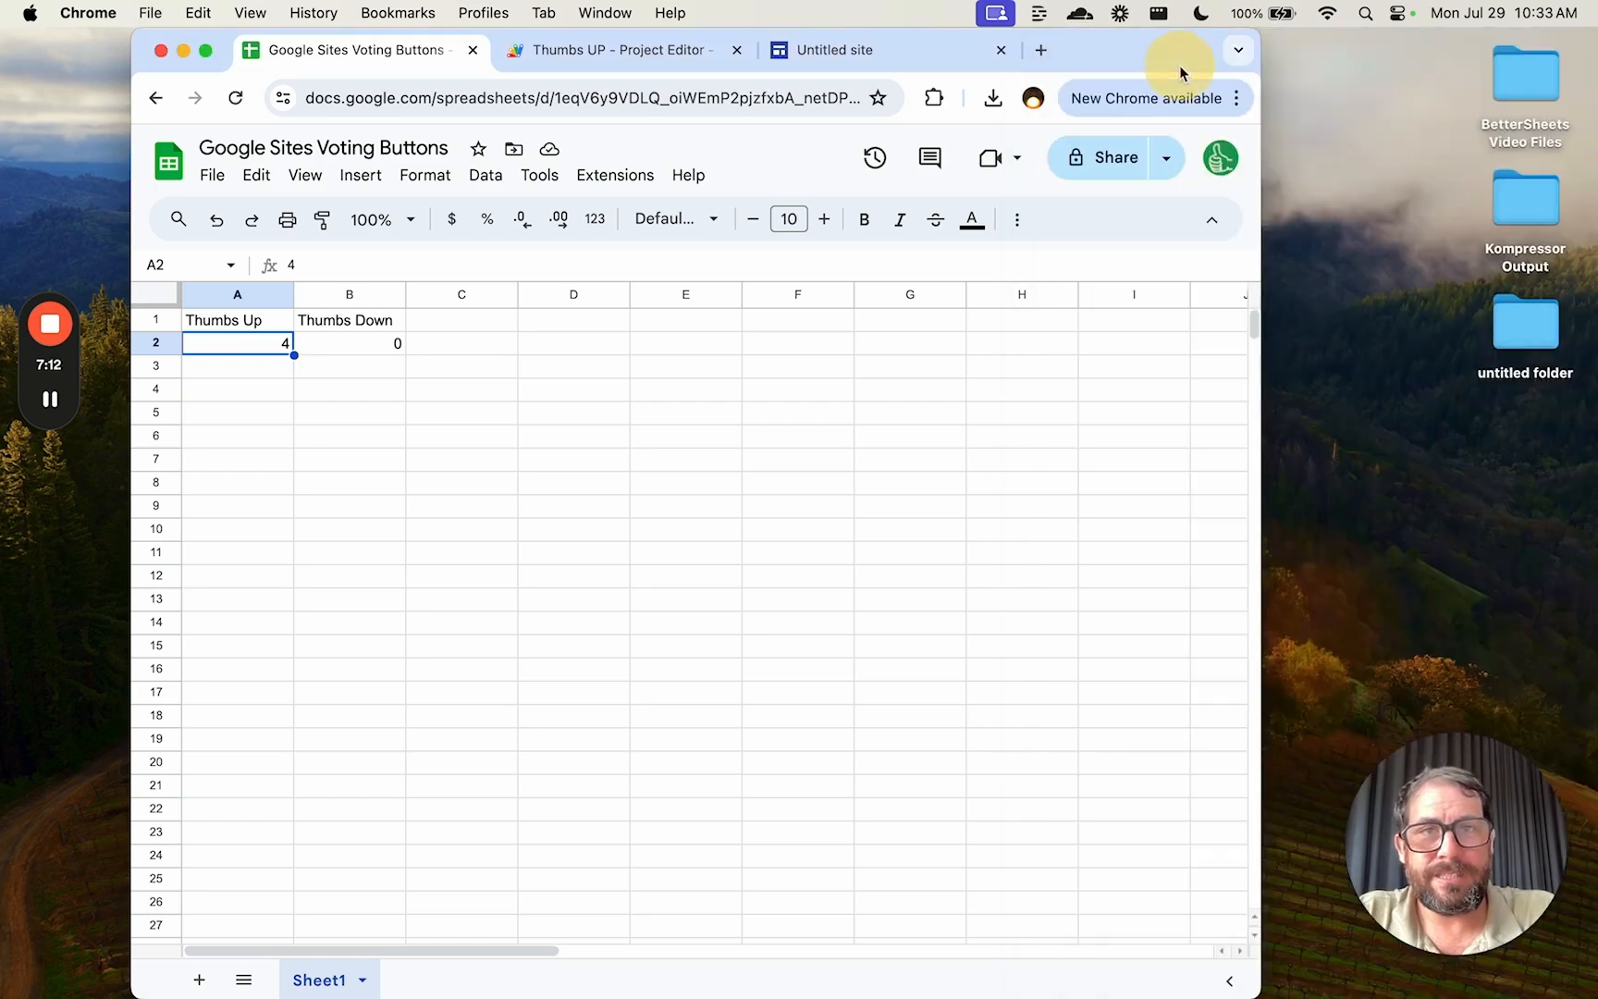
click(612, 50)
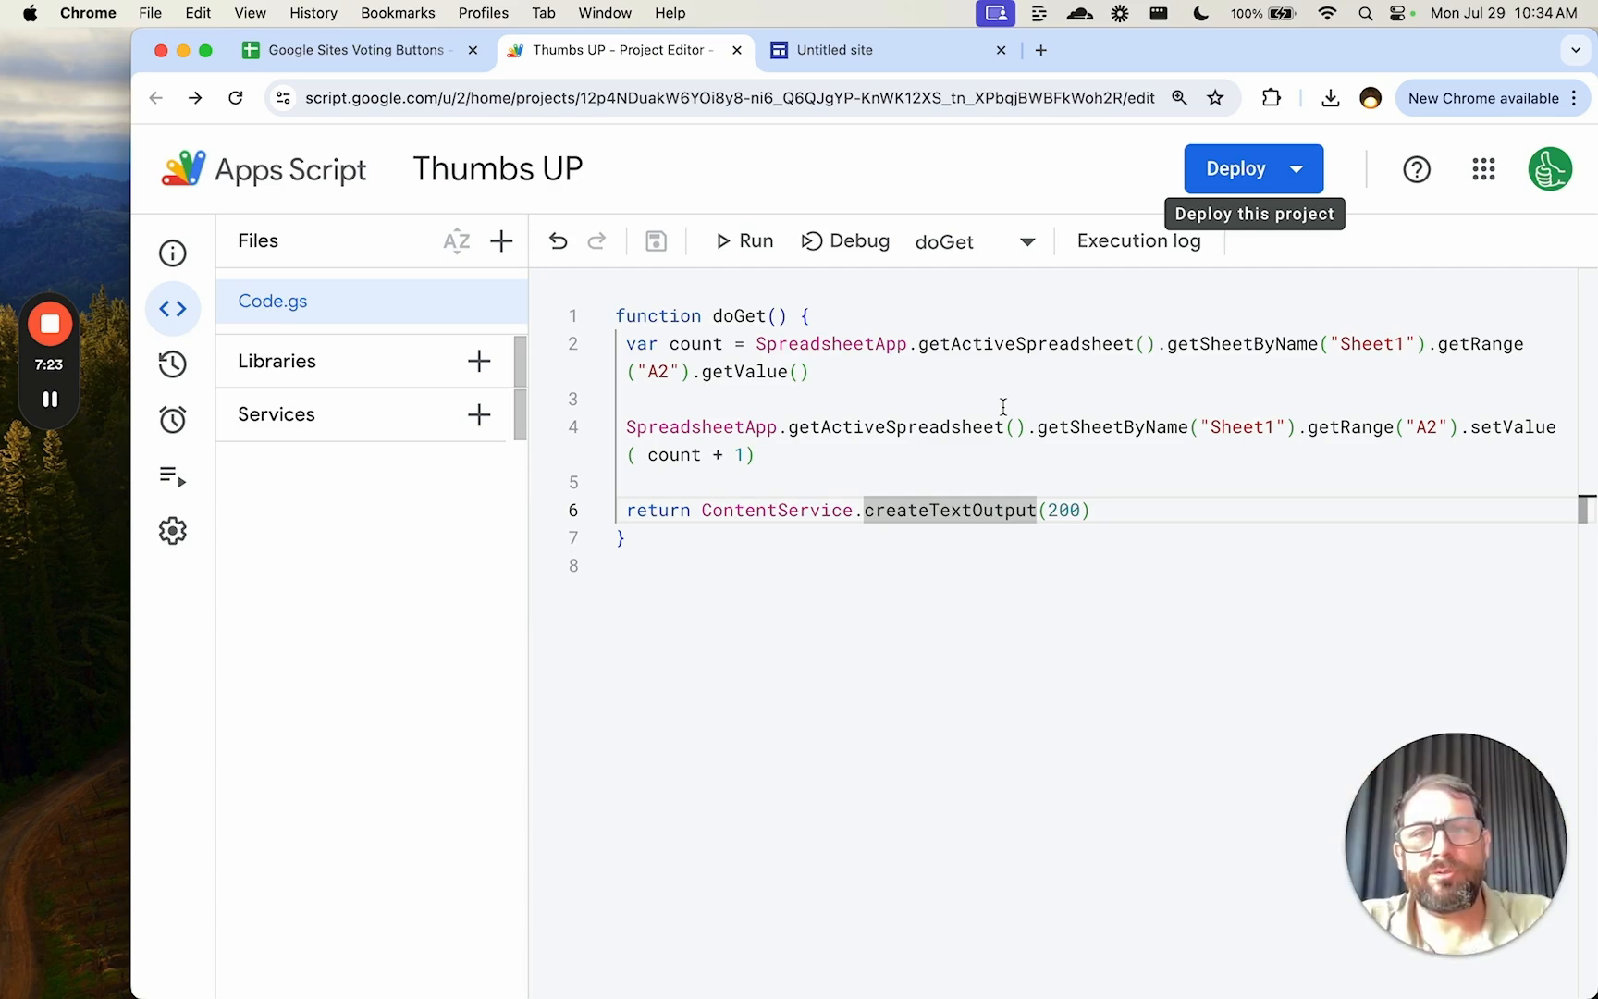
Step: Give doGet the parameter e and add the line 'var vote = e.params.vote'
text(e)
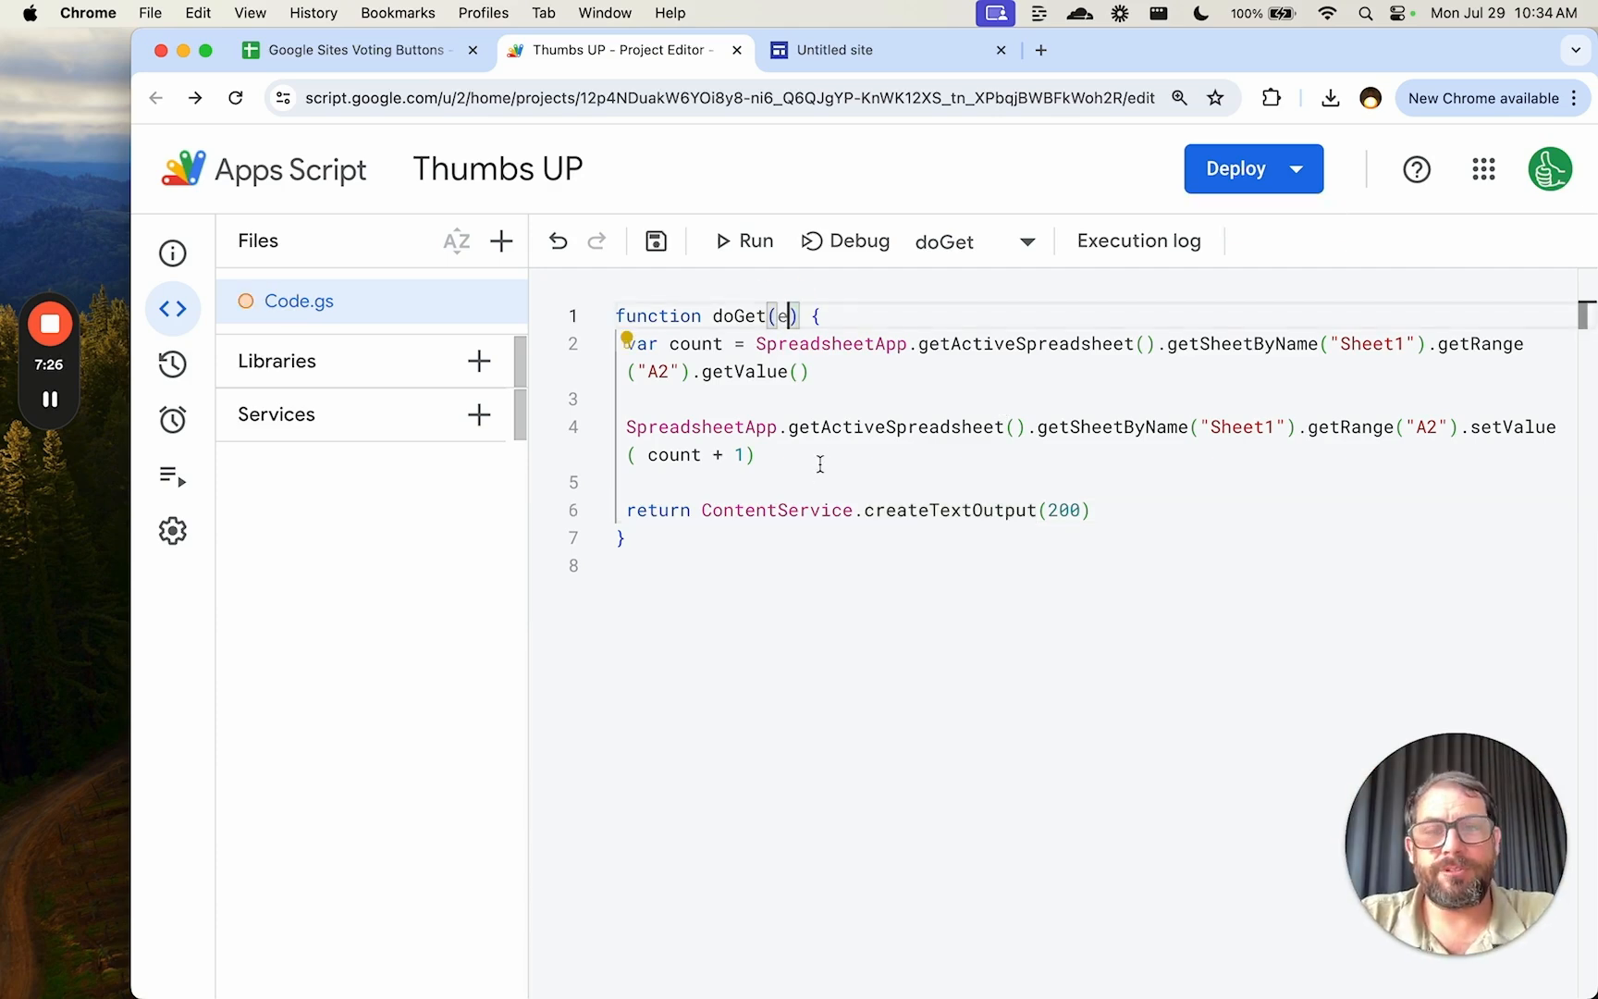
text(var)
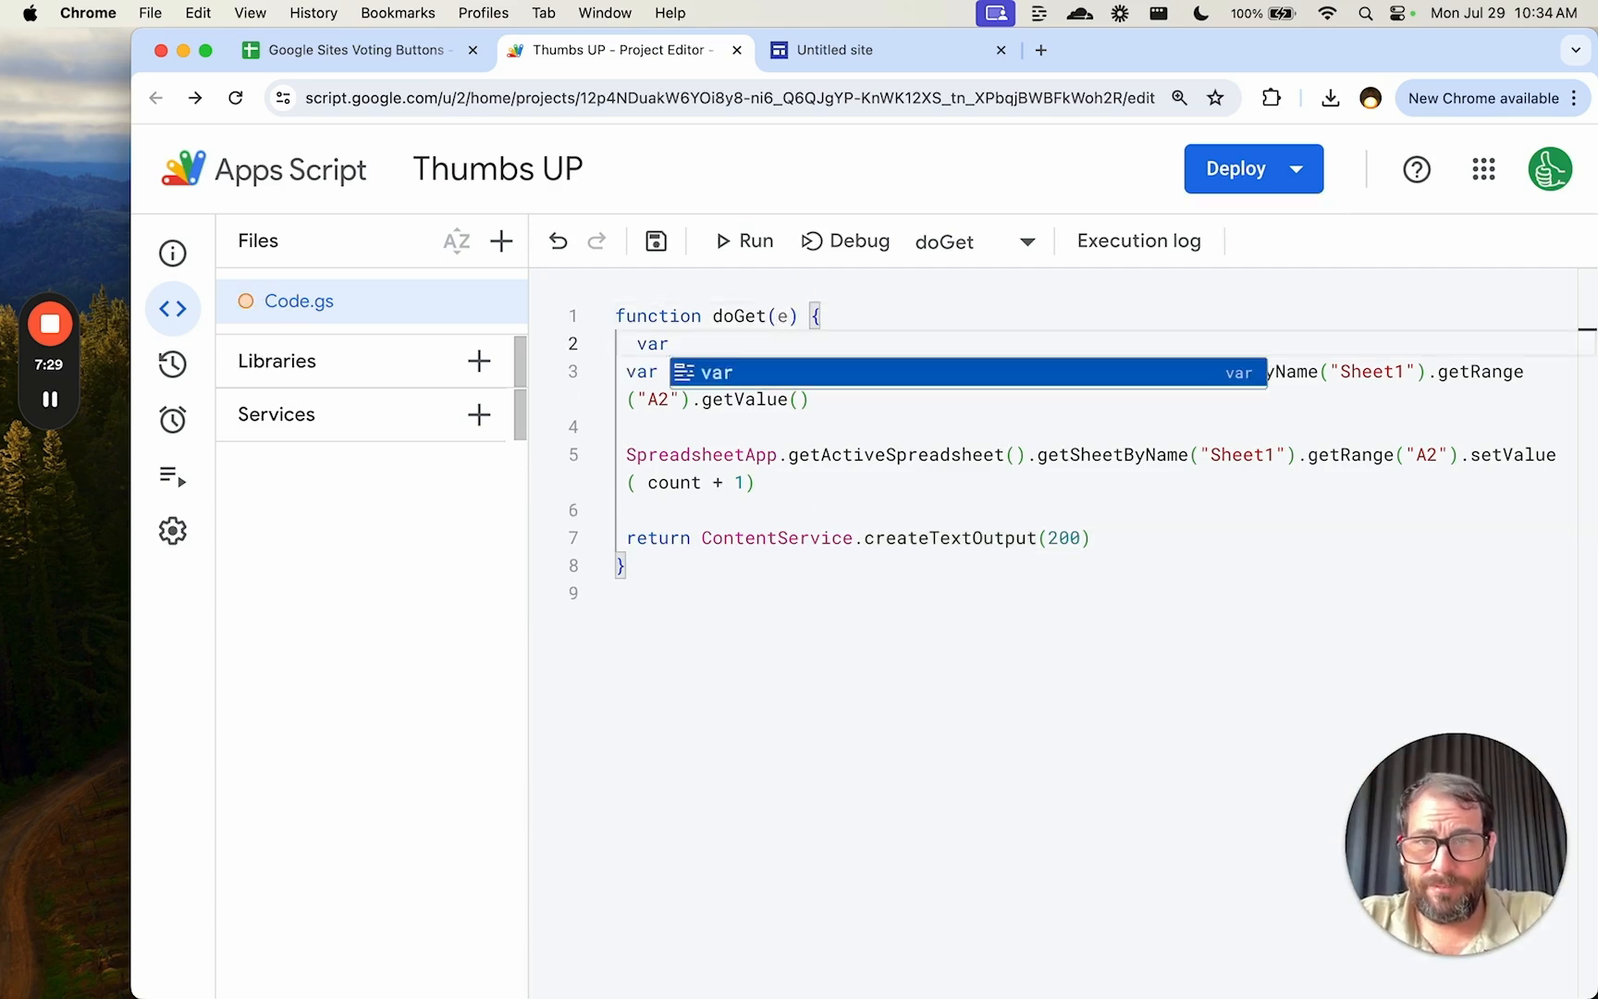
text(vote = e)
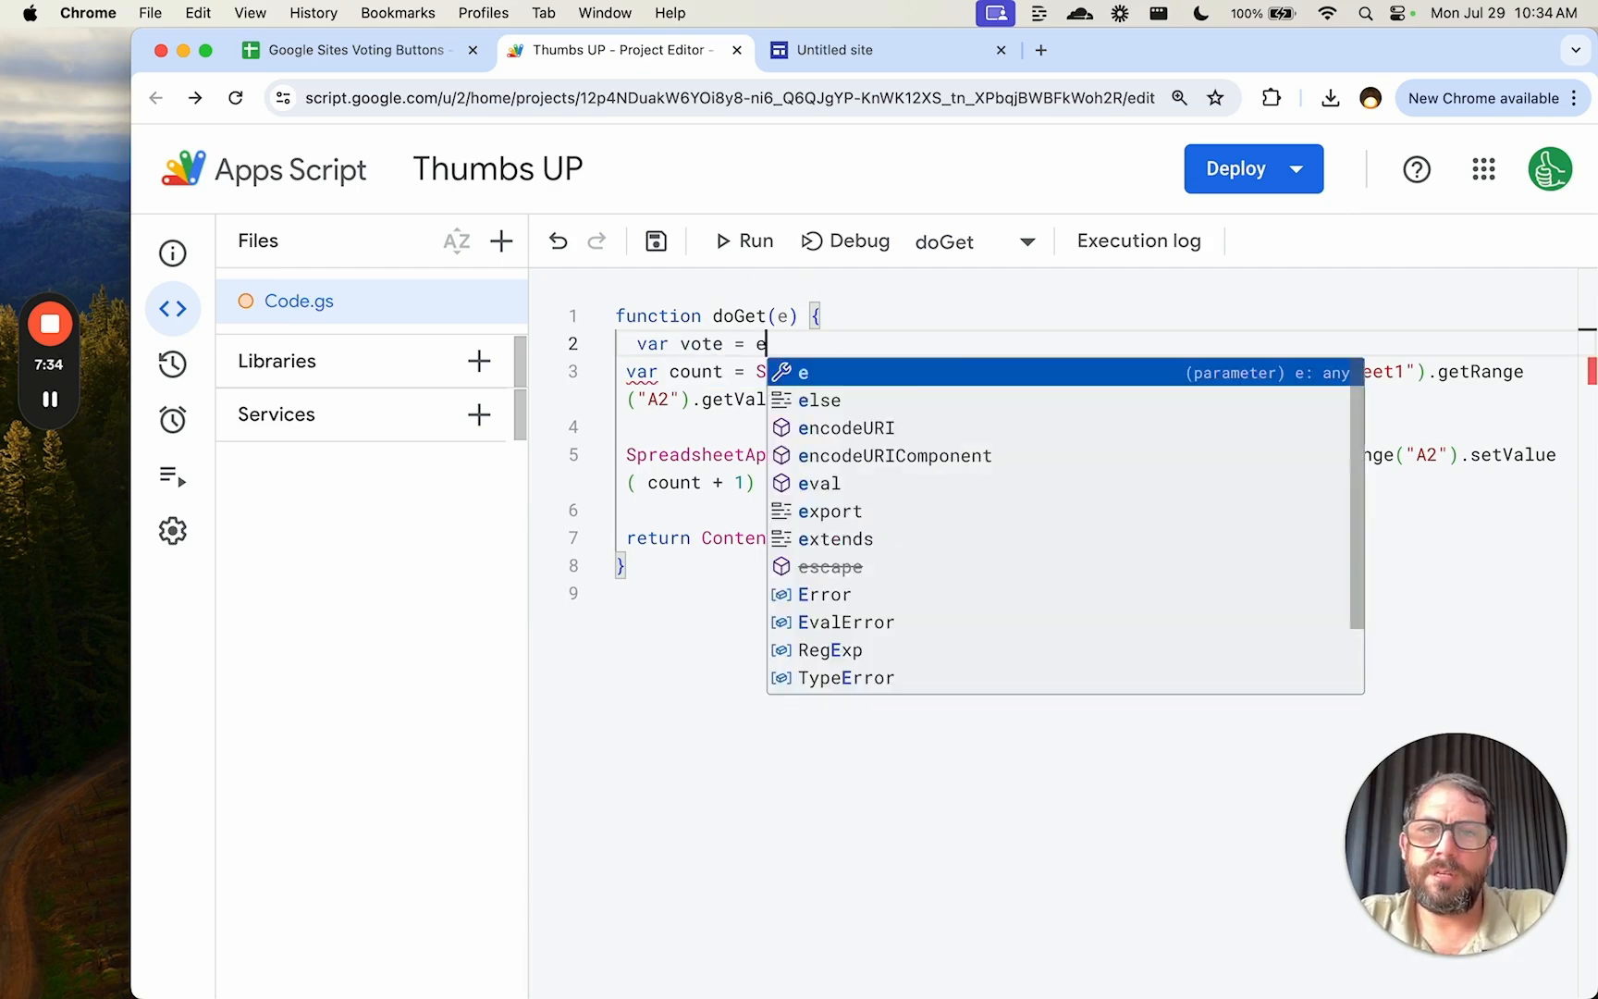
text(.params.vote)
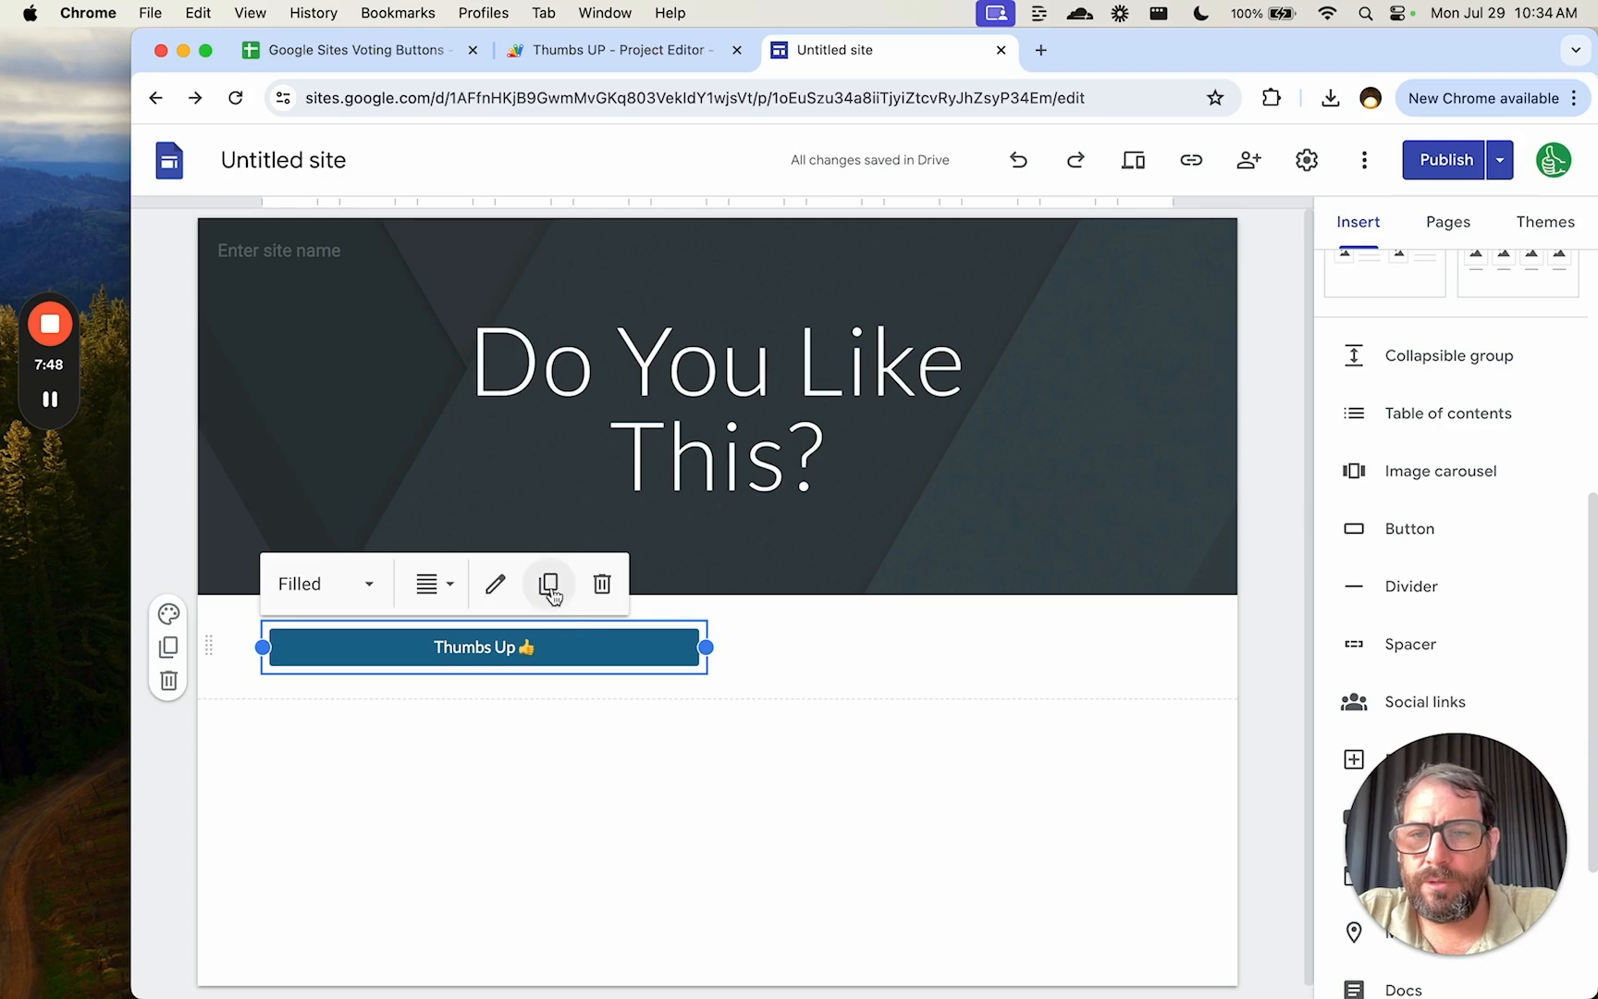
Step: Duplicate the button into a Thumbs Down button whose link ends with '?vote=down'
click(550, 584)
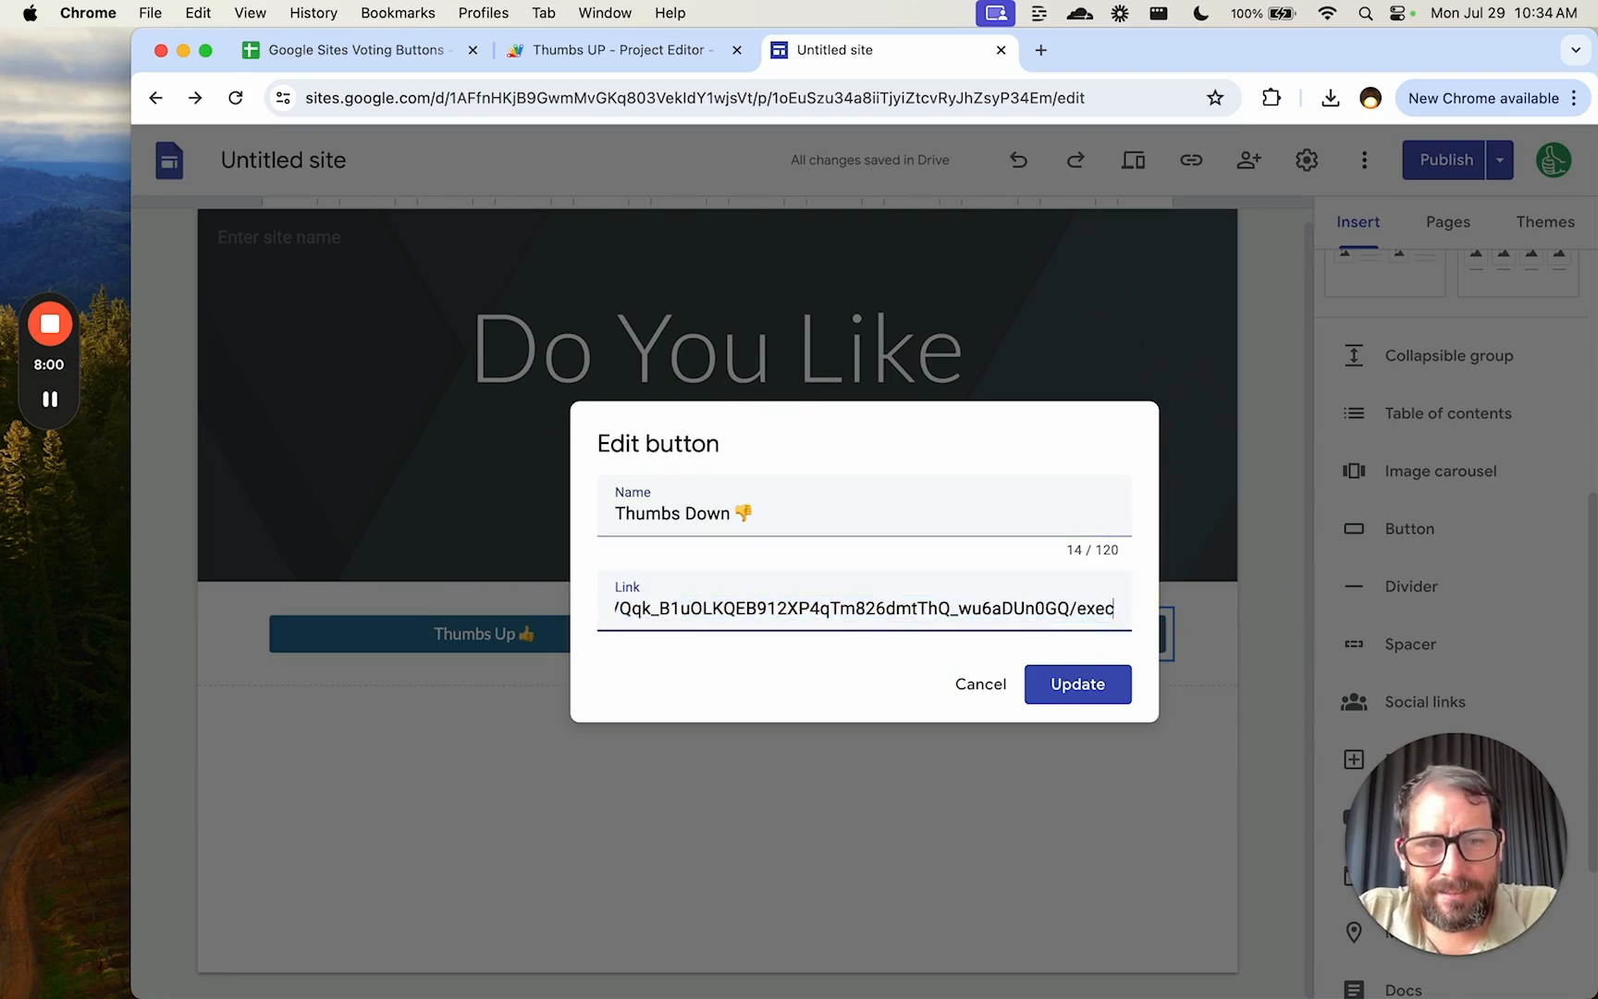
text(?v)
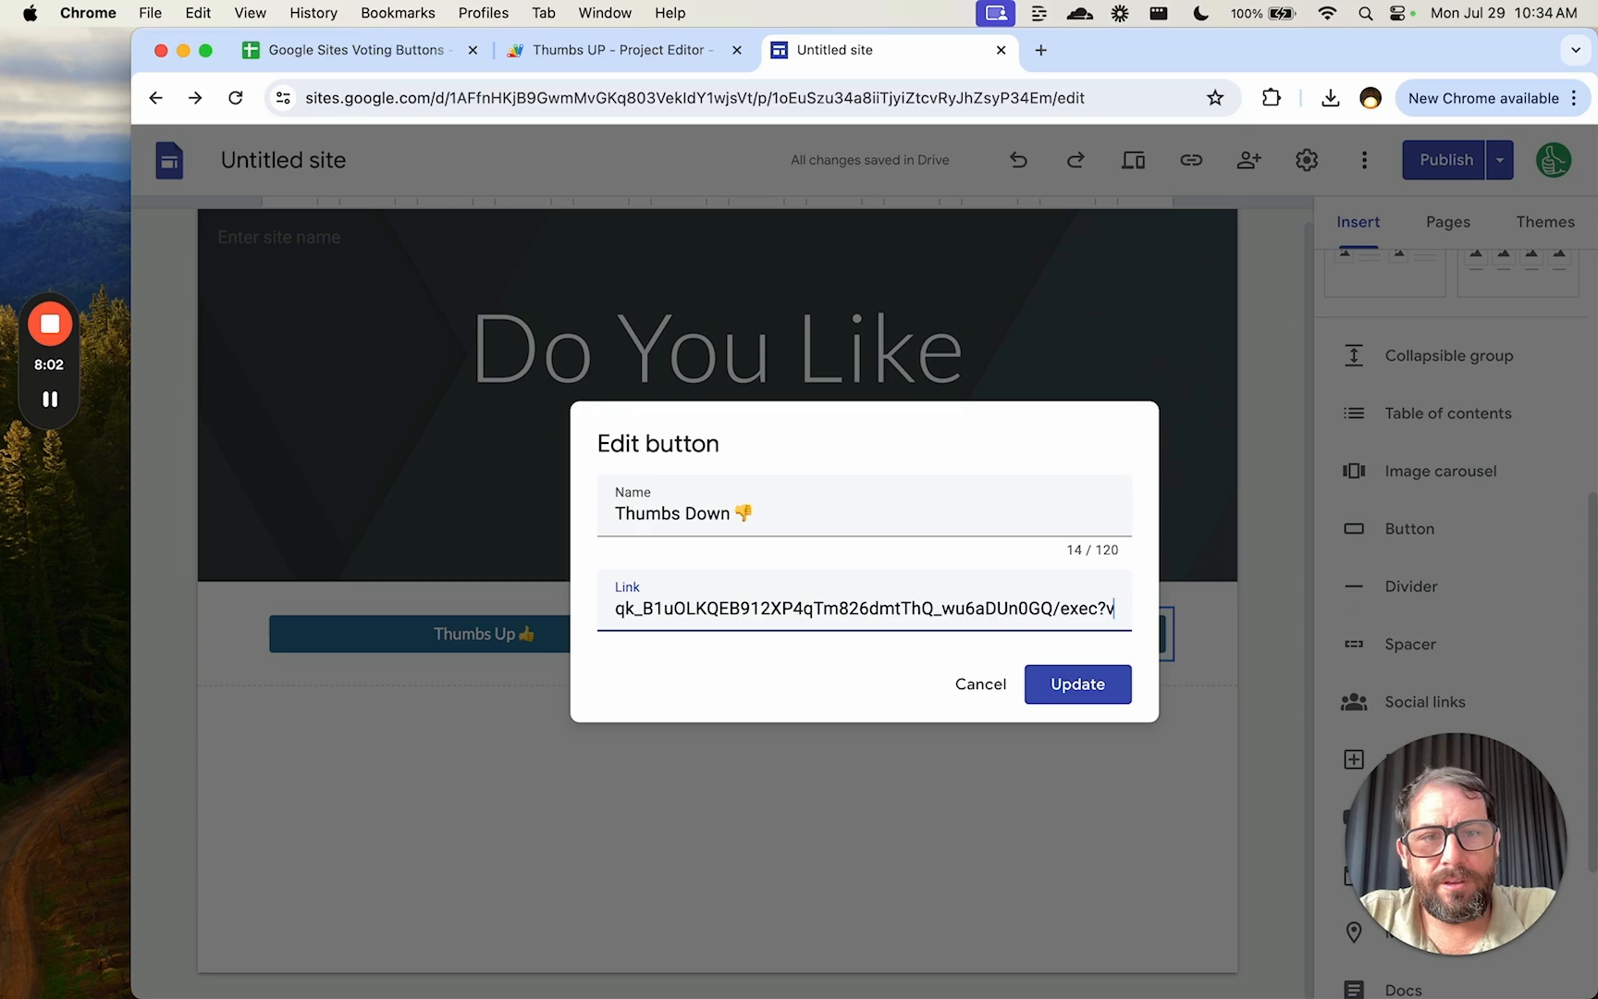
text(vote=down)
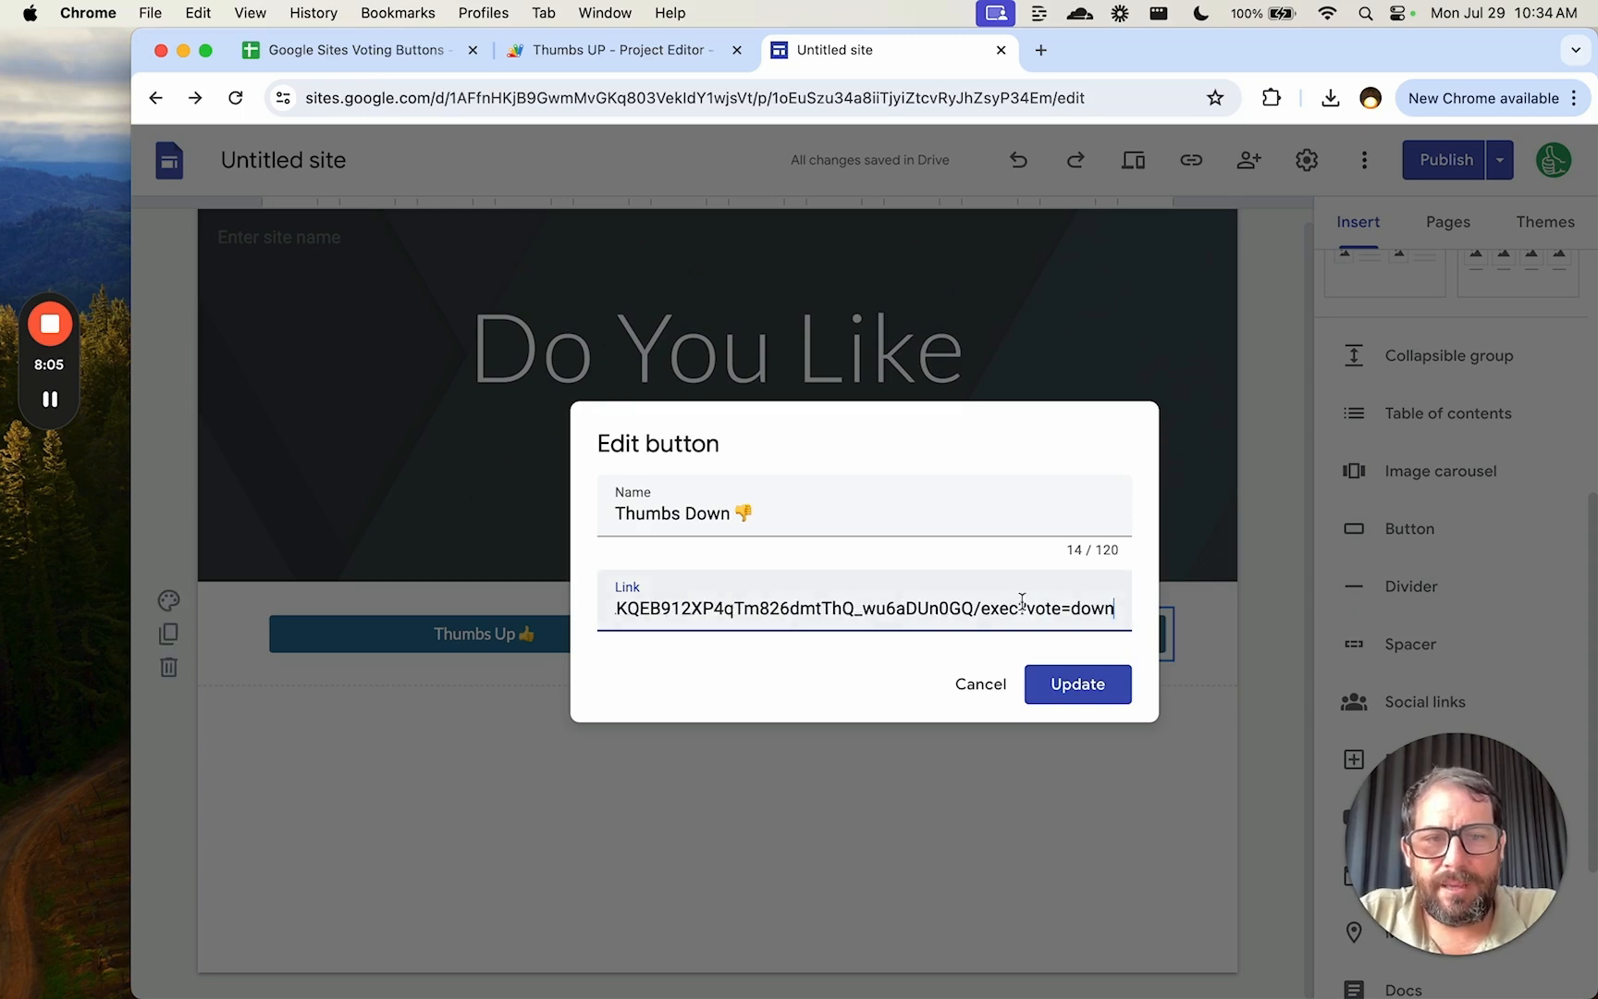
click(1076, 683)
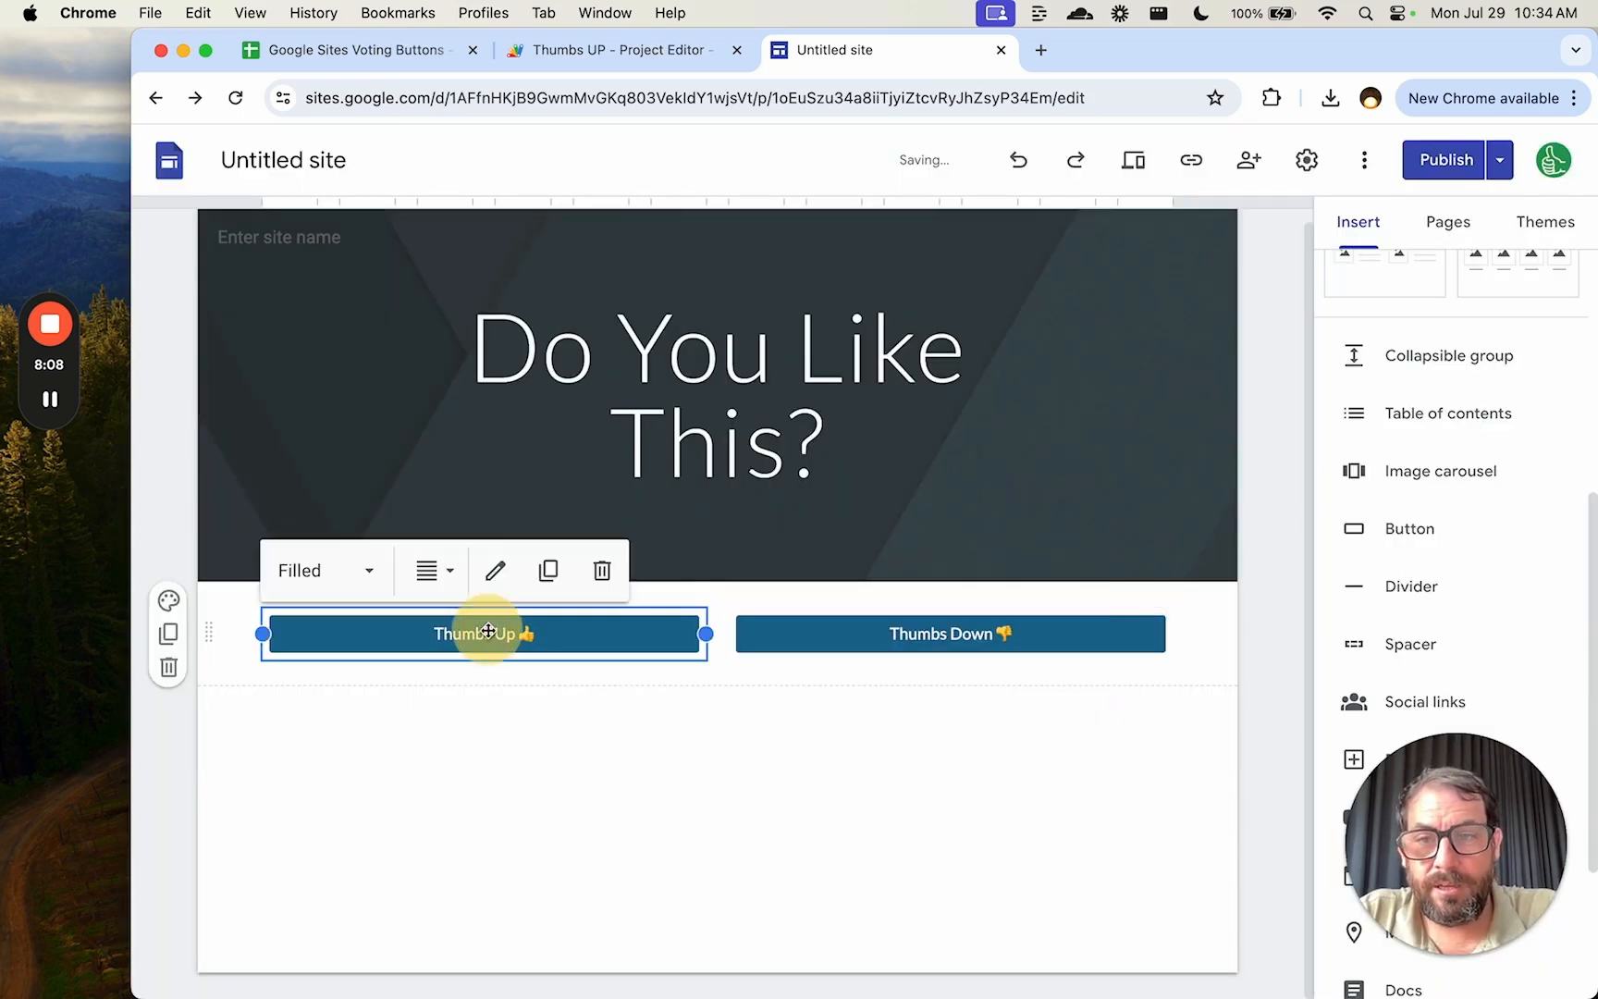
Step: Append '?vote=up' to the Thumbs Up button's link and save it
click(494, 570)
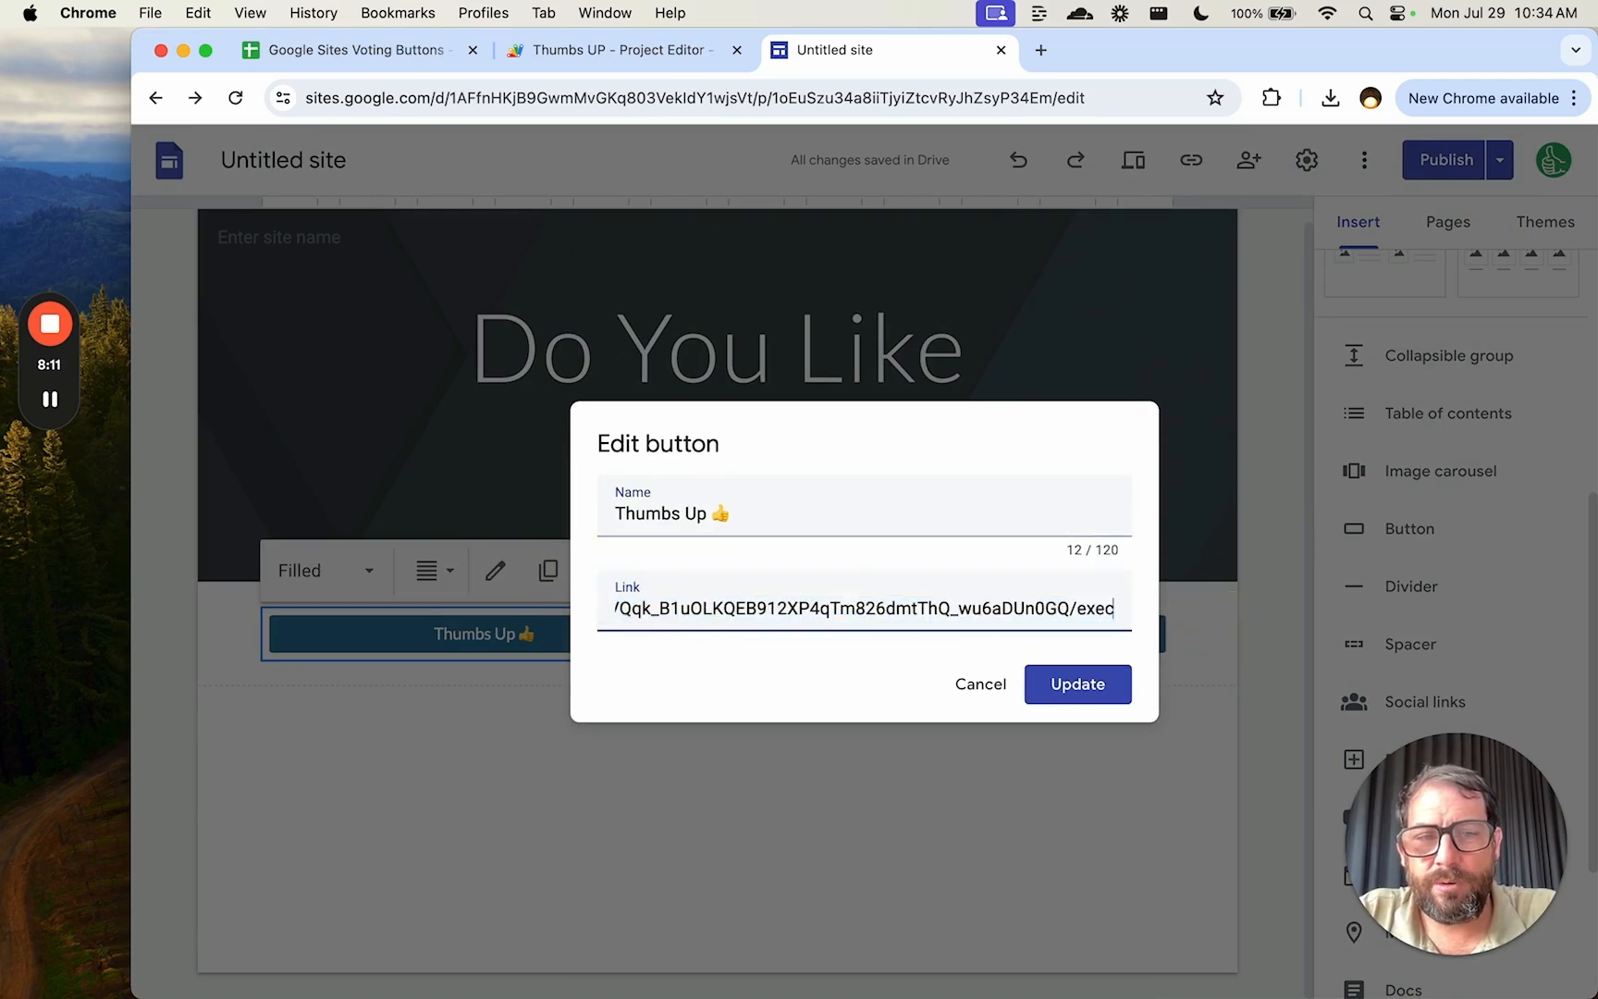
text(?vote=up)
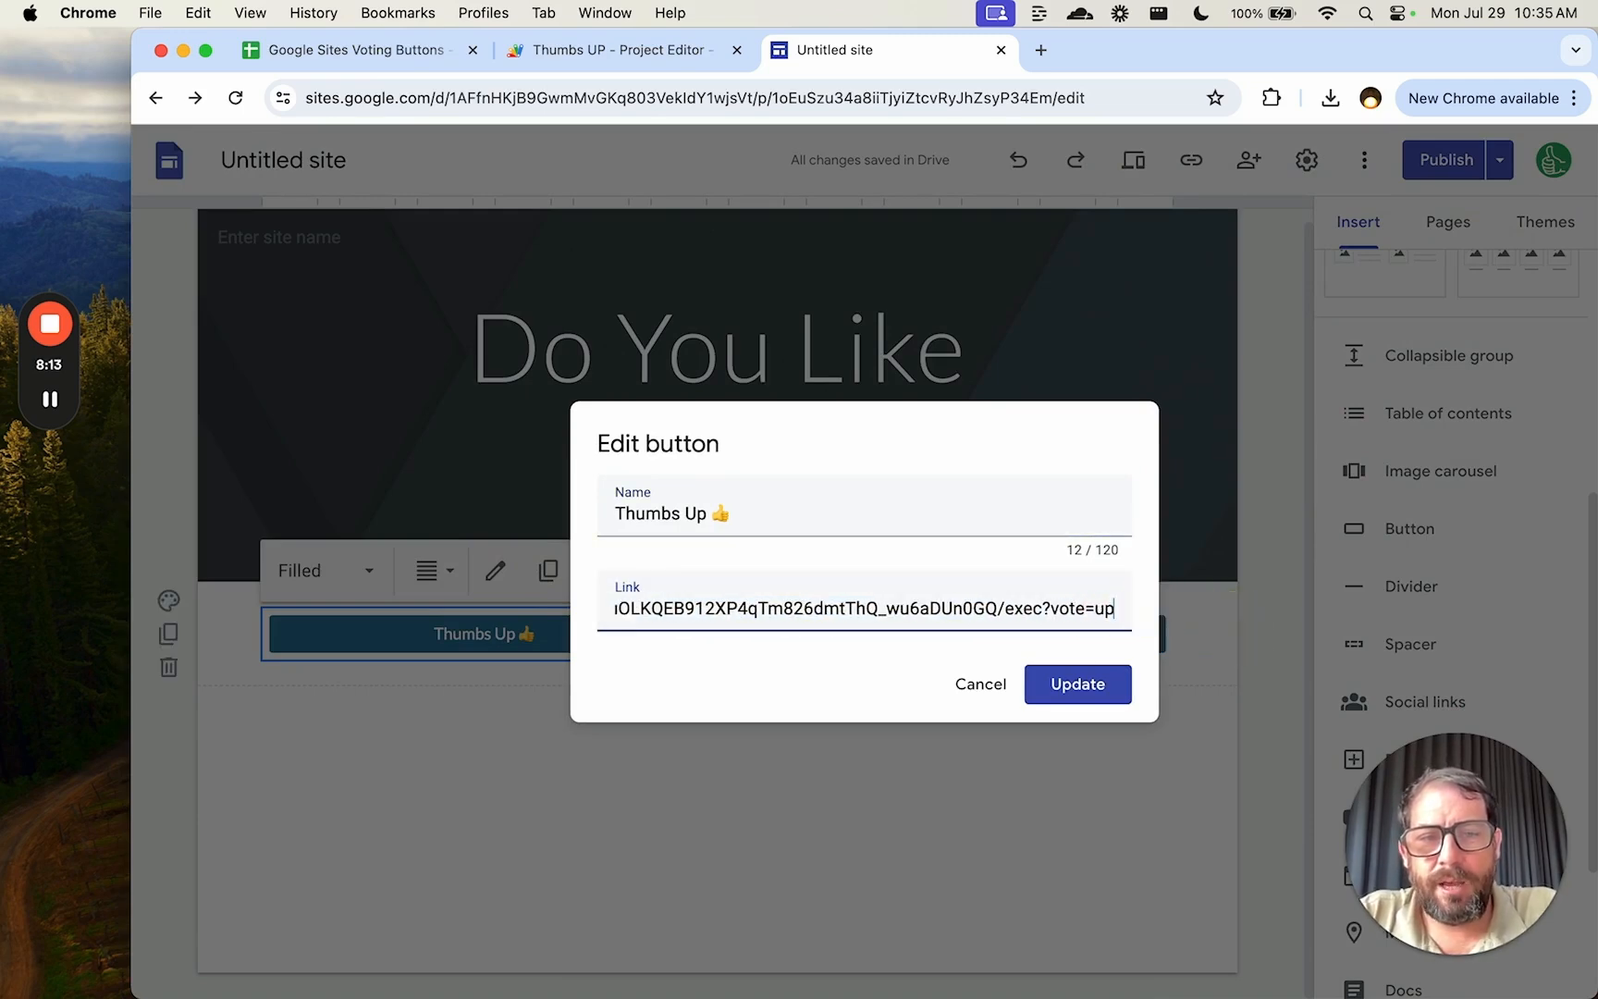
click(1077, 684)
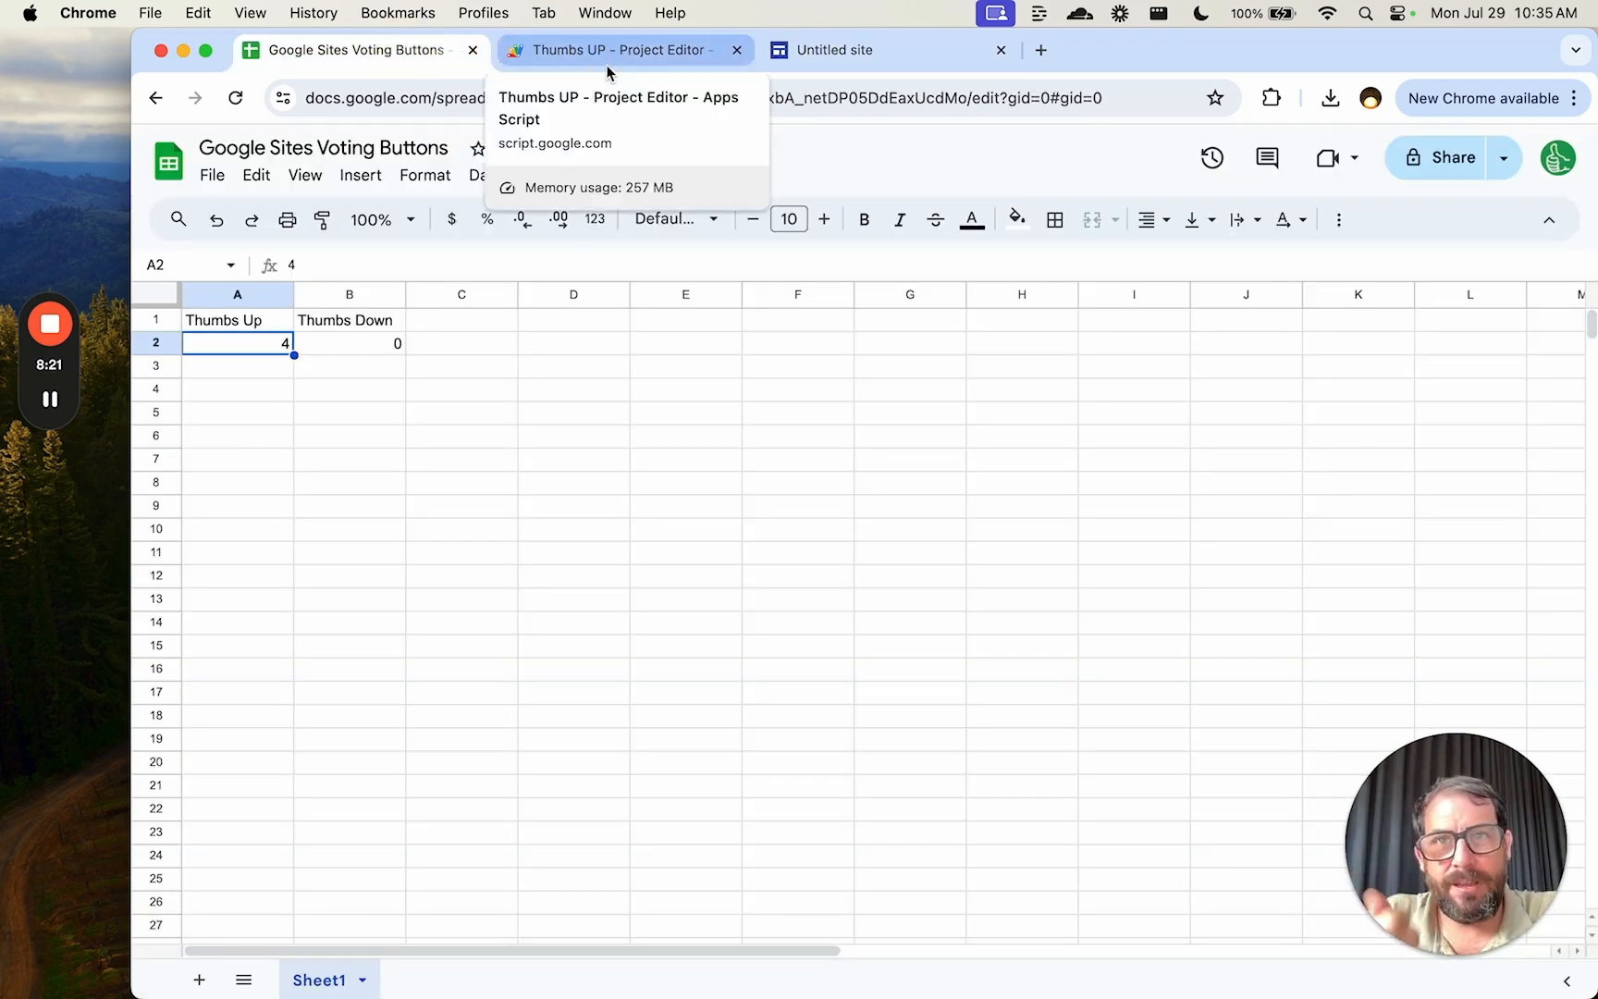
Step: Wrap the A2 increment code in an if (vote == "up") check
click(616, 49)
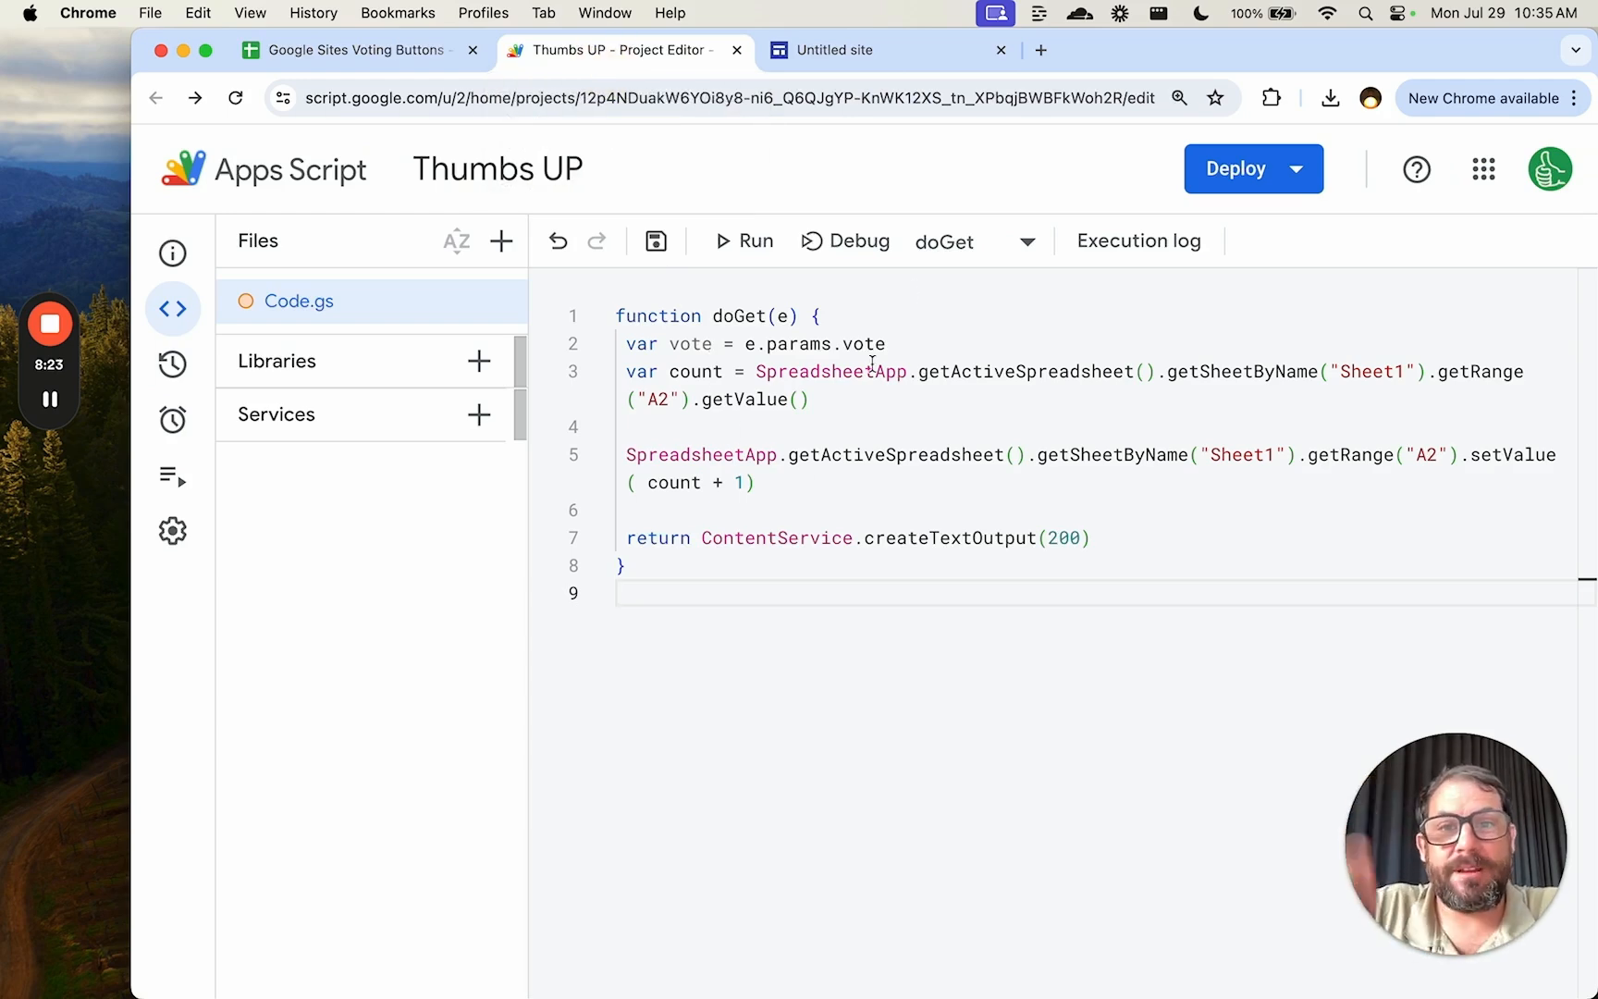
click(762, 343)
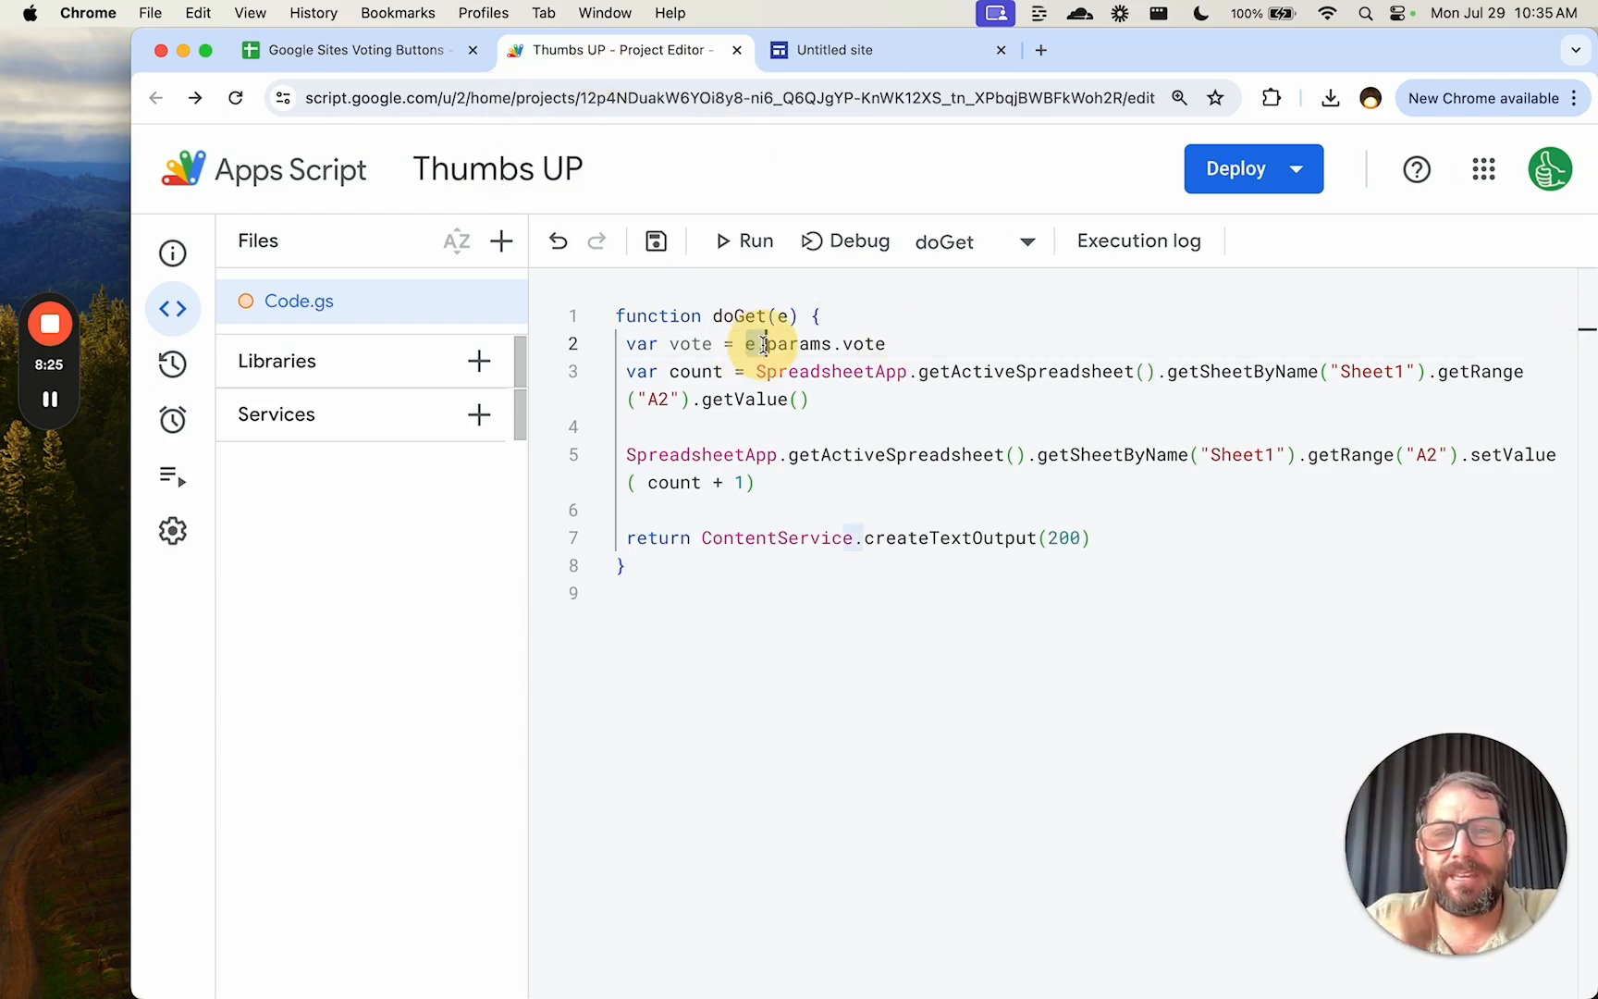
double_click(790, 343)
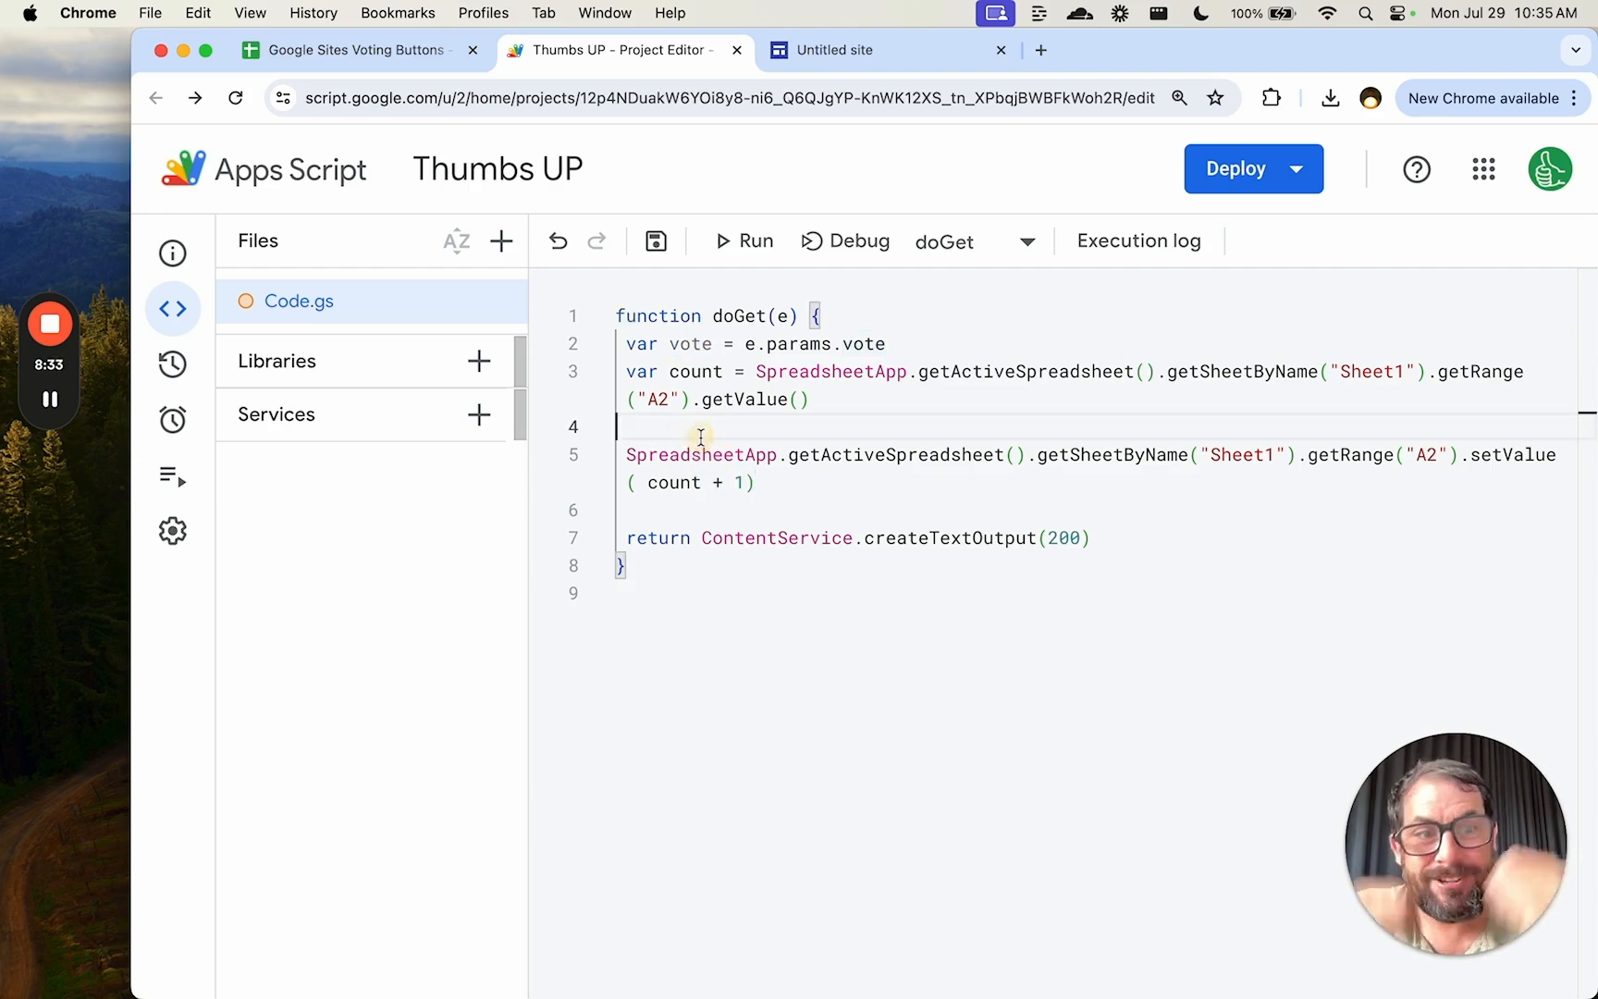
text(if (vote ))
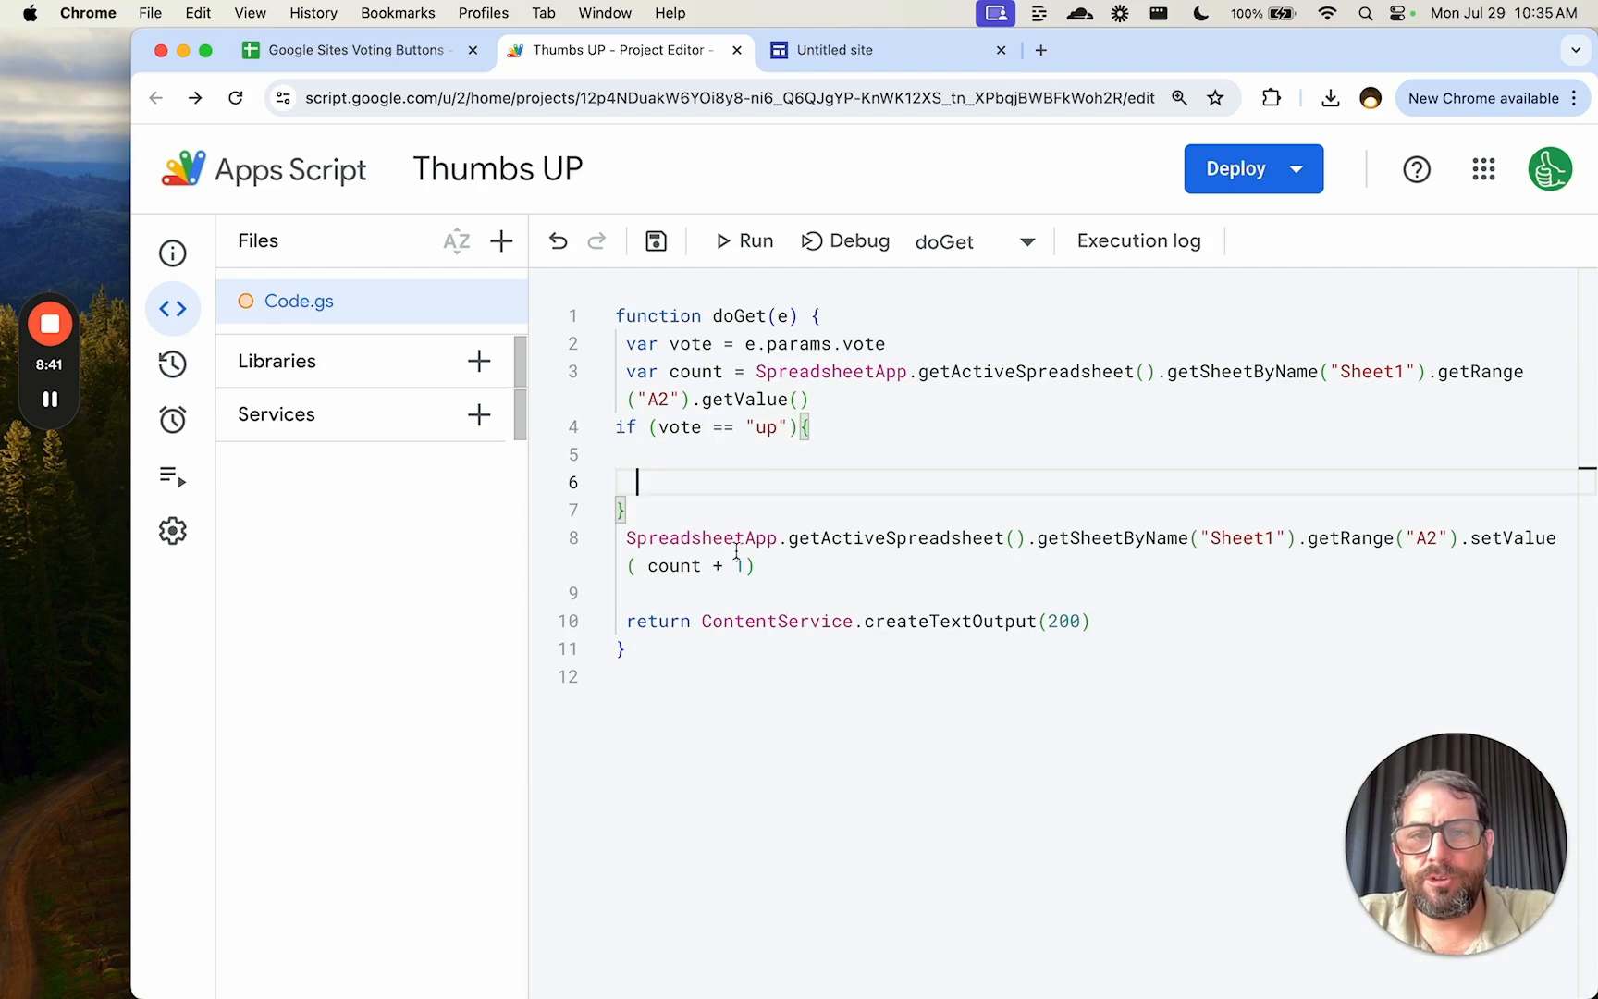
Step: Add an if (vote == "down") branch containing the copied count code reading B2
text(if (vote ))
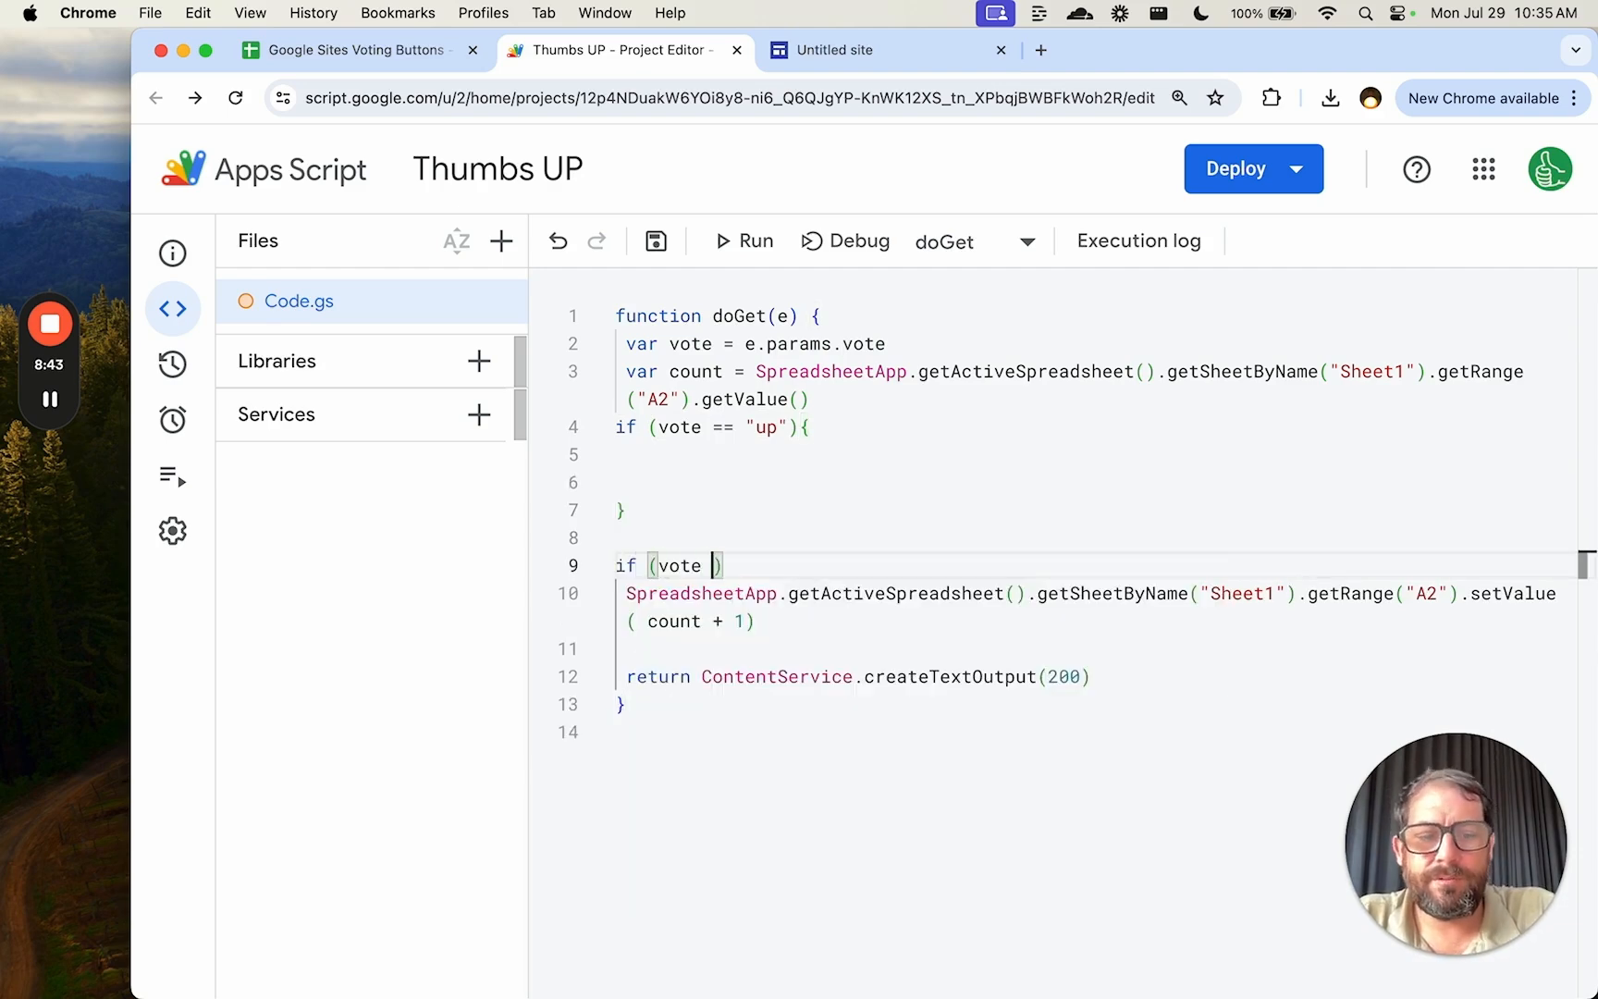
text(== "down")
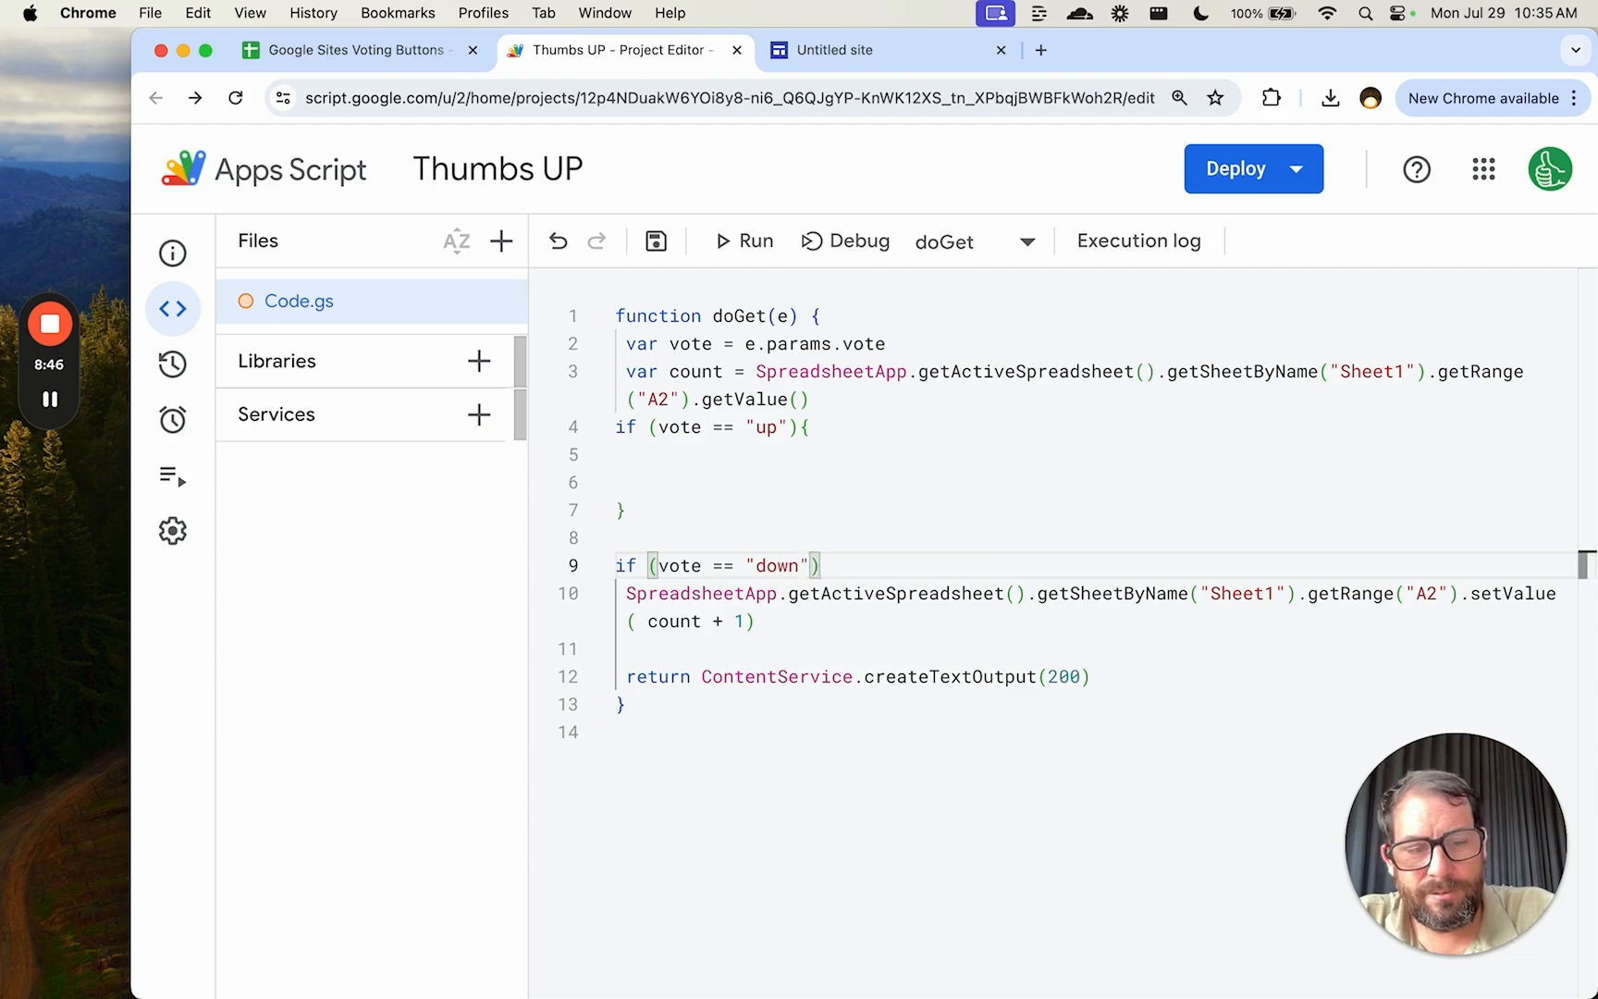
text({)
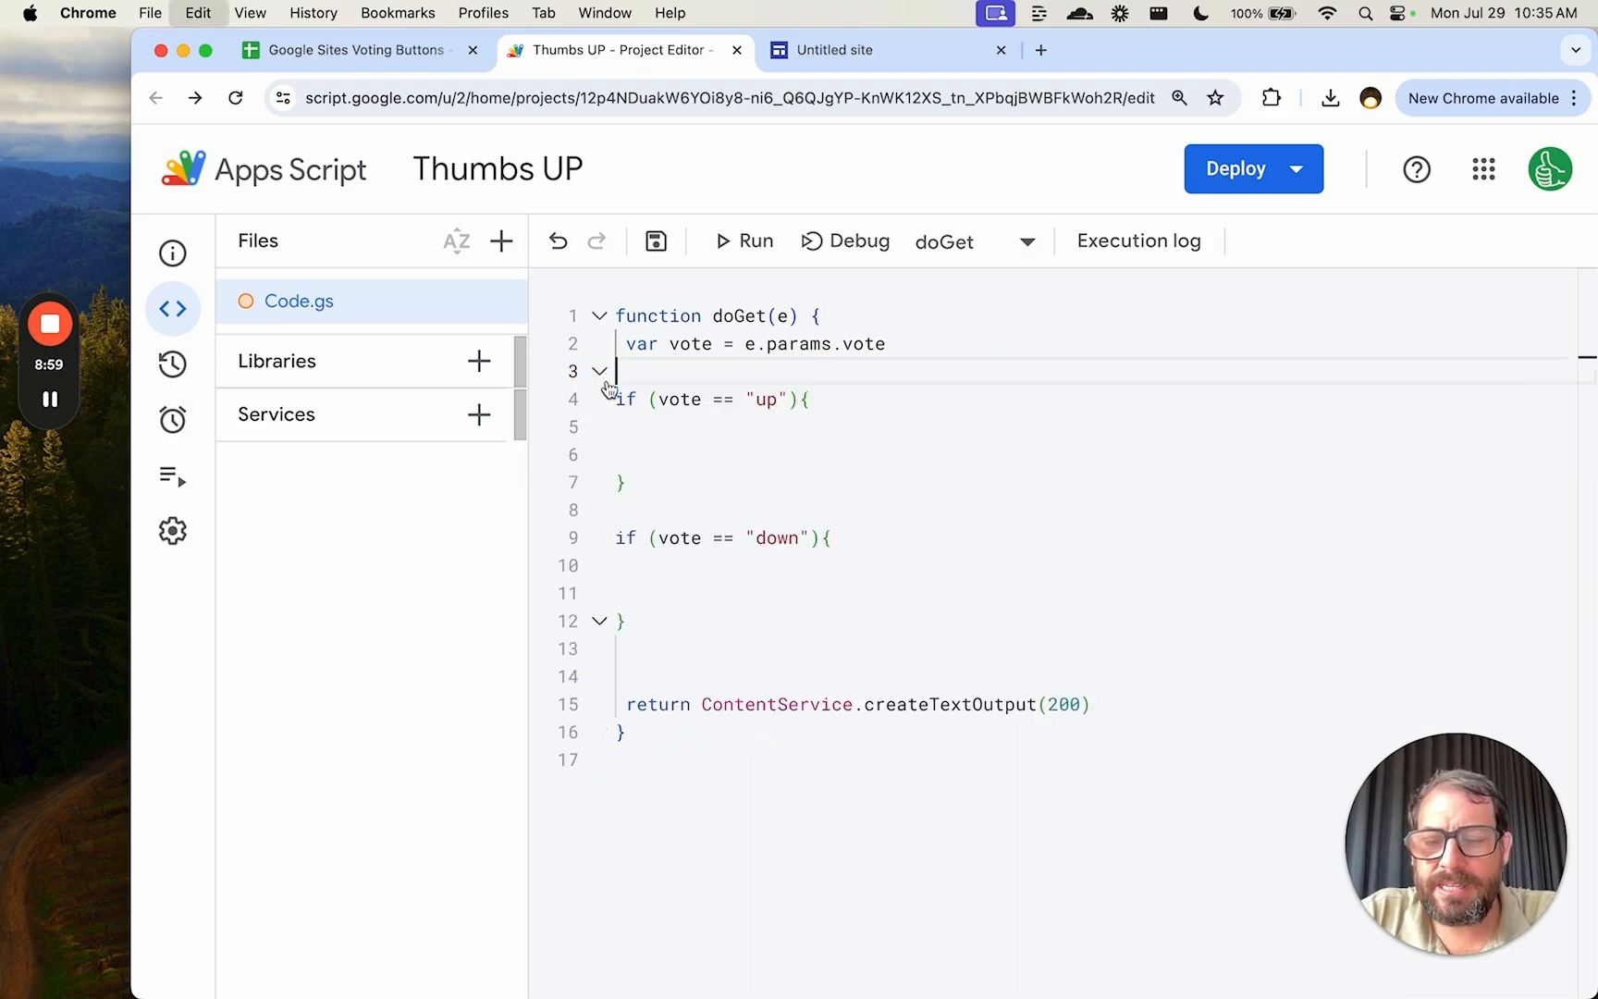
text(var count = SpreadsheetApp.getActiveSpreadsheet().getSheetByName("Sheet1").getRange("A2").getValue())
text(SpreadsheetApp.getActiveSpreadsheet().getSheetByName("Sheet1").getRange("A2").setValue( count + 1)
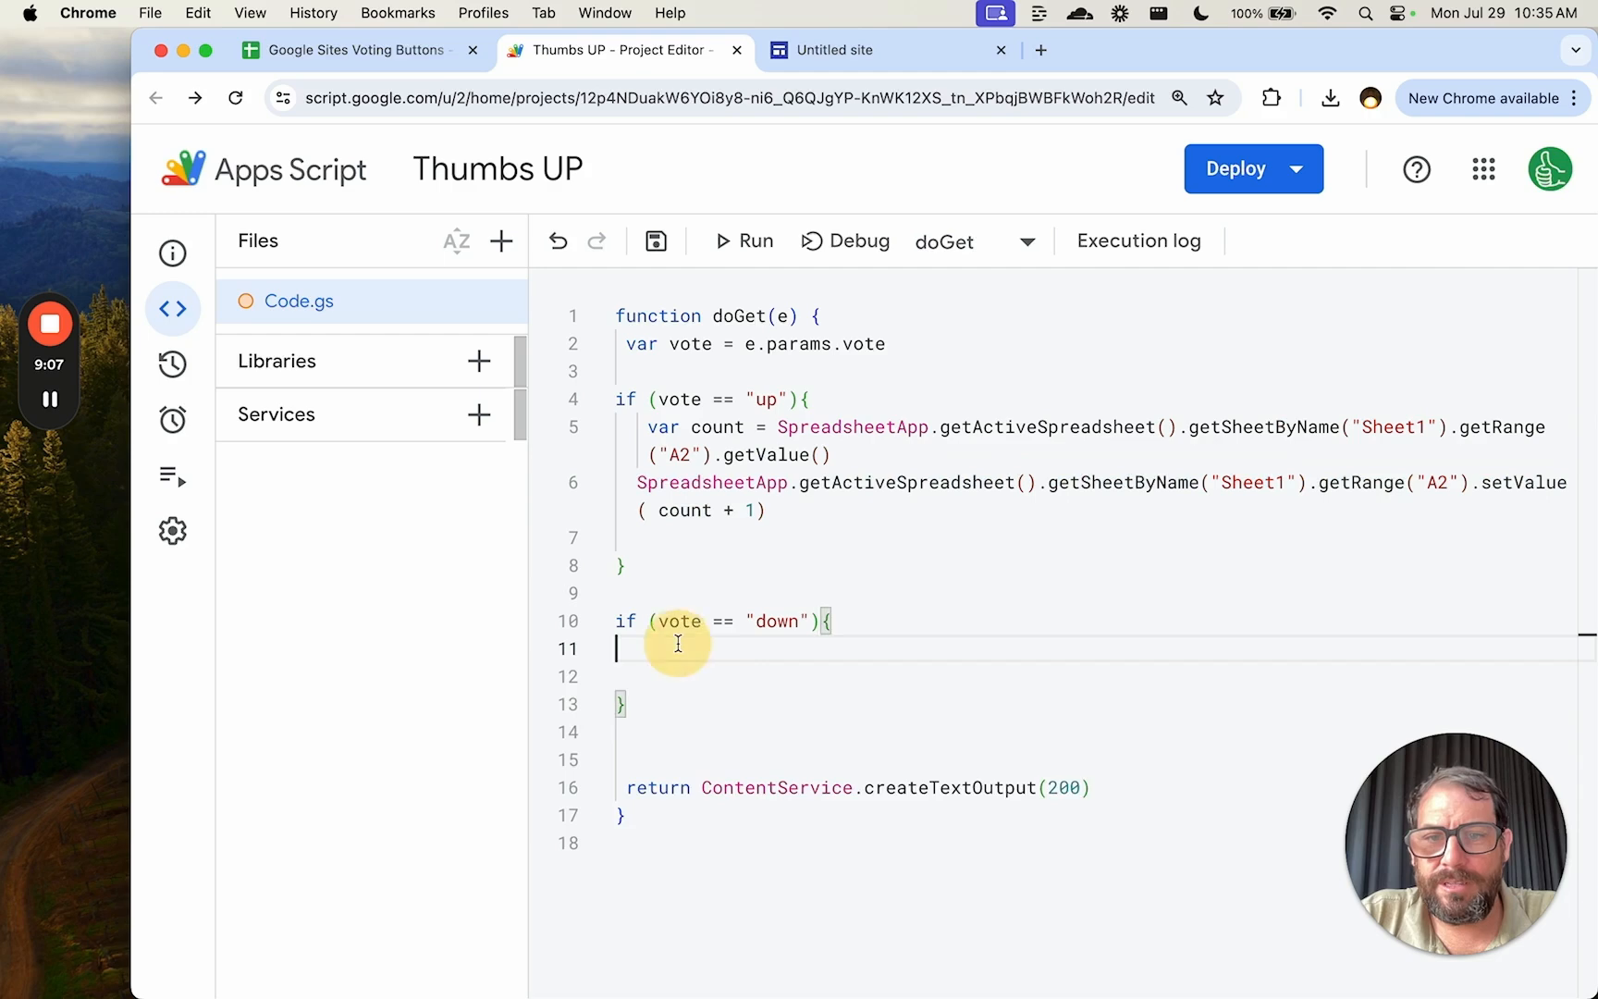
text(var count = SpreadsheetApp.getActiveSpreadsheet().getSheetByName("Sheet1").getRange("A2").getValue())
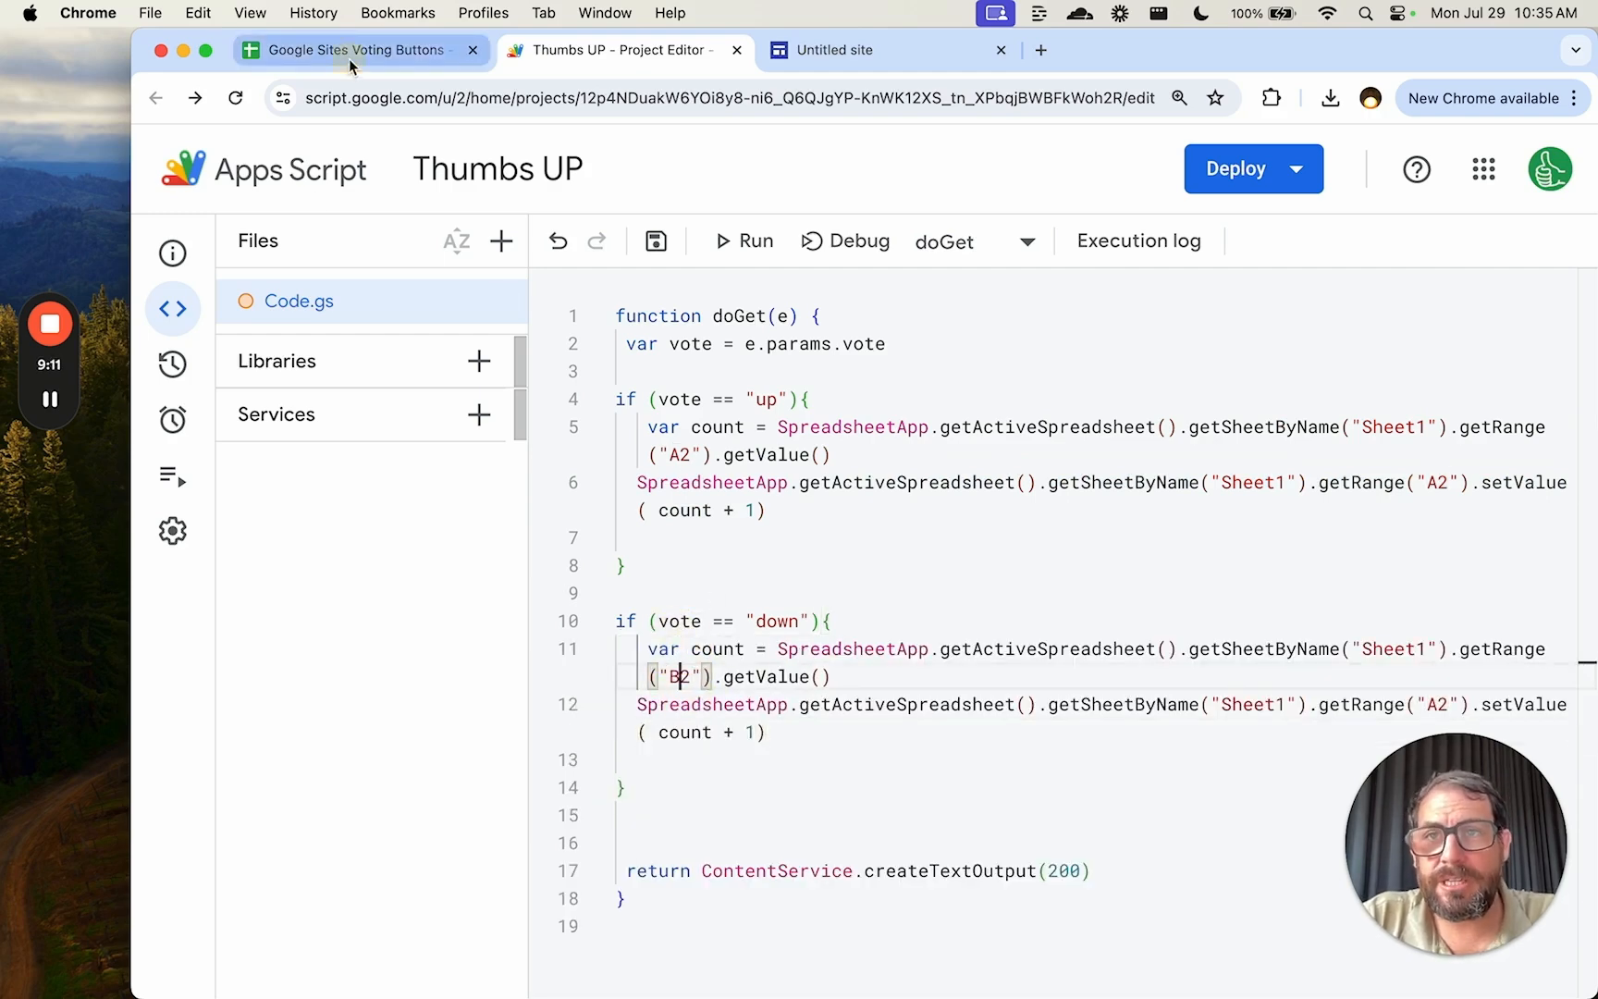
Step: Check cell B2 in the sheet, then make the down branch write count + 1 to B2
click(352, 50)
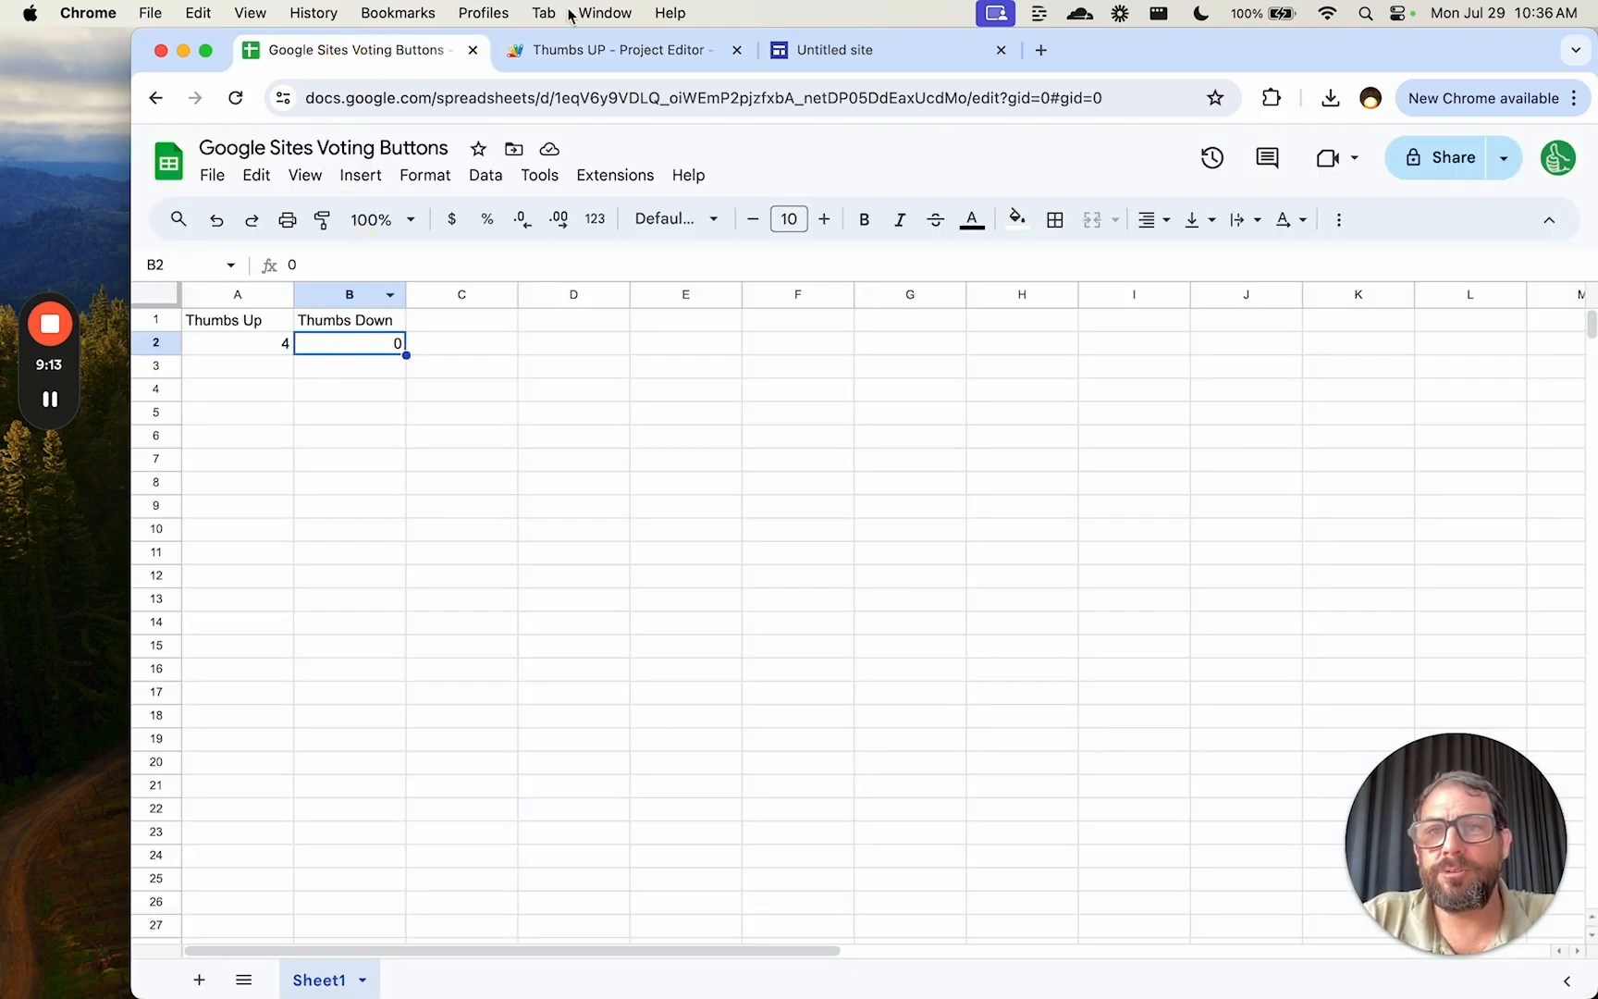
click(617, 49)
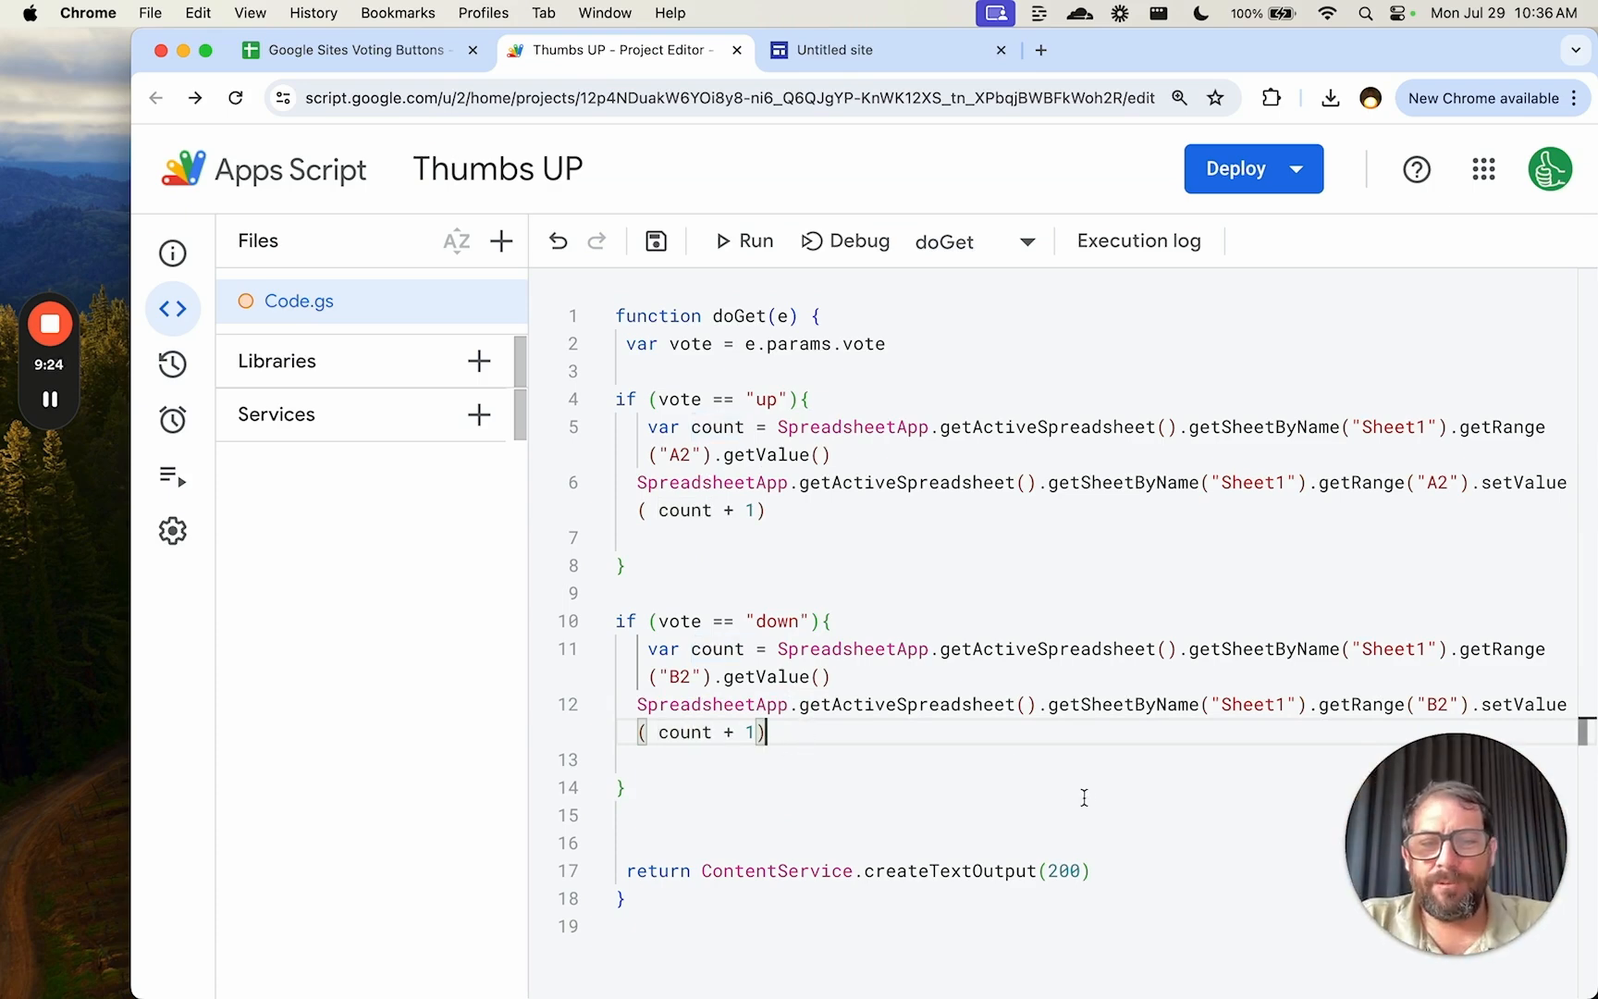
Step: Replace the 200 return value with "you voted " + vote and show the Deploy options
double_click(1065, 870)
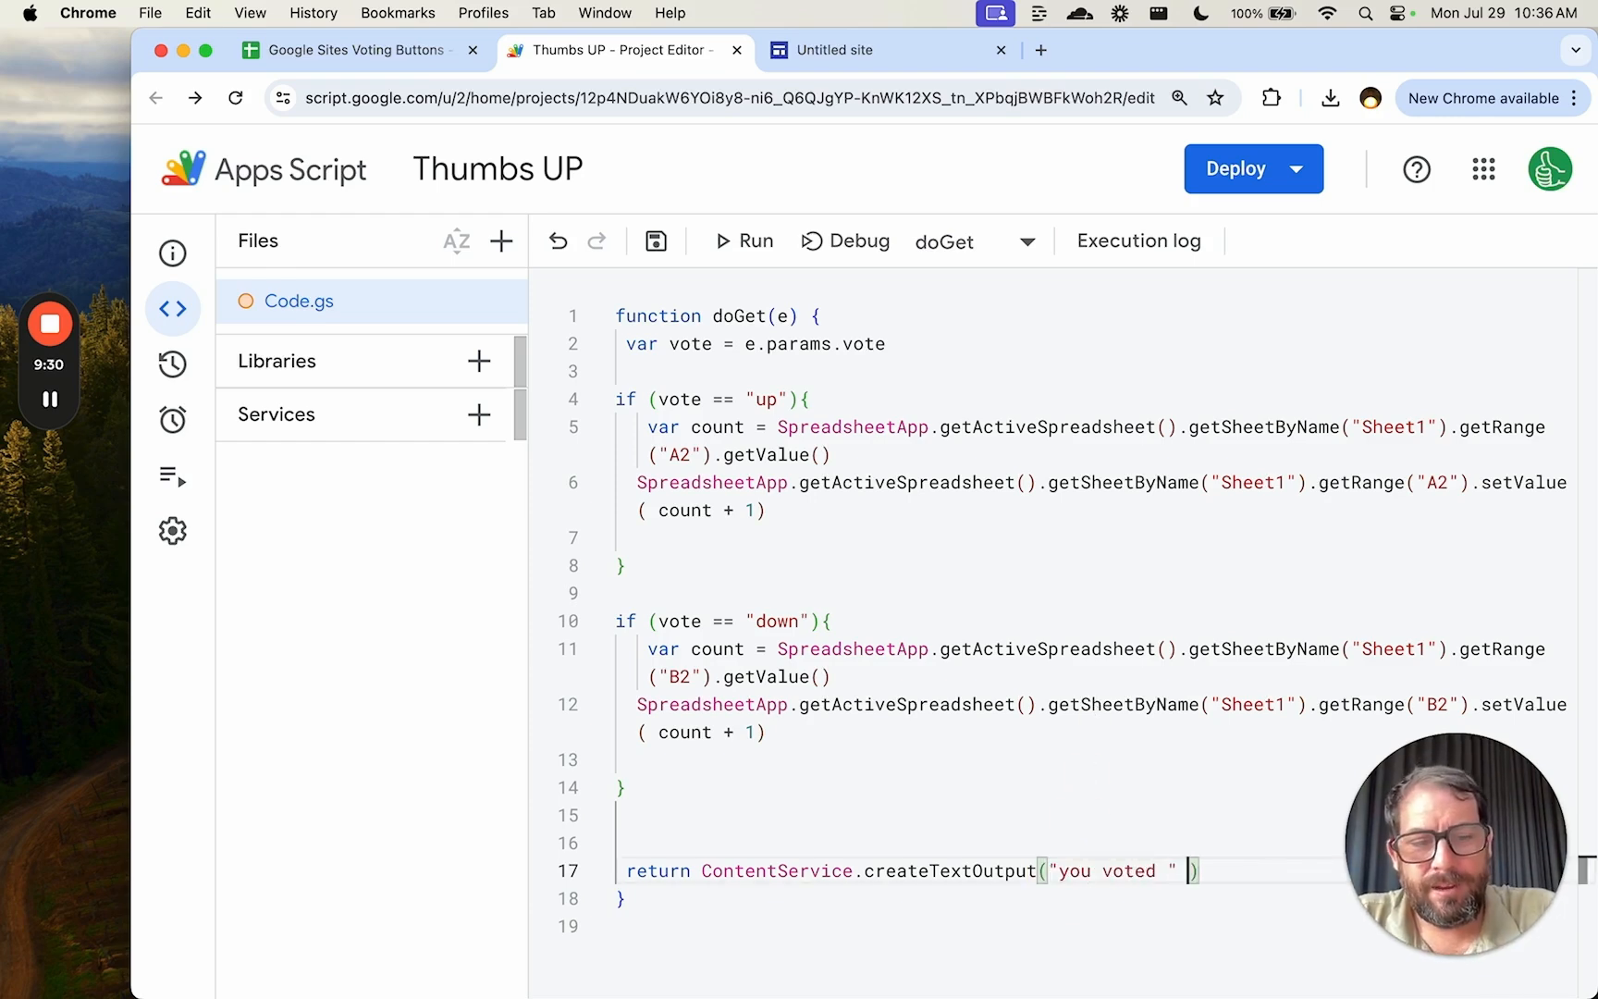
text(+ vote)
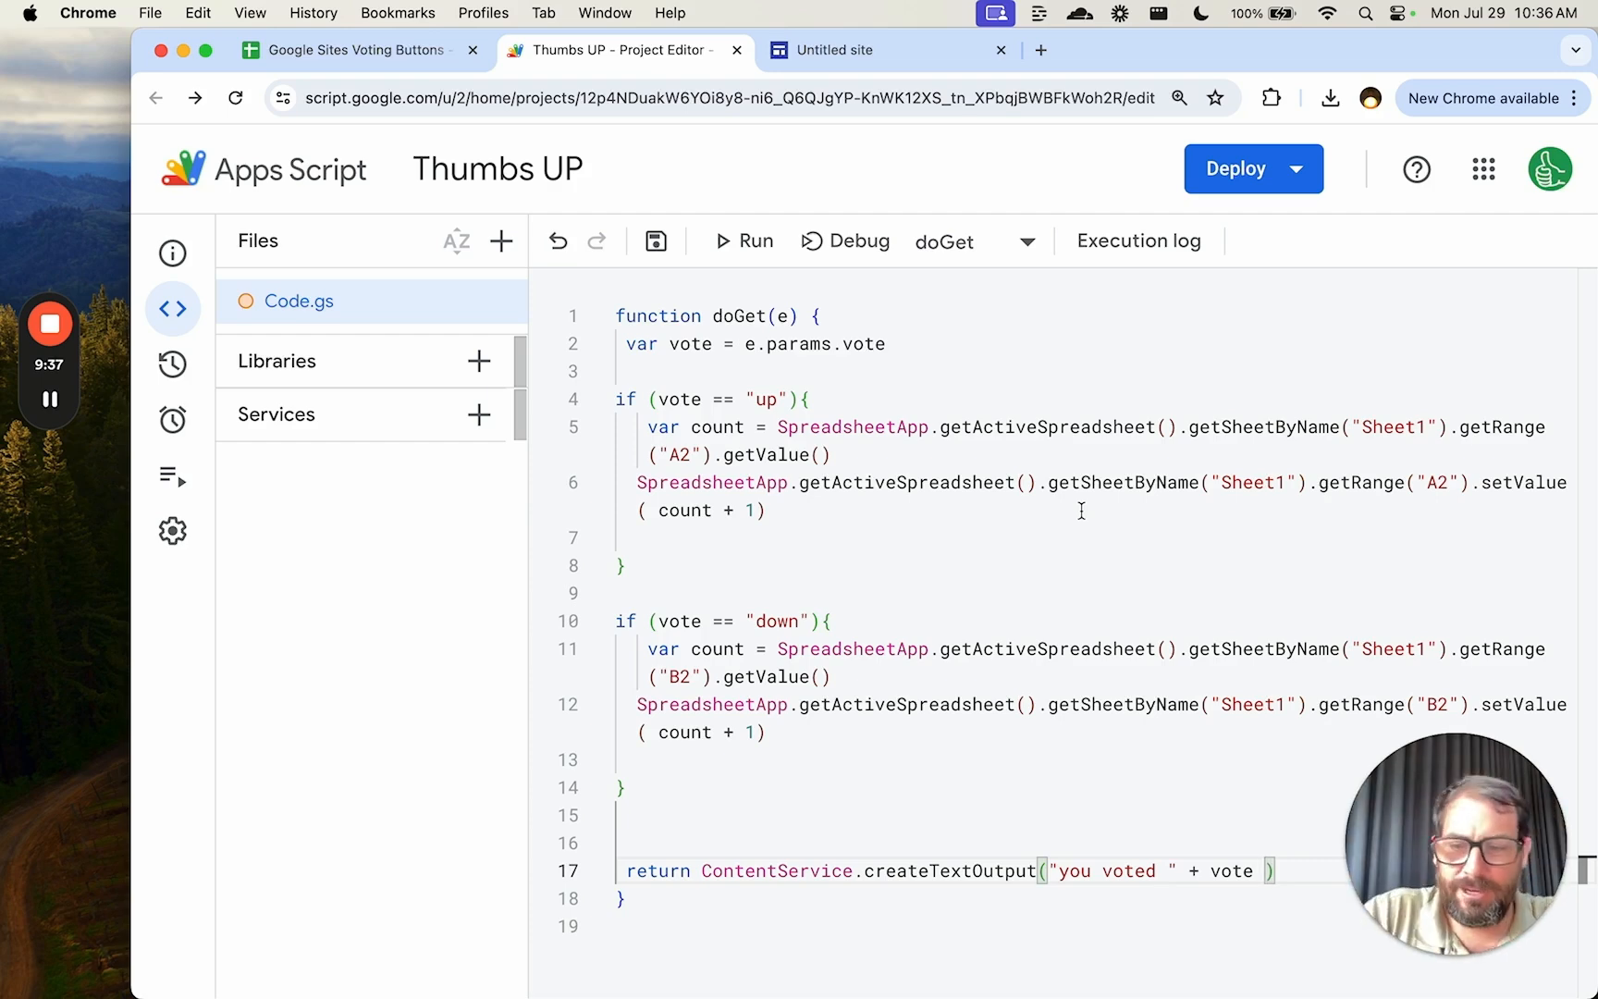
click(1237, 168)
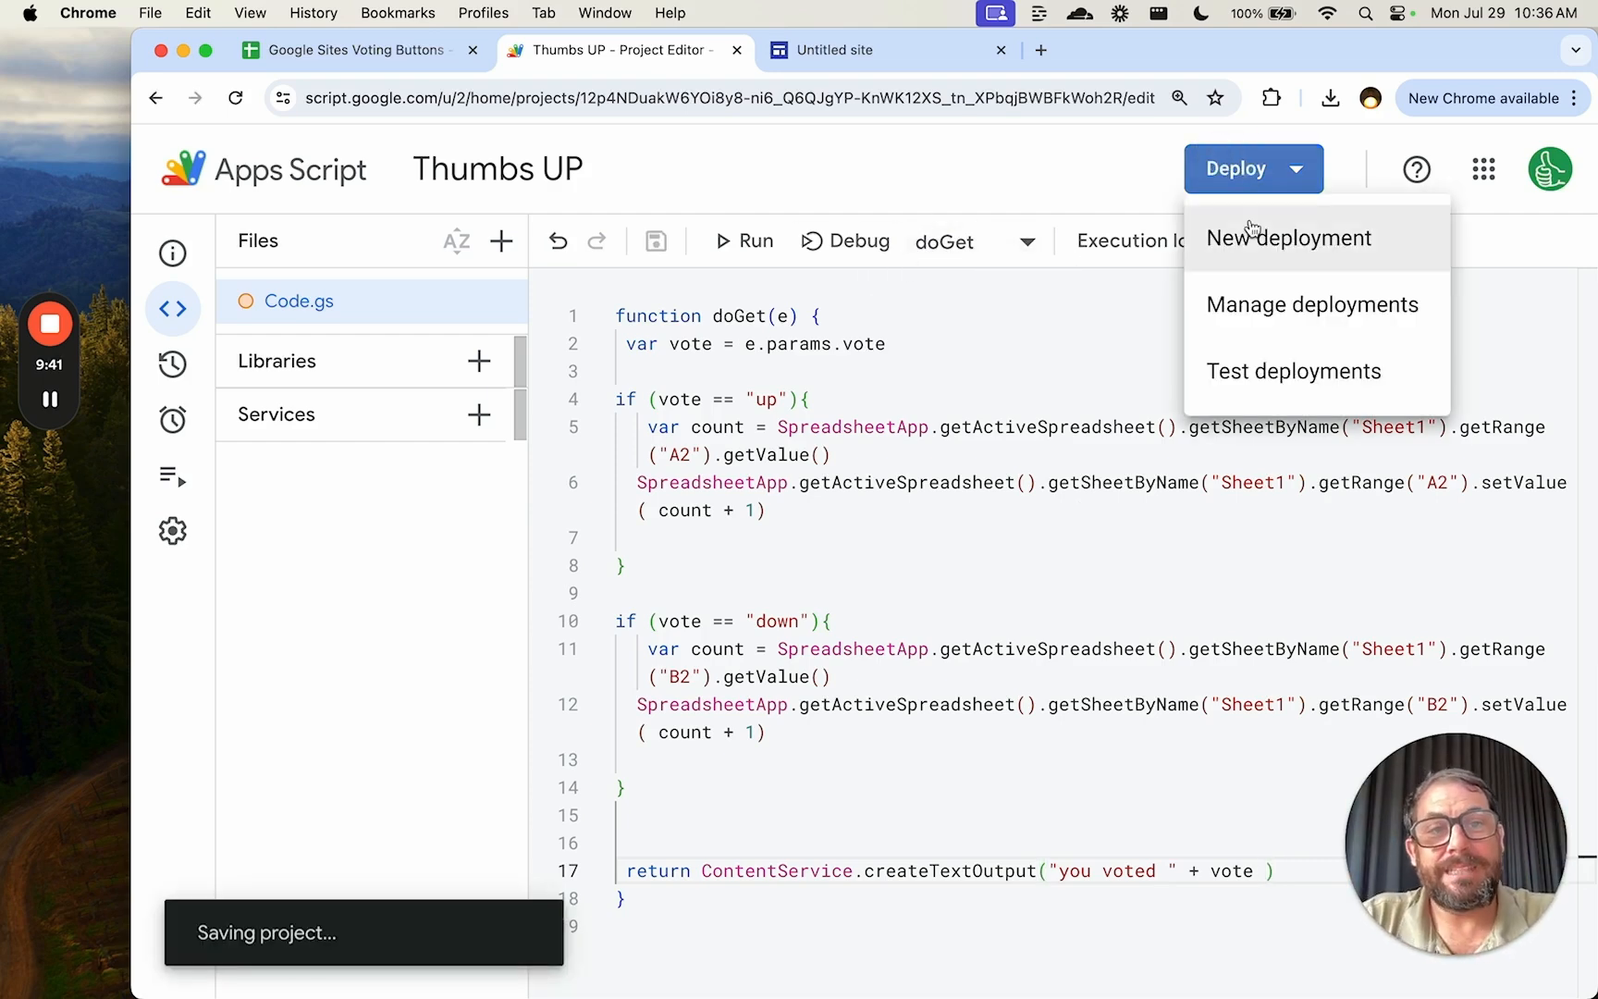
Step: Redeploy the web app as version 3 described 'updated with up and down a'
click(611, 455)
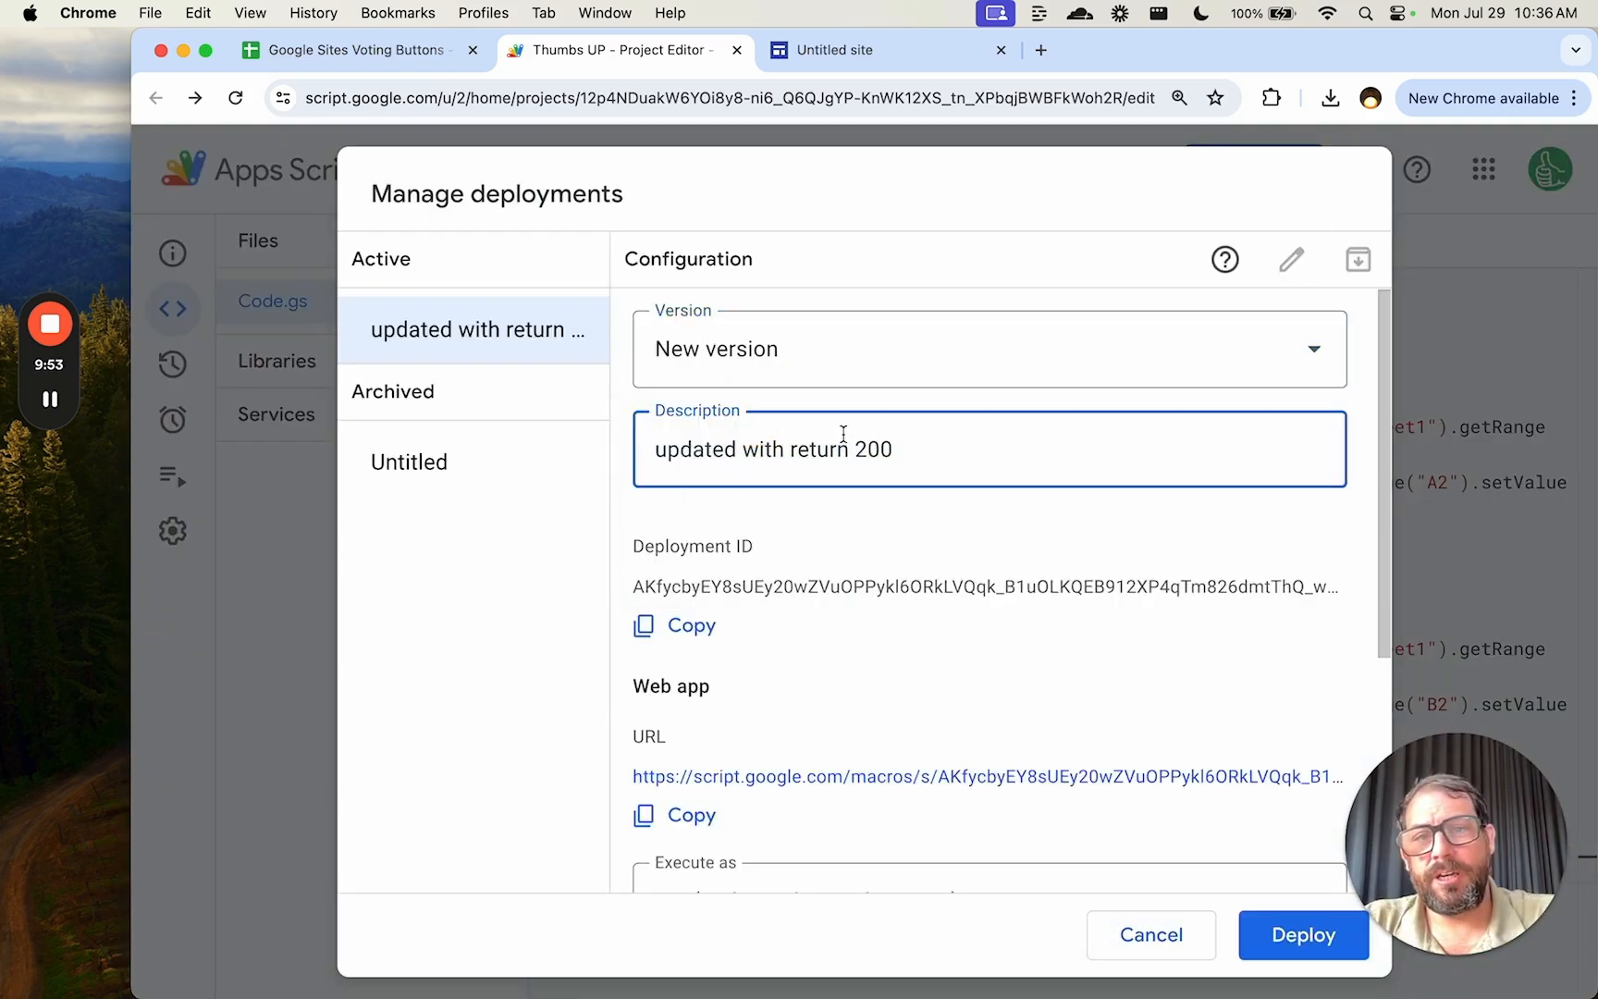
text(updated with up and down a)
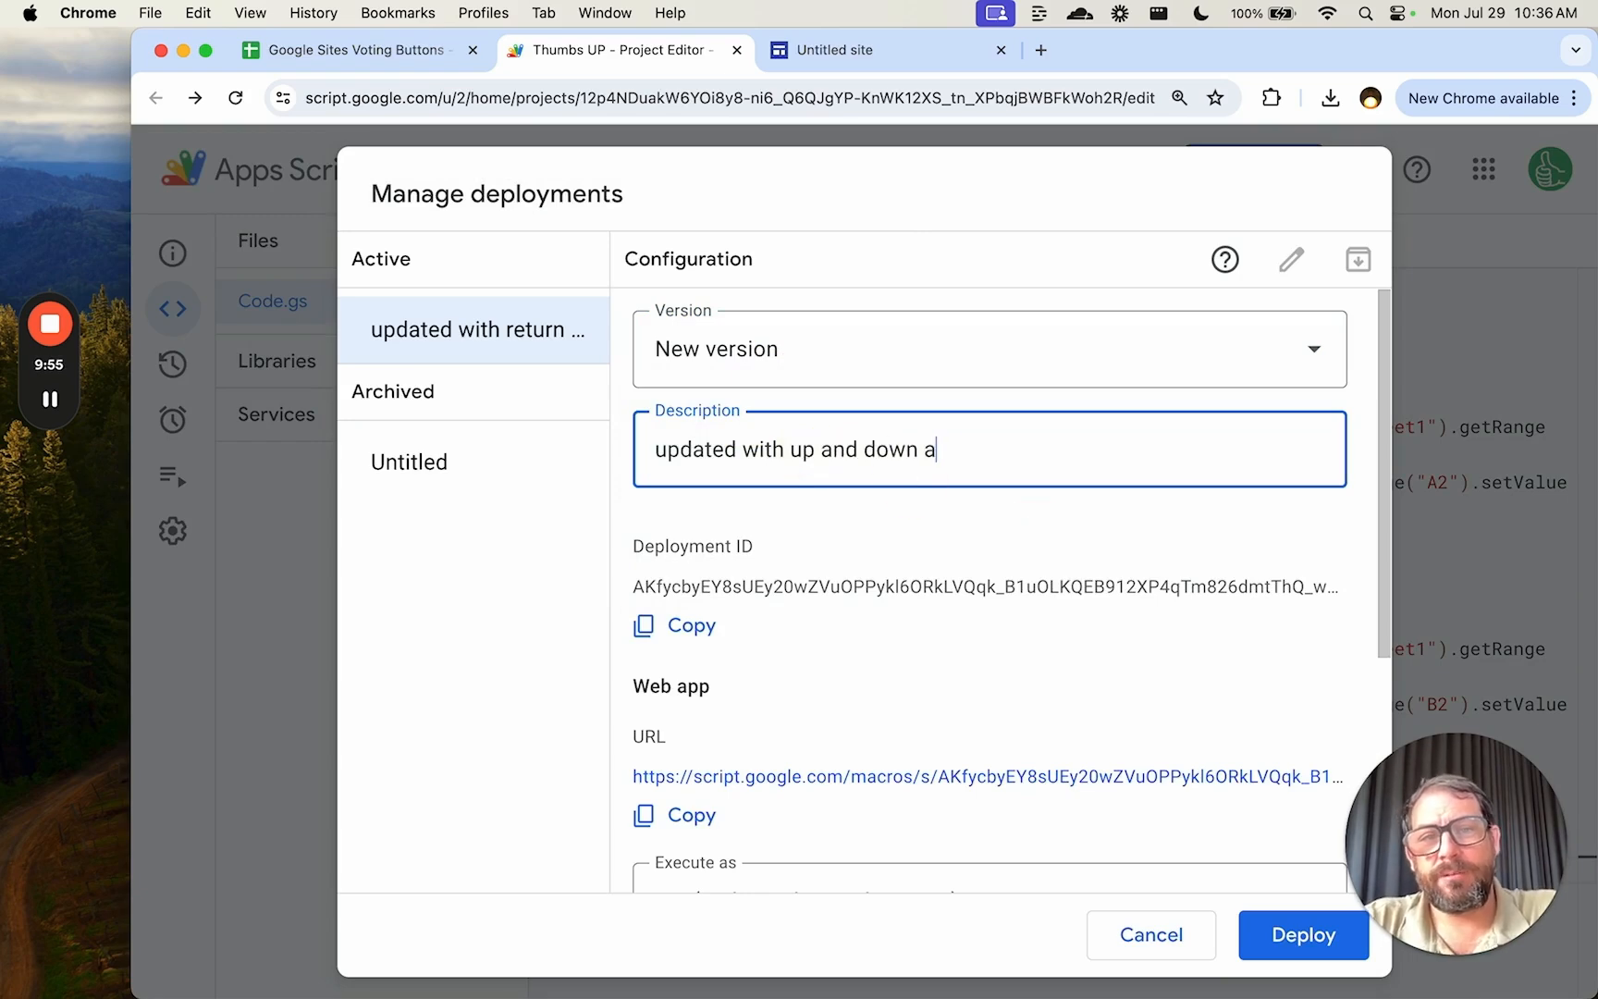
click(1302, 935)
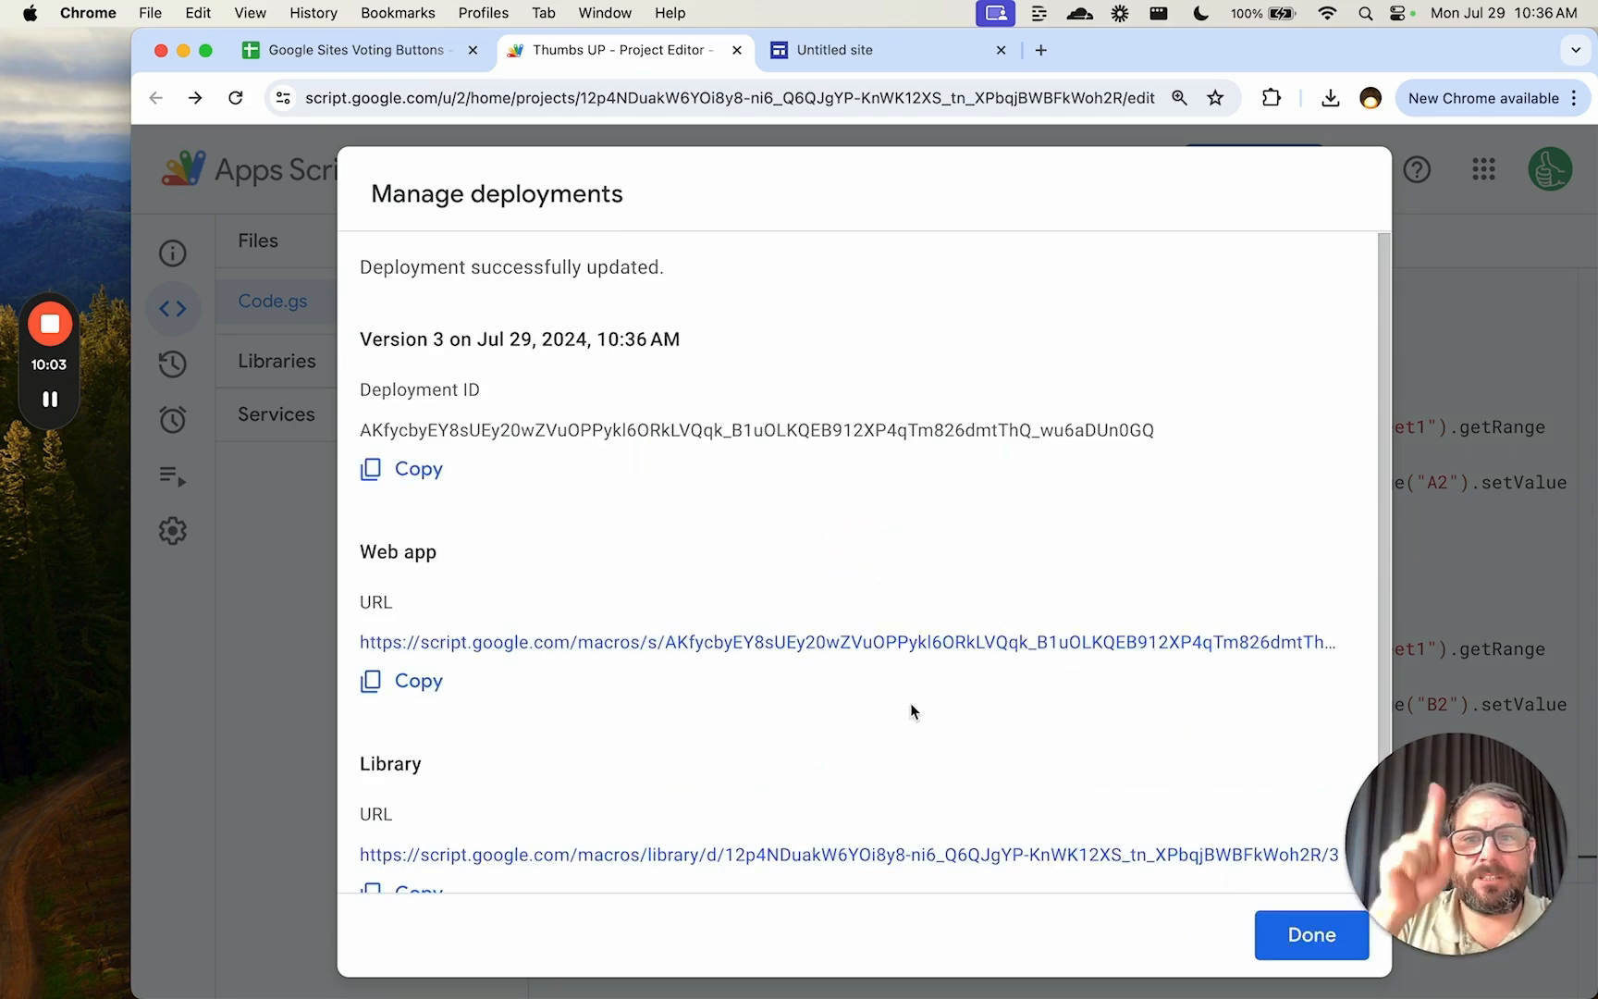
click(401, 680)
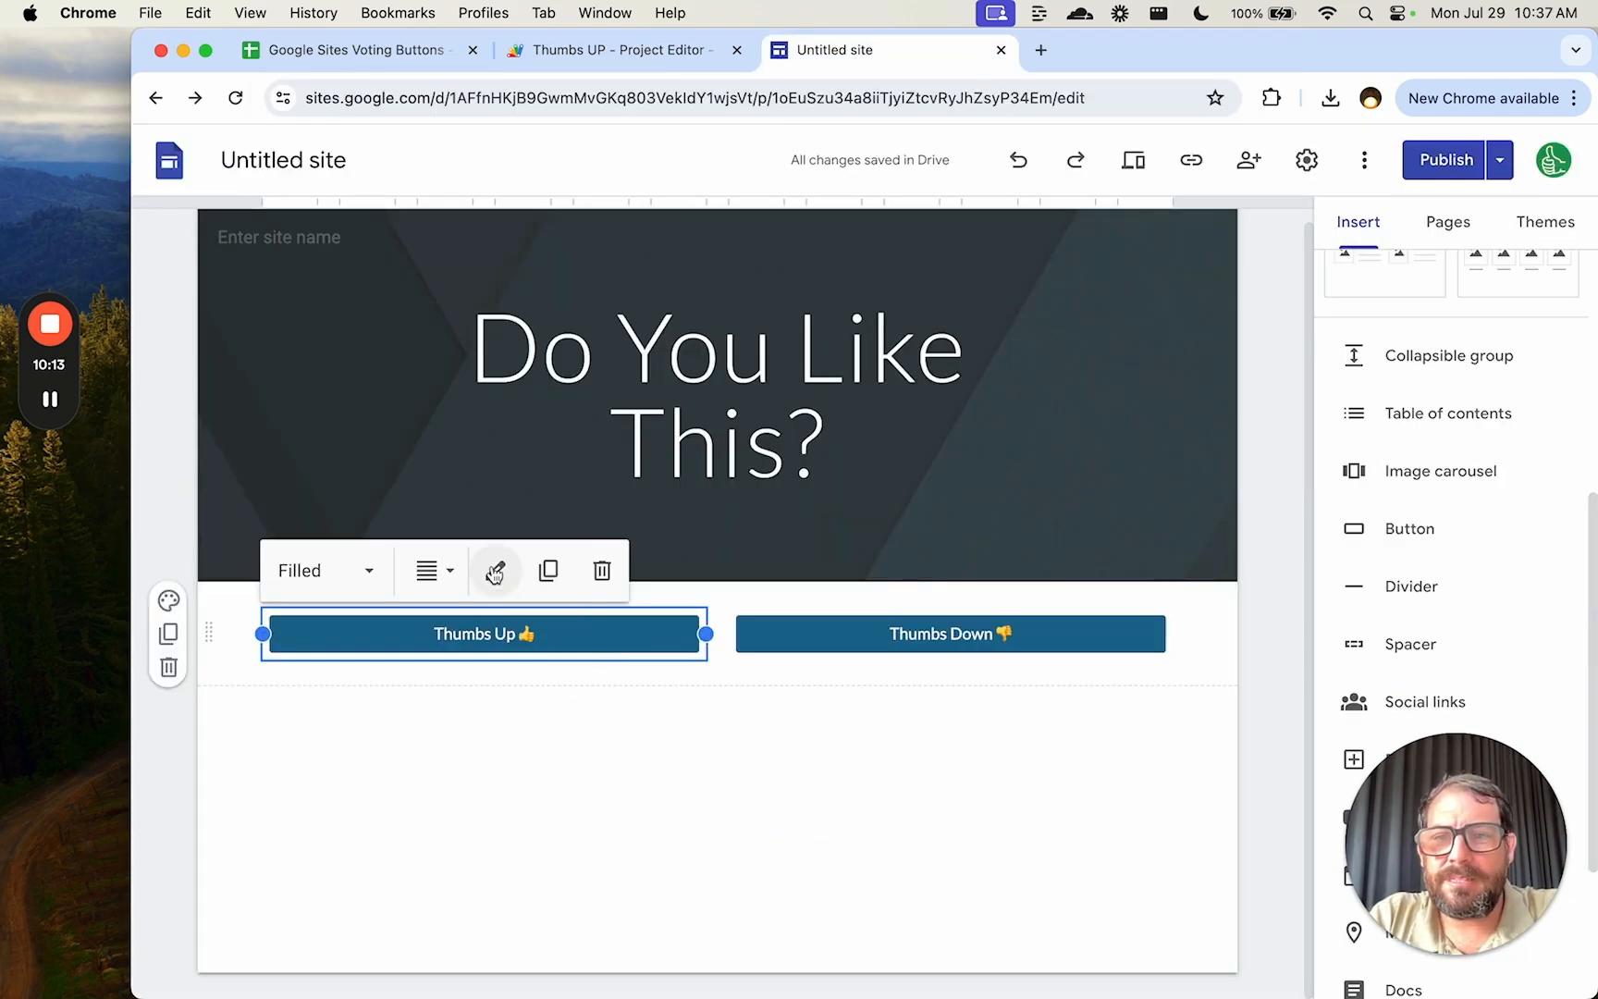
Step: Save the Thumbs Up button's vote=up link and publish the site draft
click(494, 569)
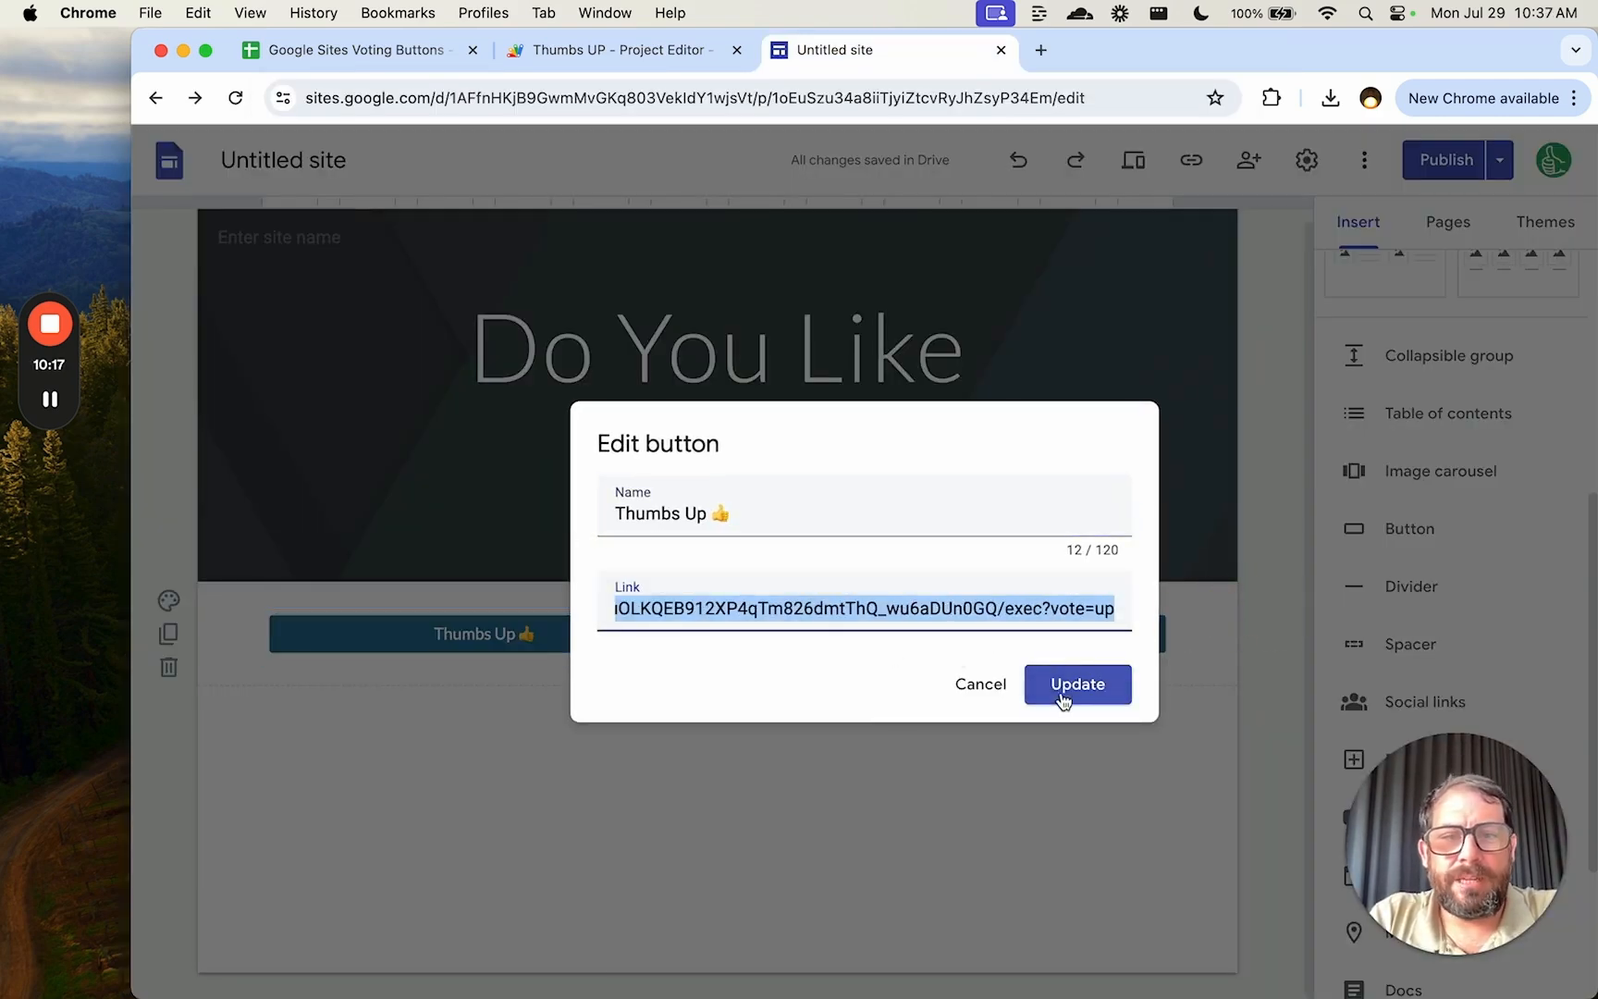
click(1077, 684)
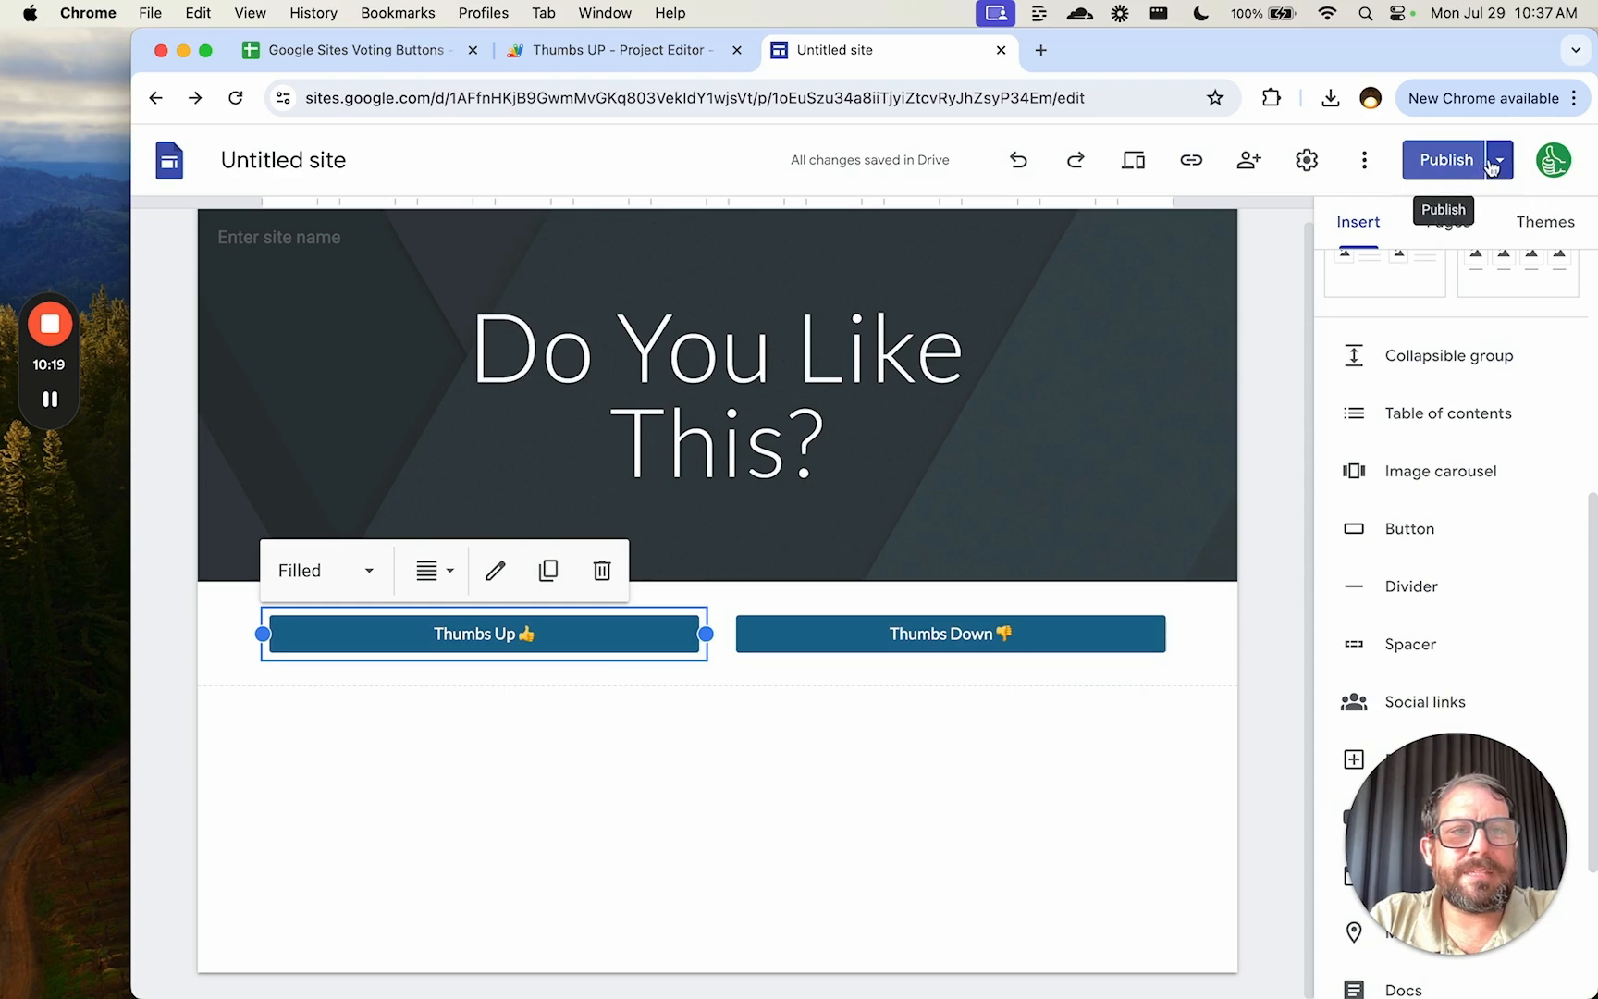
click(1445, 160)
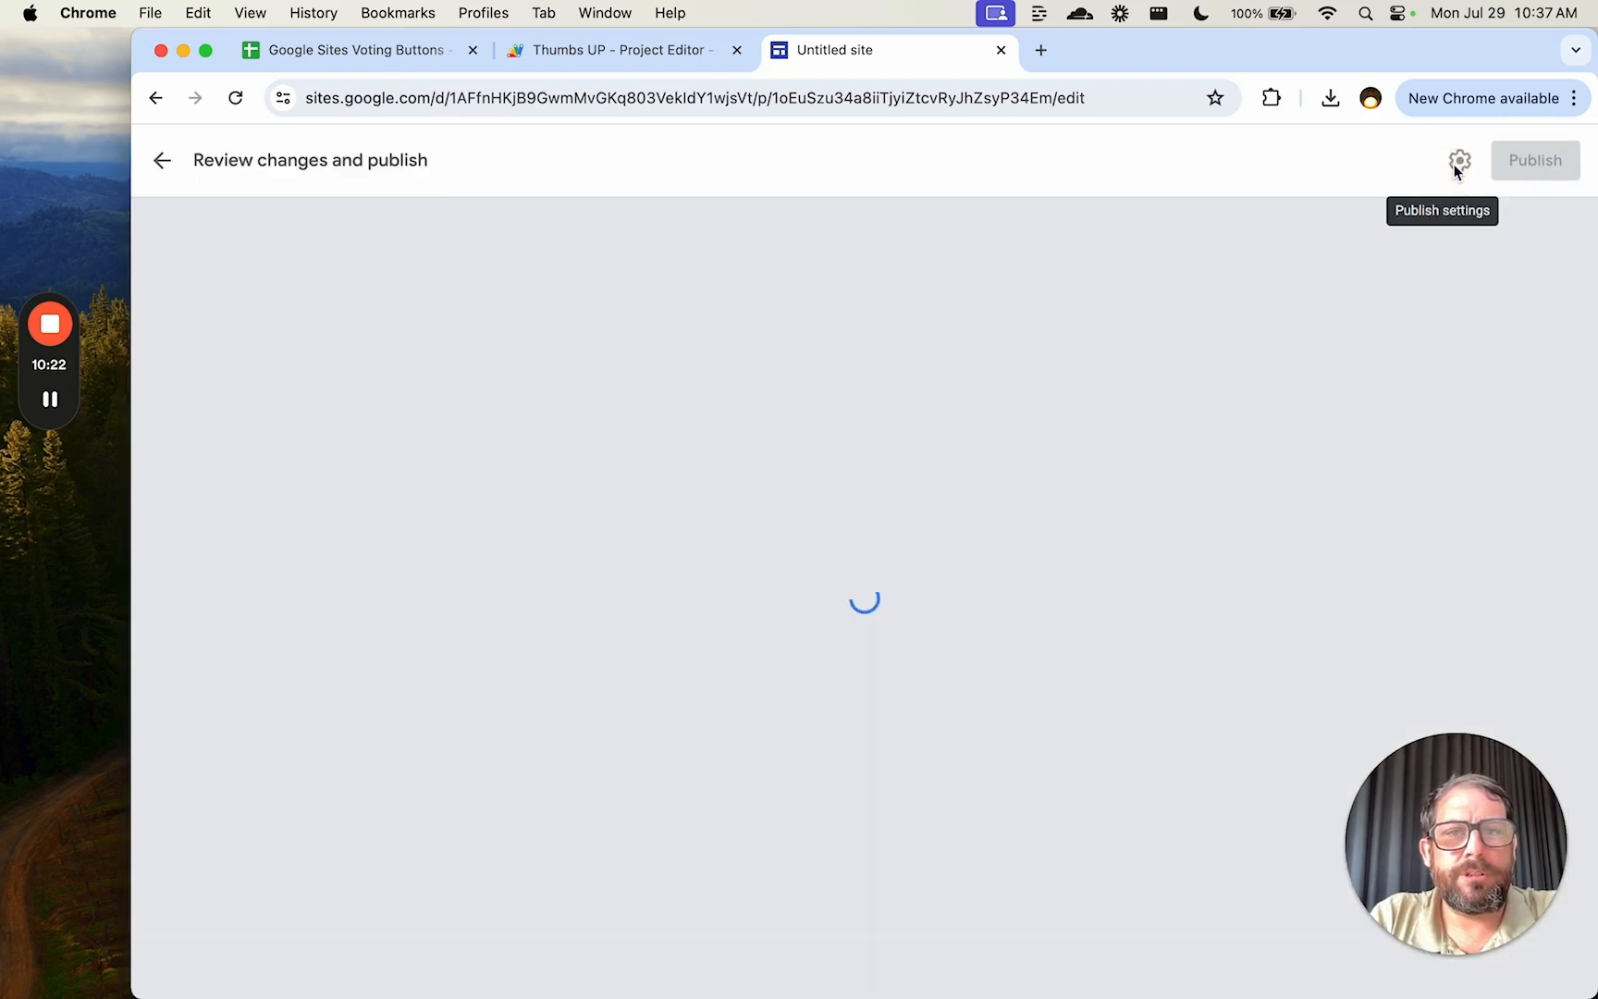
click(1535, 160)
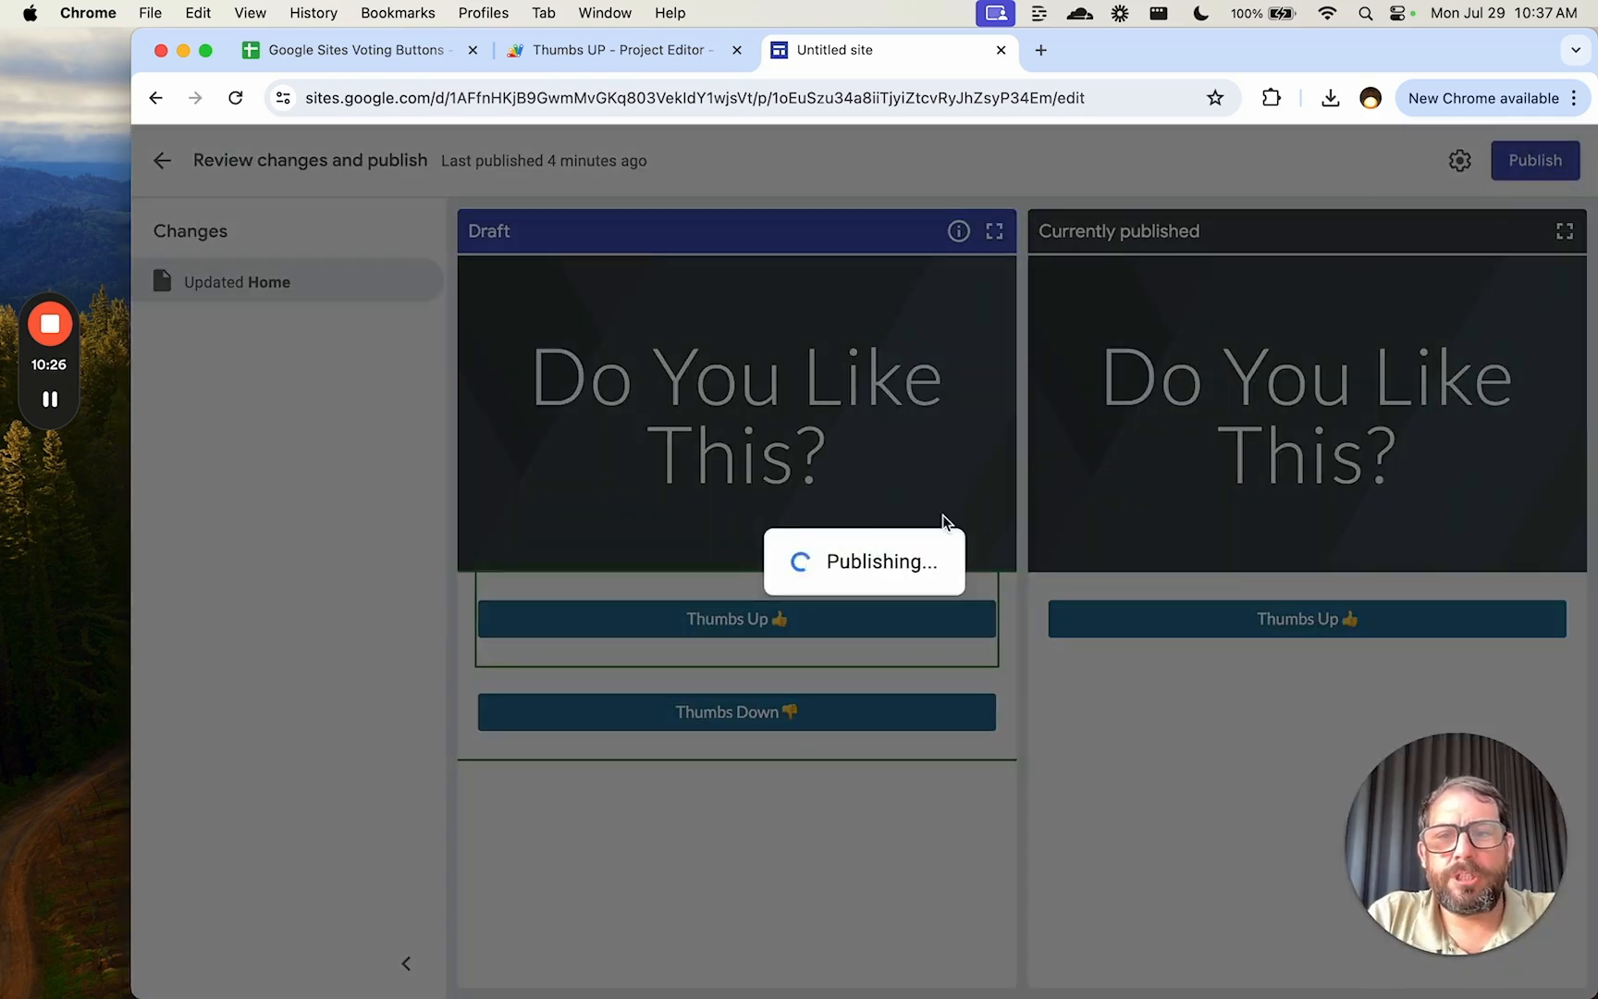
click(1536, 160)
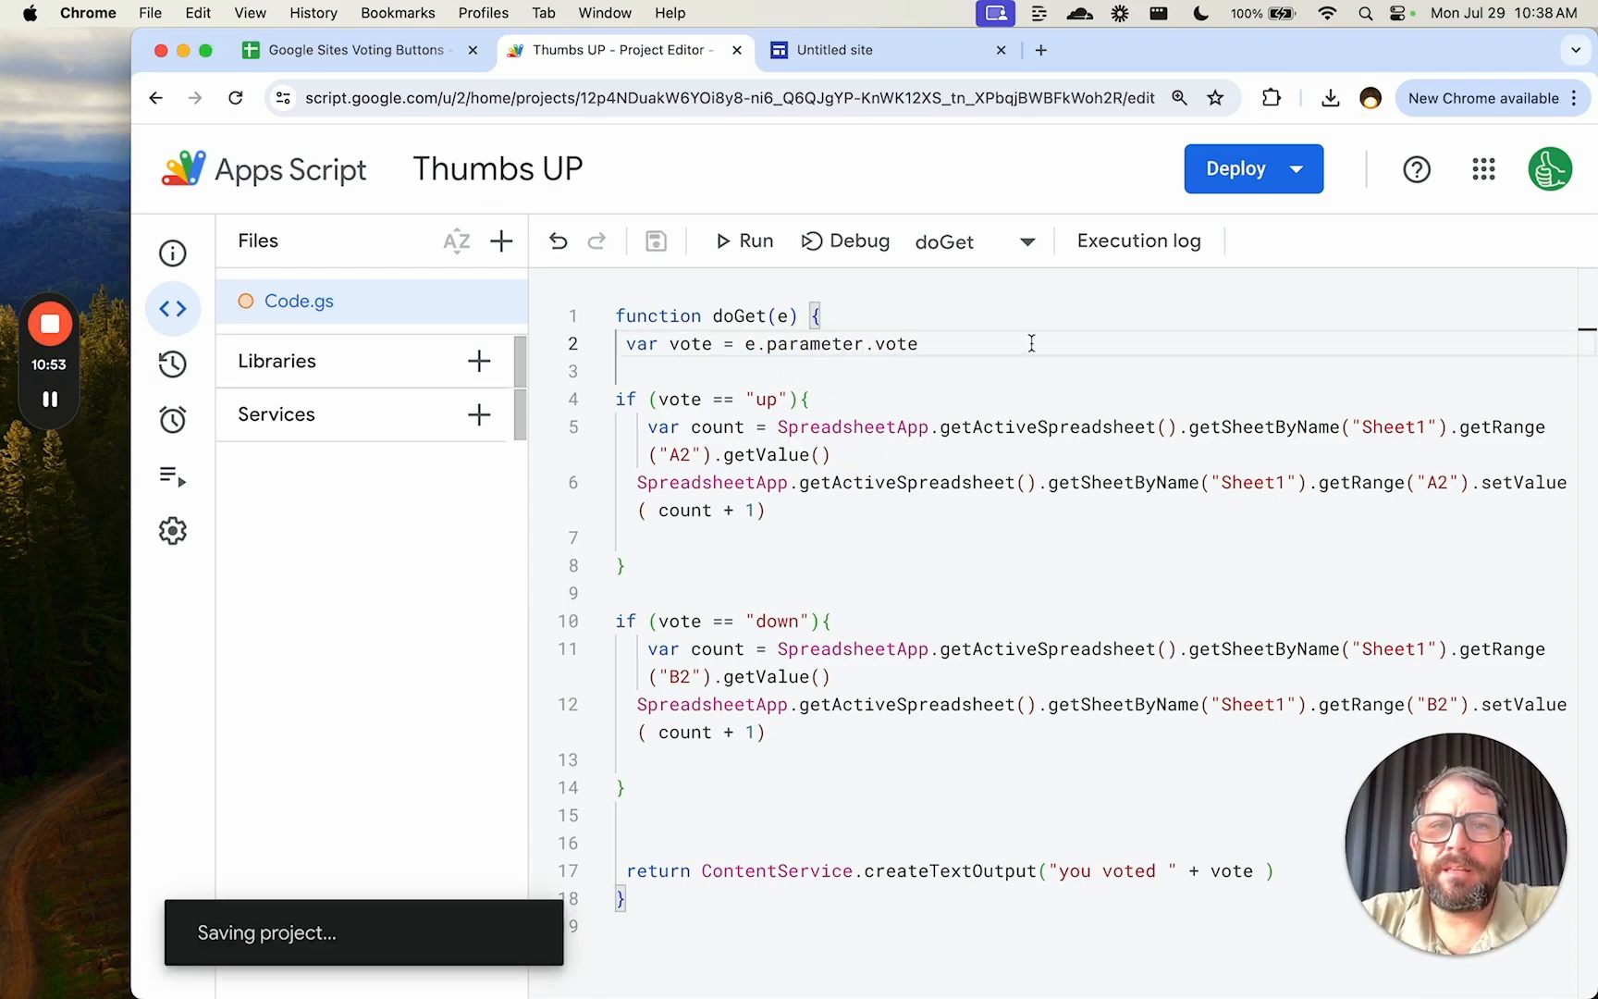
Step: Deploy the corrected e.parameter.vote script as web app version 4, then return to Sites
click(1251, 169)
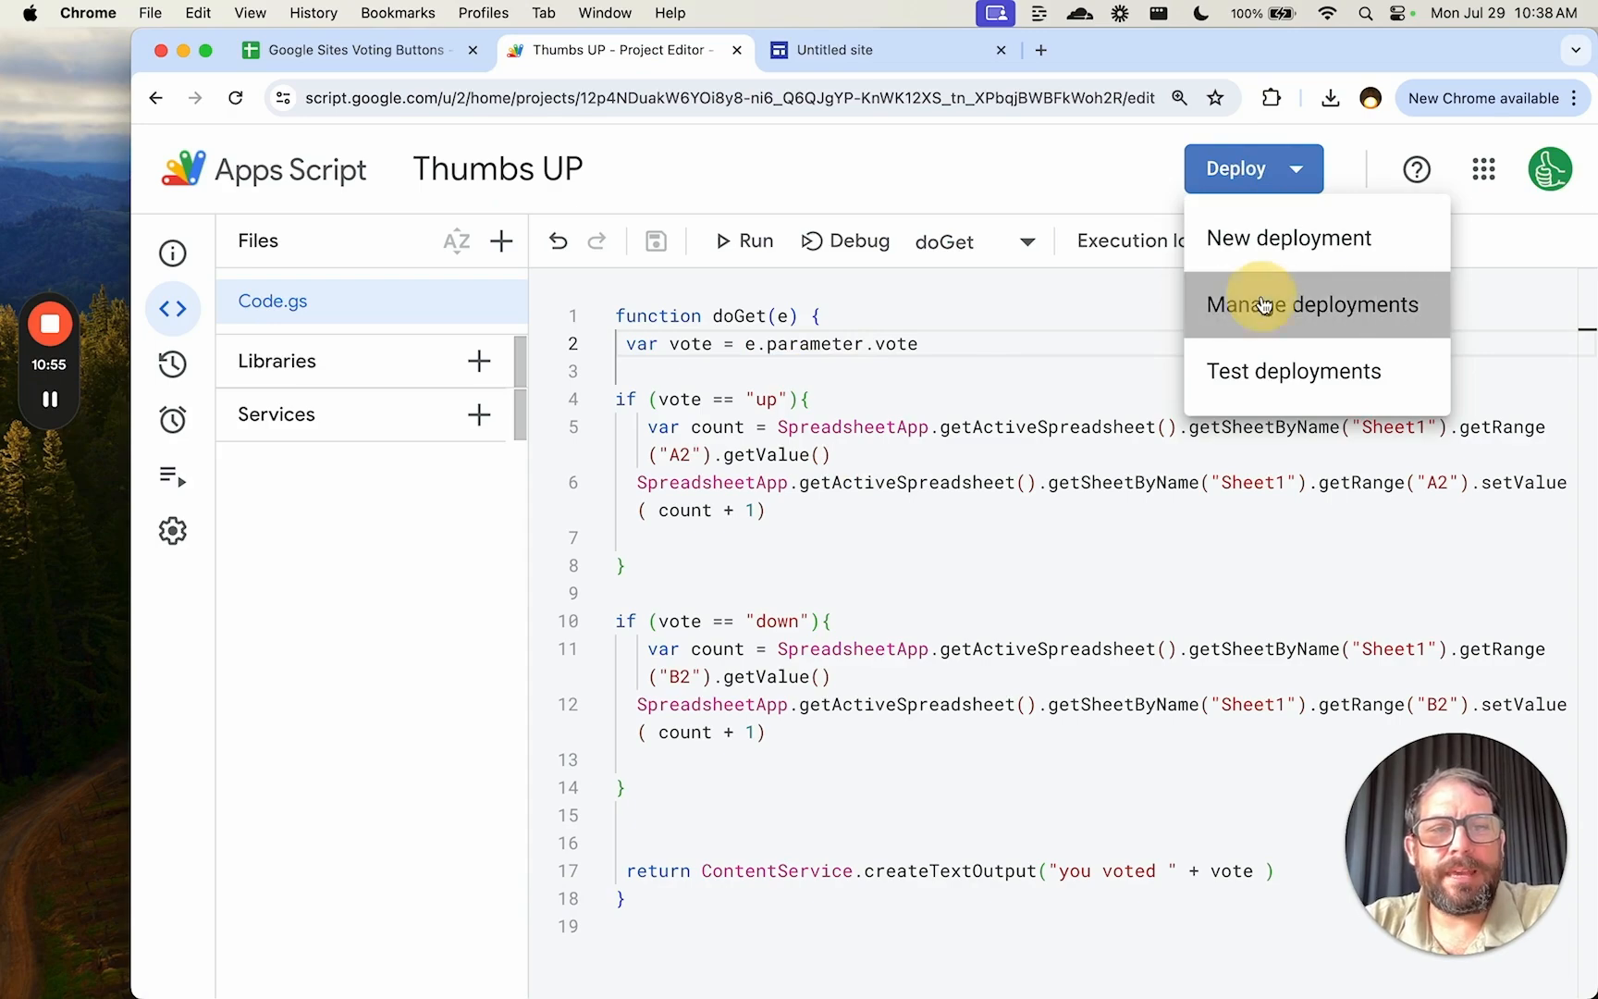
click(1315, 303)
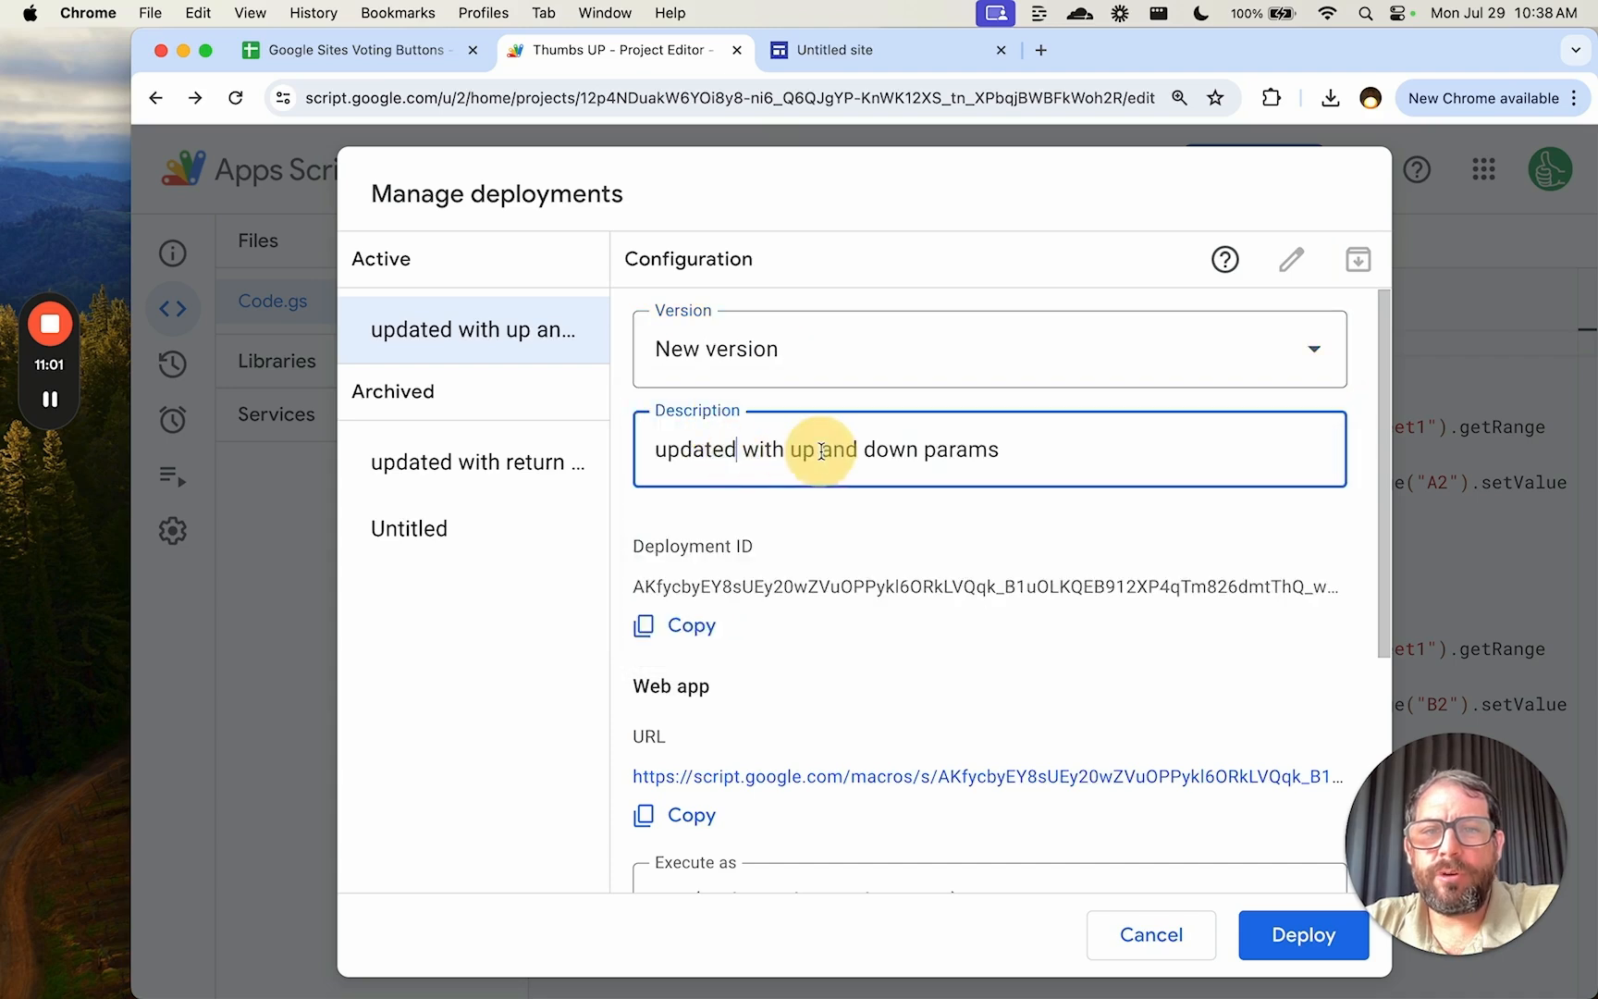
click(1303, 935)
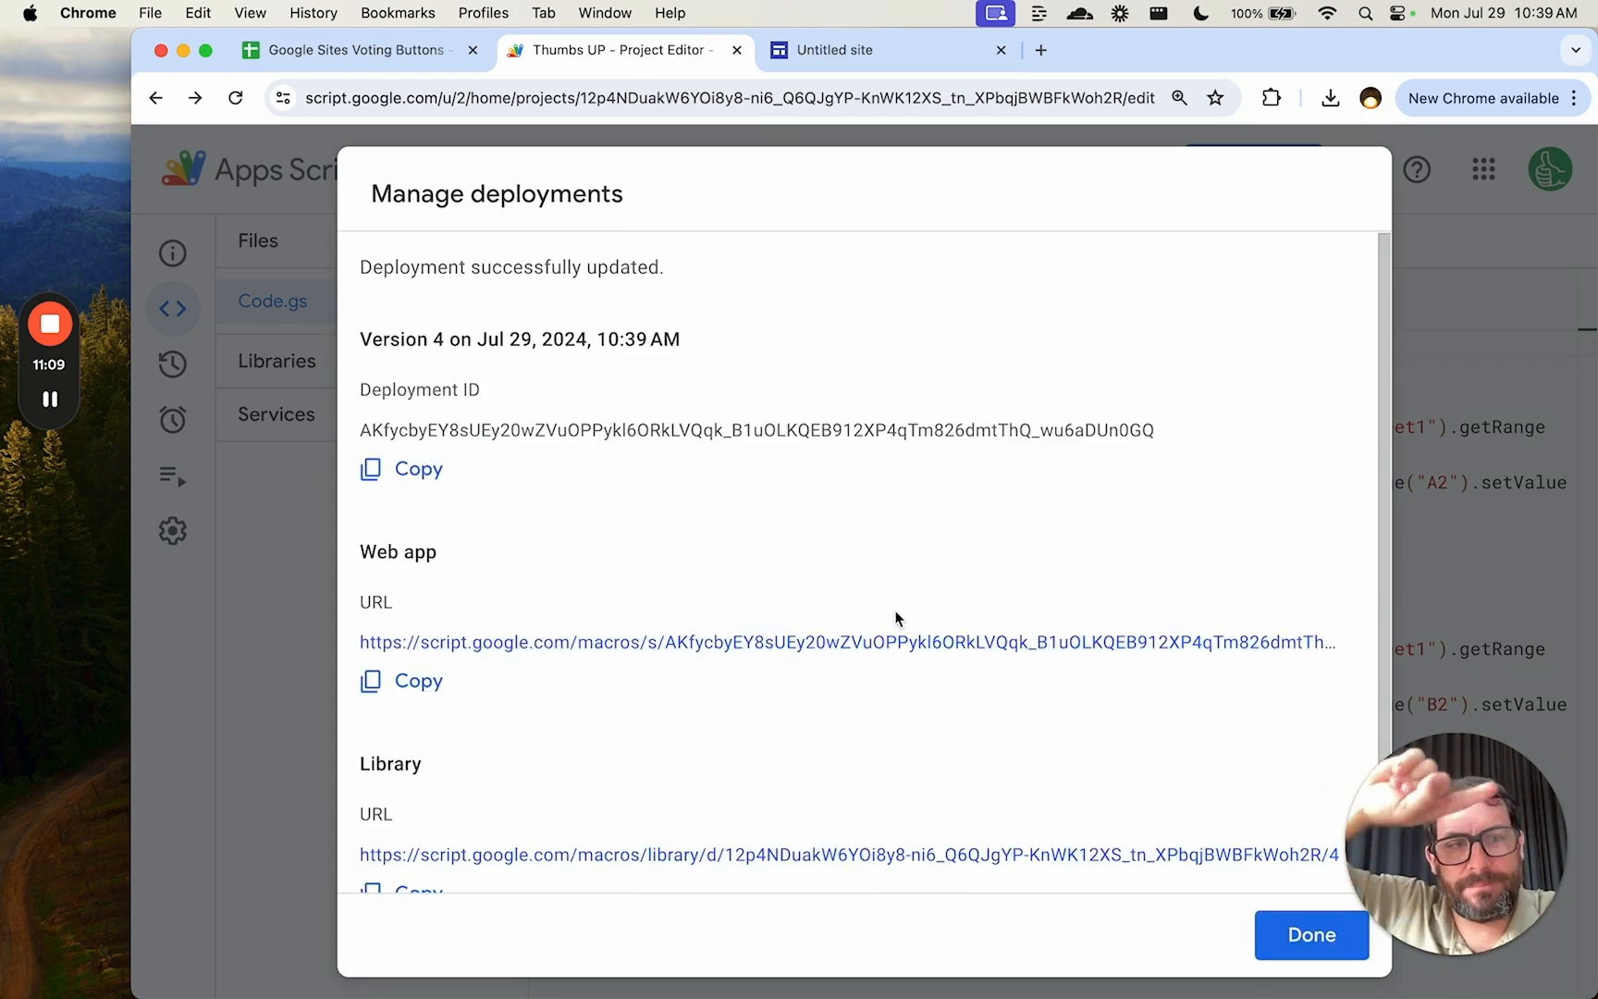
mouse_move(1080, 643)
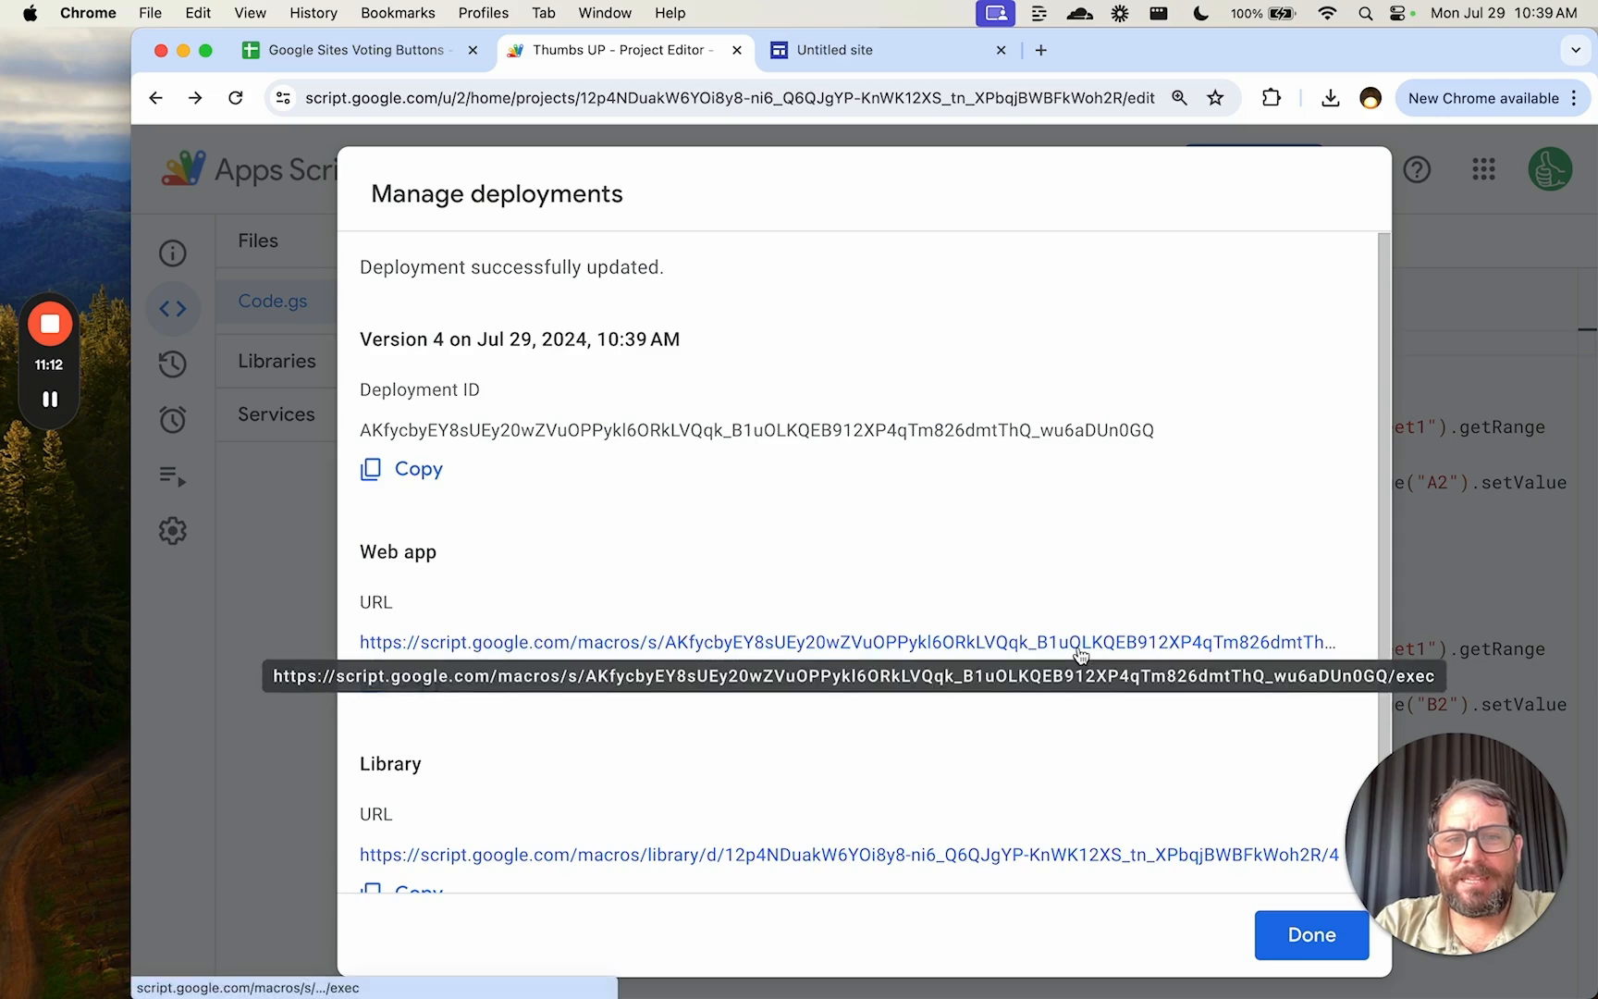
click(885, 50)
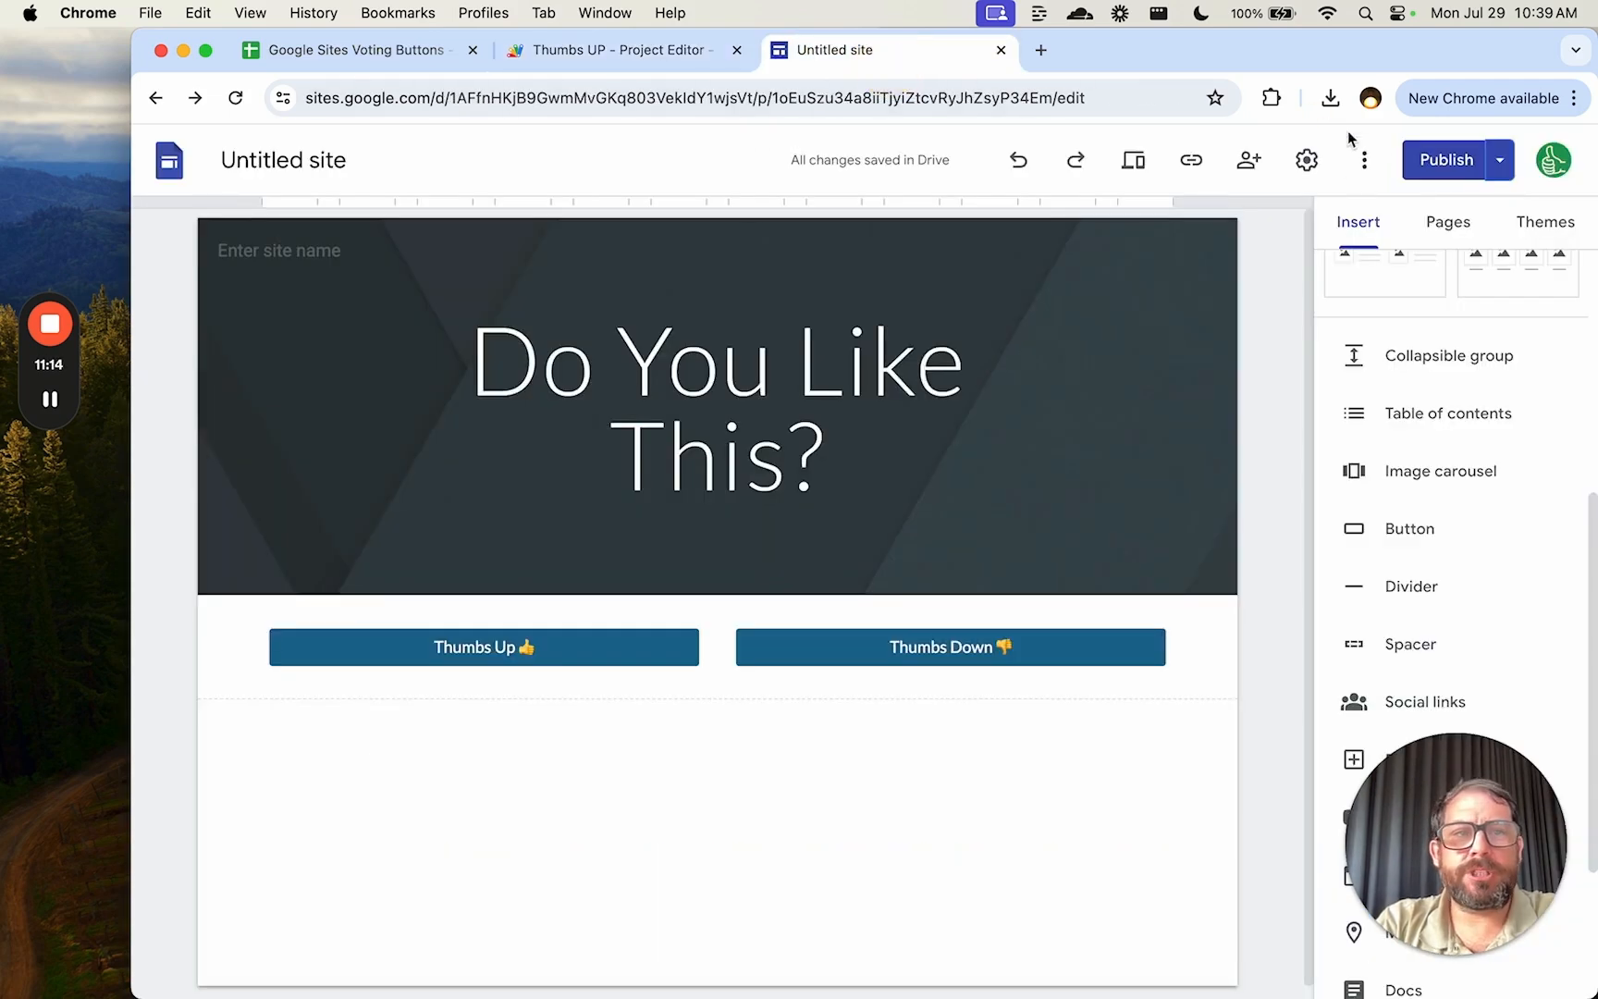
Step: Open the do-you-like-this site URL privately and cast a down vote
click(1499, 160)
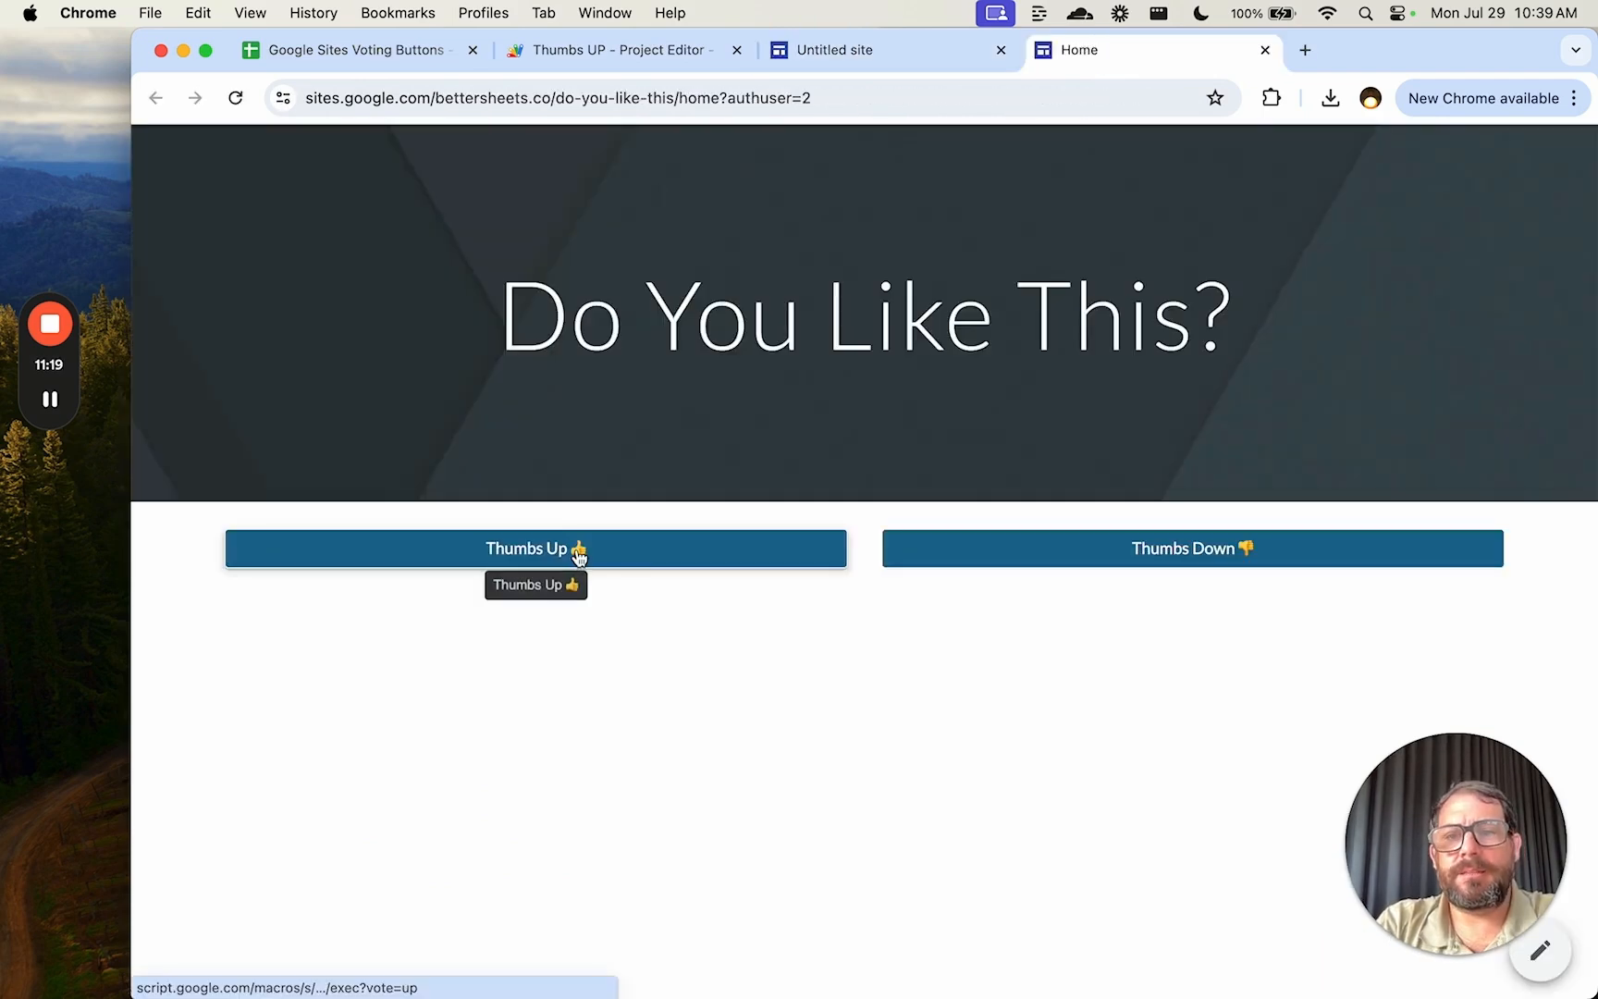
click(536, 548)
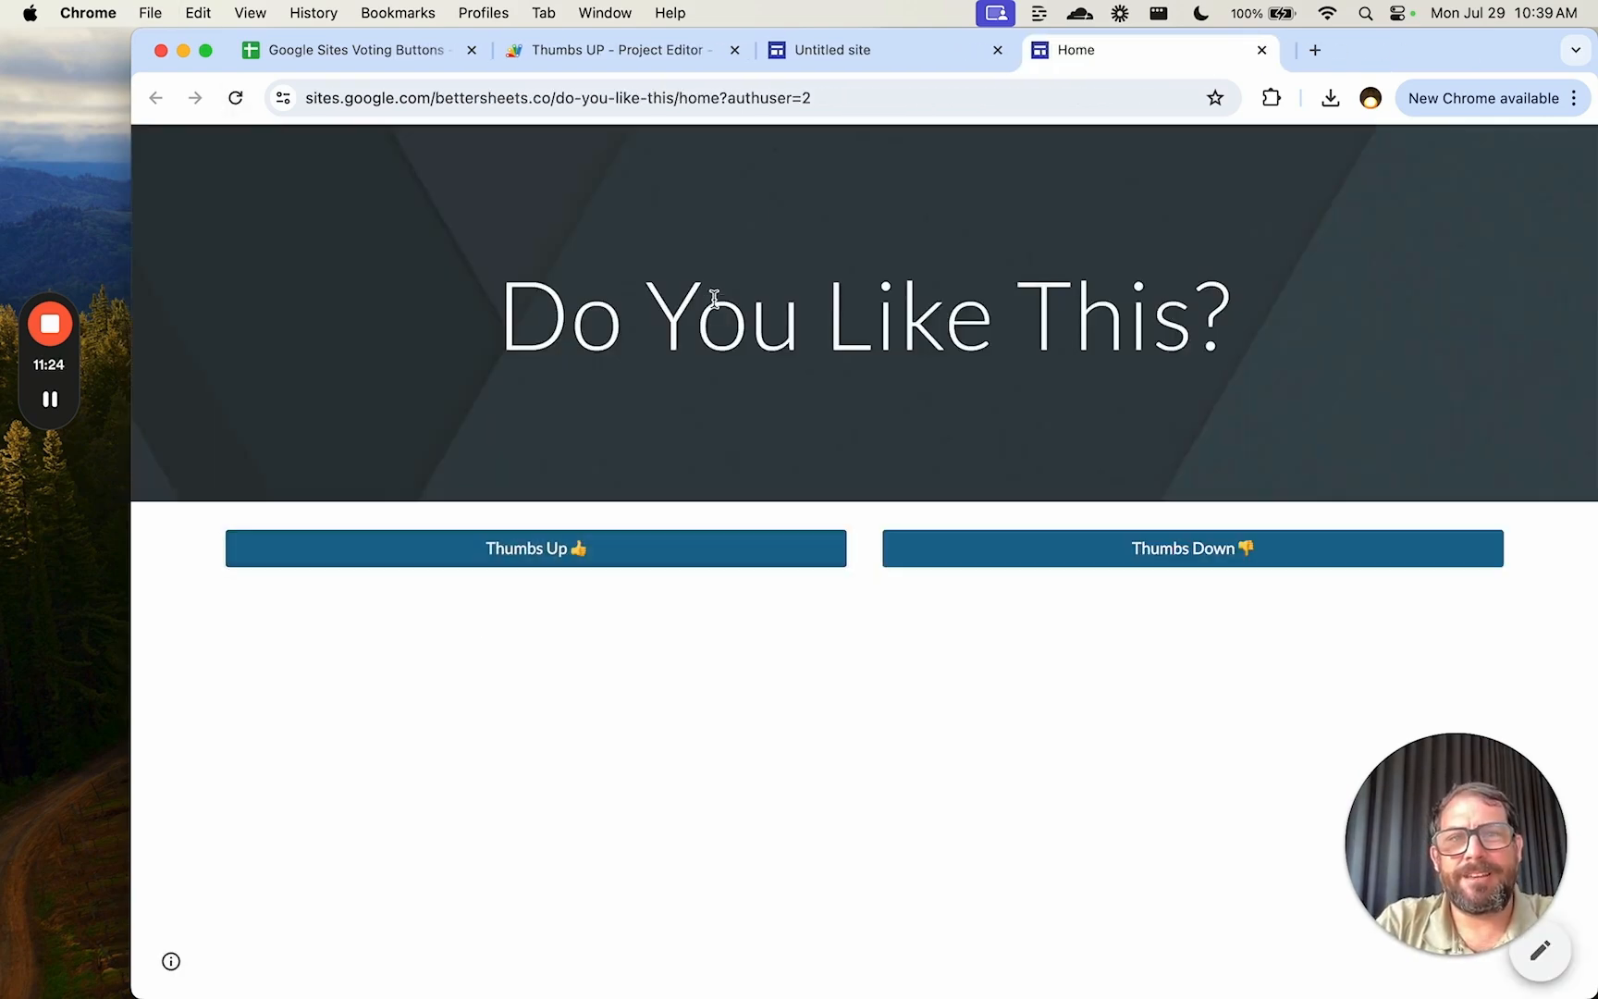
text(https://sites.google.com/bettersheets.co/do-you-like-this/home?authuser)
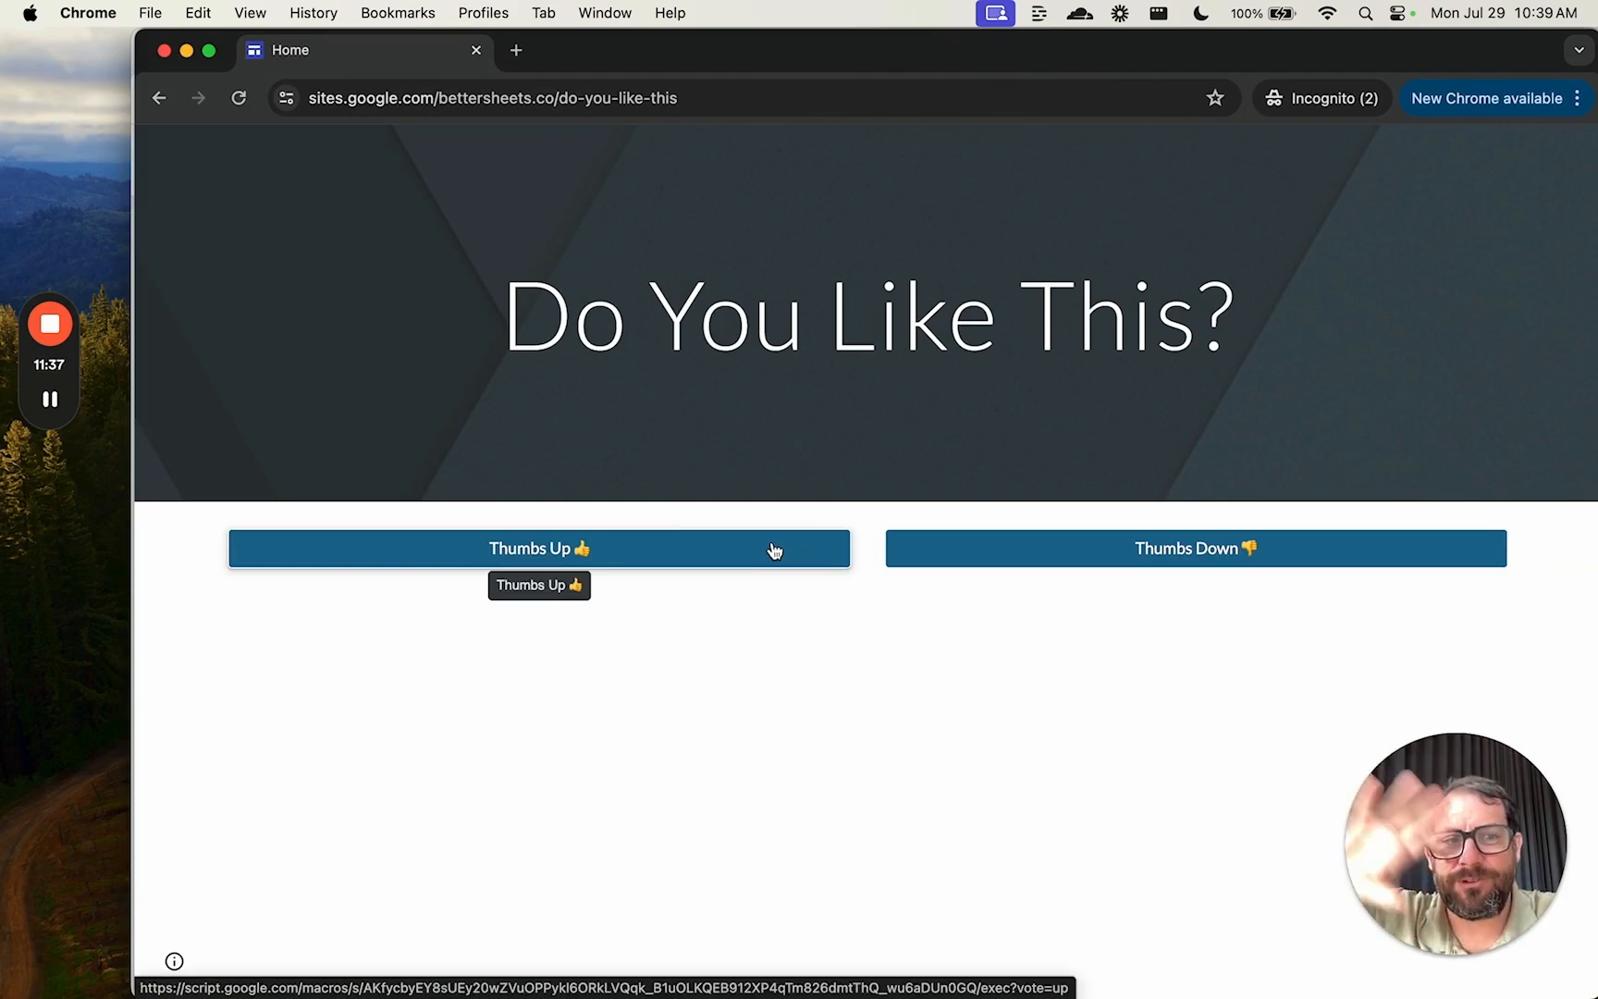
click(538, 549)
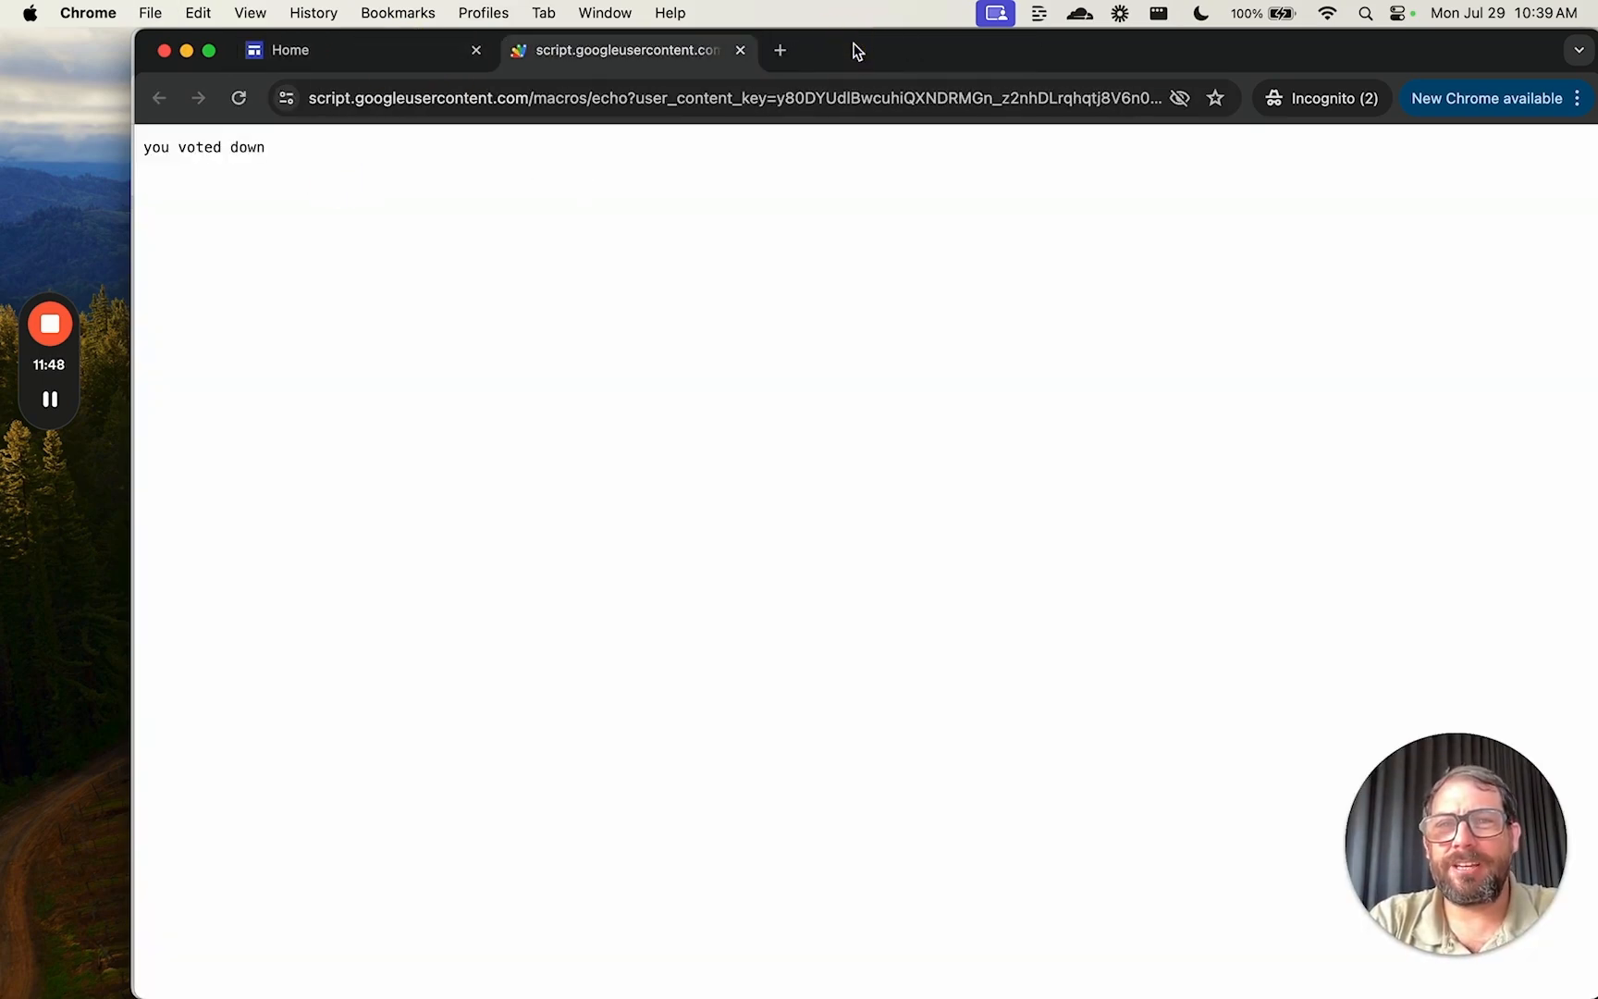
click(351, 50)
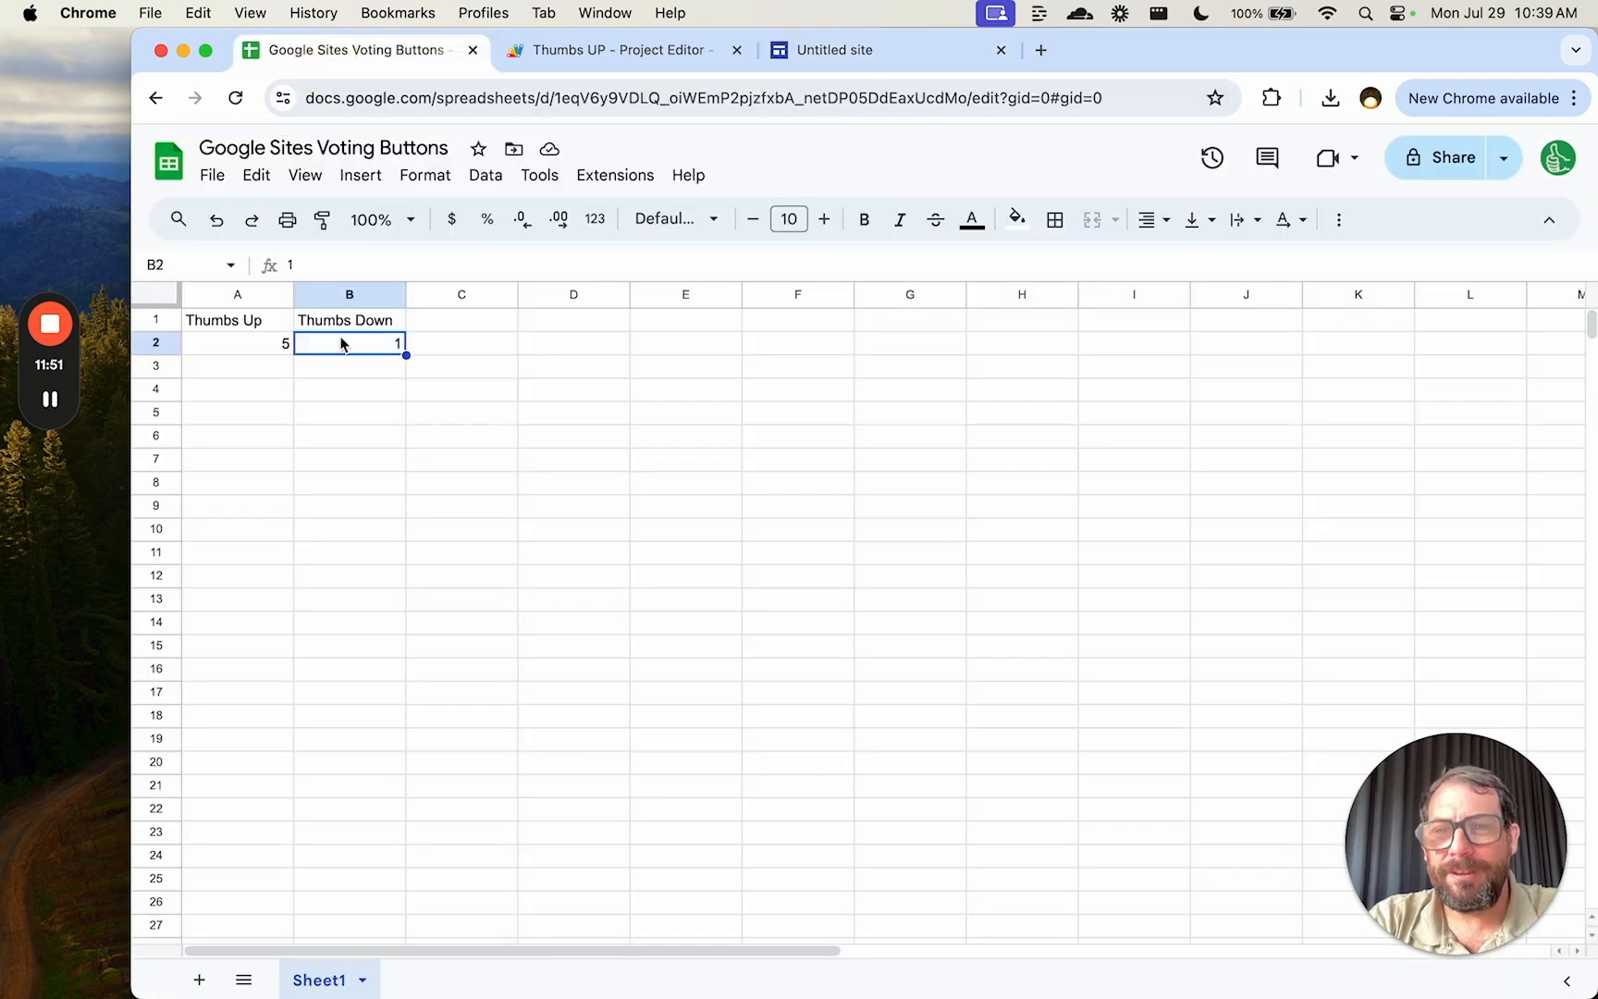
mouse_move(821, 98)
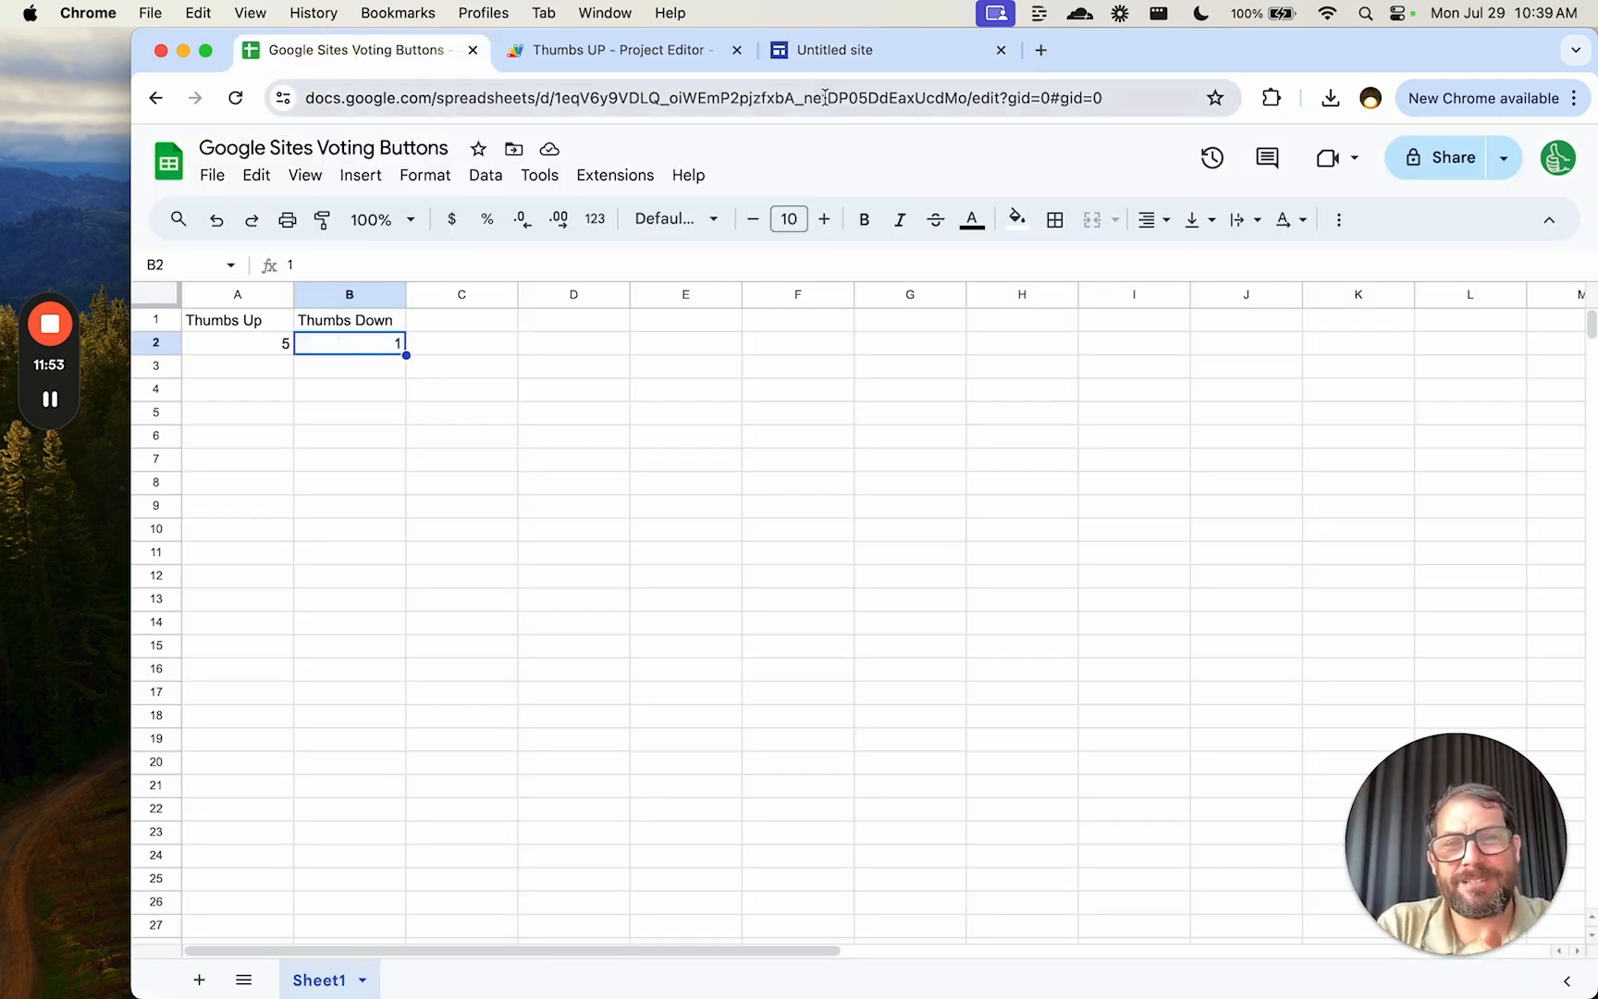
mouse_move(836, 49)
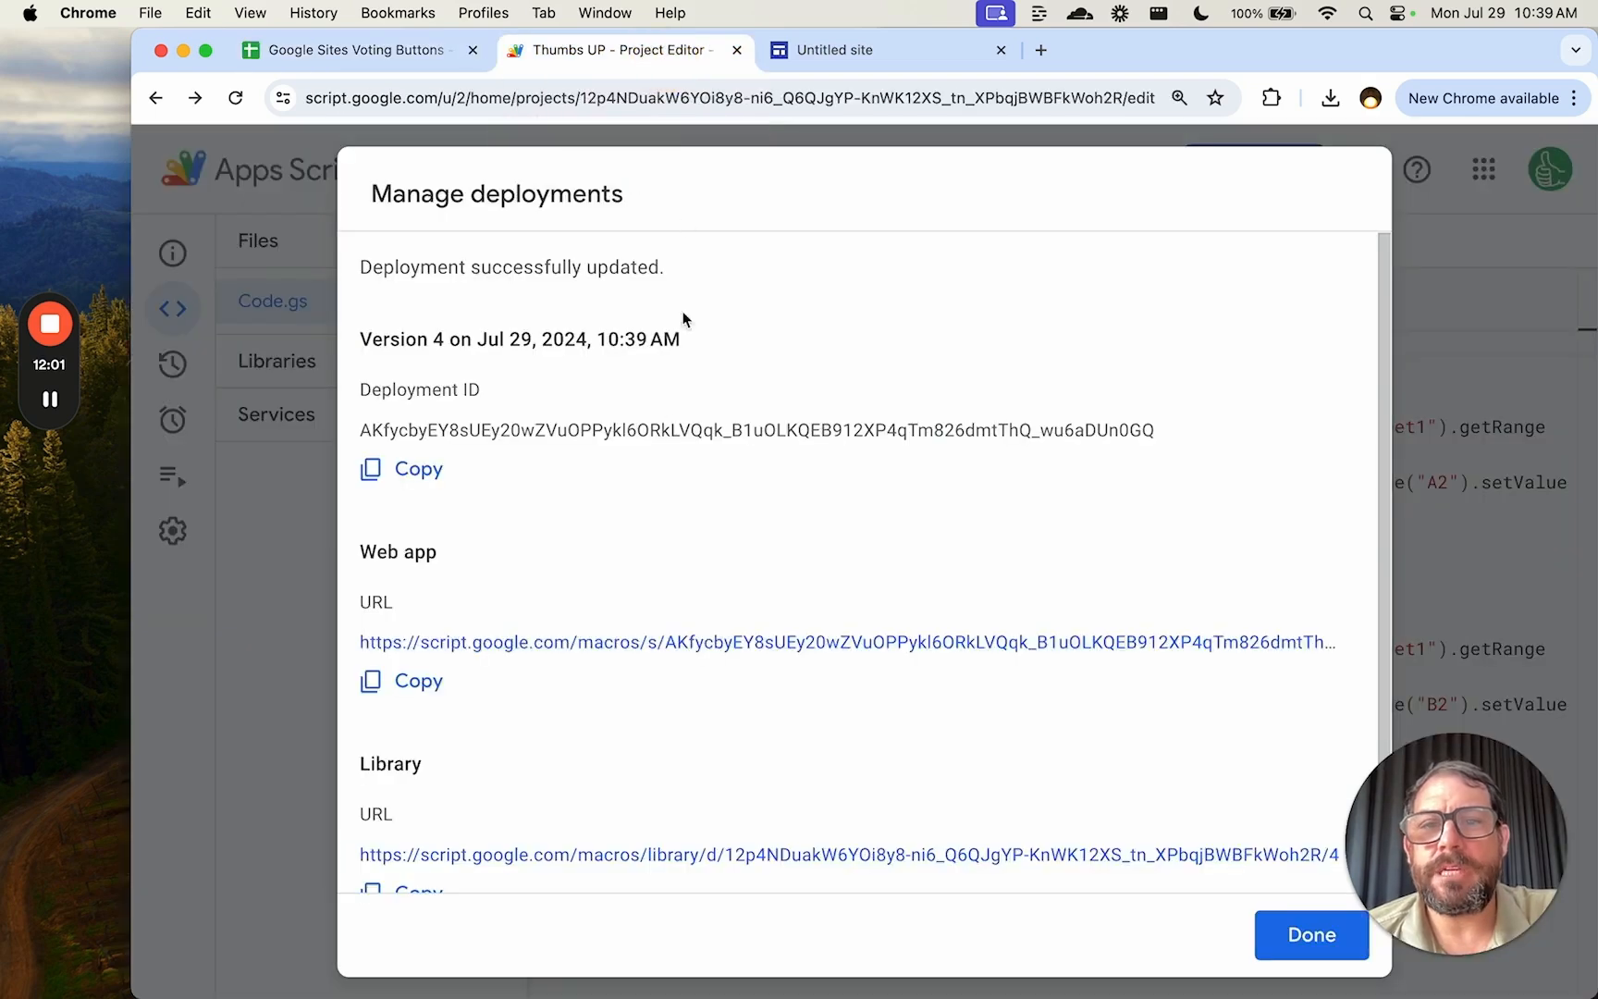
Step: Close the version 4 deployment summary and highlight doGet in the Thumbs UP script
click(1310, 936)
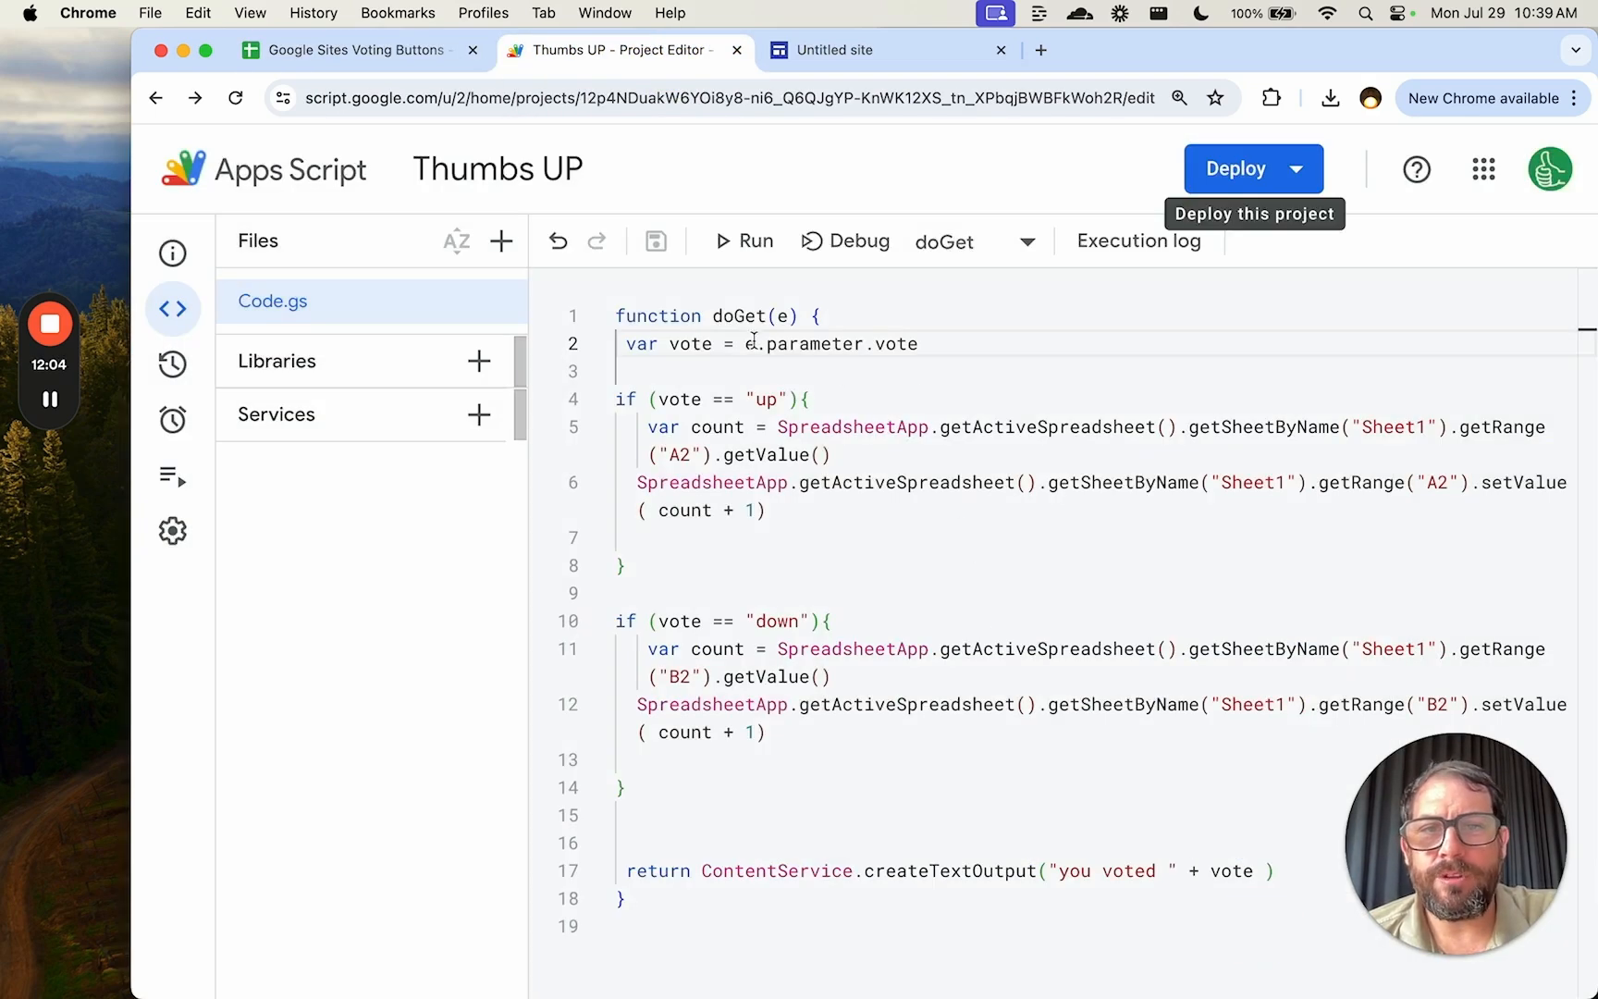
double_click(808, 343)
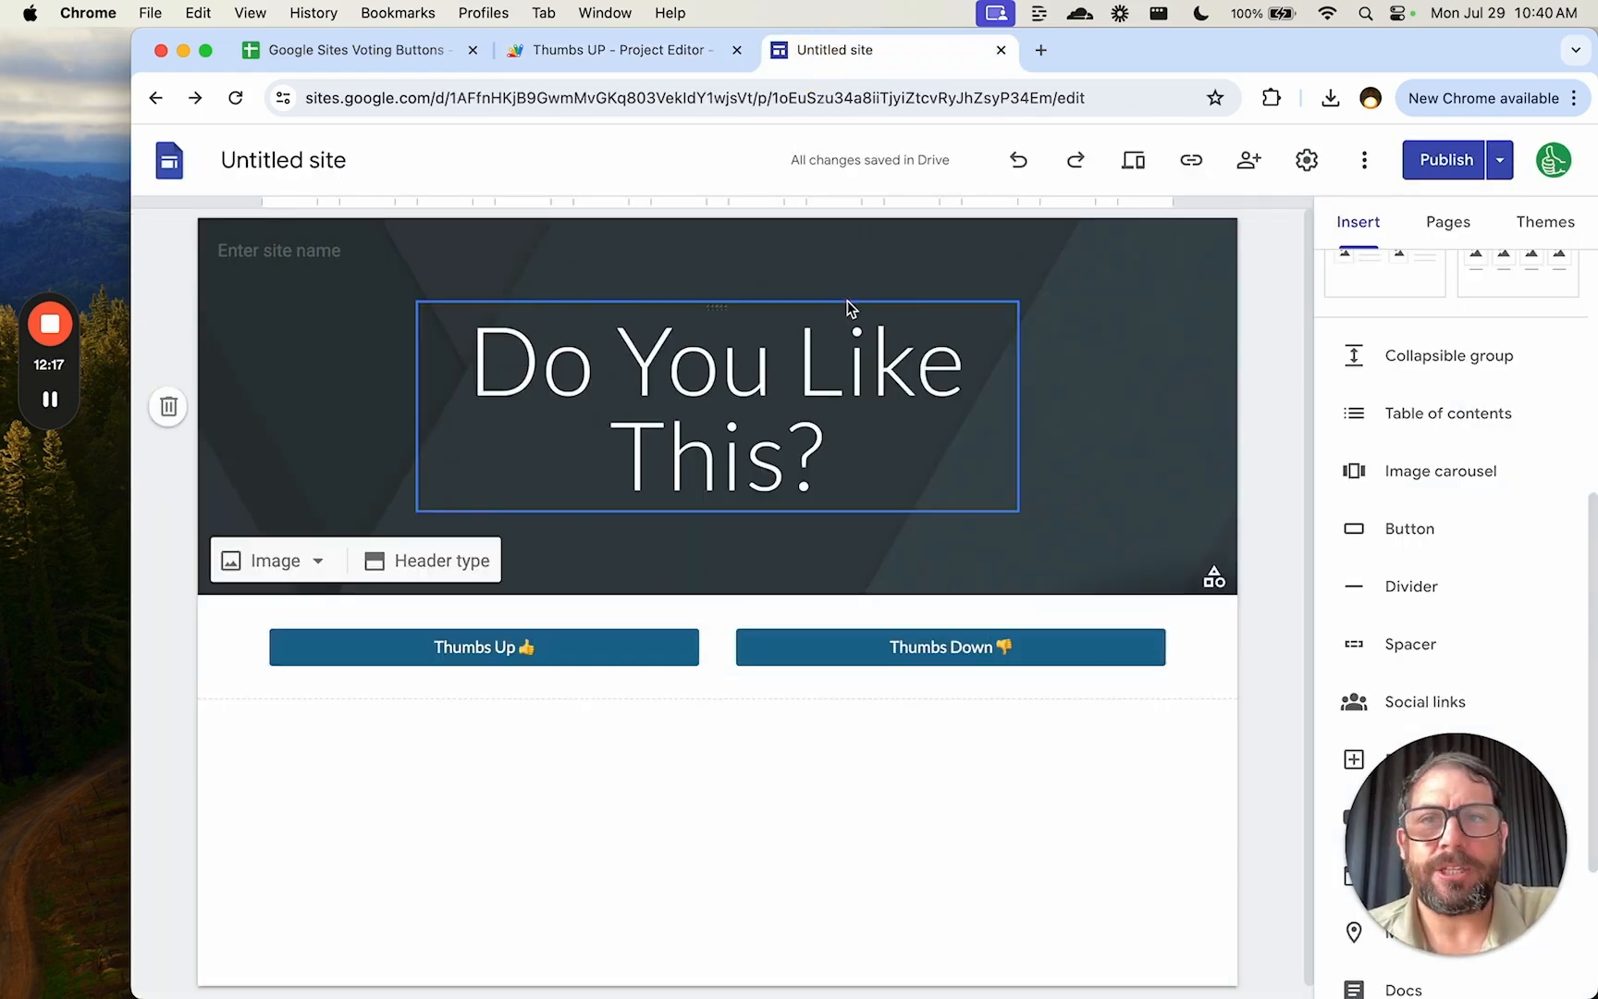
click(611, 50)
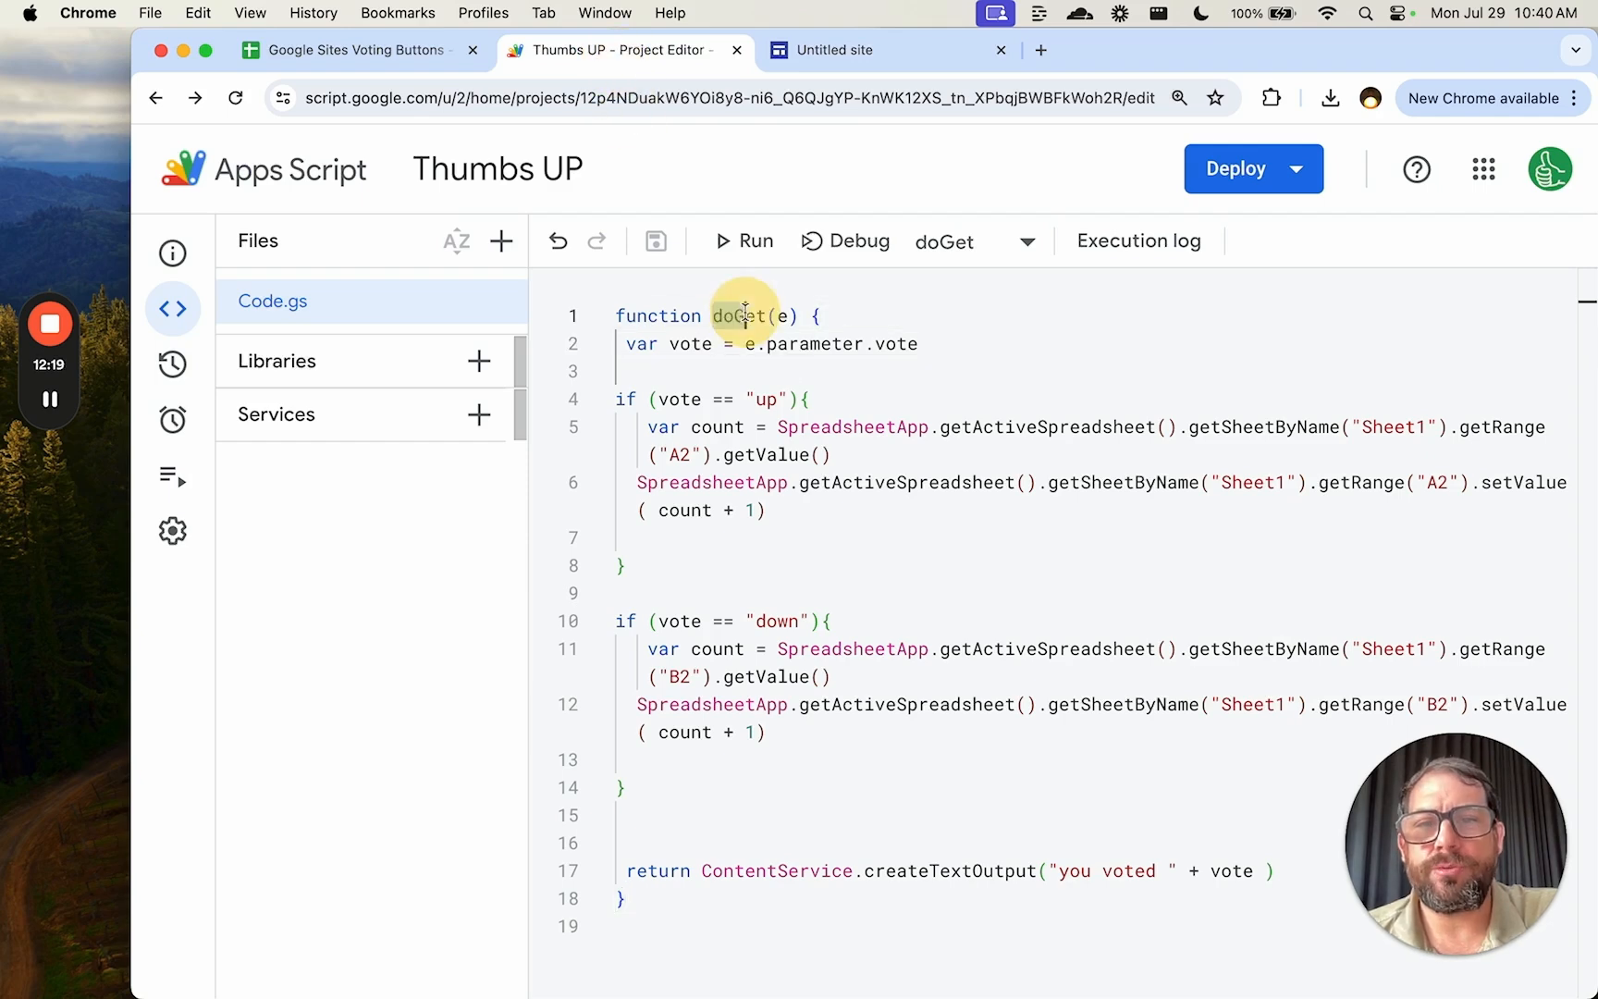
double_click(739, 316)
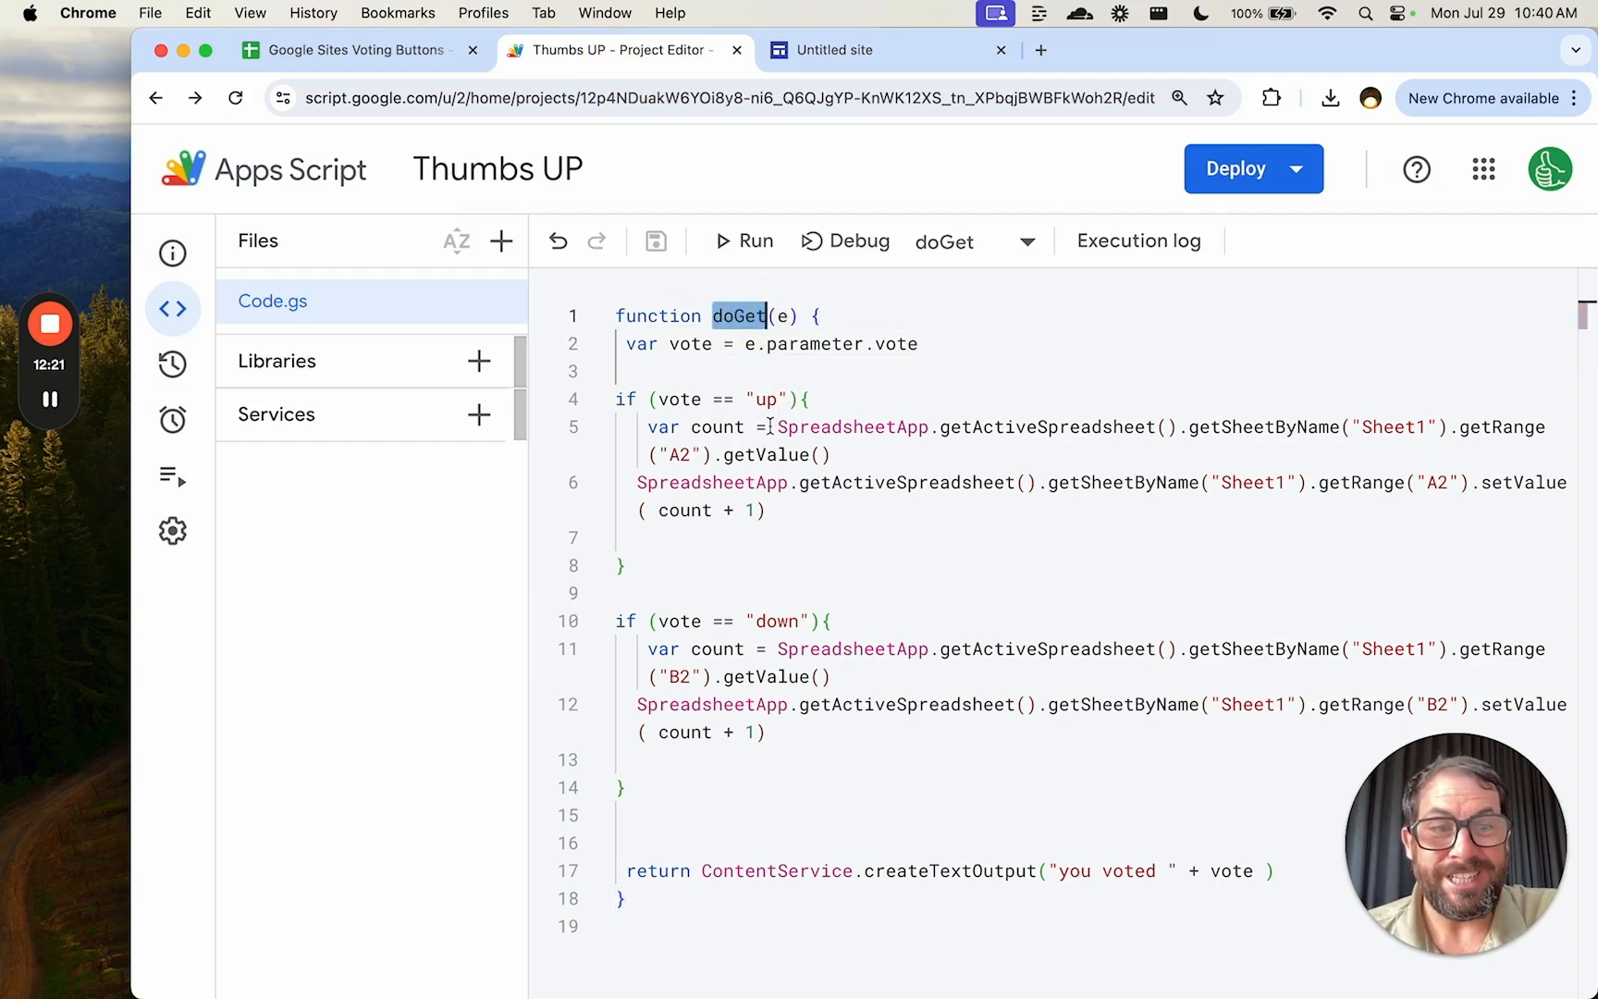